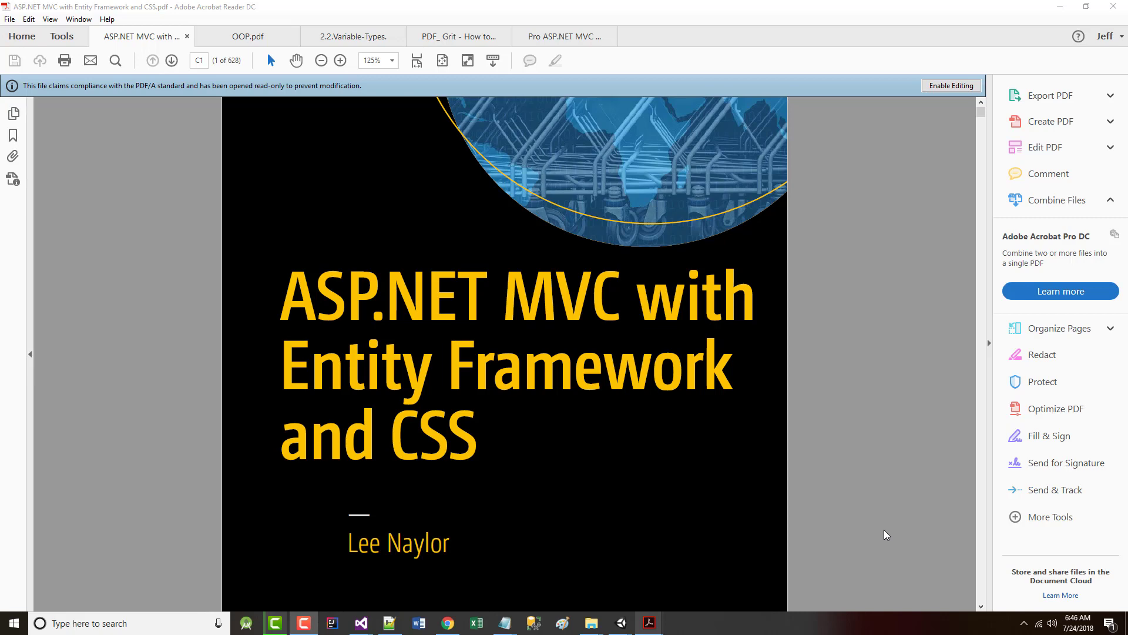
{"action": "mouse_move", "coordinate": [323, 153]}
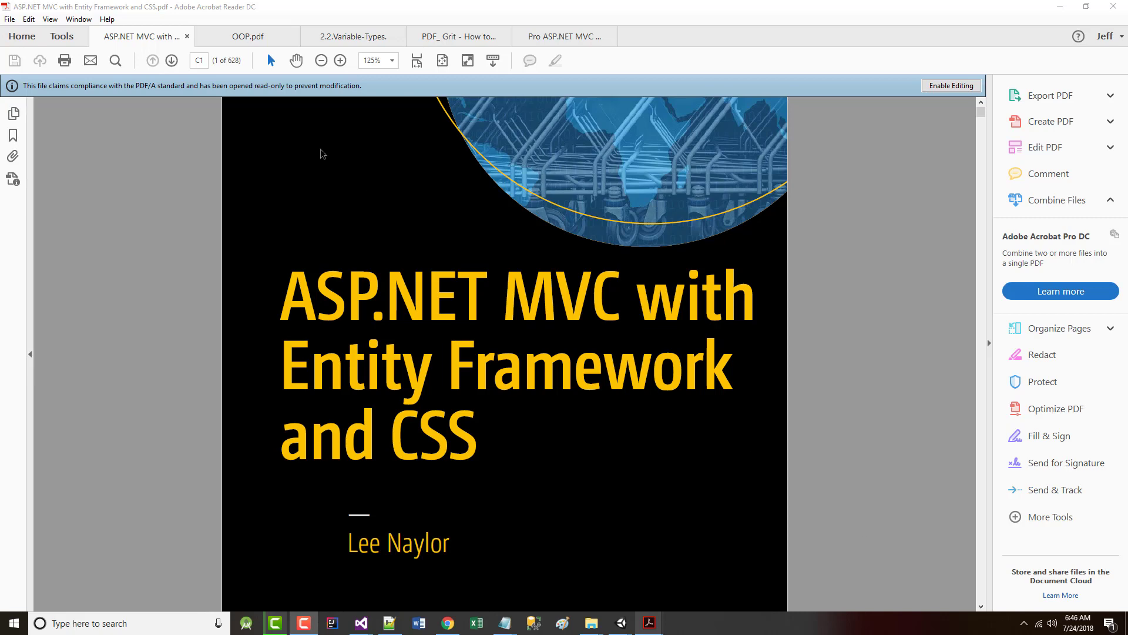
- Jump to Chapter 15 on page 485 and scroll to the Styling the Footer section and Figure 15-1
{"action": "left_click", "coordinate": [200, 60]}
{"action": "type", "text": "485"}
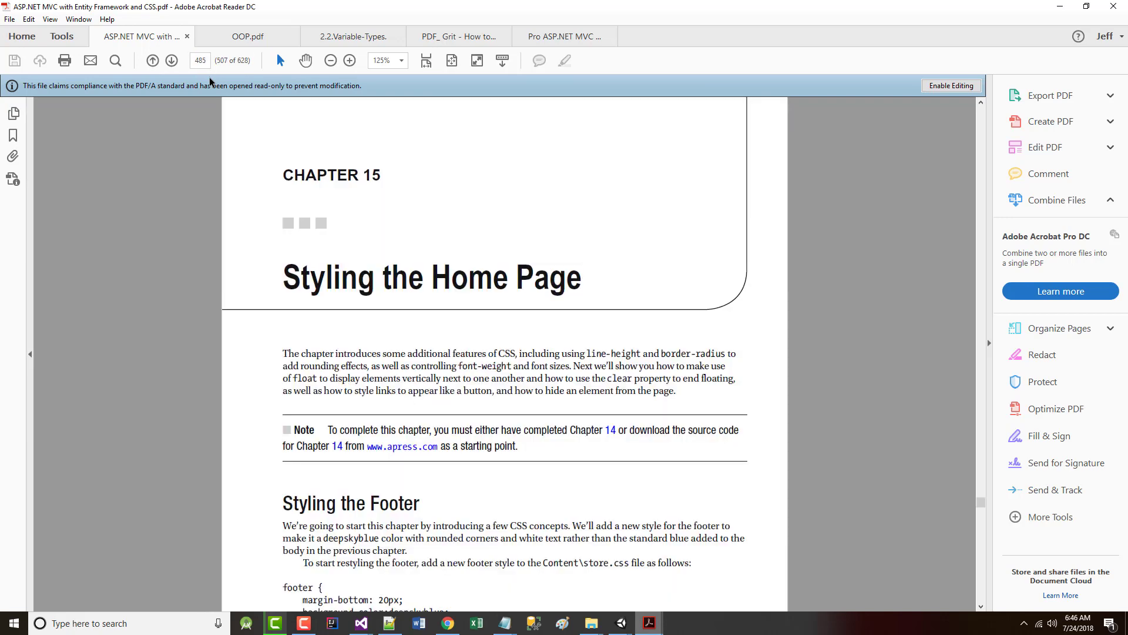
{"action": "mouse_move", "coordinate": [229, 102]}
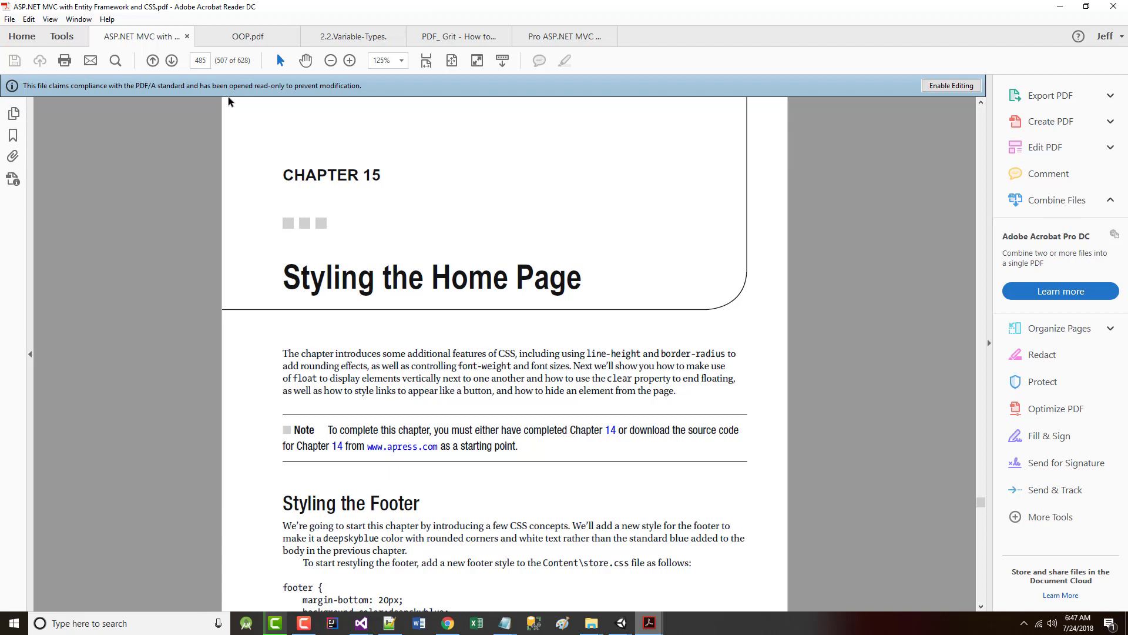
{"action": "scroll", "scroll_direction": "down", "scroll_amount": 3}
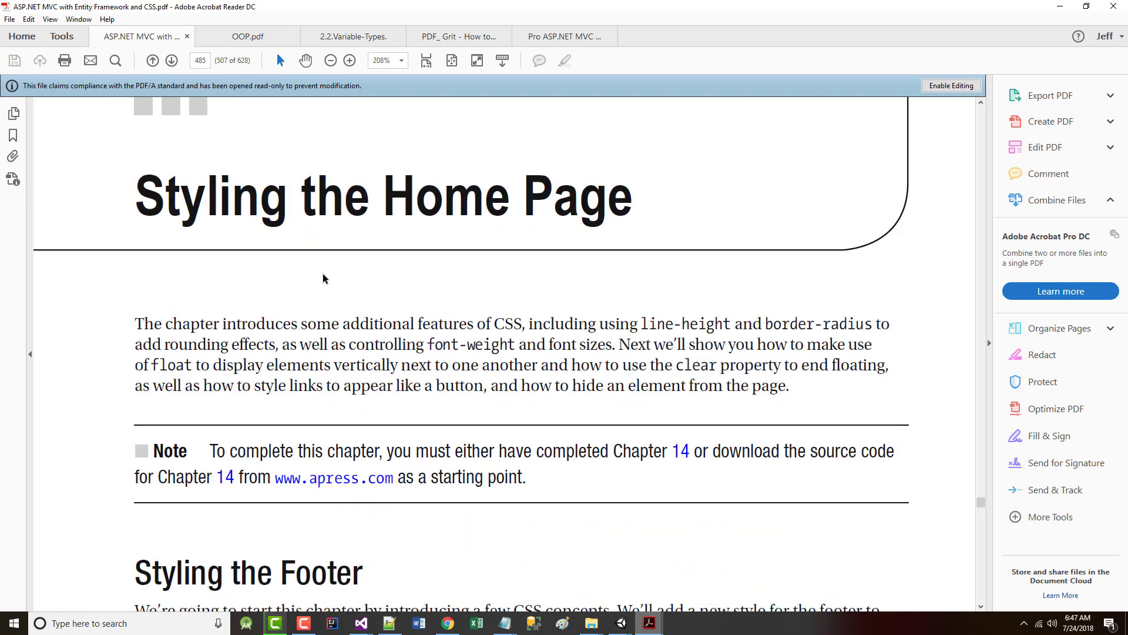
{"action": "scroll", "scroll_direction": "up", "scroll_amount": 3}
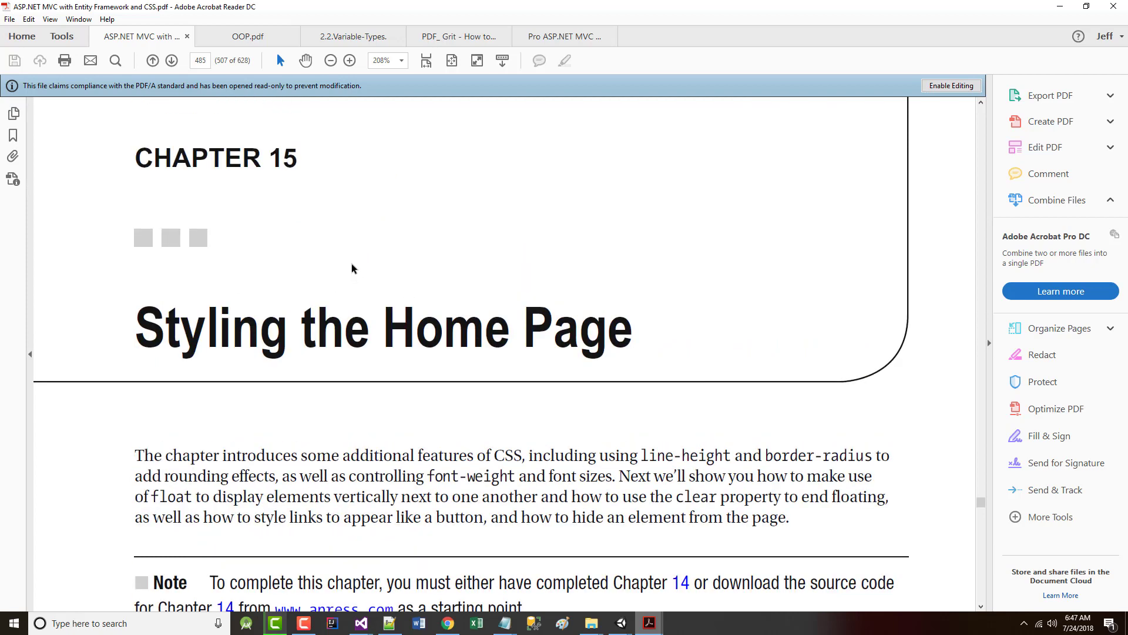
{"action": "scroll", "scroll_direction": "down", "scroll_amount": 3}
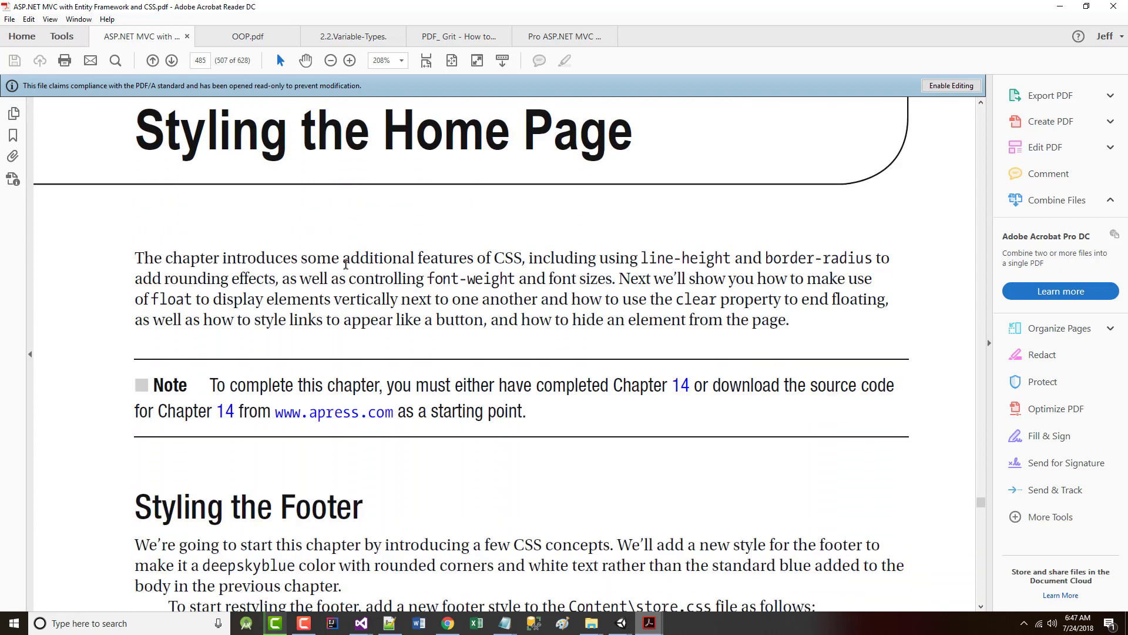
{"action": "scroll", "scroll_direction": "down", "scroll_amount": 3}
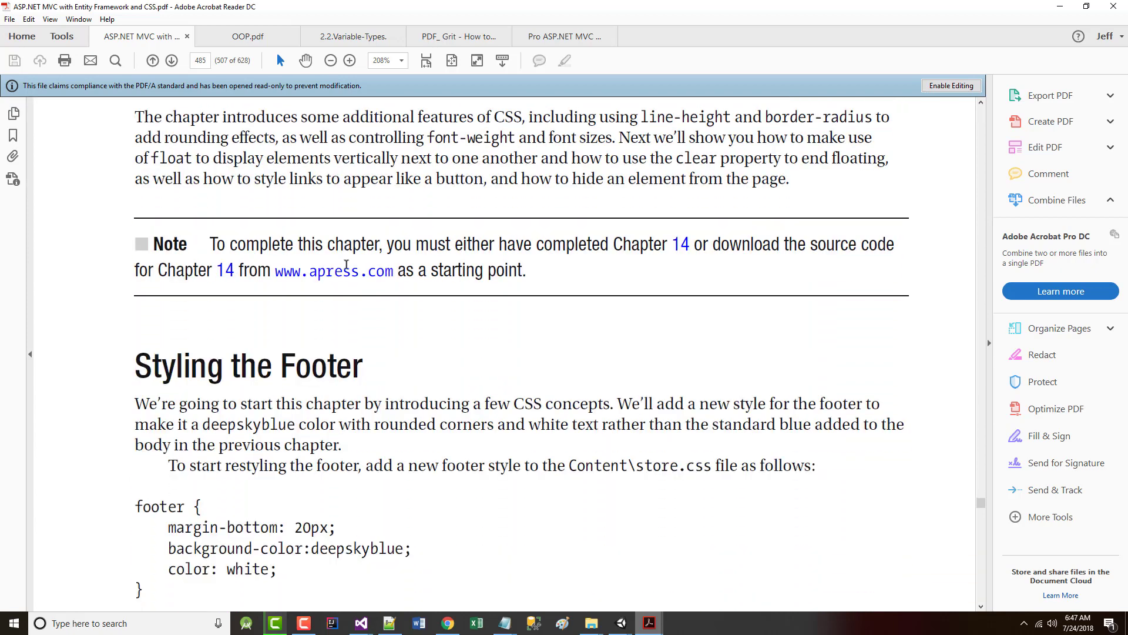
{"action": "mouse_move", "coordinate": [333, 270]}
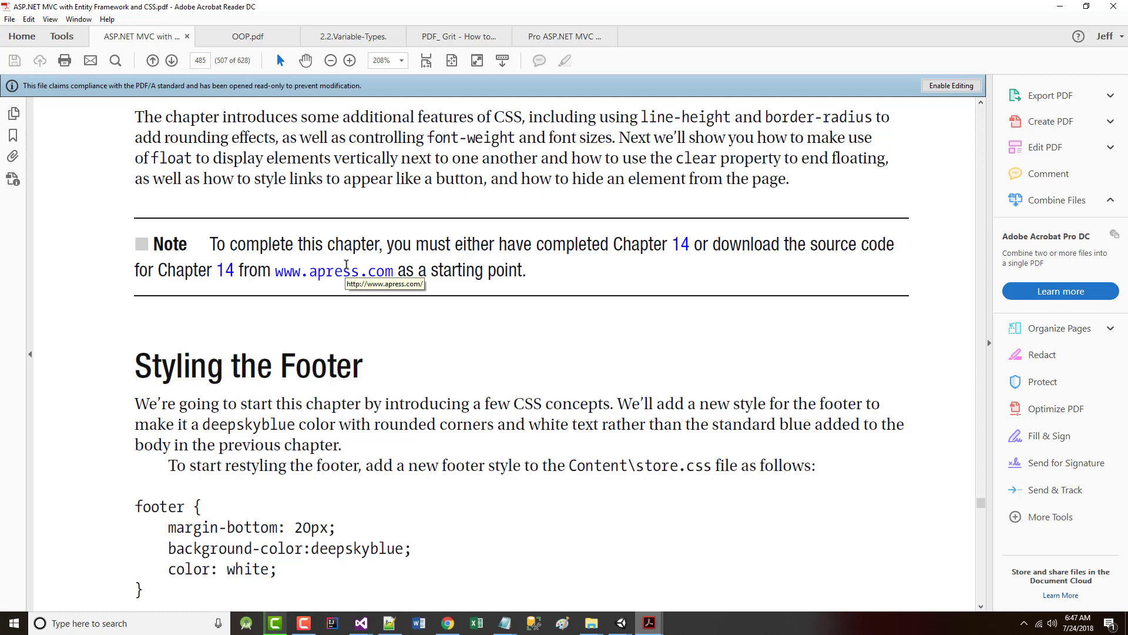
{"action": "mouse_move", "coordinate": [340, 263]}
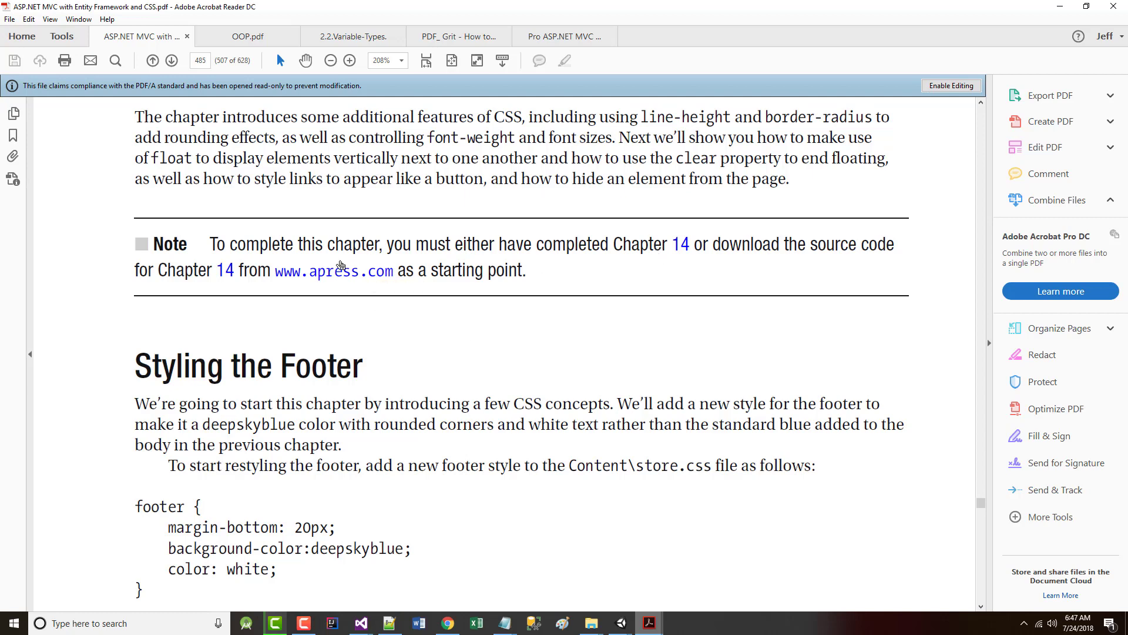
{"action": "scroll", "scroll_direction": "down", "scroll_amount": 3}
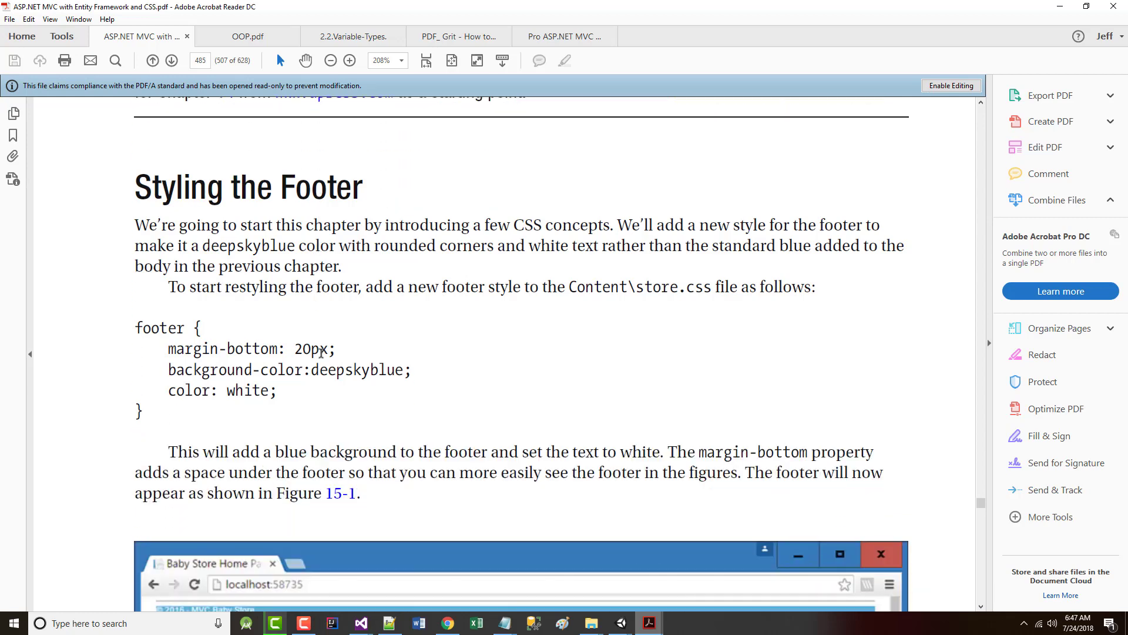
{"action": "scroll", "scroll_direction": "down", "scroll_amount": 3}
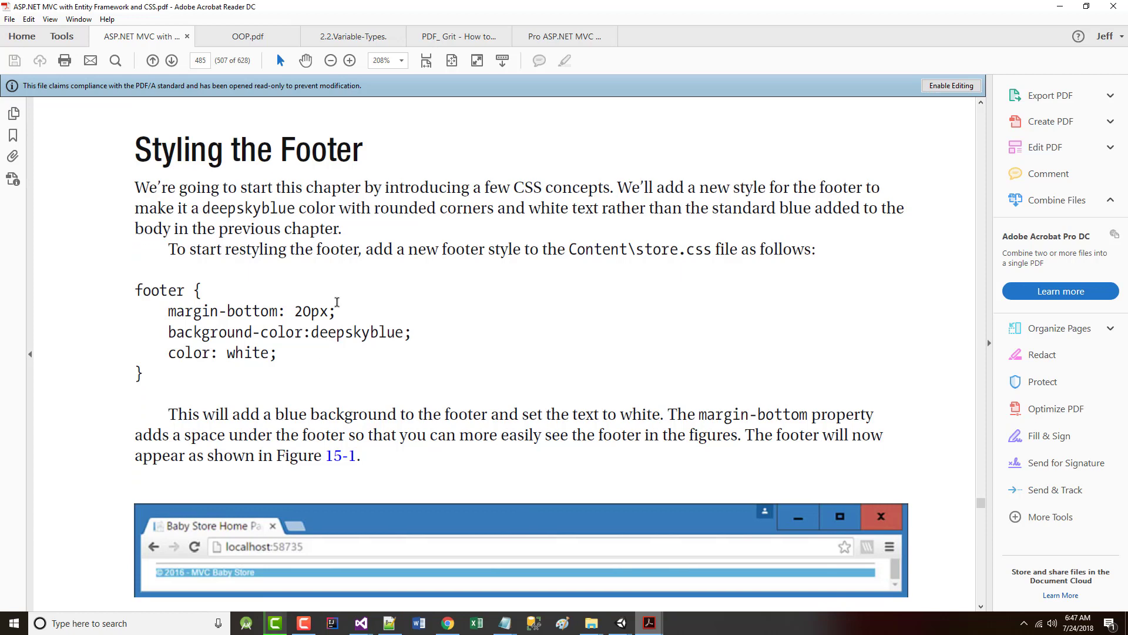
{"action": "mouse_move", "coordinate": [608, 199]}
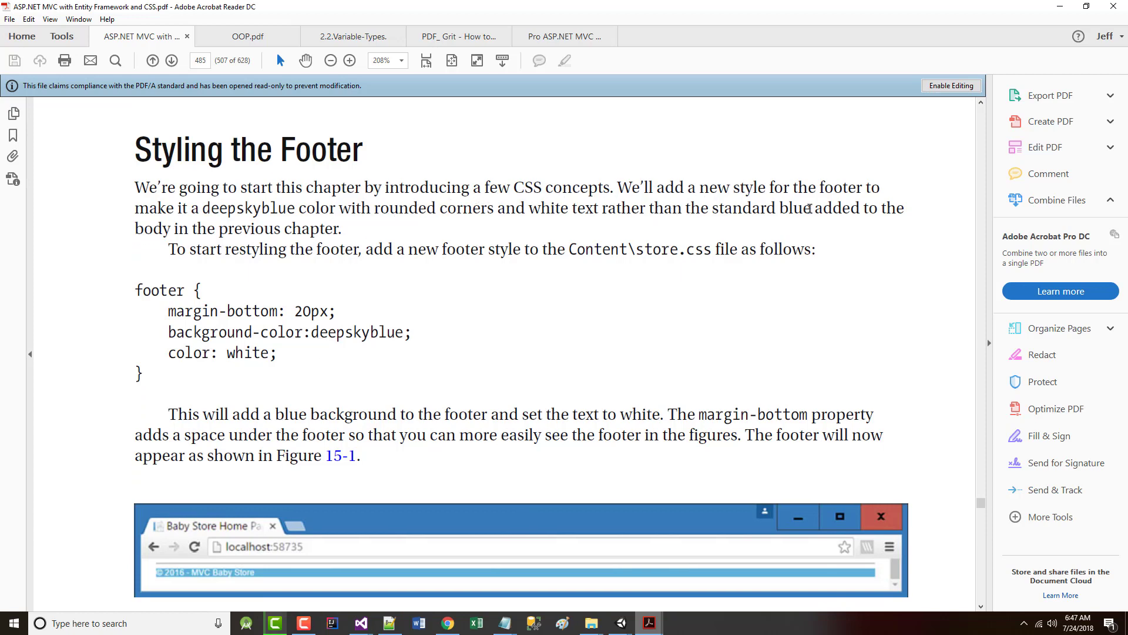
{"action": "mouse_move", "coordinate": [358, 224]}
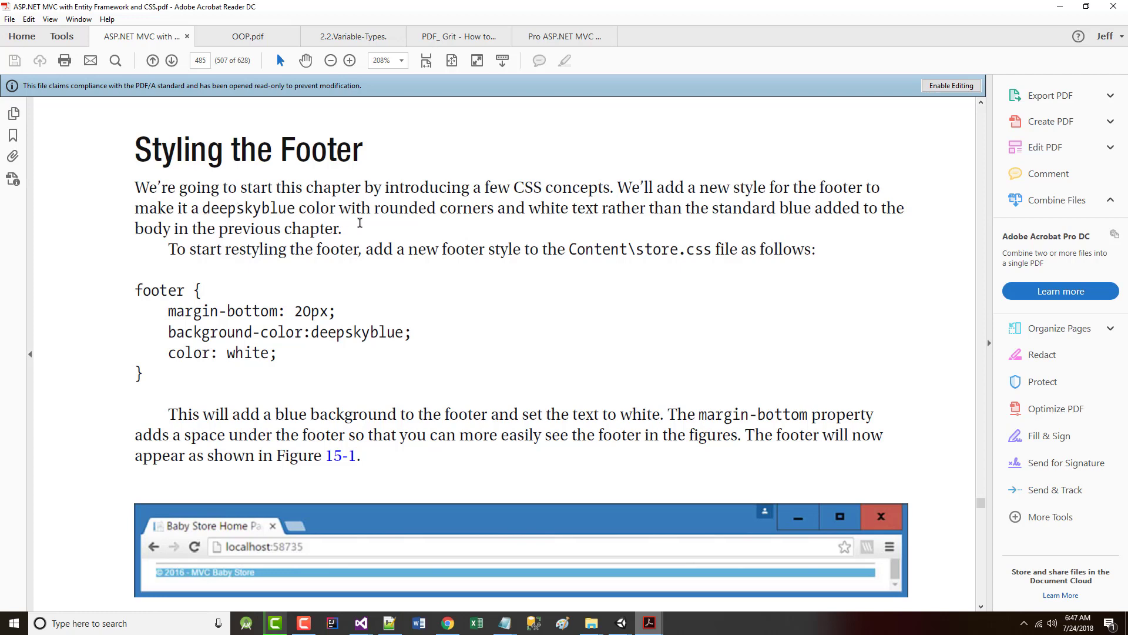
{"action": "mouse_move", "coordinate": [645, 231]}
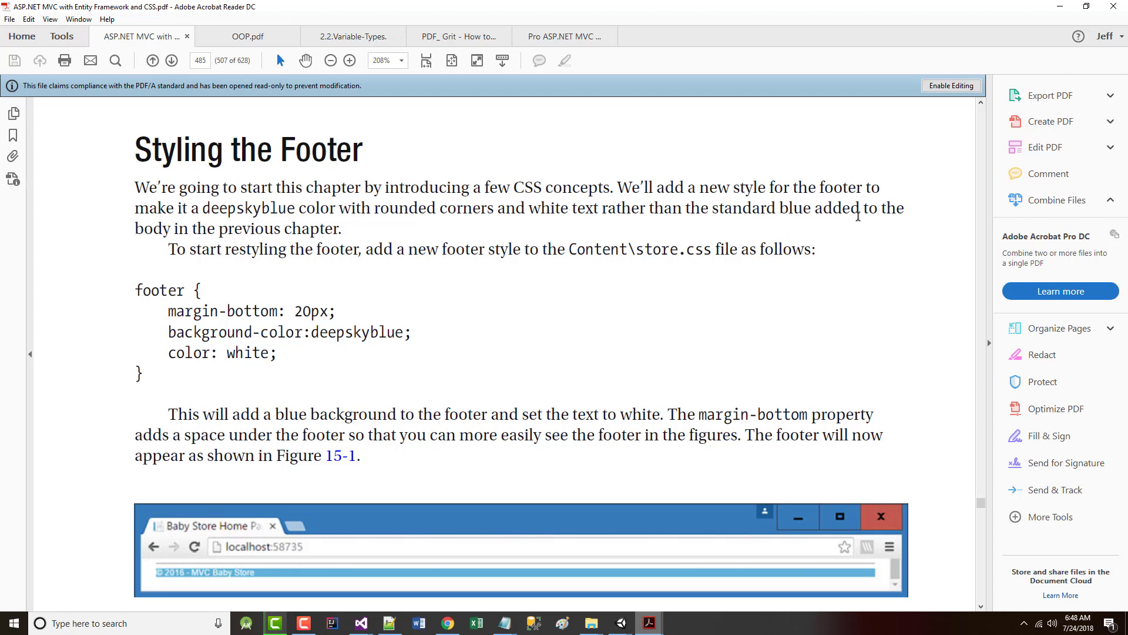
{"action": "mouse_move", "coordinate": [219, 277]}
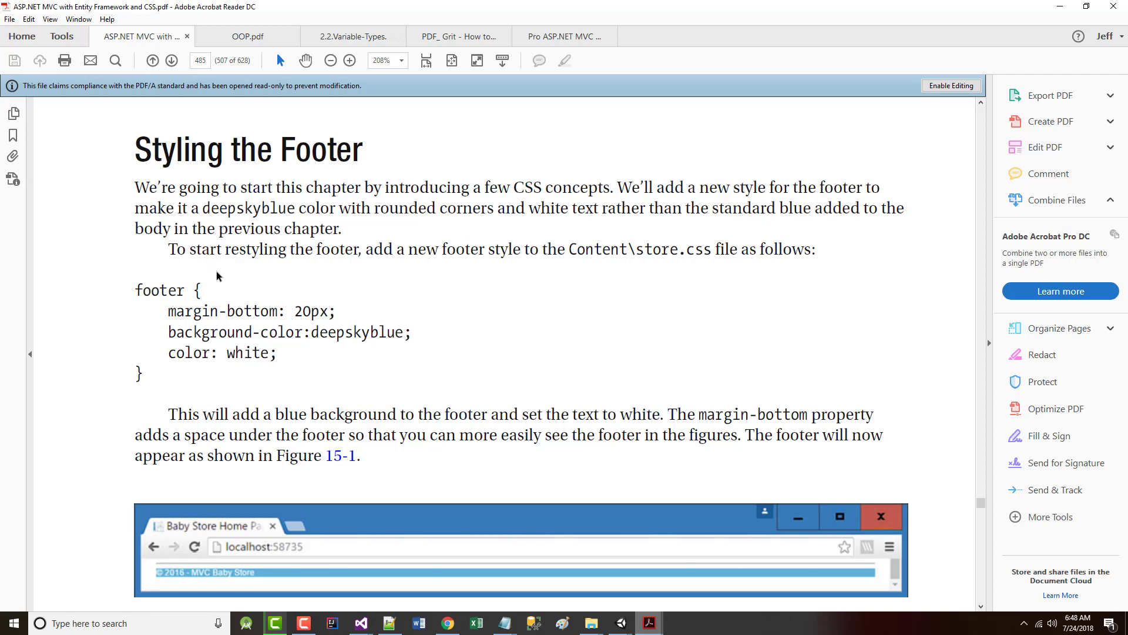
{"action": "scroll", "scroll_direction": "down", "scroll_amount": 3}
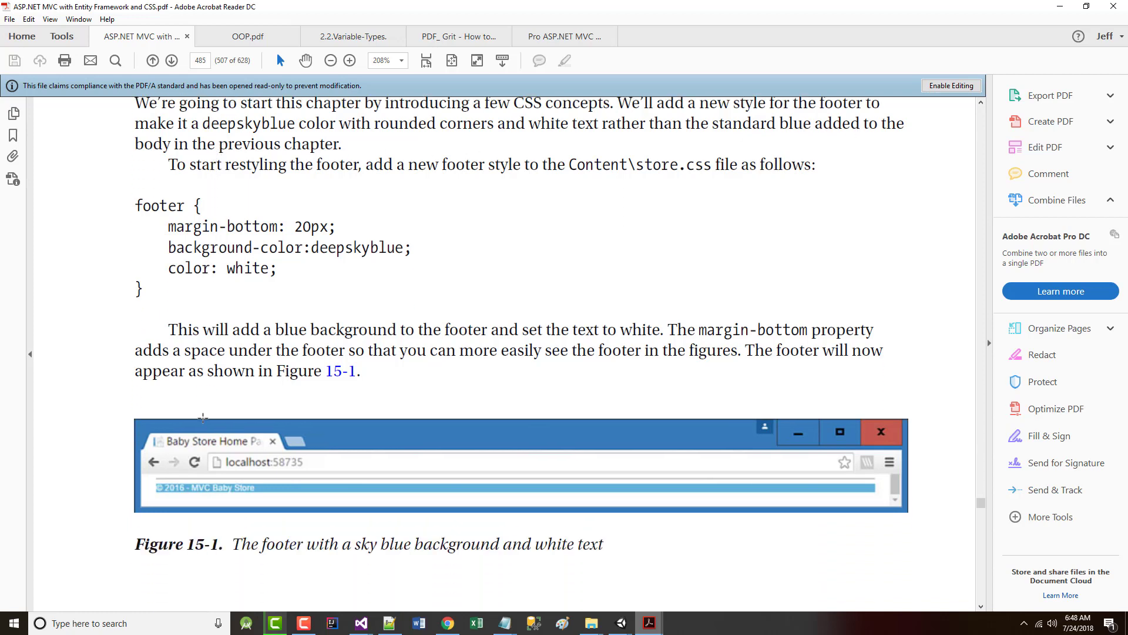
{"action": "scroll", "scroll_direction": "down", "scroll_amount": 3}
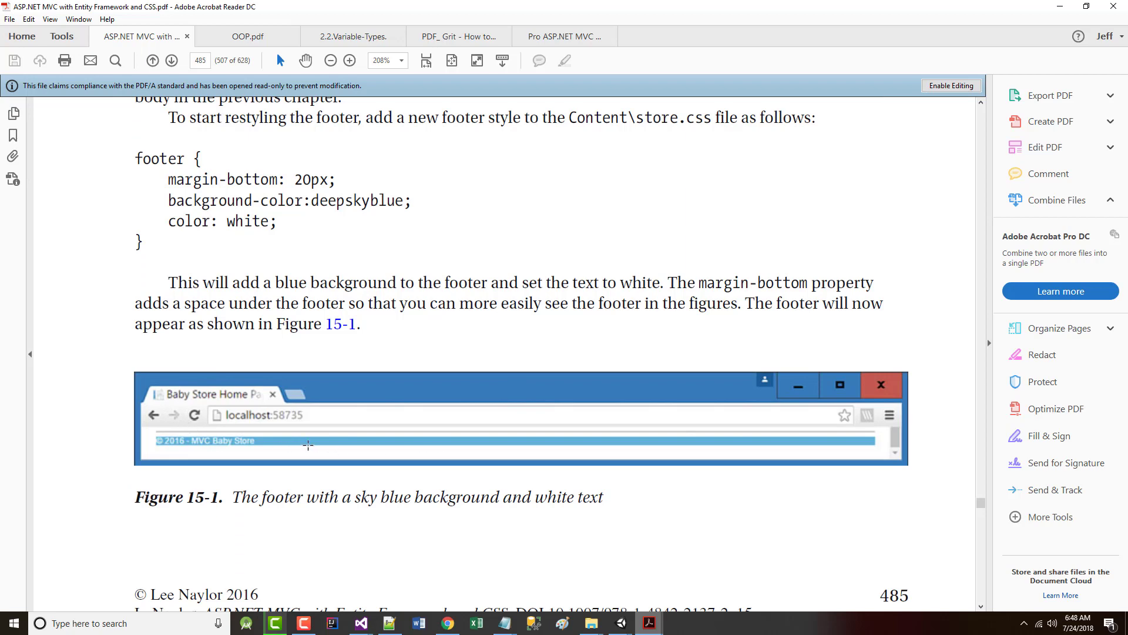
{"action": "scroll", "scroll_direction": "up", "scroll_amount": 3}
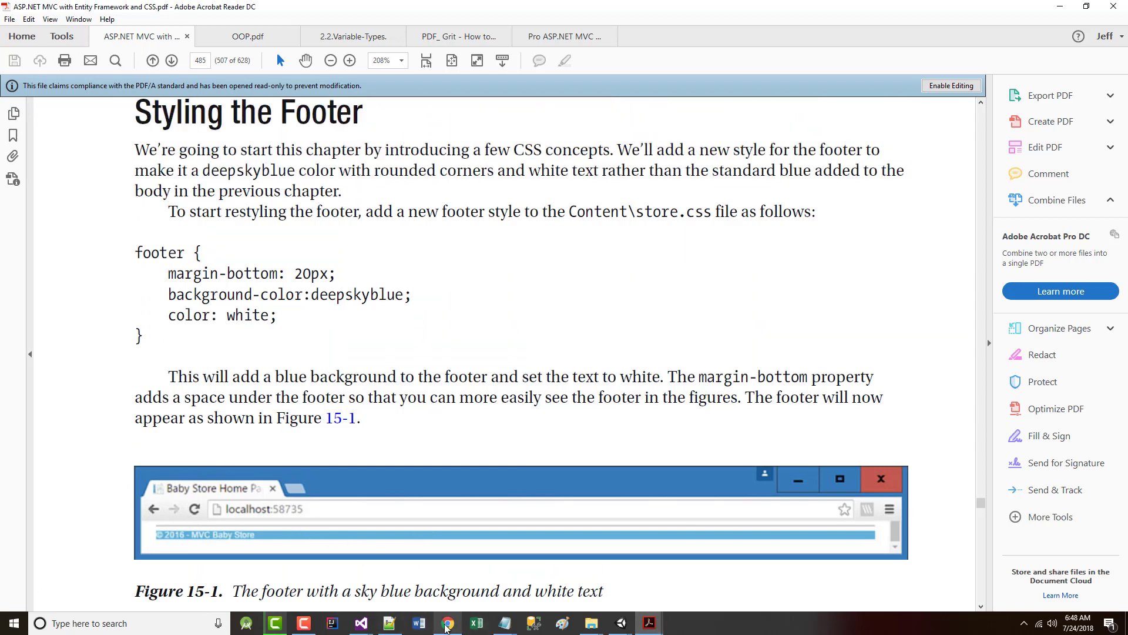
- Close the duplicate Baby Store tab and scroll the unstyled home page down to its copyright footer
{"action": "left_click", "coordinate": [447, 623]}
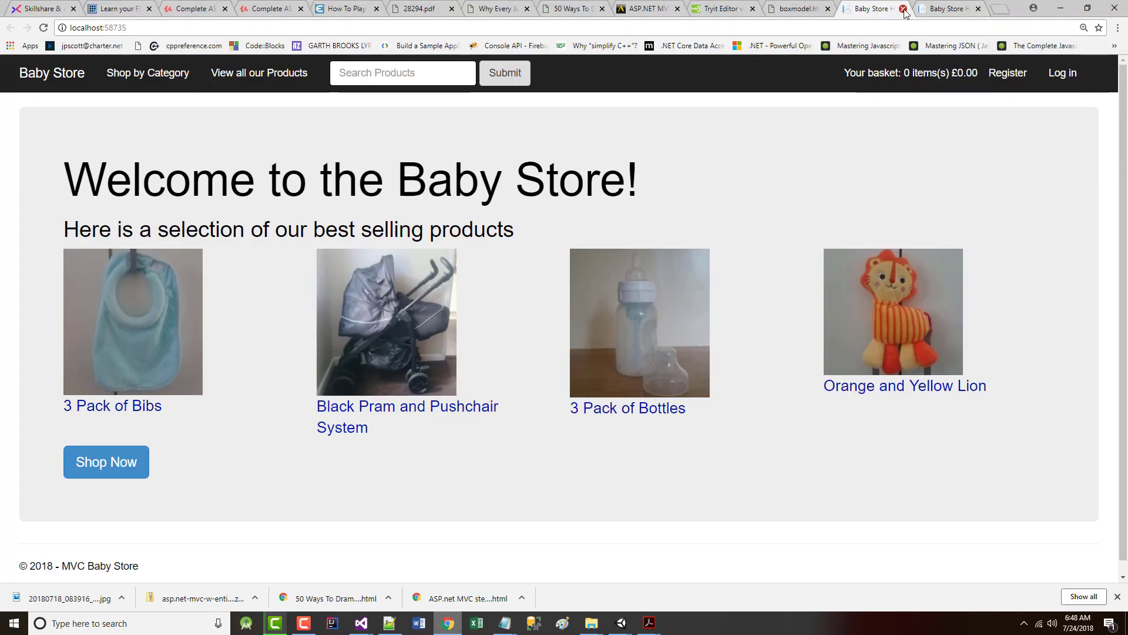
{"action": "left_click", "coordinate": [904, 7]}
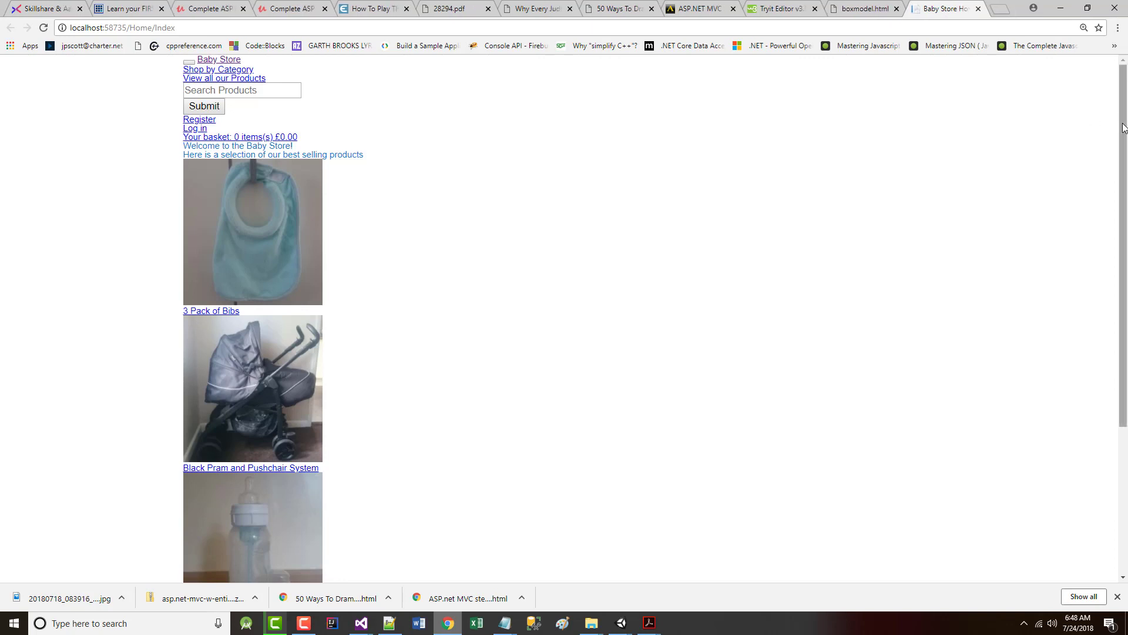
{"action": "scroll", "scroll_direction": "down", "scroll_amount": 3}
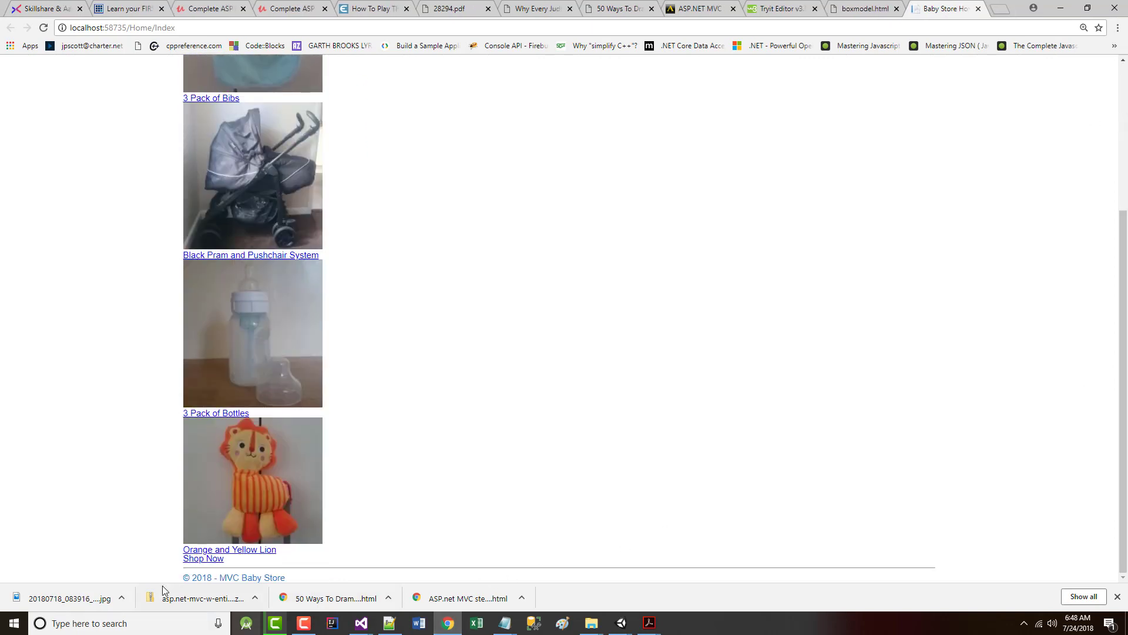
{"action": "mouse_move", "coordinate": [246, 623]}
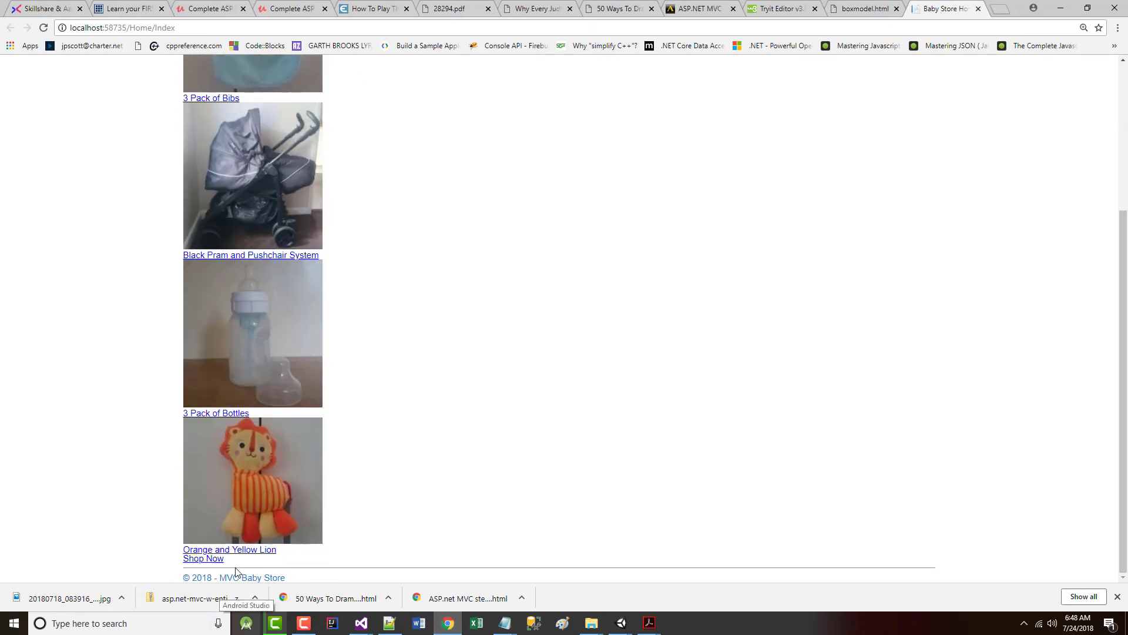
{"action": "mouse_move", "coordinate": [334, 585]}
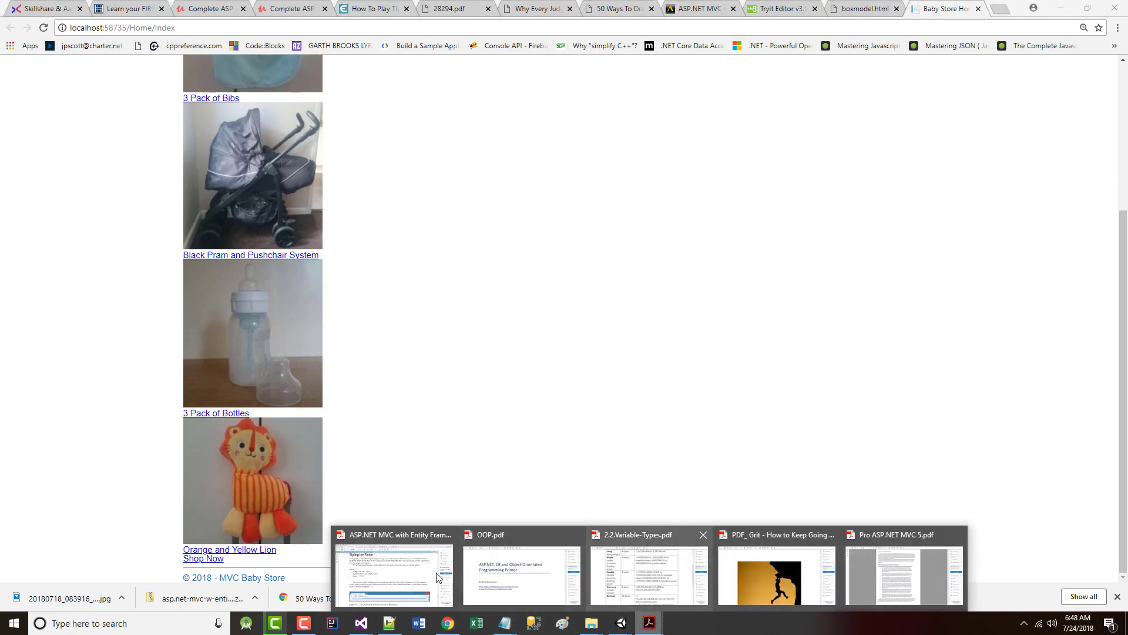
- Return to the ASP.NET MVC book PDF to grab the footer CSS rule
{"action": "left_click", "coordinate": [395, 574]}
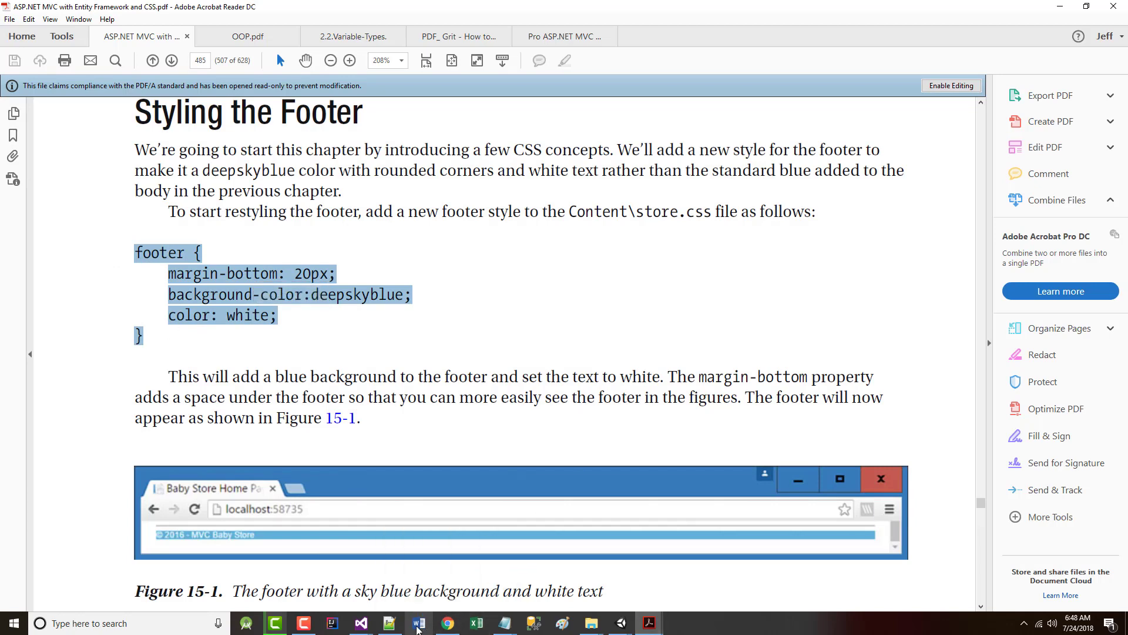
{"action": "mouse_move", "coordinate": [361, 623]}
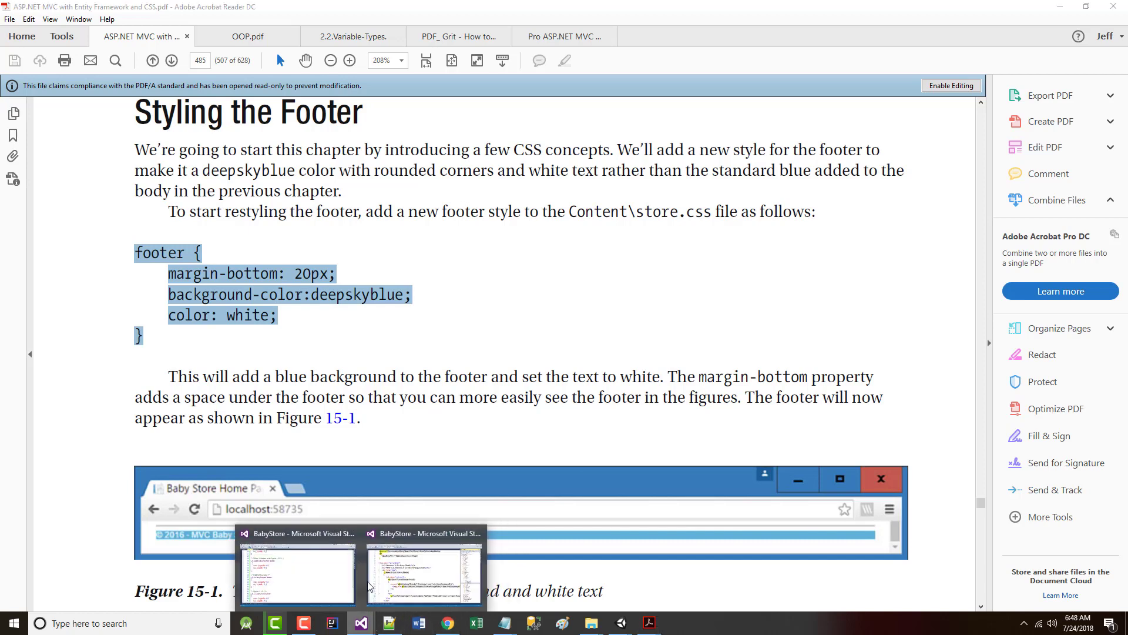
- Paste the footer rule below the html rule in store.css and reformat its indentation
{"action": "left_click", "coordinate": [423, 571]}
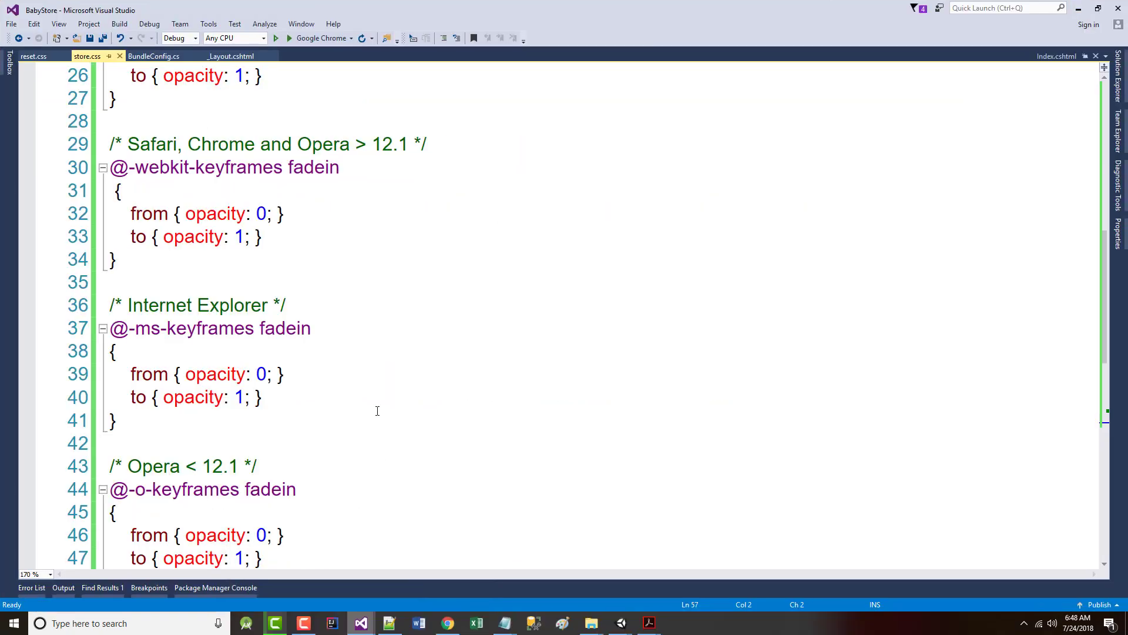
{"action": "scroll", "scroll_direction": "down", "scroll_amount": 3}
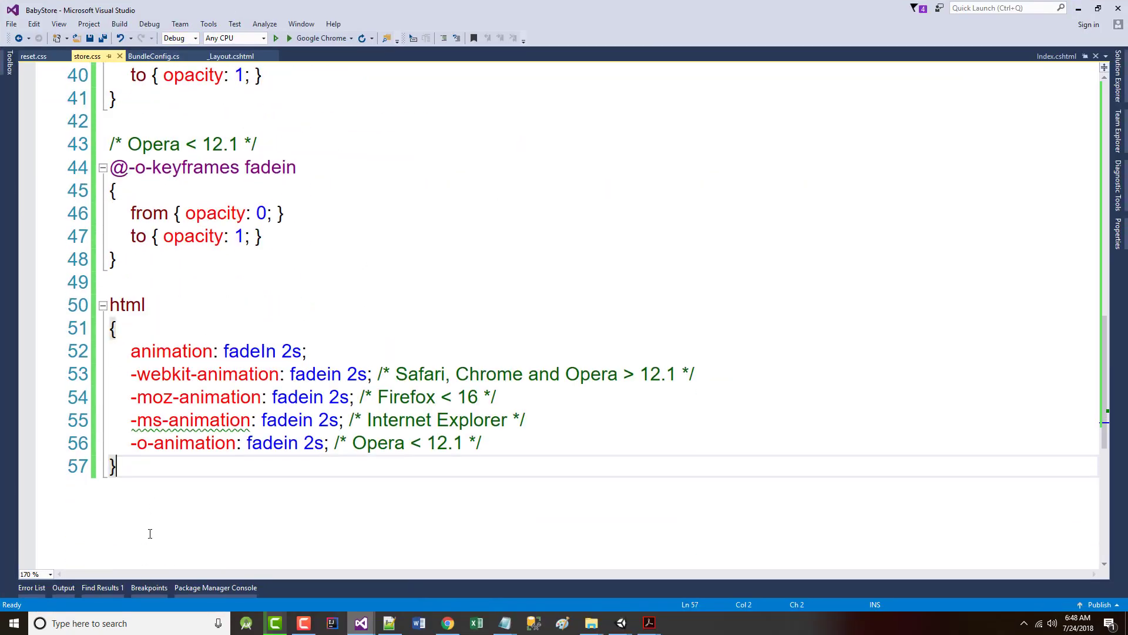
{"action": "key", "text": "Enter"}
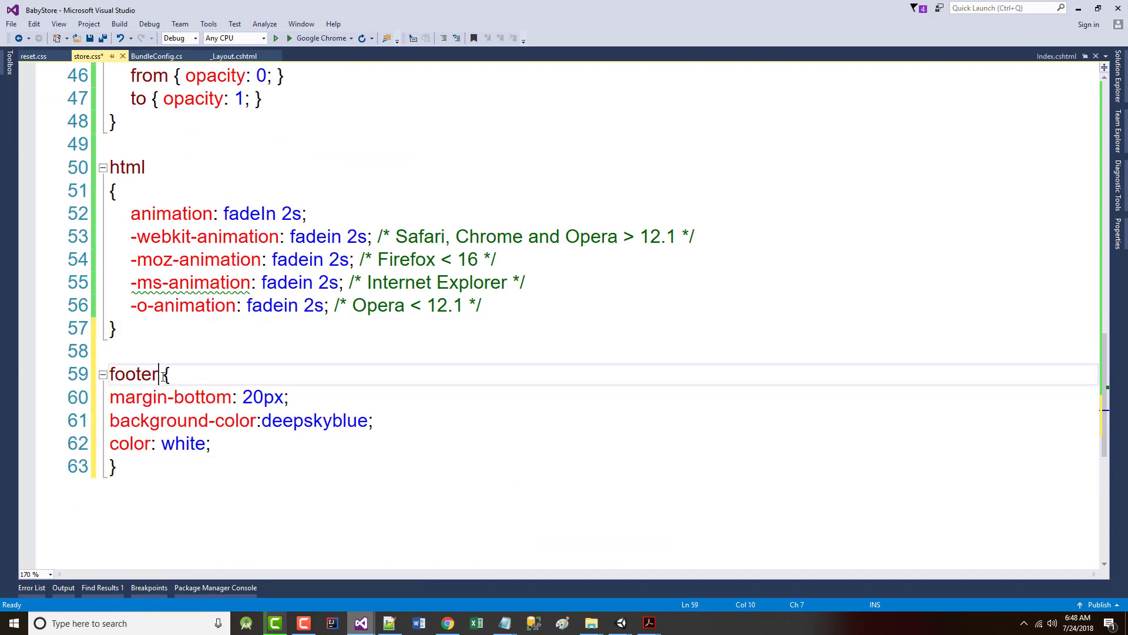
{"action": "key", "text": "Enter"}
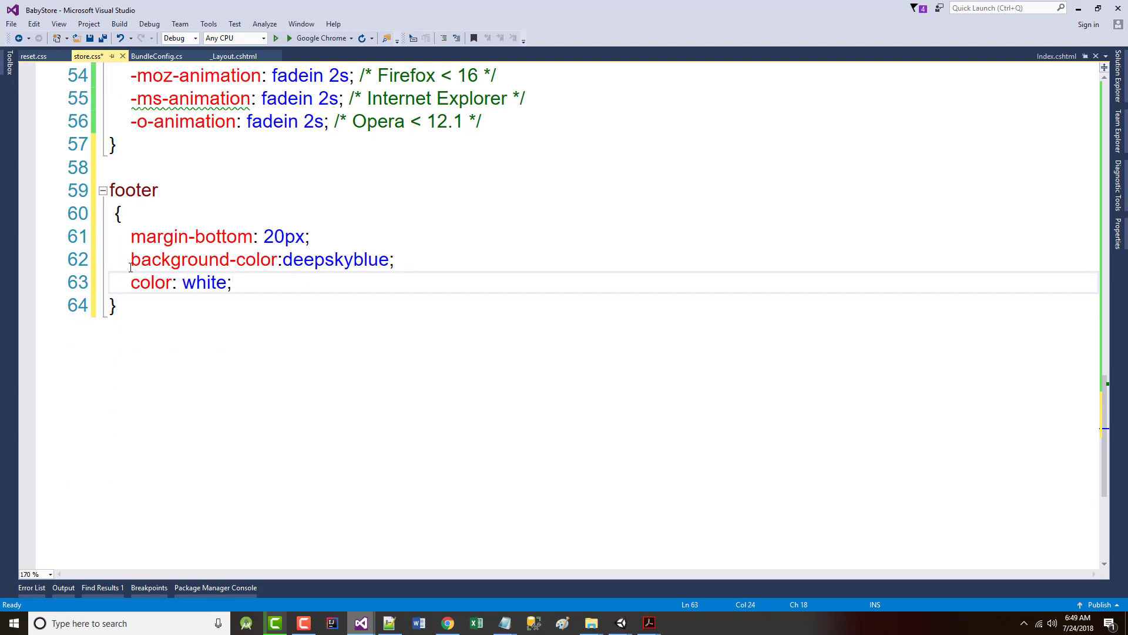
{"action": "mouse_move", "coordinate": [273, 250]}
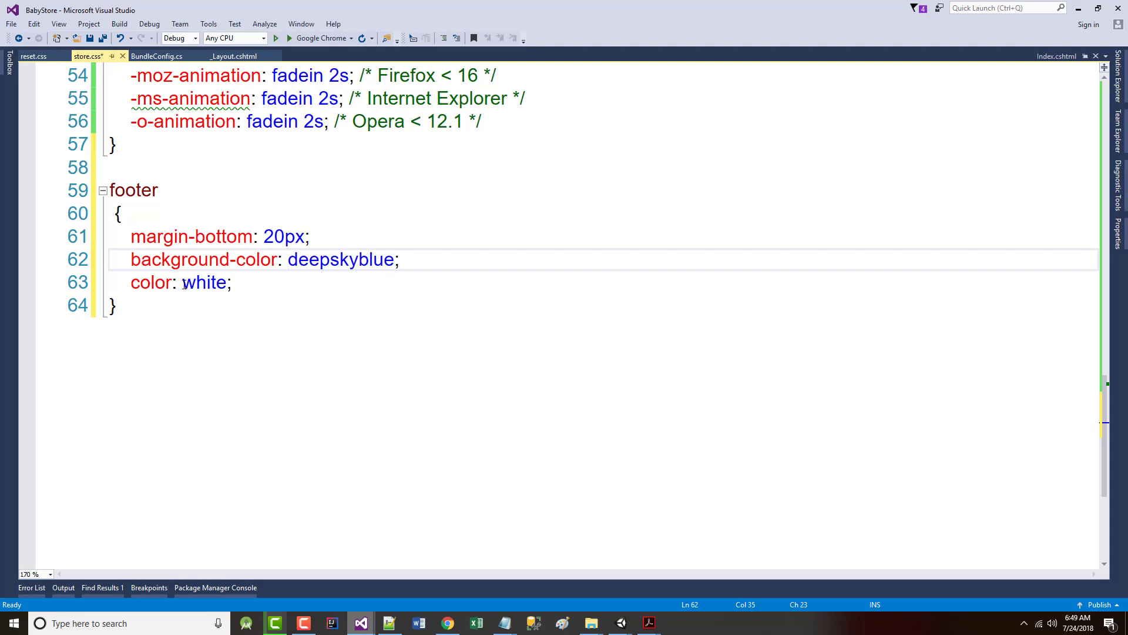
- Scroll through store.css and select the body colour declaration rgb(14, 117, 204)
{"action": "scroll", "scroll_direction": "up", "scroll_amount": 3}
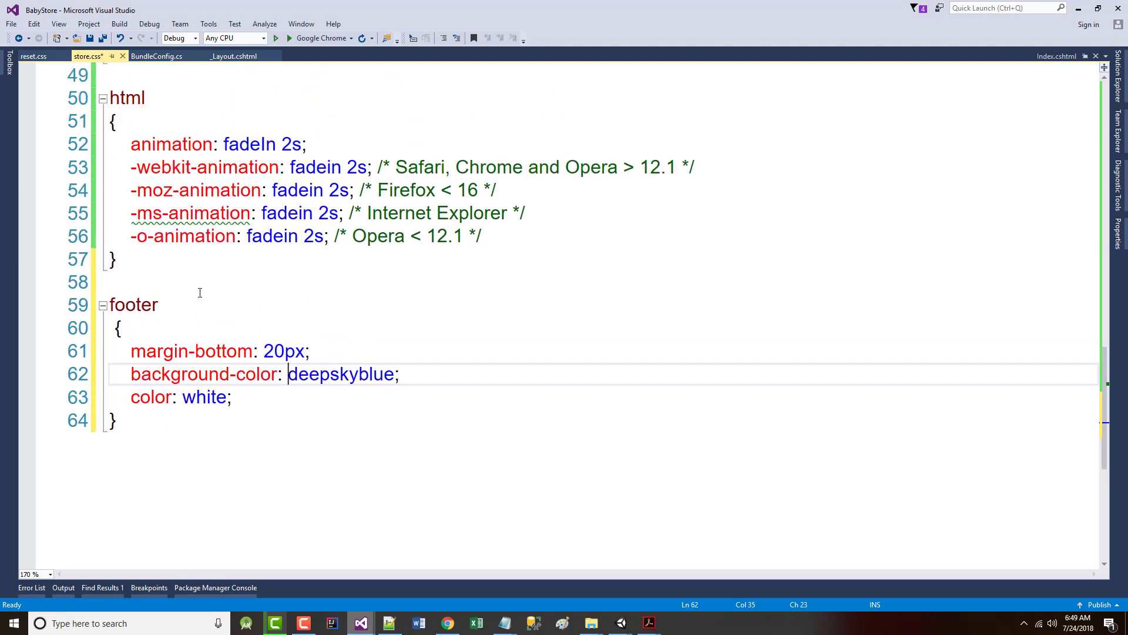
{"action": "scroll", "scroll_direction": "up", "scroll_amount": 3}
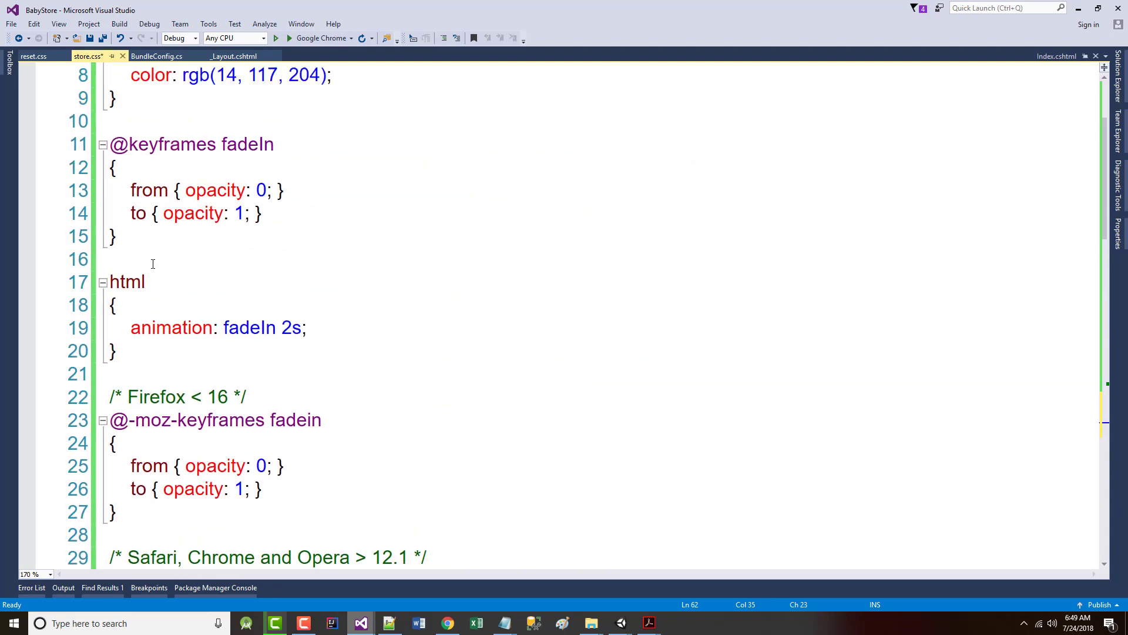
{"action": "scroll", "scroll_direction": "up", "scroll_amount": 3}
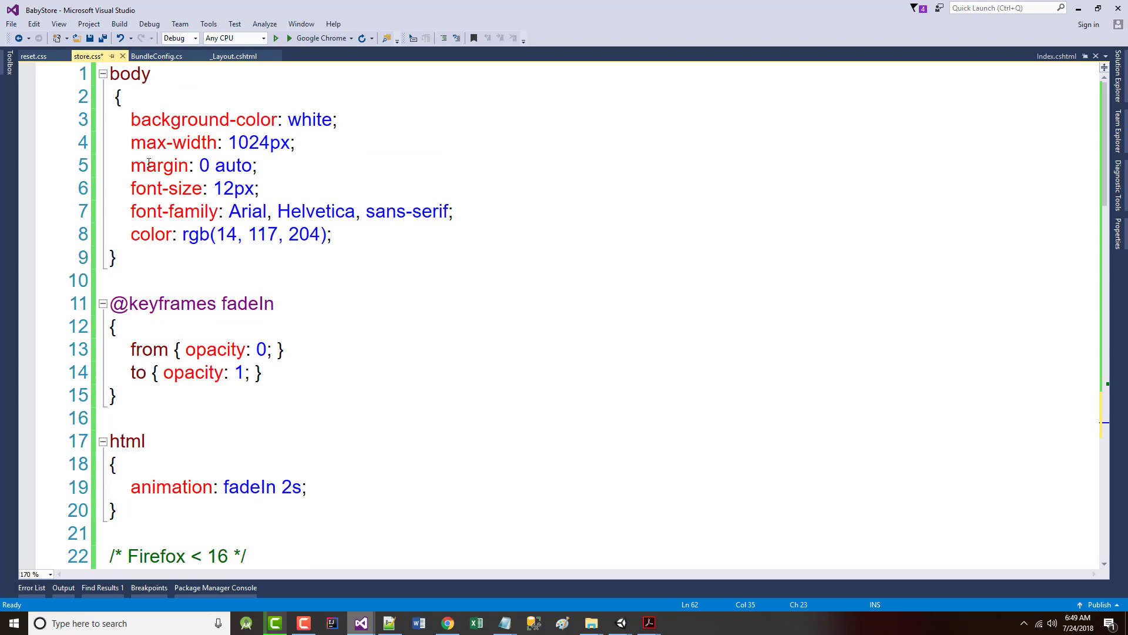
{"action": "triple_click", "coordinate": [216, 119]}
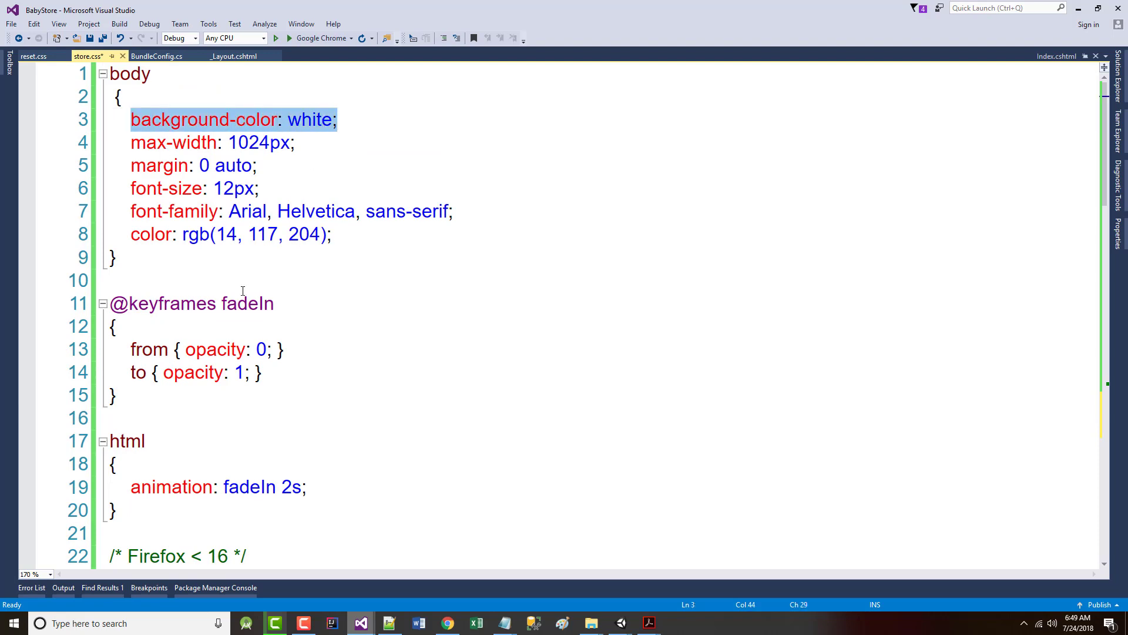
{"action": "scroll", "scroll_direction": "down", "scroll_amount": 3}
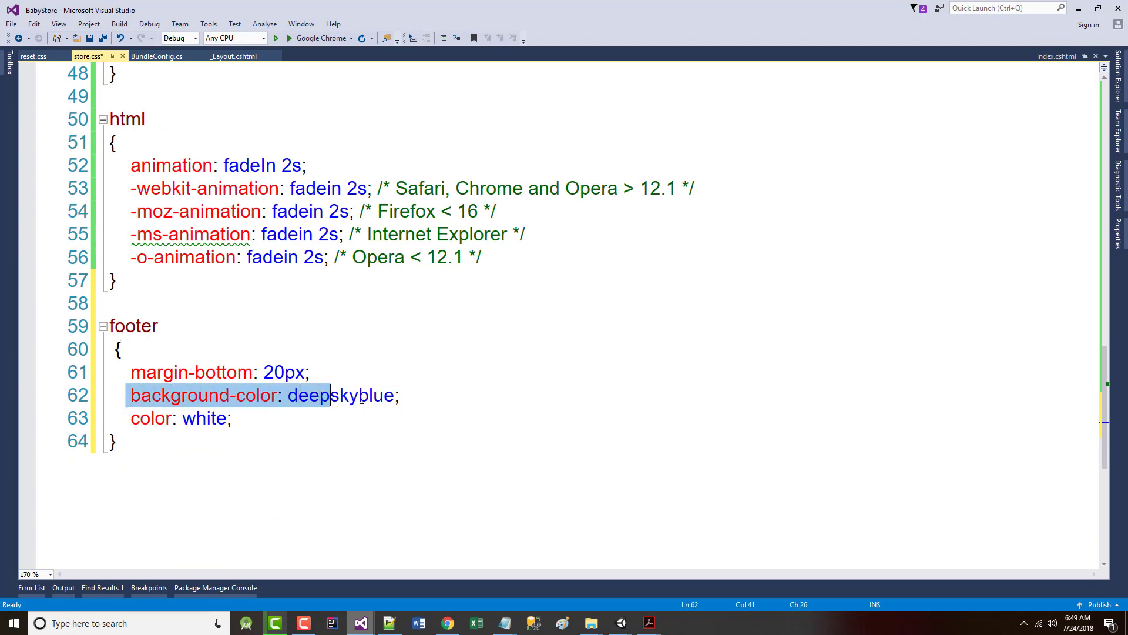
{"action": "scroll", "scroll_direction": "up", "scroll_amount": 3}
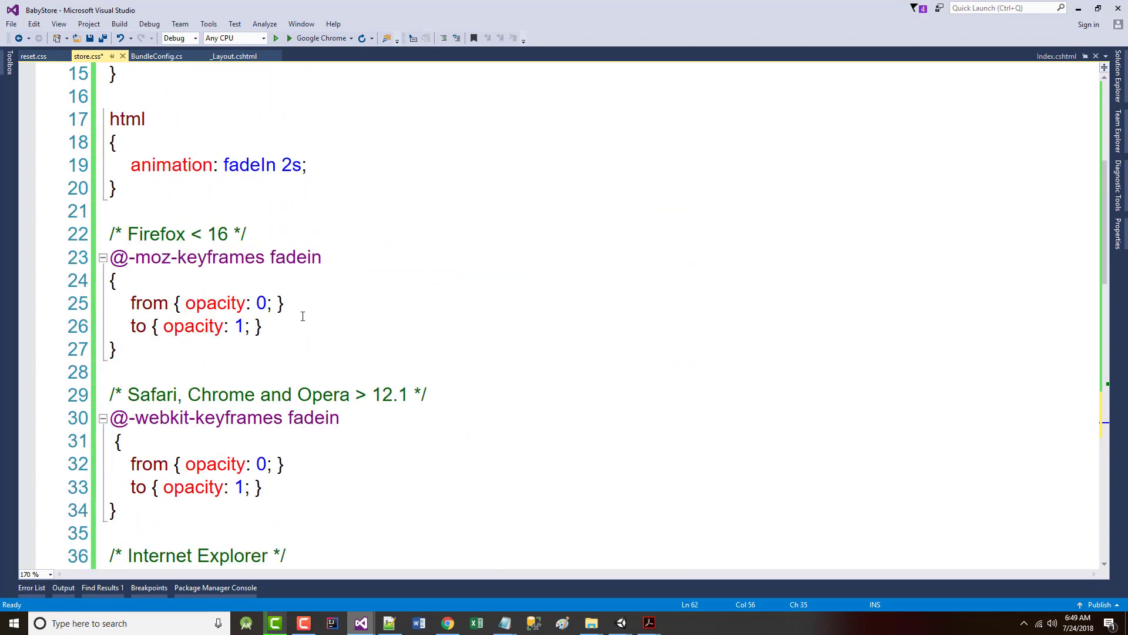
{"action": "scroll", "scroll_direction": "up", "scroll_amount": 3}
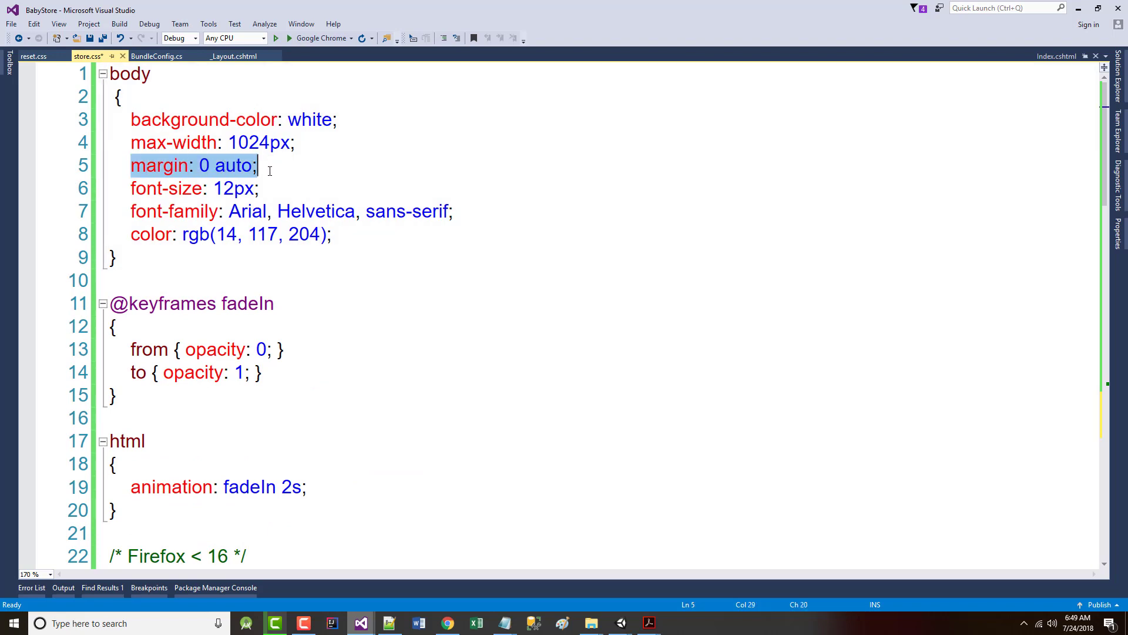
{"action": "scroll", "scroll_direction": "down", "scroll_amount": 3}
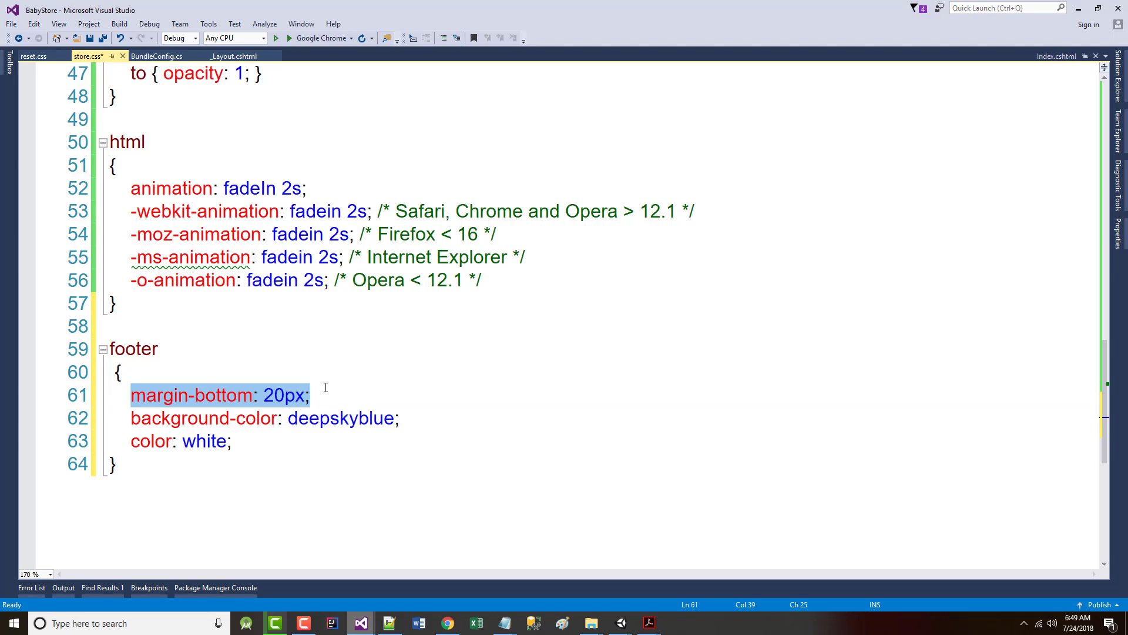
{"action": "scroll", "scroll_direction": "up", "scroll_amount": 3}
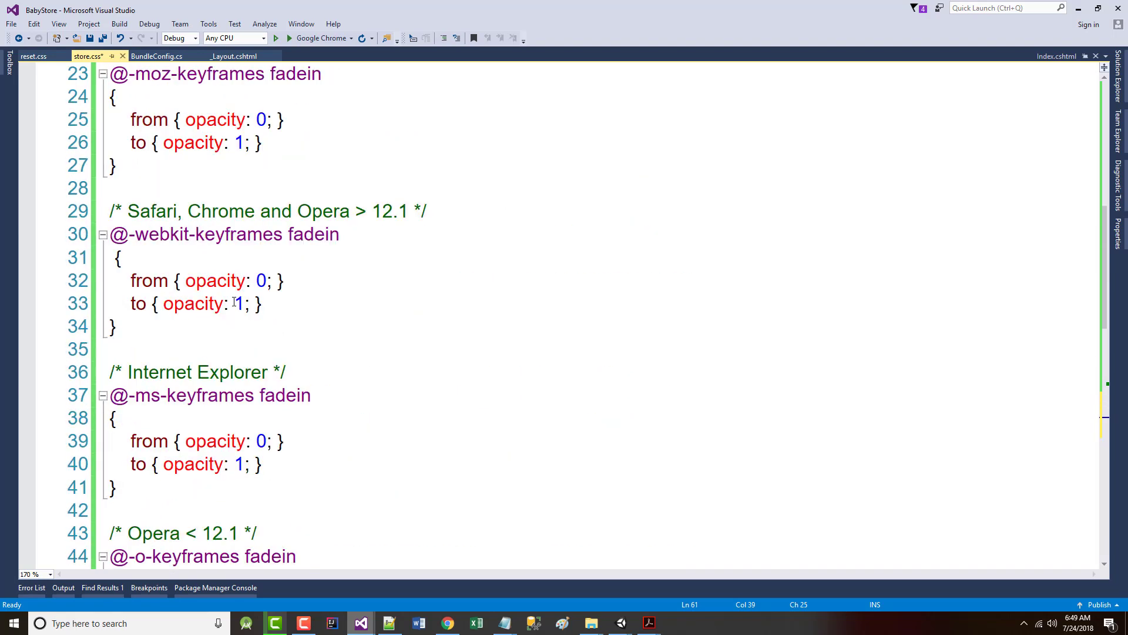
{"action": "scroll", "scroll_direction": "up", "scroll_amount": 3}
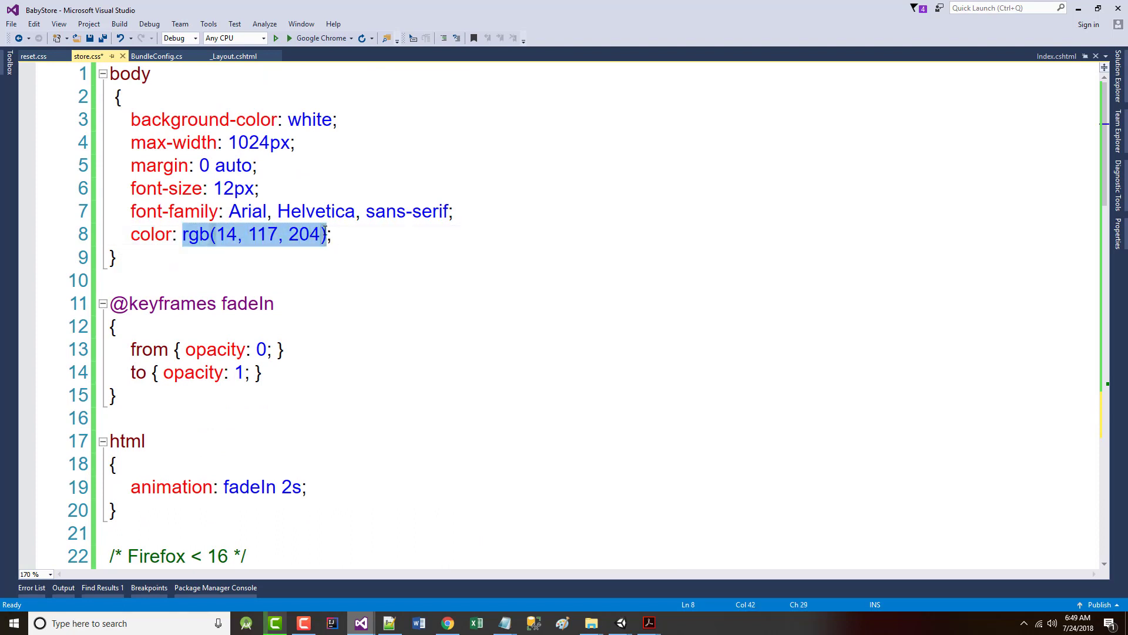
{"action": "mouse_move", "coordinate": [447, 622]}
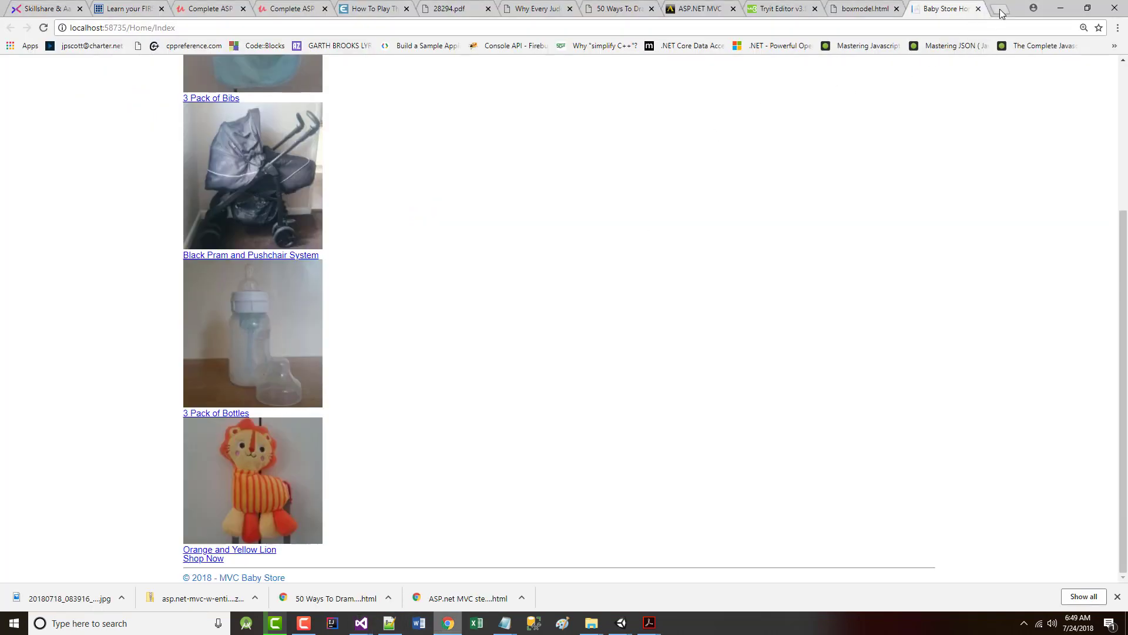
- Search rgb(14, 117, 204) in a new tab and browse the Converting Colors table for RGB 14, 117, 176
{"action": "left_click", "coordinate": [1000, 13]}
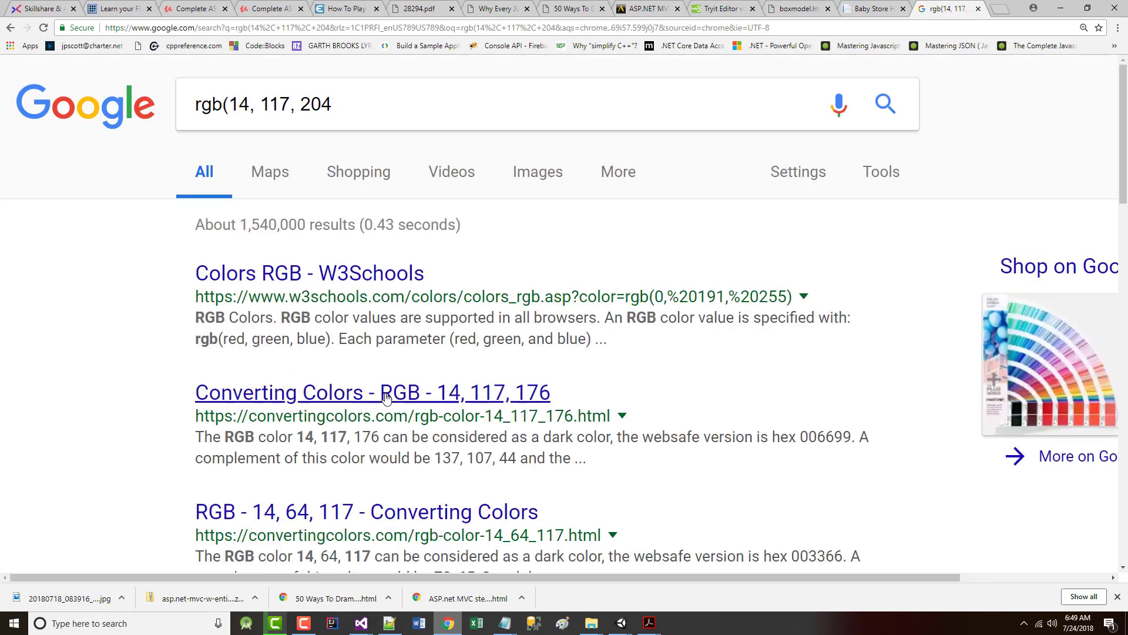
{"action": "left_click", "coordinate": [372, 392]}
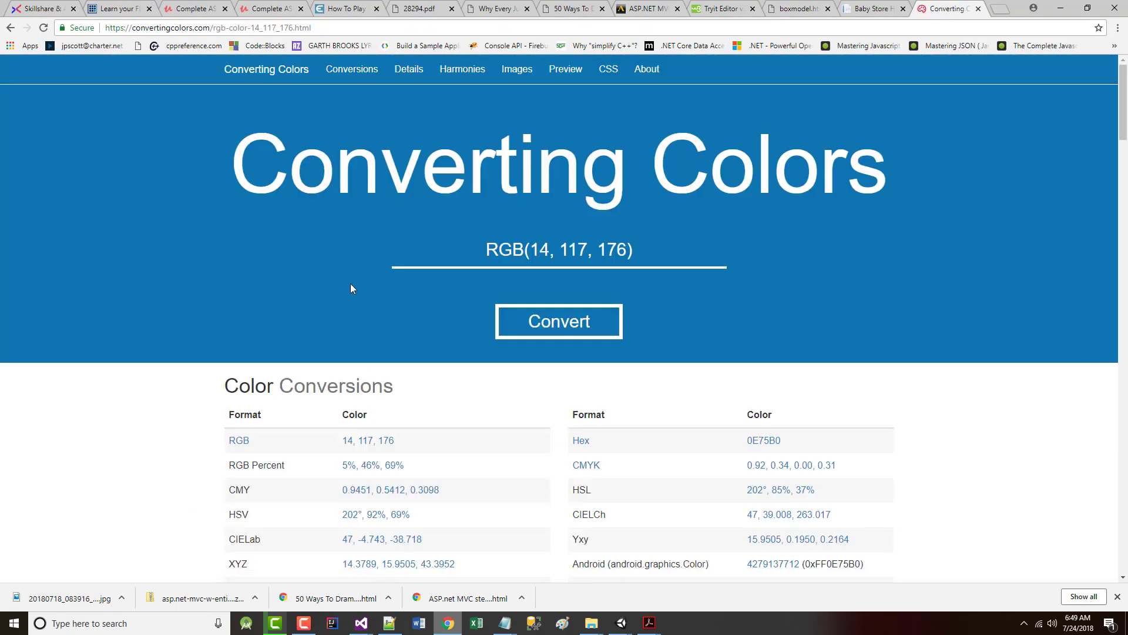
{"action": "mouse_move", "coordinate": [315, 314]}
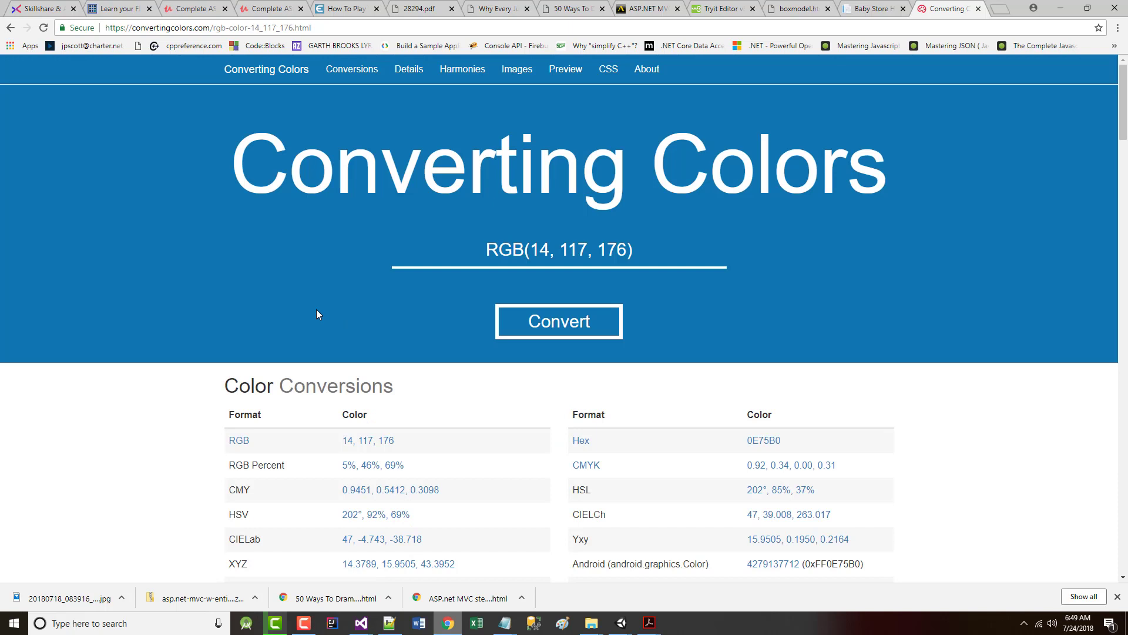
{"action": "scroll", "scroll_direction": "down", "scroll_amount": 3}
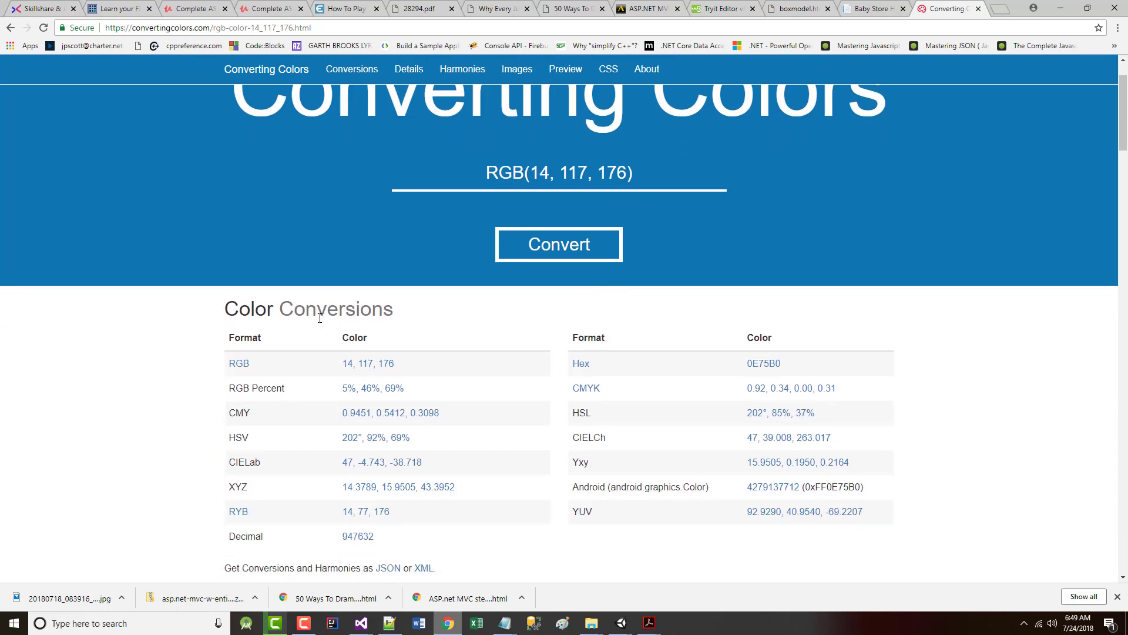
{"action": "scroll", "scroll_direction": "up", "scroll_amount": 3}
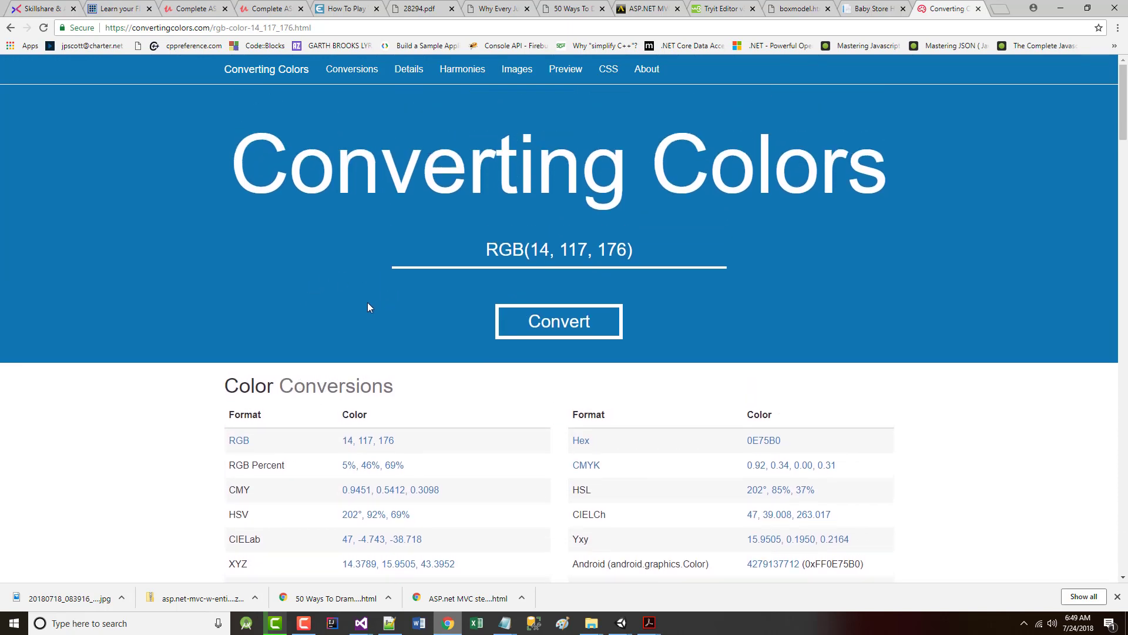
{"action": "scroll", "scroll_direction": "down", "scroll_amount": 3}
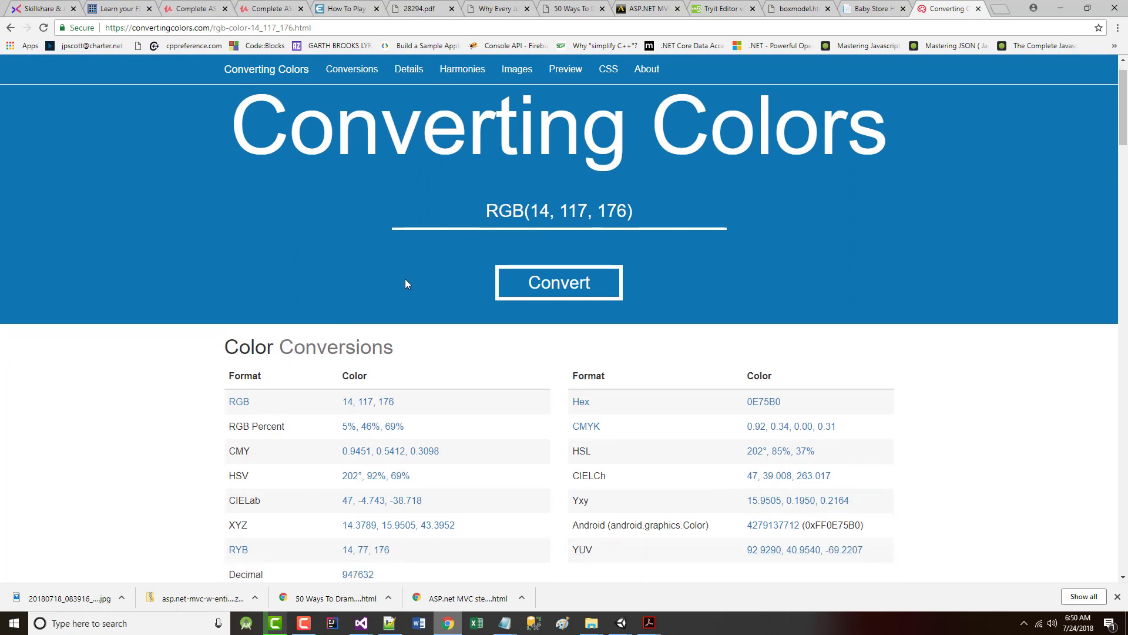
{"action": "mouse_move", "coordinate": [540, 224]}
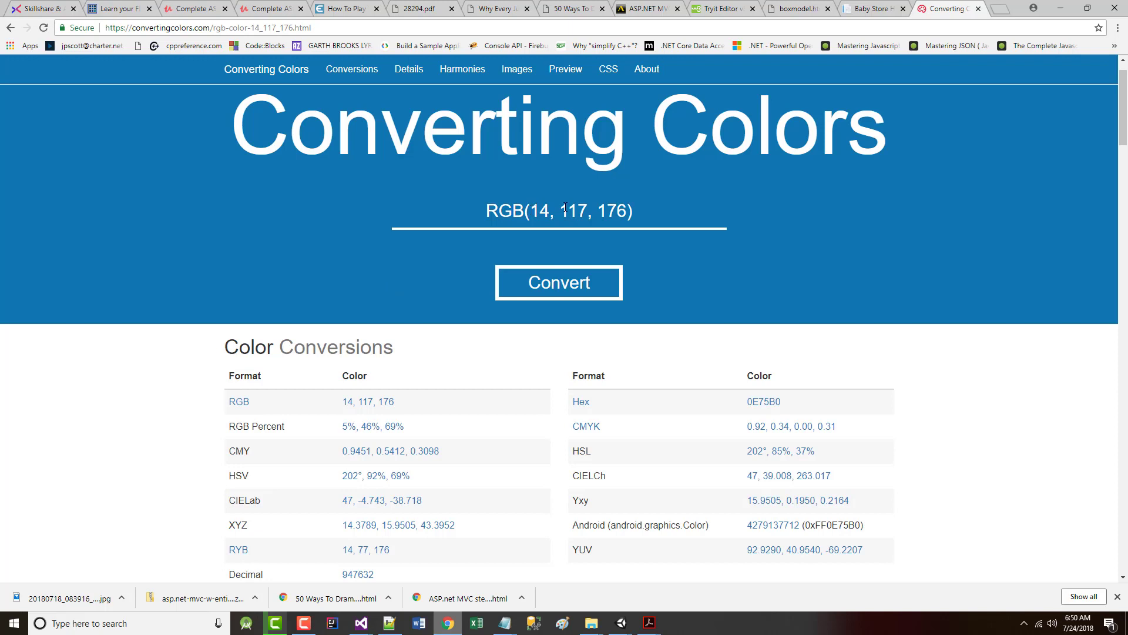
{"action": "mouse_move", "coordinate": [612, 216]}
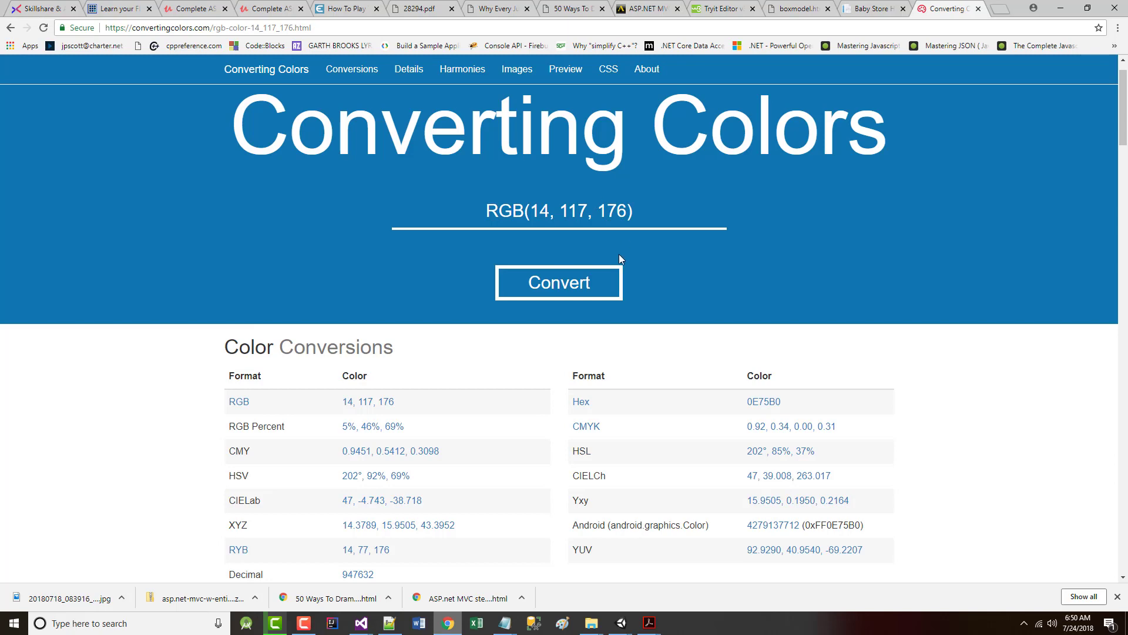
- Scroll store.css down to the footer rule's white colour line and save the file
{"action": "left_click", "coordinate": [330, 623]}
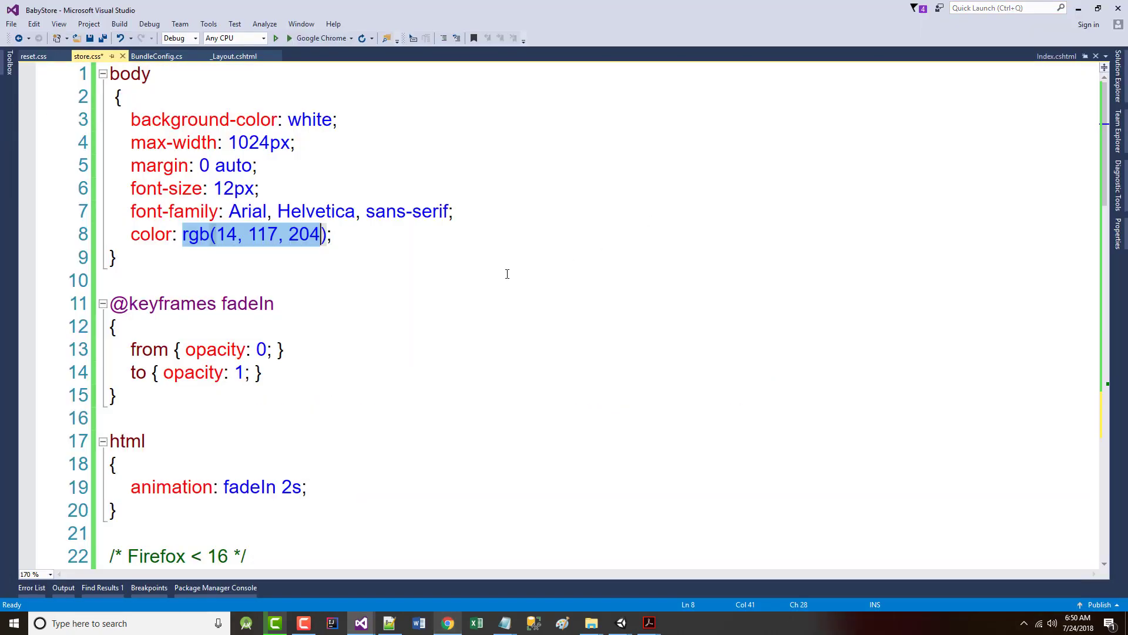
{"action": "scroll", "scroll_direction": "down", "scroll_amount": 3}
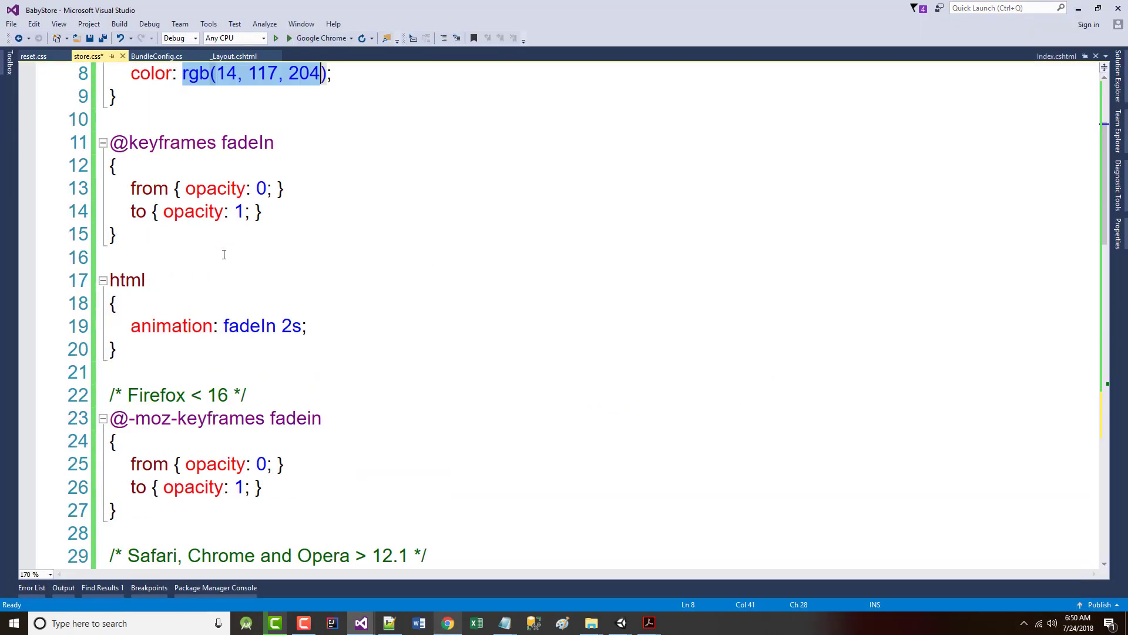
{"action": "scroll", "scroll_direction": "down", "scroll_amount": 3}
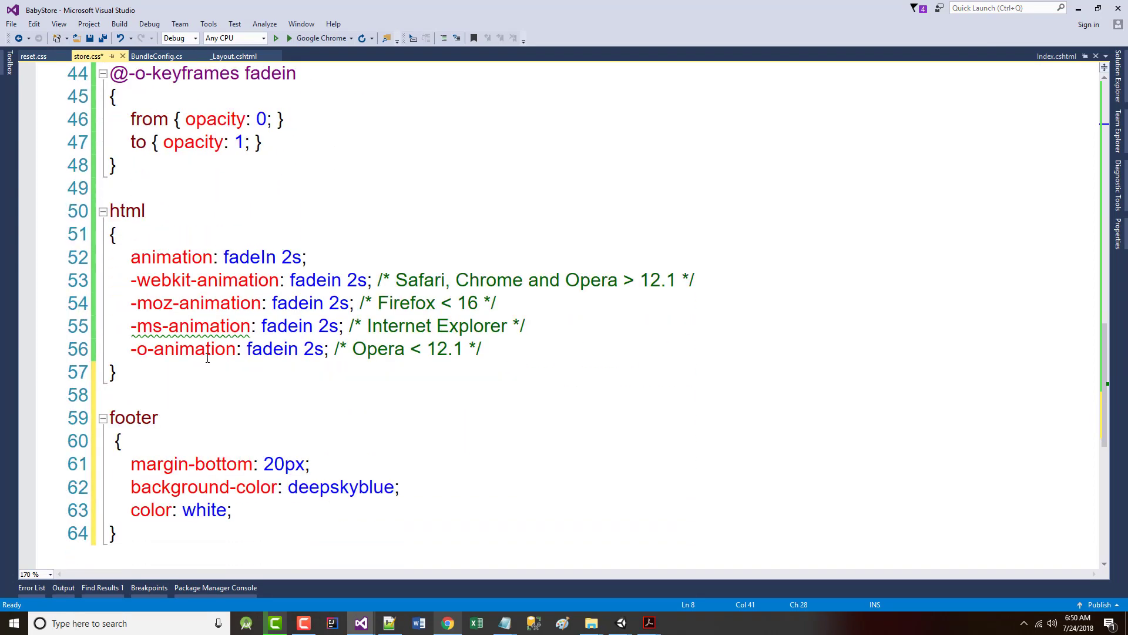
{"action": "scroll", "scroll_direction": "down", "scroll_amount": 3}
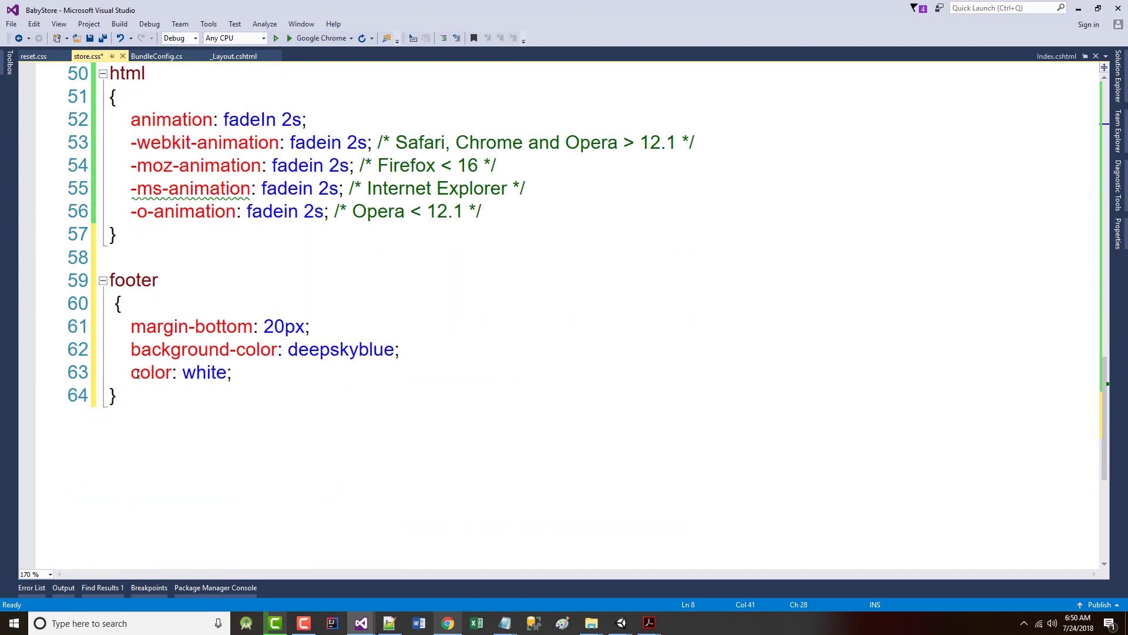
{"action": "left_click", "coordinate": [132, 372]}
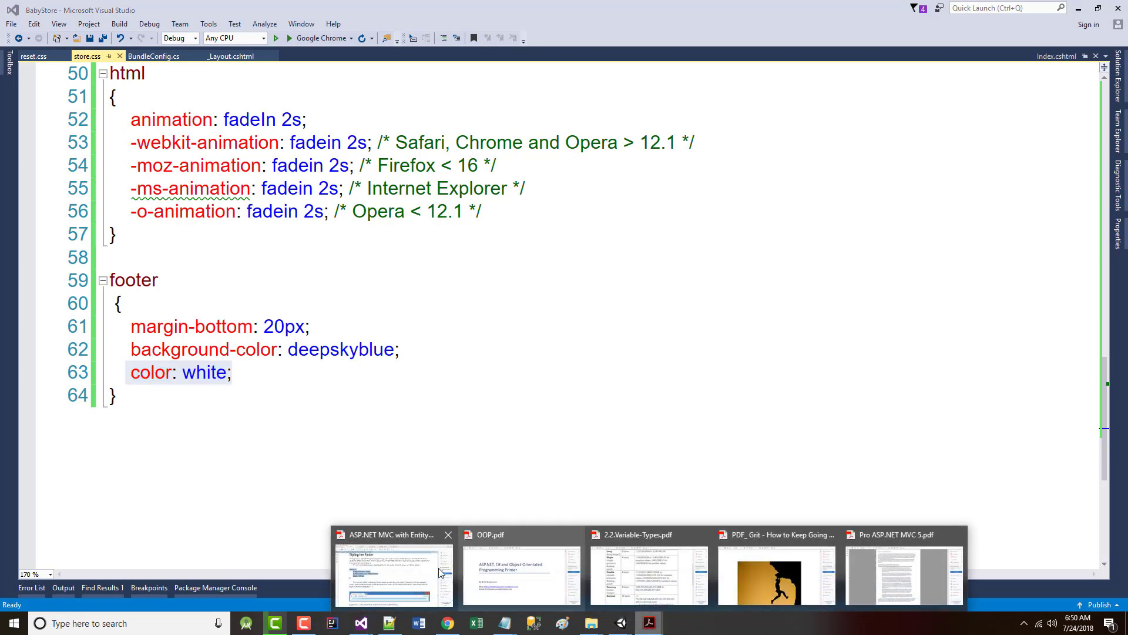
- Go back to page 485 of the book to view the footer CSS example
{"action": "left_click", "coordinate": [394, 574]}
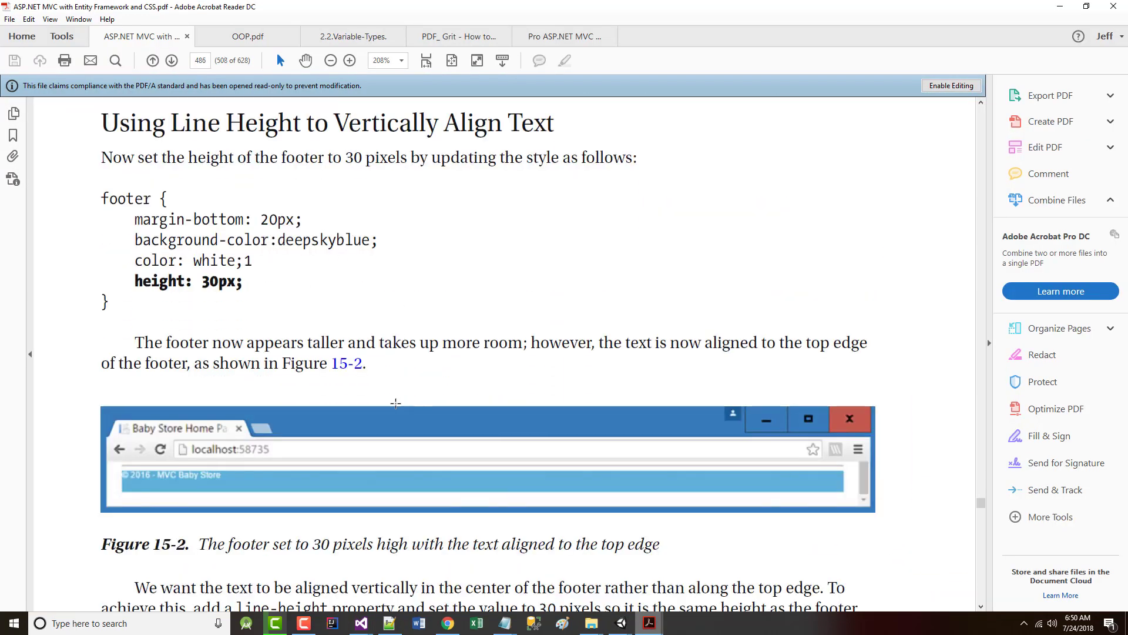
{"action": "scroll", "scroll_direction": "up", "scroll_amount": 3}
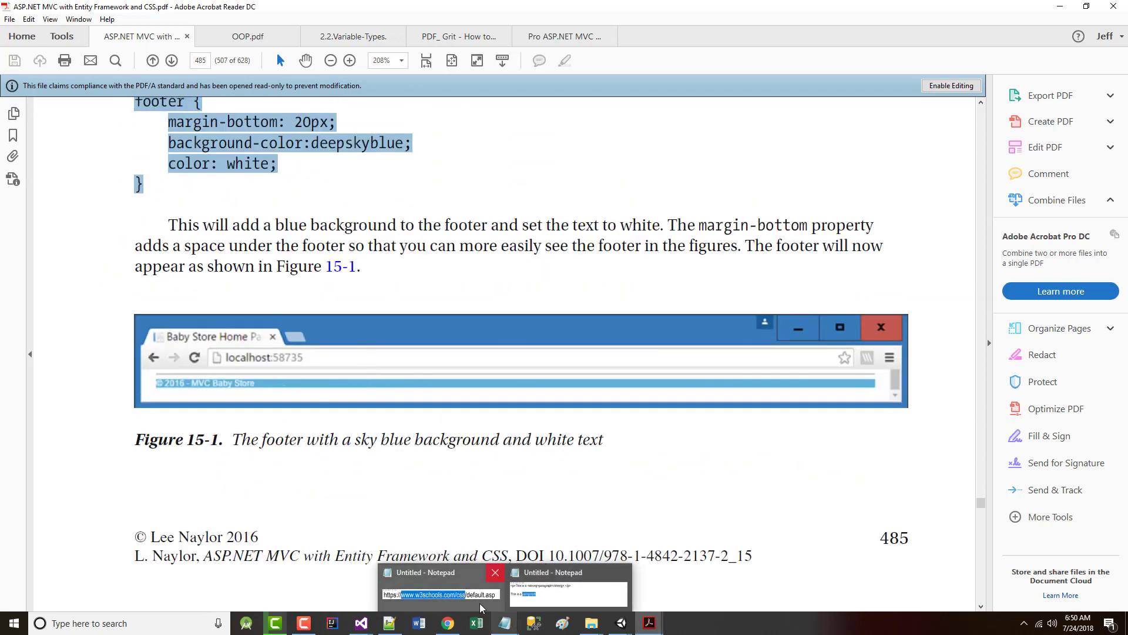
{"action": "mouse_move", "coordinate": [362, 623]}
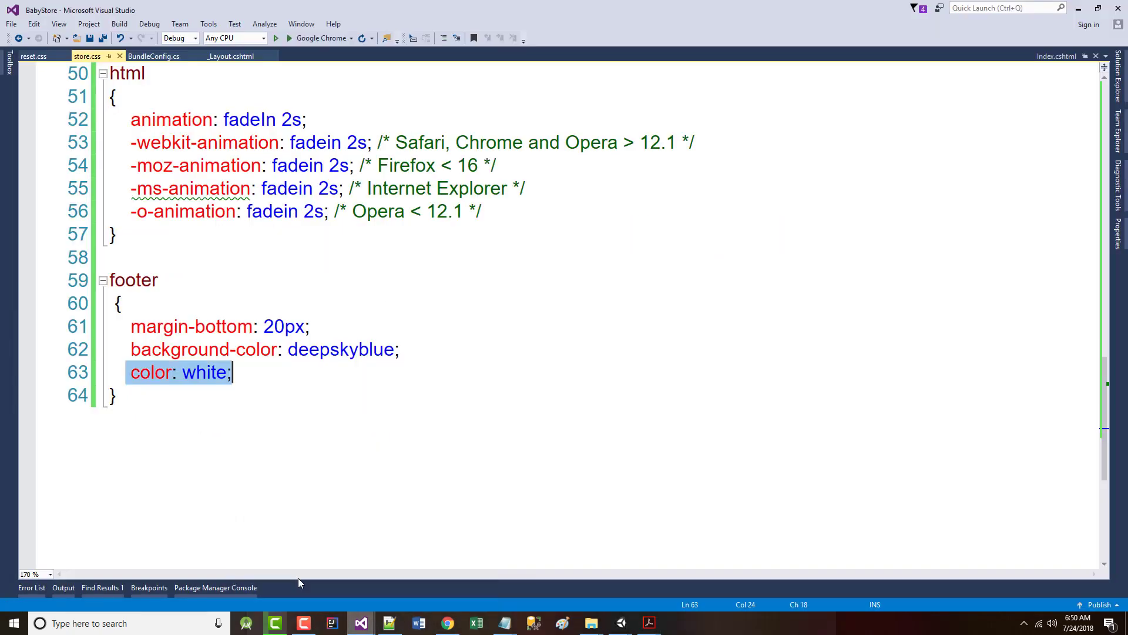
- Launch the site in Chrome and accept running the last successful build despite errors
{"action": "left_click", "coordinate": [102, 38]}
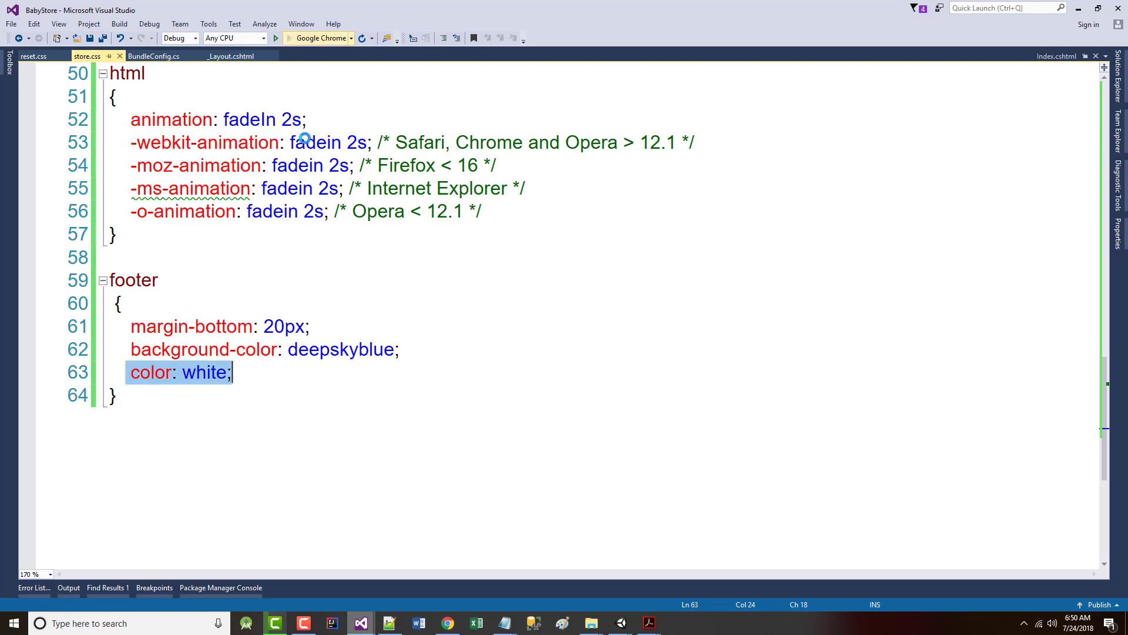
{"action": "left_click", "coordinate": [276, 38]}
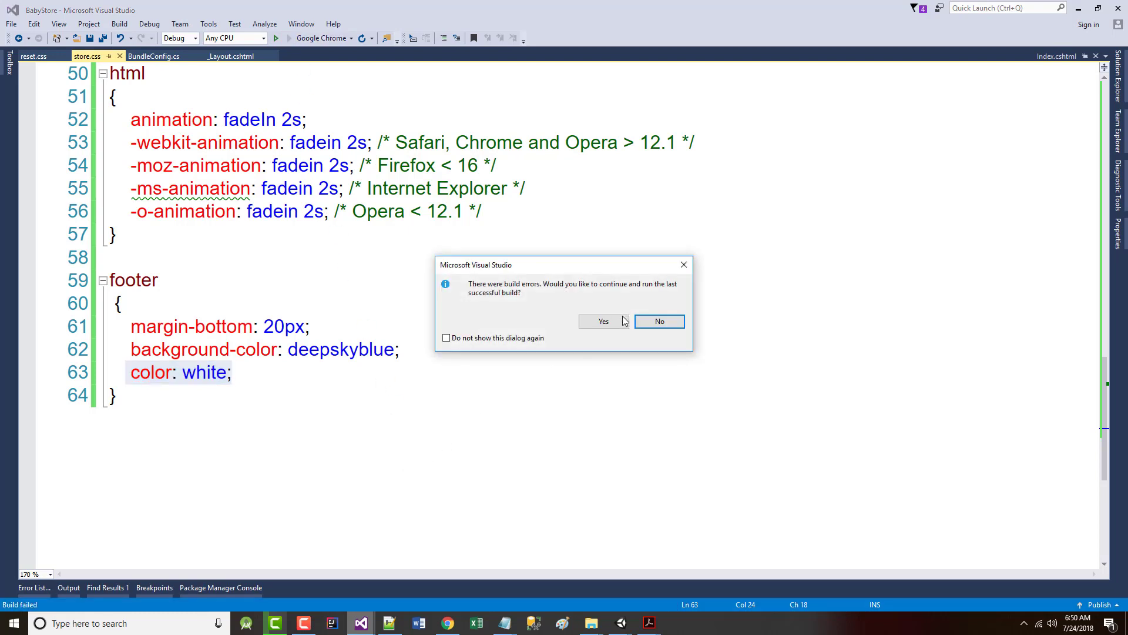
{"action": "mouse_move", "coordinate": [603, 321]}
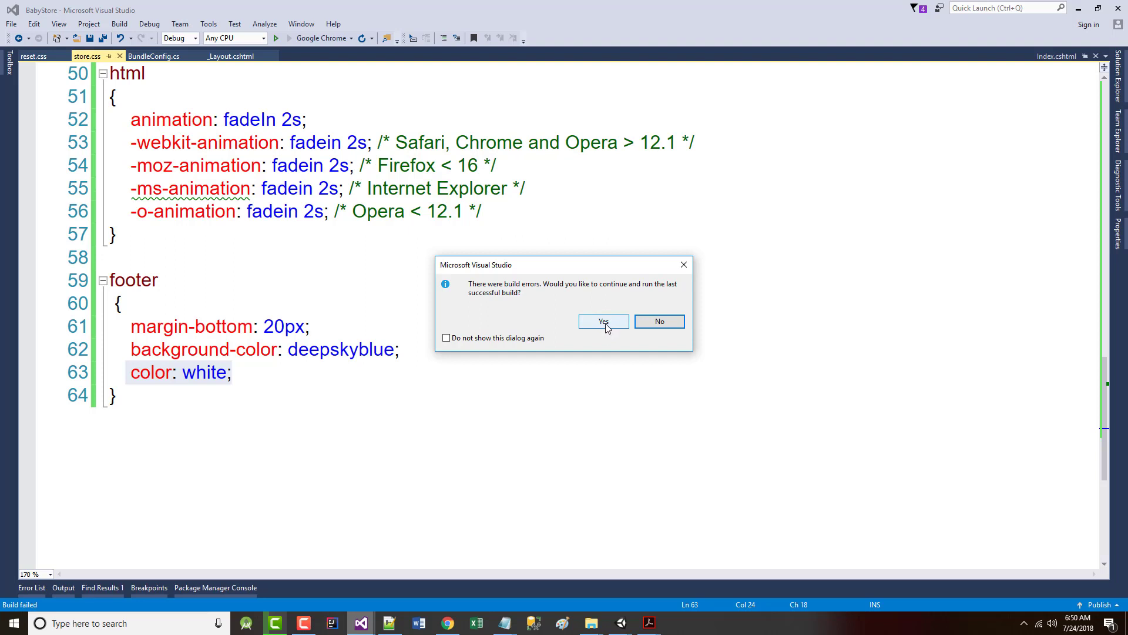
{"action": "left_click", "coordinate": [603, 320]}
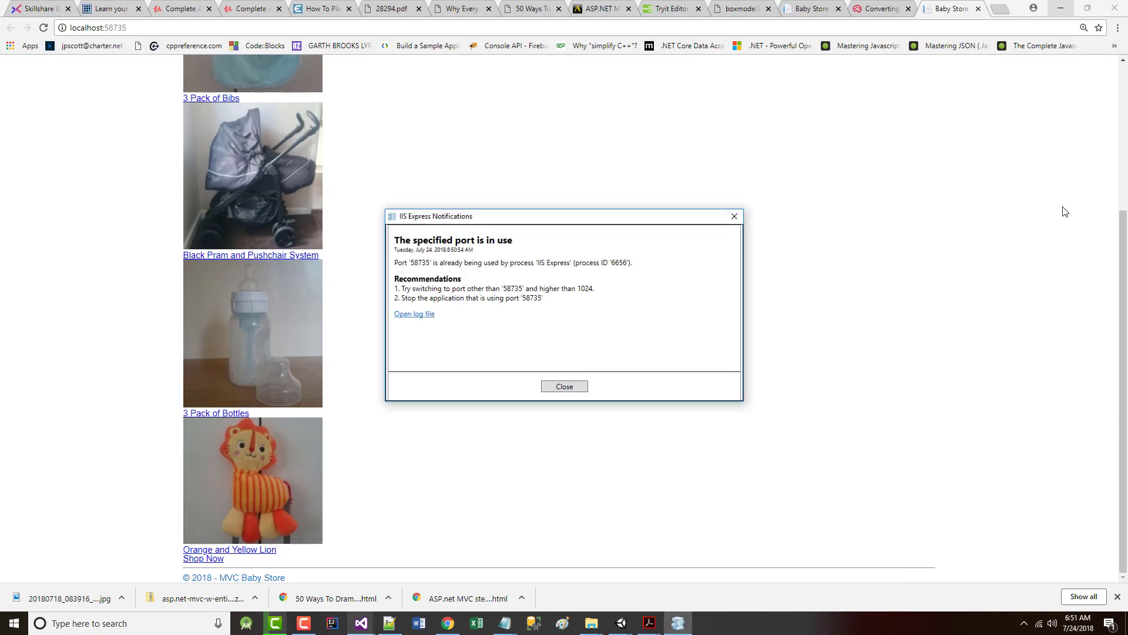
- Dismiss the IIS Express port-in-use notice and close the Converting Colors tab
{"action": "left_click", "coordinate": [564, 386]}
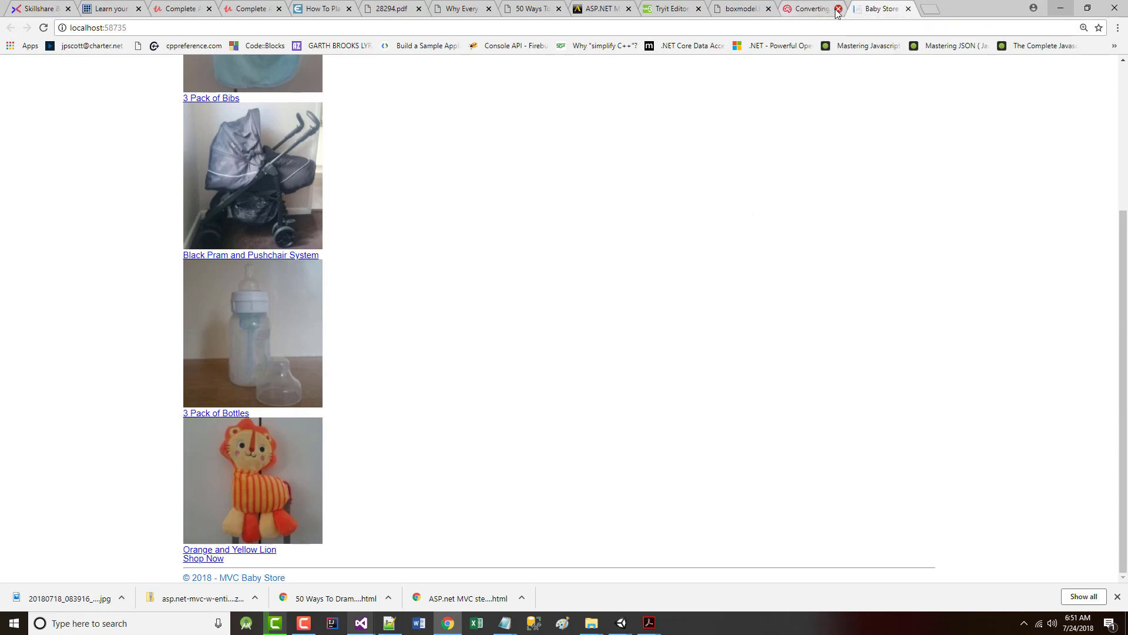
{"action": "left_click", "coordinate": [837, 9]}
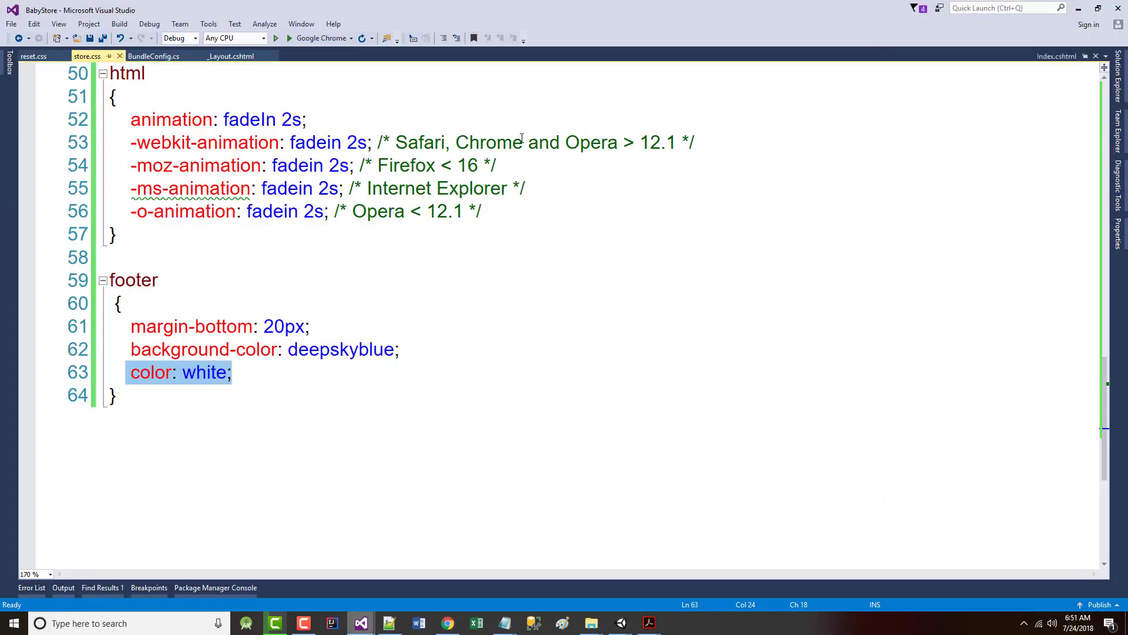
- Try running BabyStore in Chrome, accepting the build-errors prompt and dismissing the IIS Express port error
{"action": "left_click", "coordinate": [103, 39]}
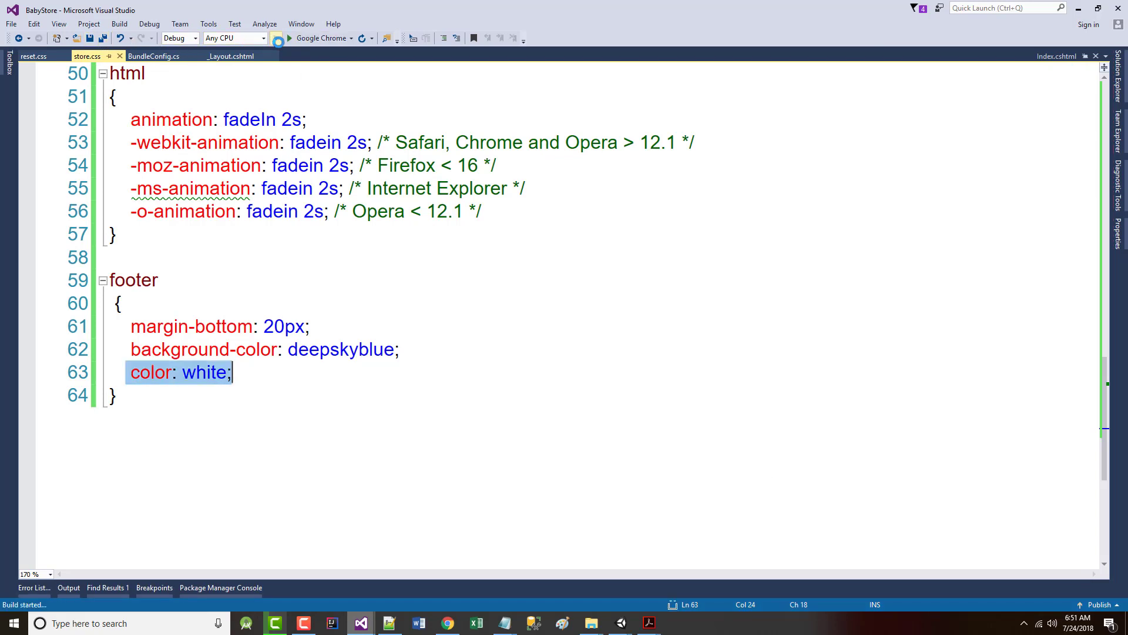
{"action": "left_click", "coordinate": [288, 38]}
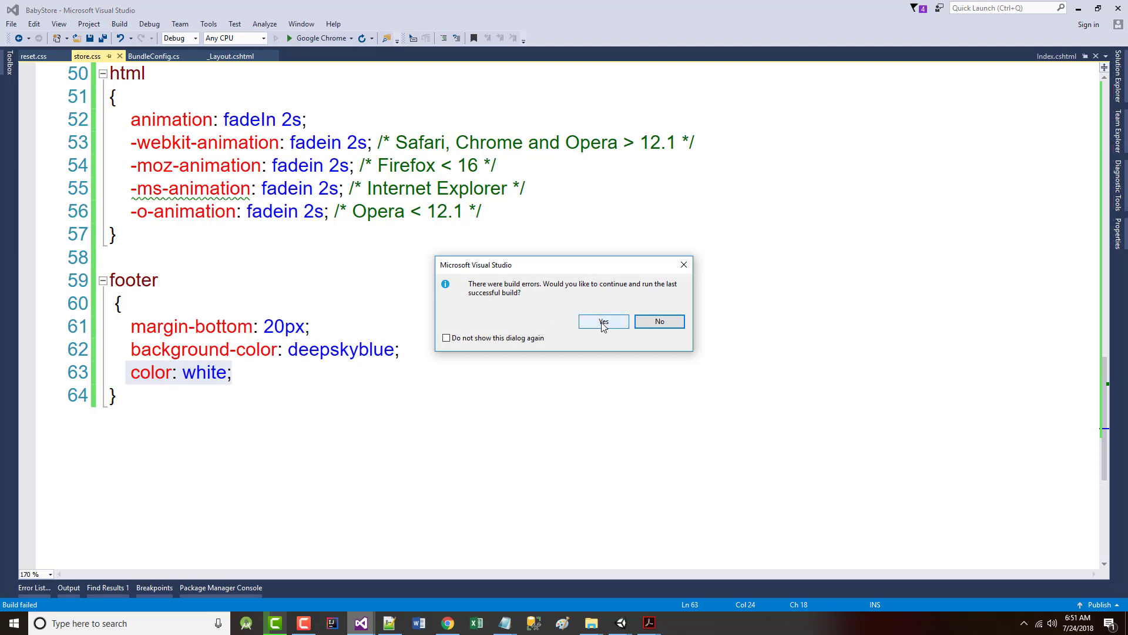
{"action": "left_click", "coordinate": [603, 321]}
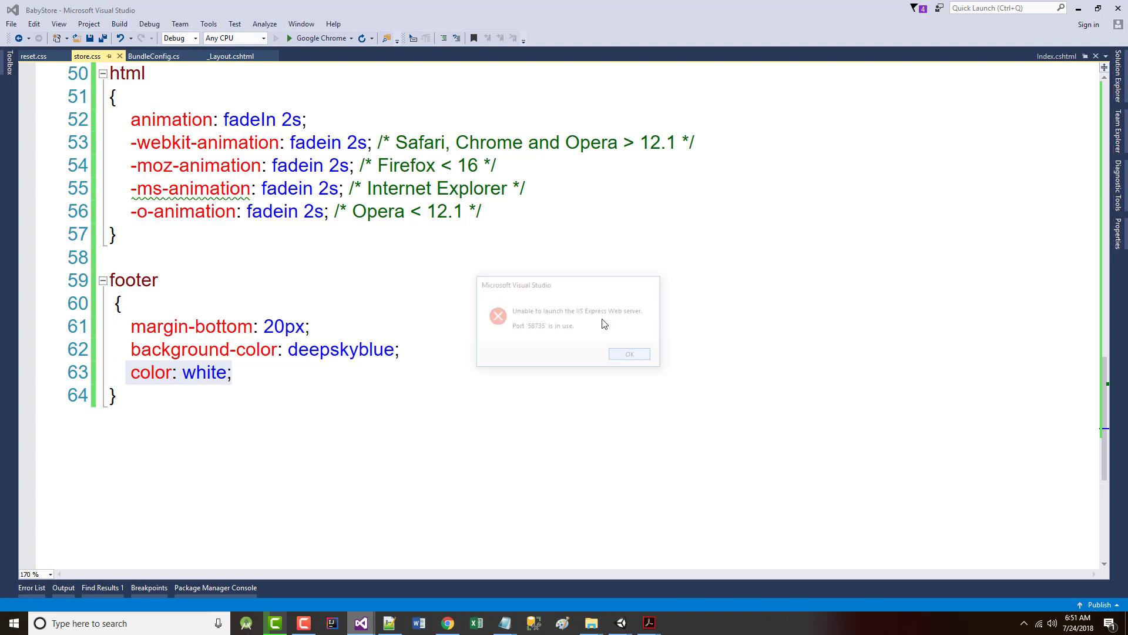
{"action": "left_click", "coordinate": [628, 353]}
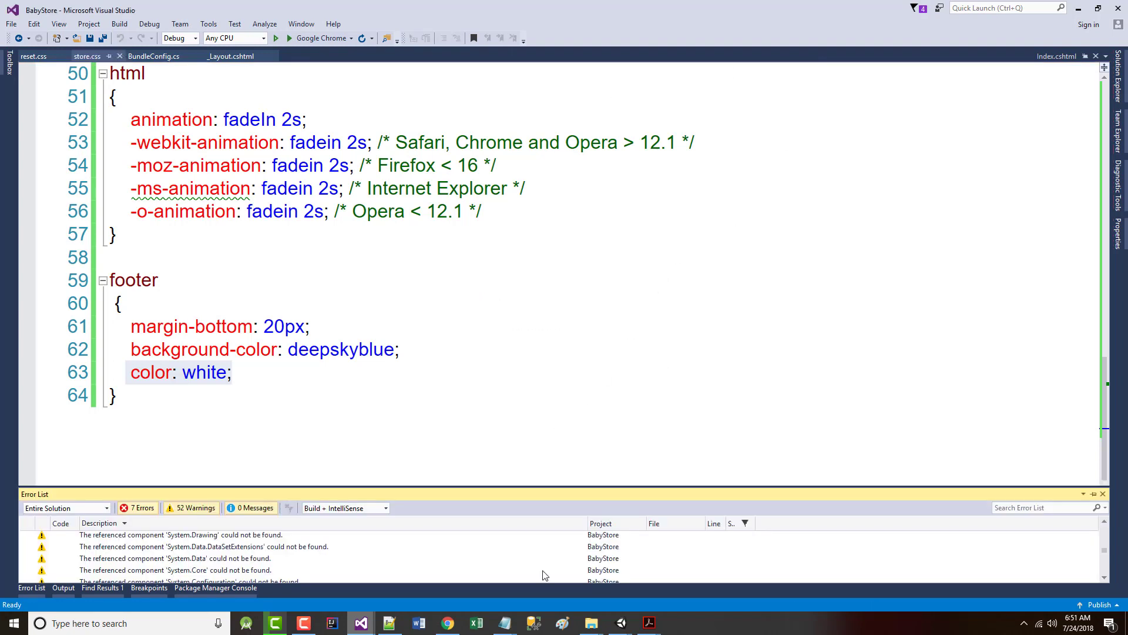
{"action": "mouse_move", "coordinate": [418, 623]}
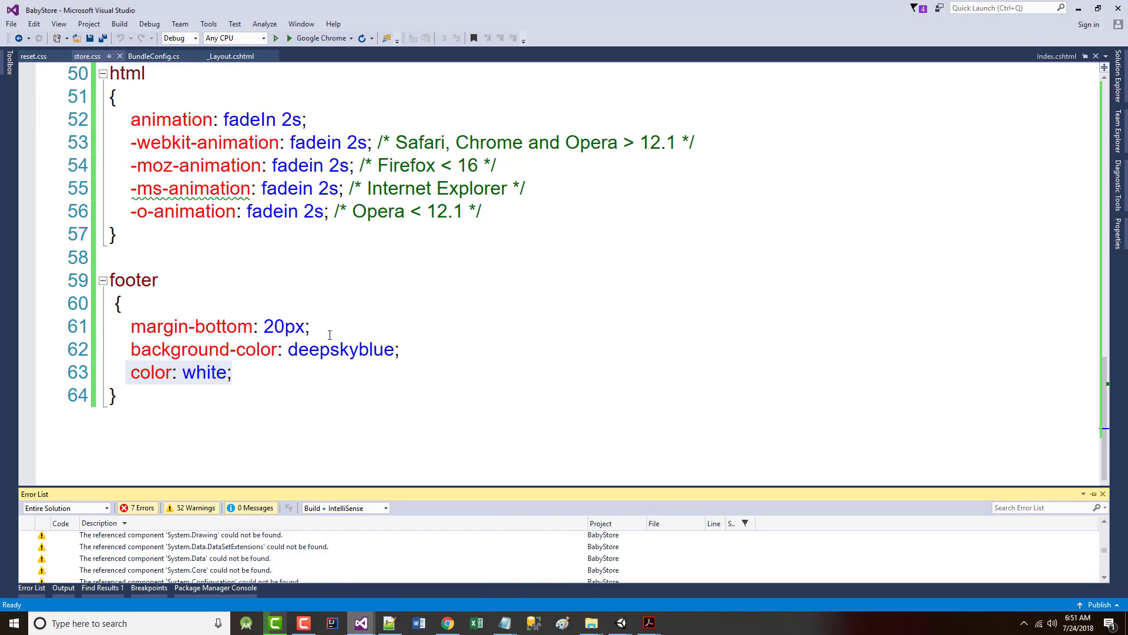
{"action": "mouse_move", "coordinate": [219, 254]}
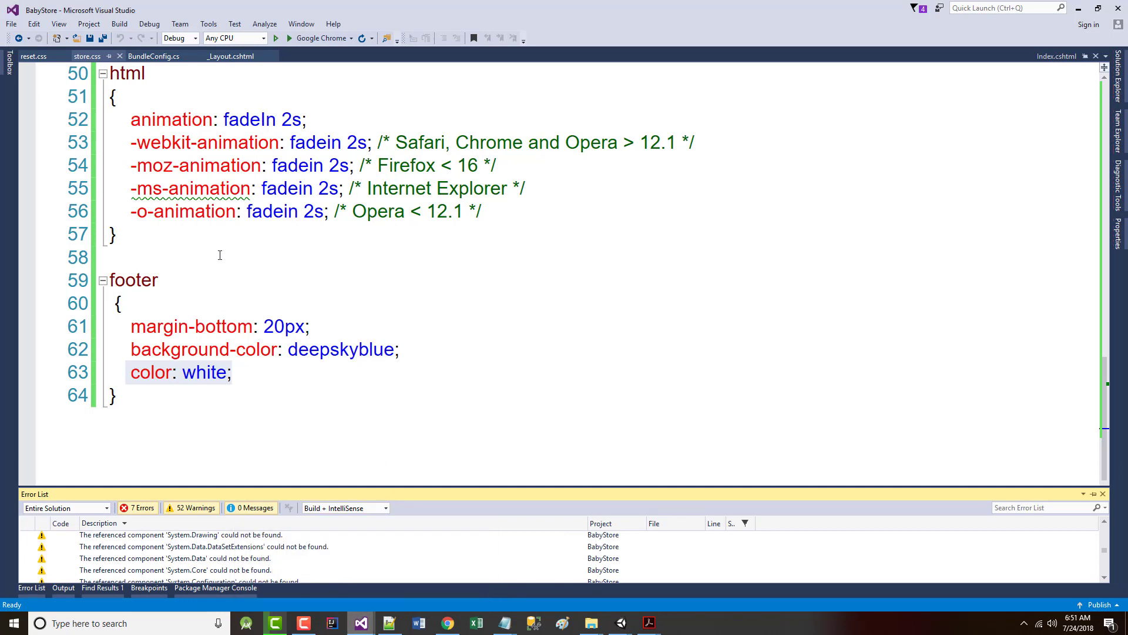
{"action": "mouse_move", "coordinate": [359, 623]}
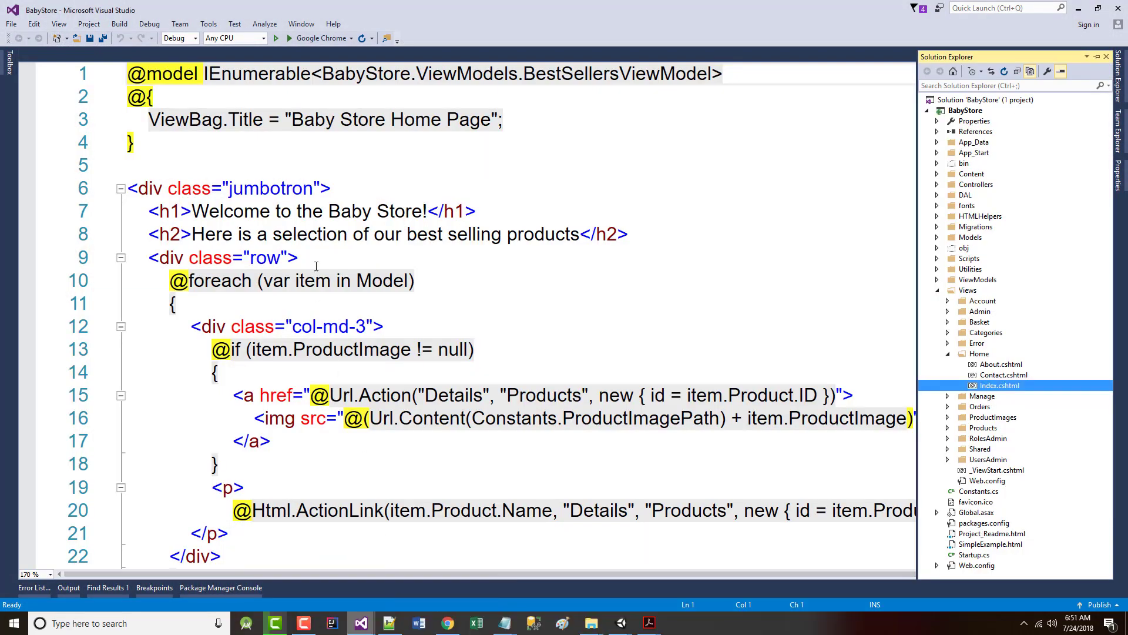
- Scroll through store.css and save all open project files with File > Save All
{"action": "scroll", "scroll_direction": "down", "scroll_amount": 3}
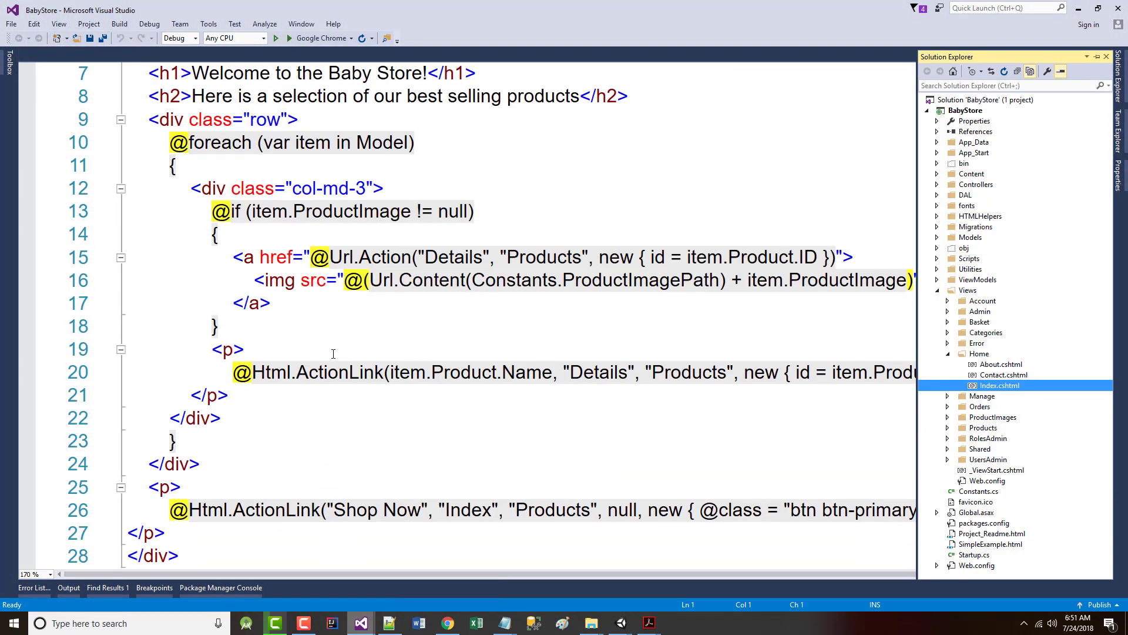
{"action": "scroll", "scroll_direction": "down", "scroll_amount": 3}
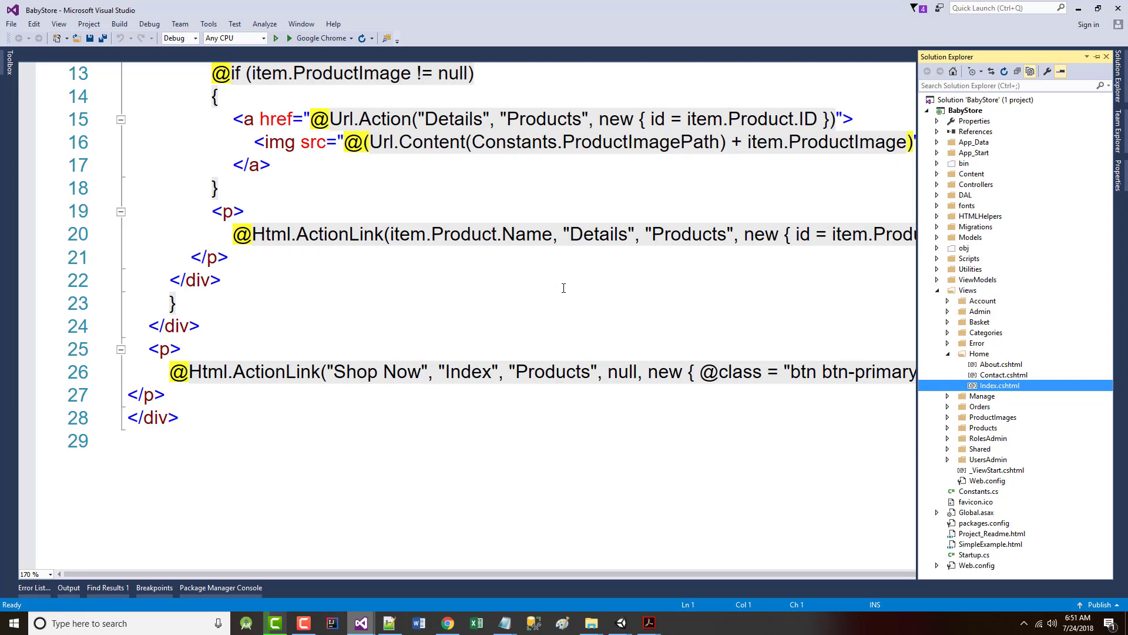
{"action": "mouse_move", "coordinate": [354, 206]}
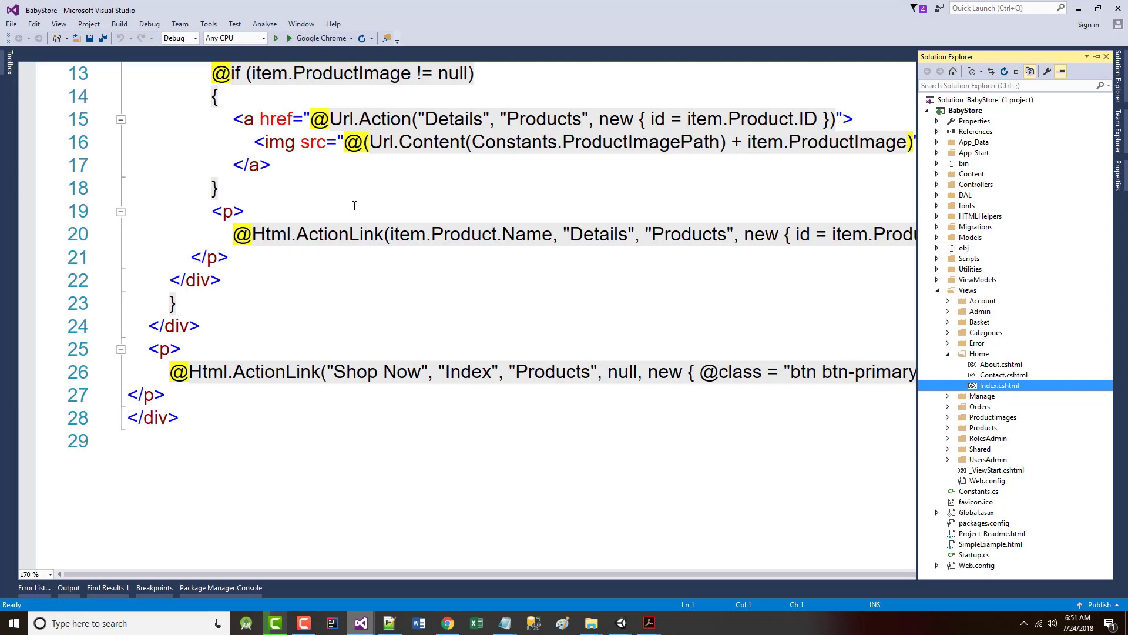
{"action": "mouse_move", "coordinate": [381, 623]}
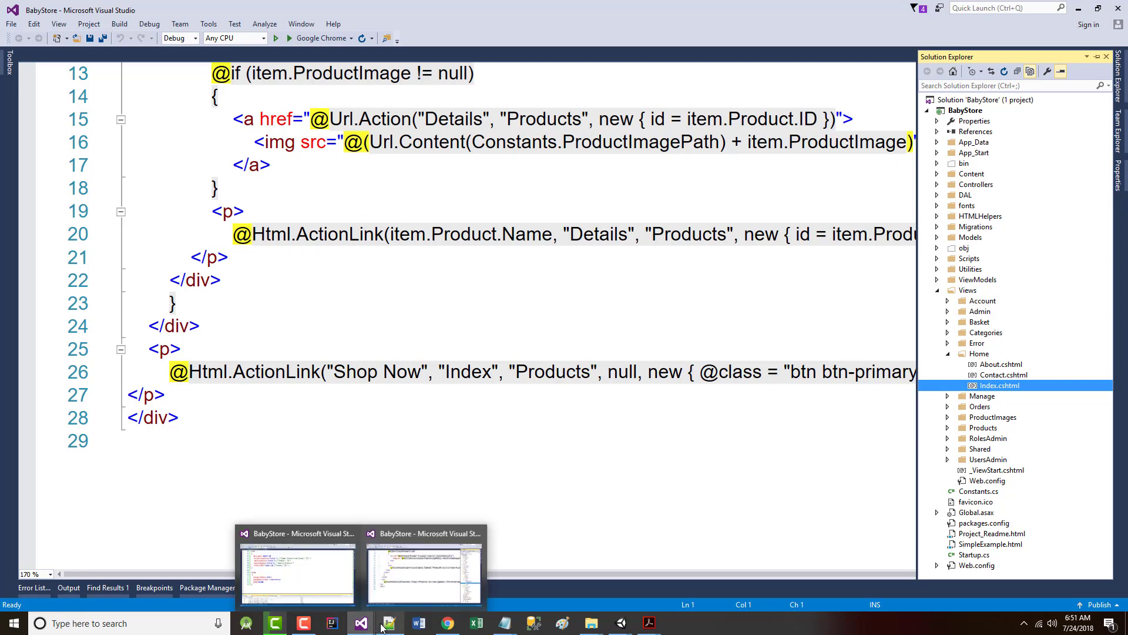
{"action": "mouse_move", "coordinate": [329, 612]}
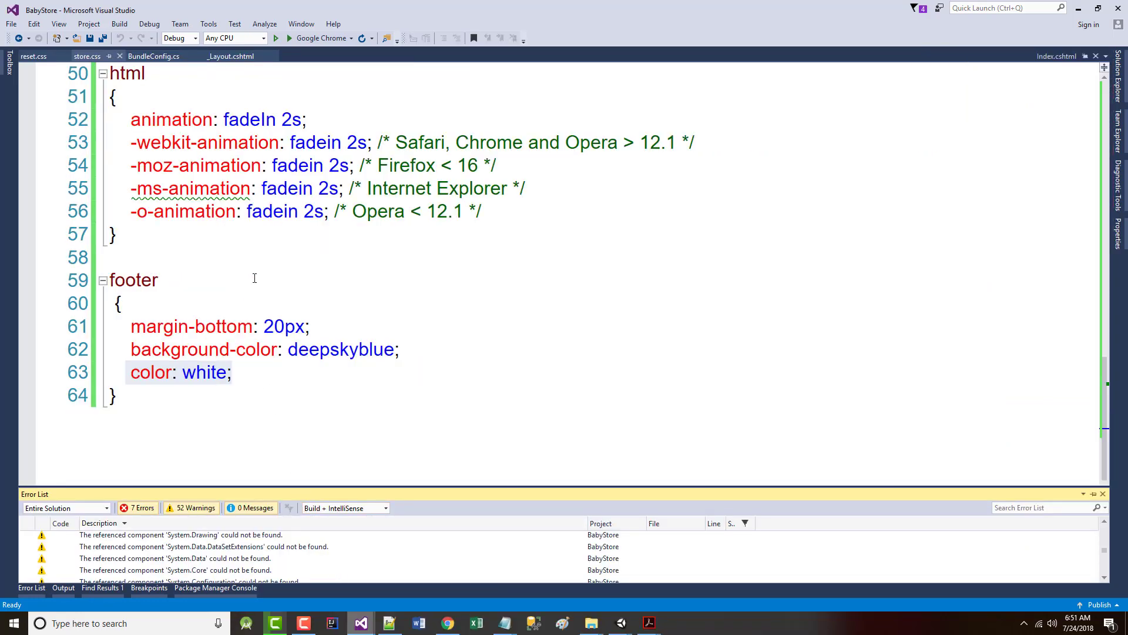
{"action": "mouse_move", "coordinate": [34, 23]}
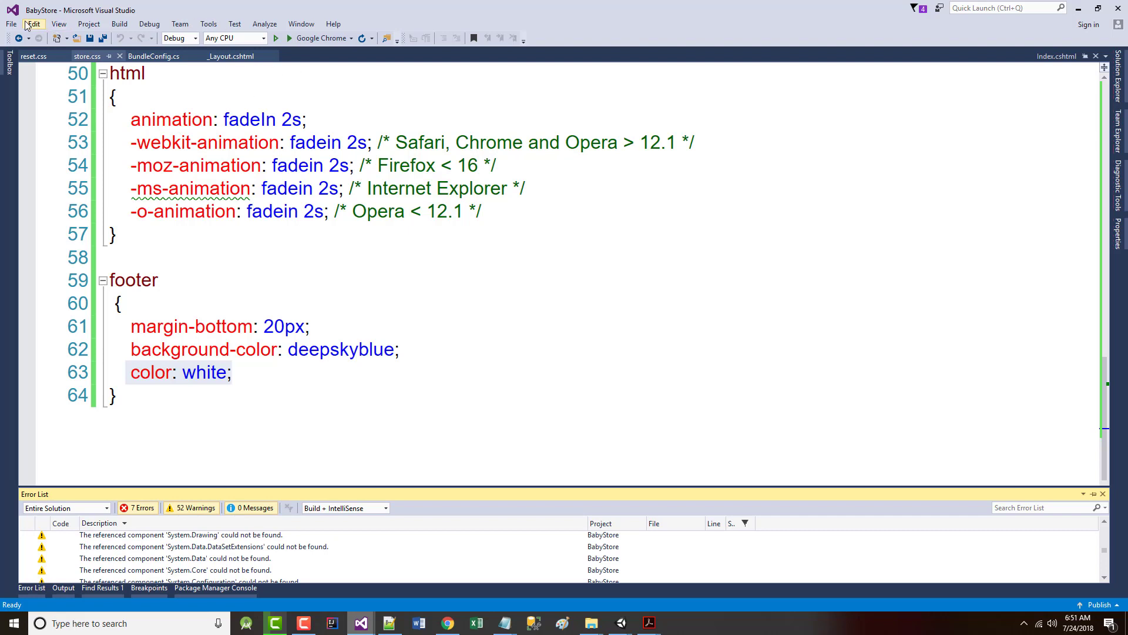
{"action": "left_click", "coordinate": [10, 24]}
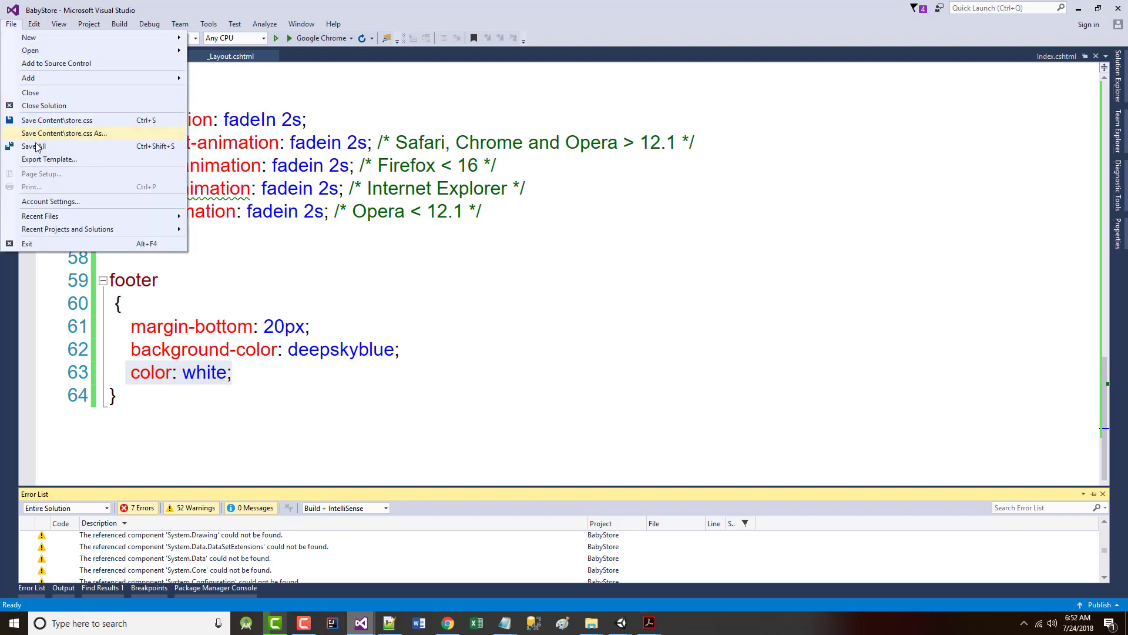
{"action": "left_click", "coordinate": [64, 134]}
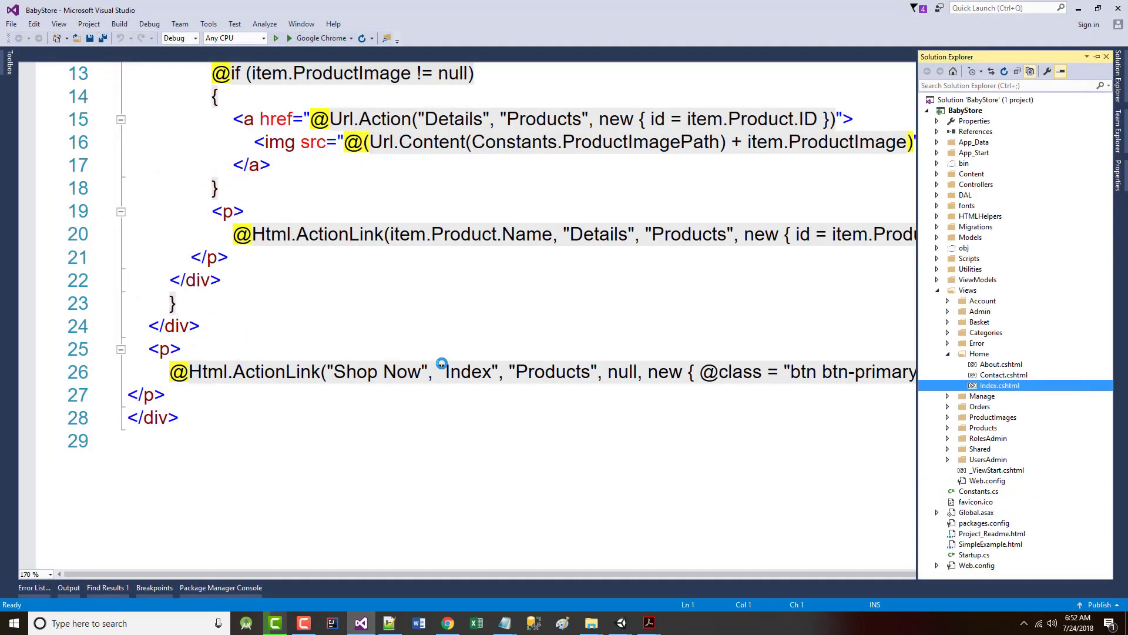
{"action": "key", "text": "alt+tab"}
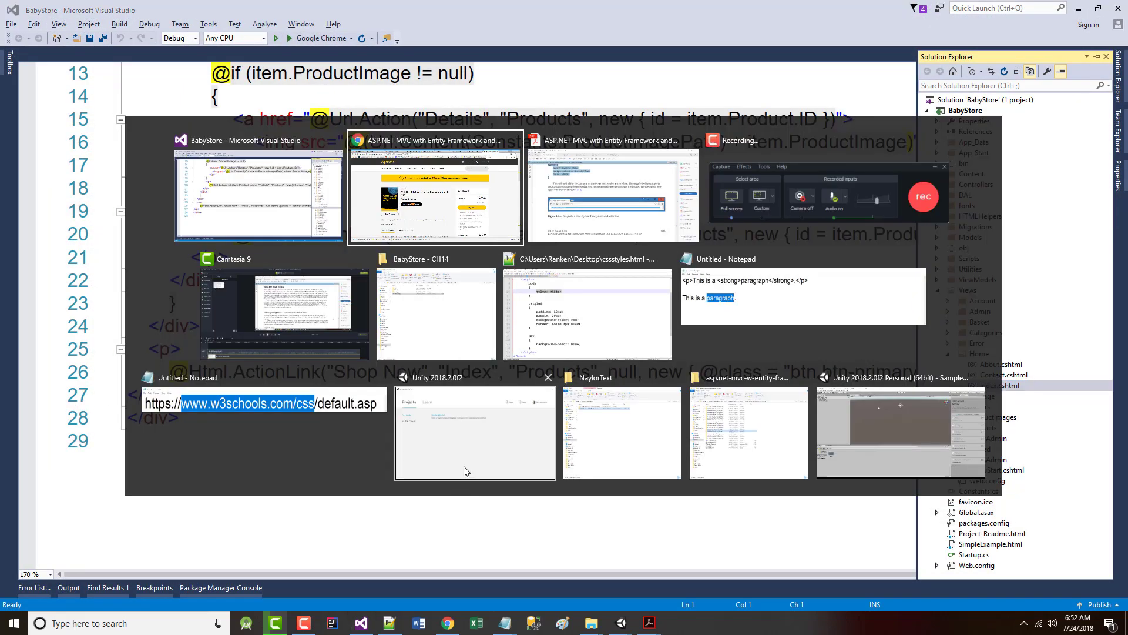
{"action": "mouse_move", "coordinate": [810, 195]}
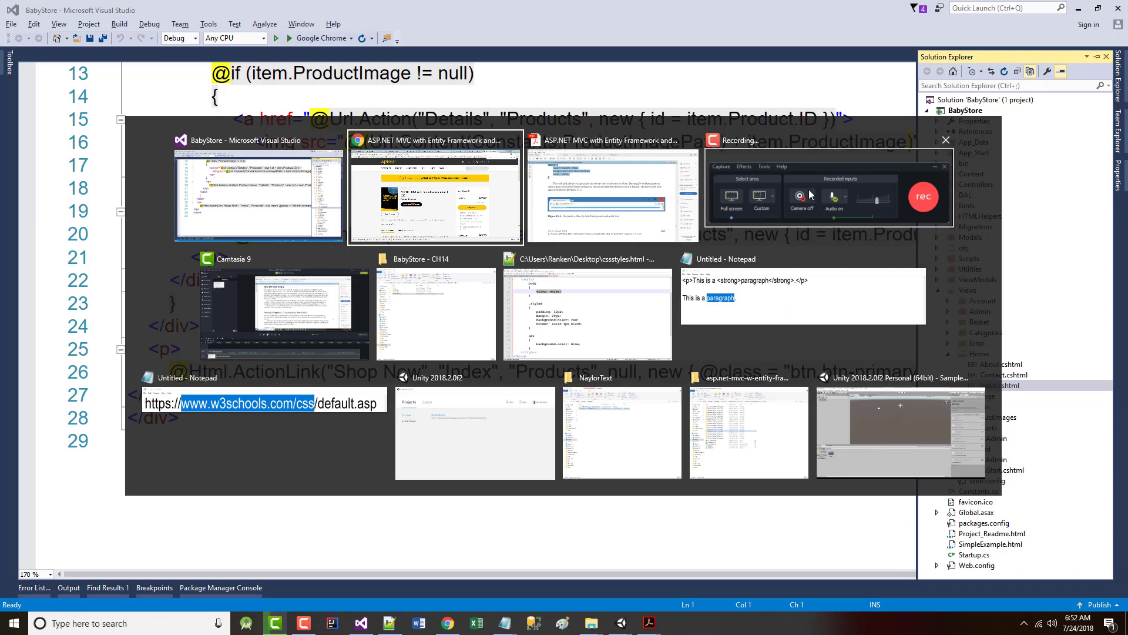
{"action": "mouse_move", "coordinate": [804, 177]}
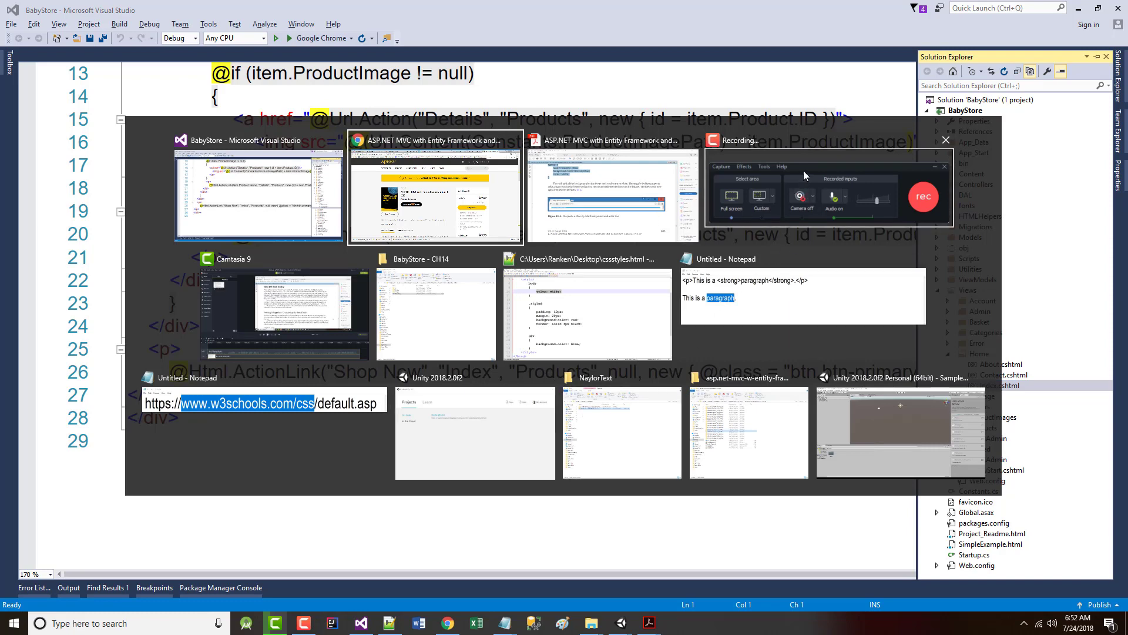
{"action": "mouse_move", "coordinate": [712, 187]}
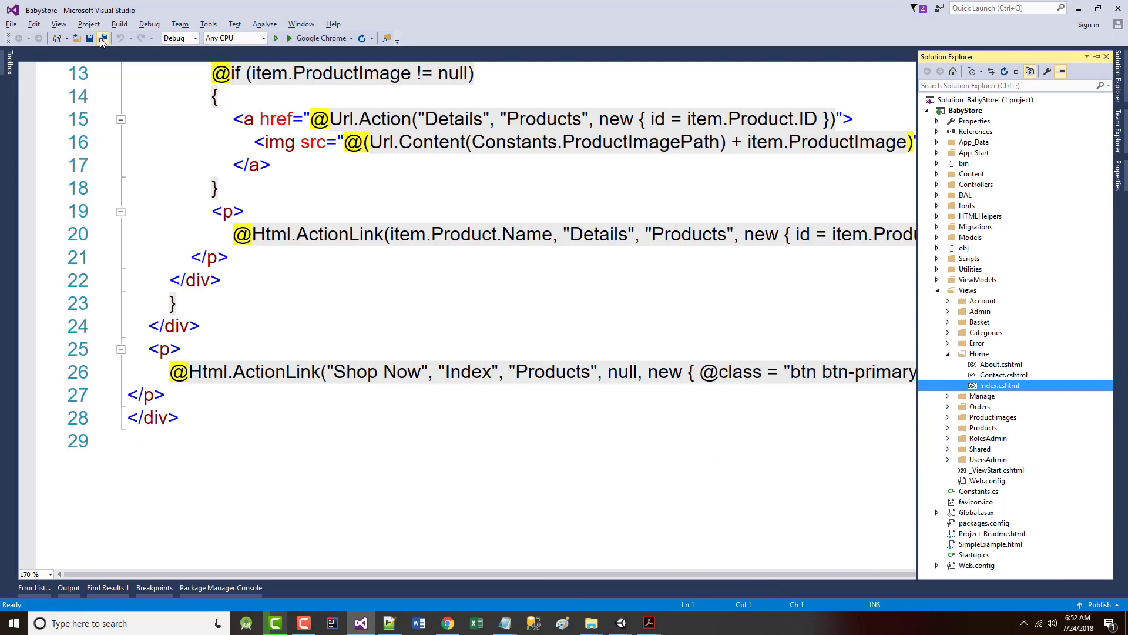
- Save all files, run BabyStore in Chrome past build errors, then return to the book PDF
{"action": "left_click", "coordinate": [103, 39]}
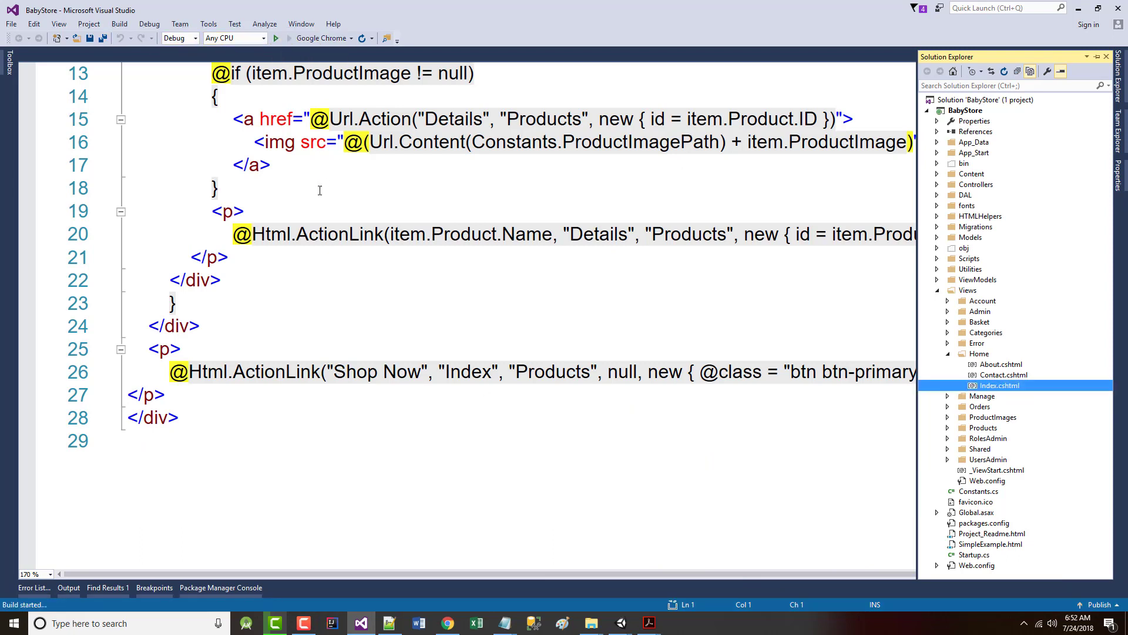
{"action": "left_click", "coordinate": [276, 38]}
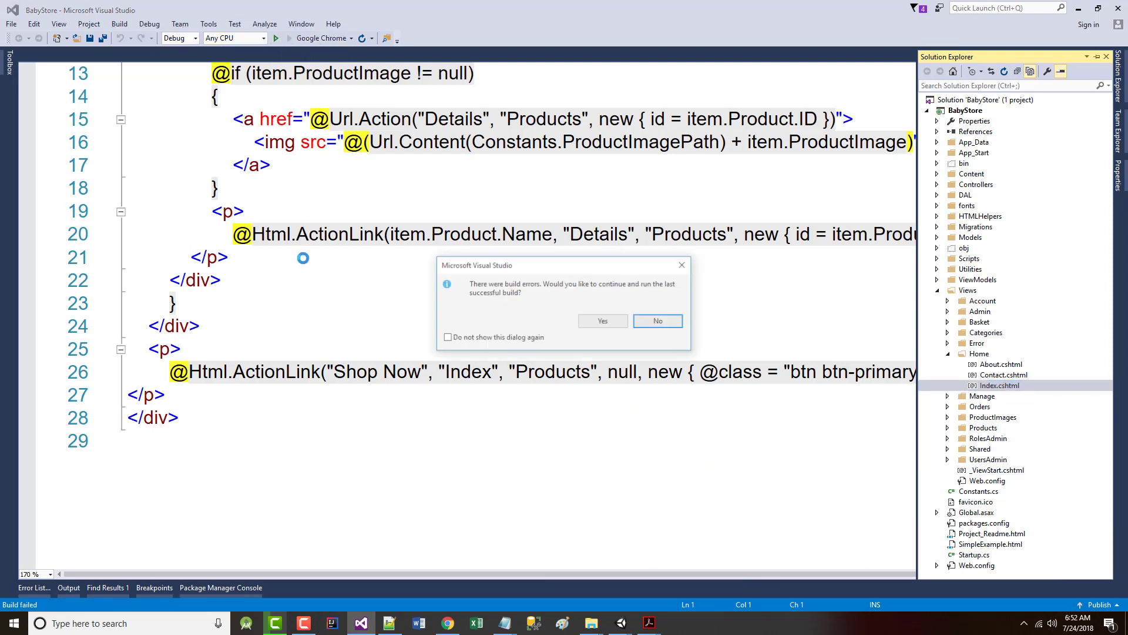
{"action": "left_click", "coordinate": [656, 321]}
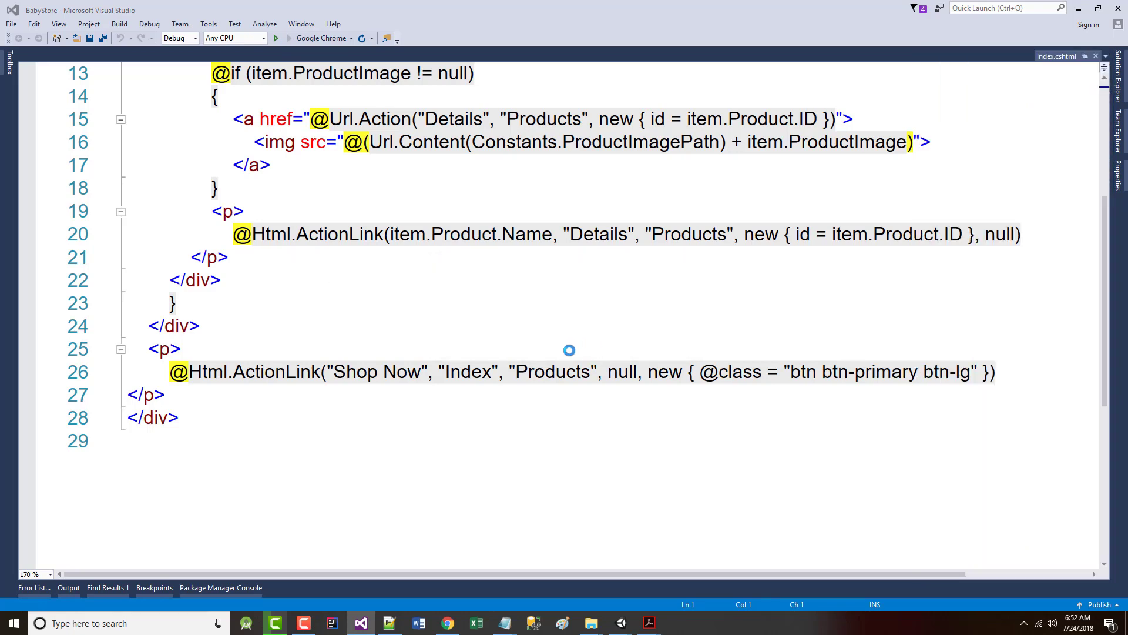
{"action": "left_click", "coordinate": [275, 38]}
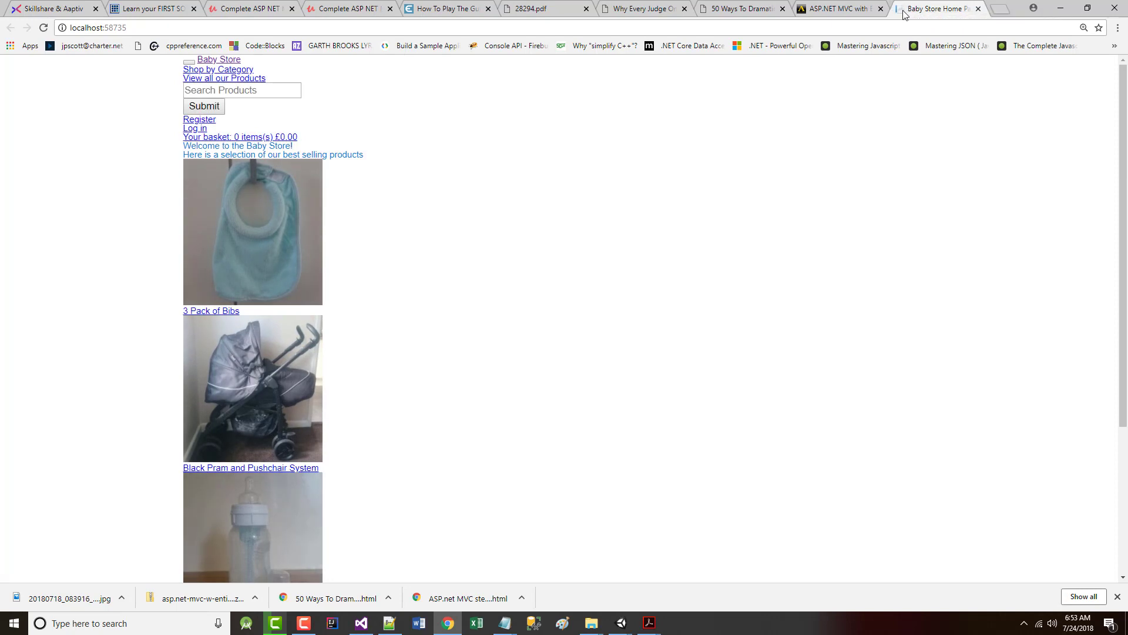
{"action": "scroll", "scroll_direction": "down", "scroll_amount": 3}
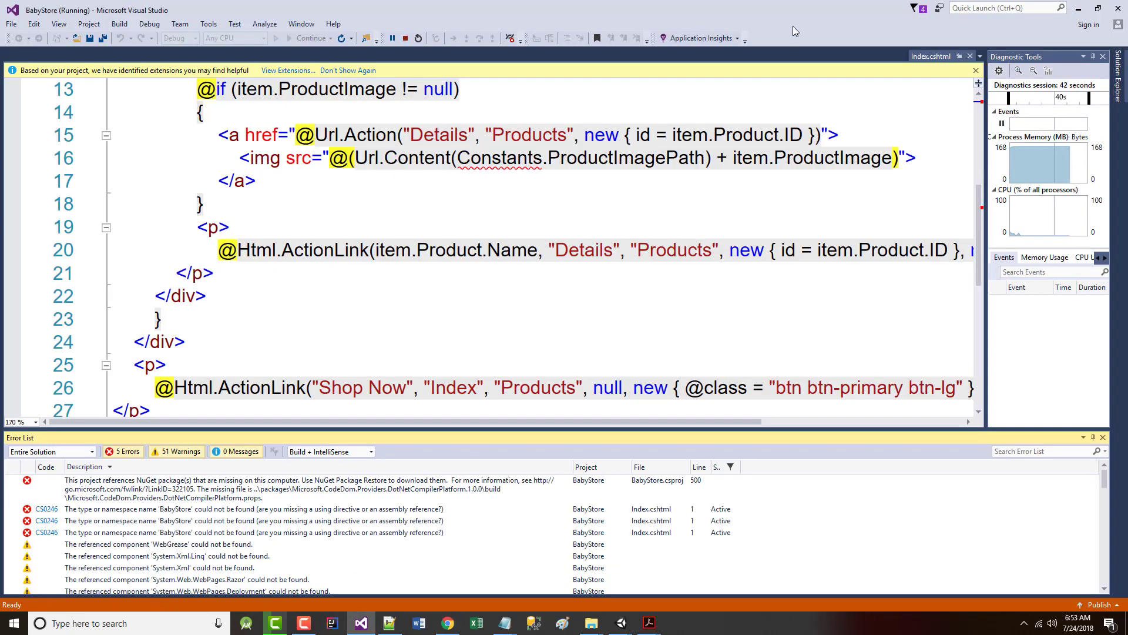
{"action": "left_click", "coordinate": [648, 623]}
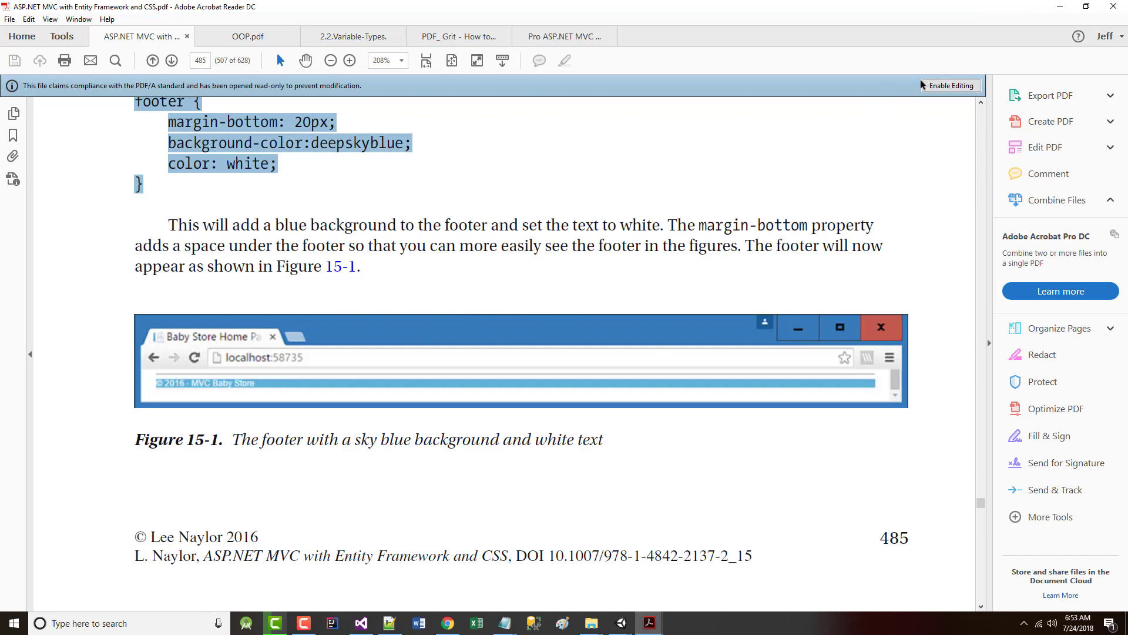
- Go up to the chapter sources folder and finish the copy, skipping files with long names
{"action": "left_click", "coordinate": [591, 623]}
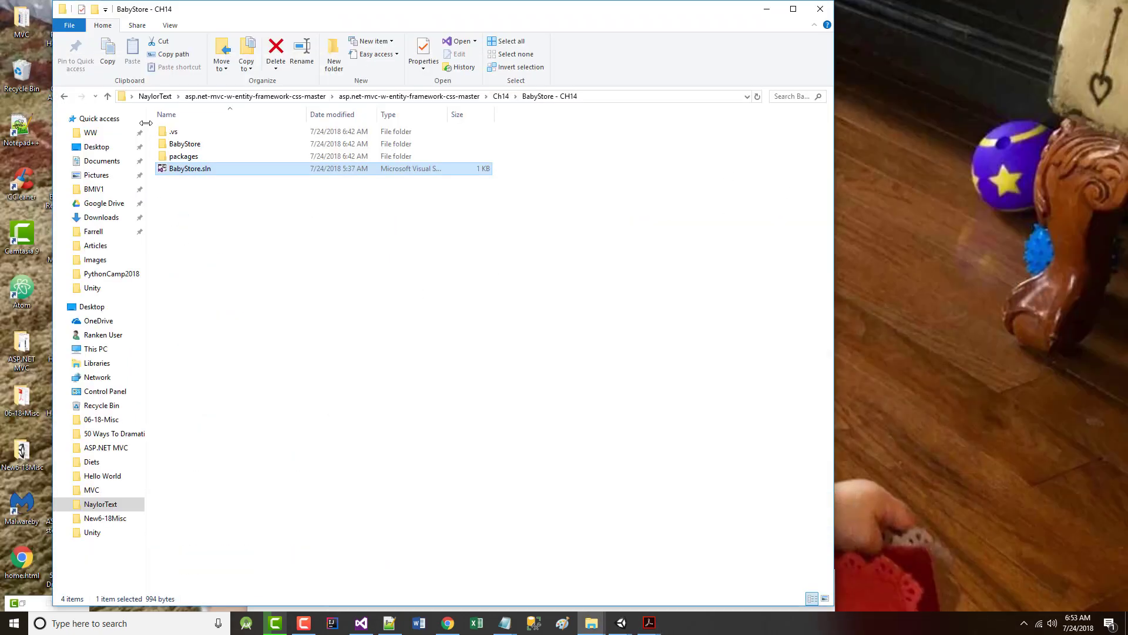
{"action": "left_click", "coordinate": [108, 95]}
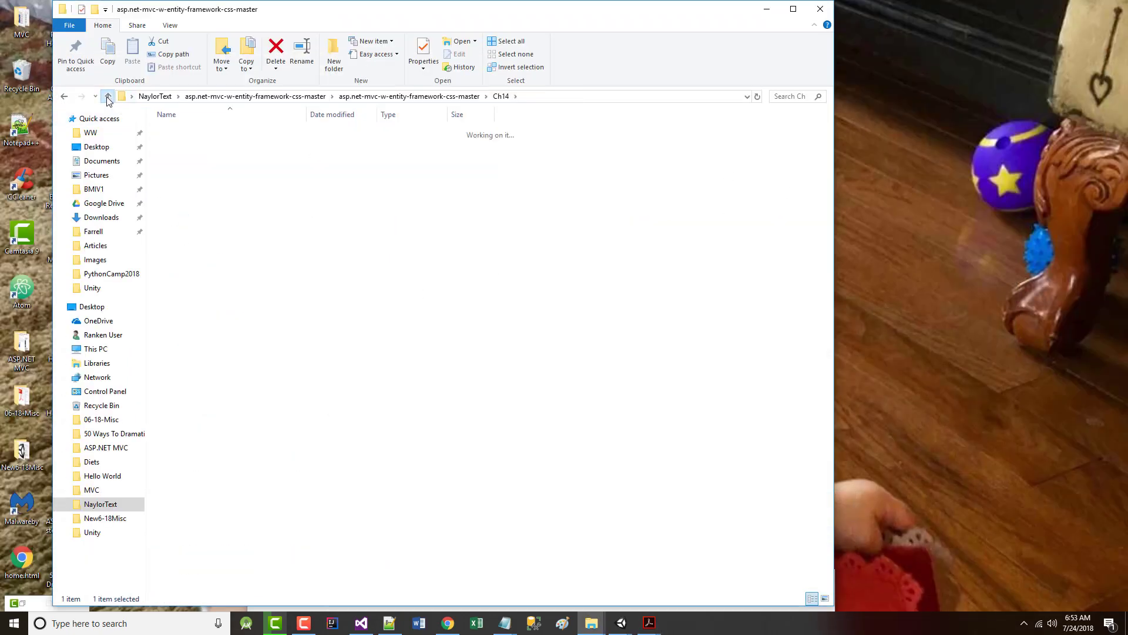
{"action": "left_click", "coordinate": [108, 96]}
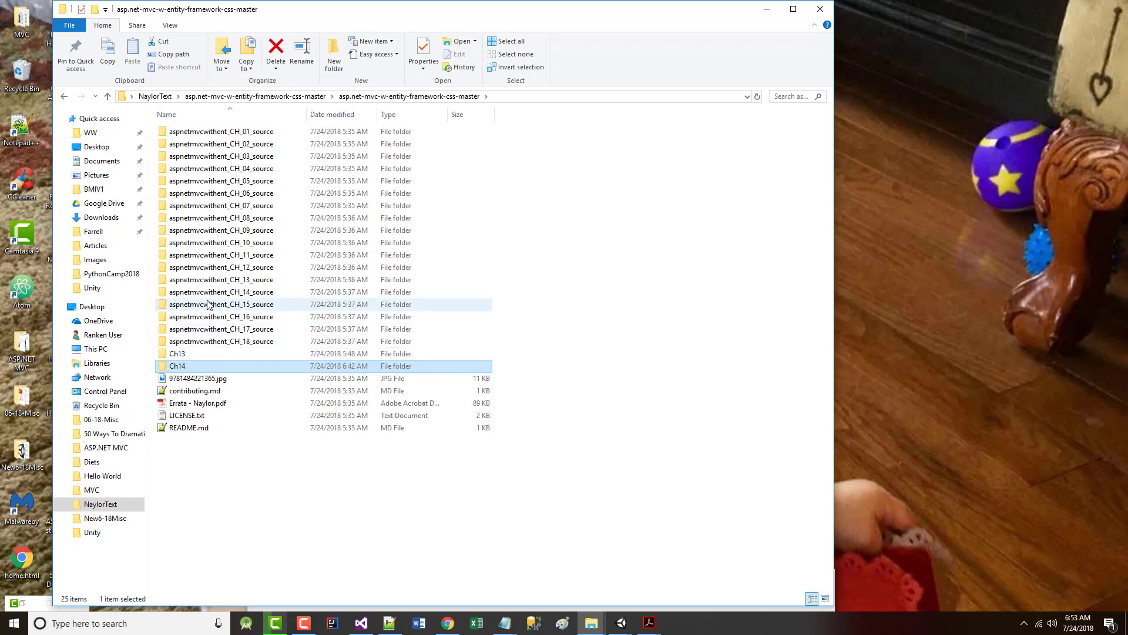
{"action": "mouse_move", "coordinate": [367, 331]}
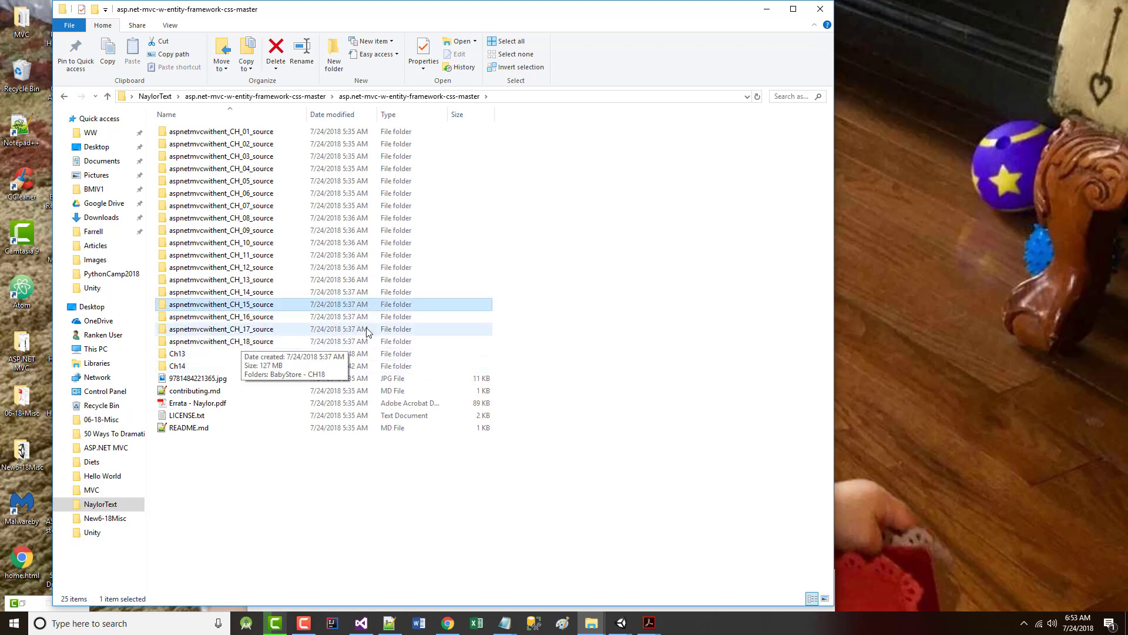
{"action": "mouse_move", "coordinate": [202, 493]}
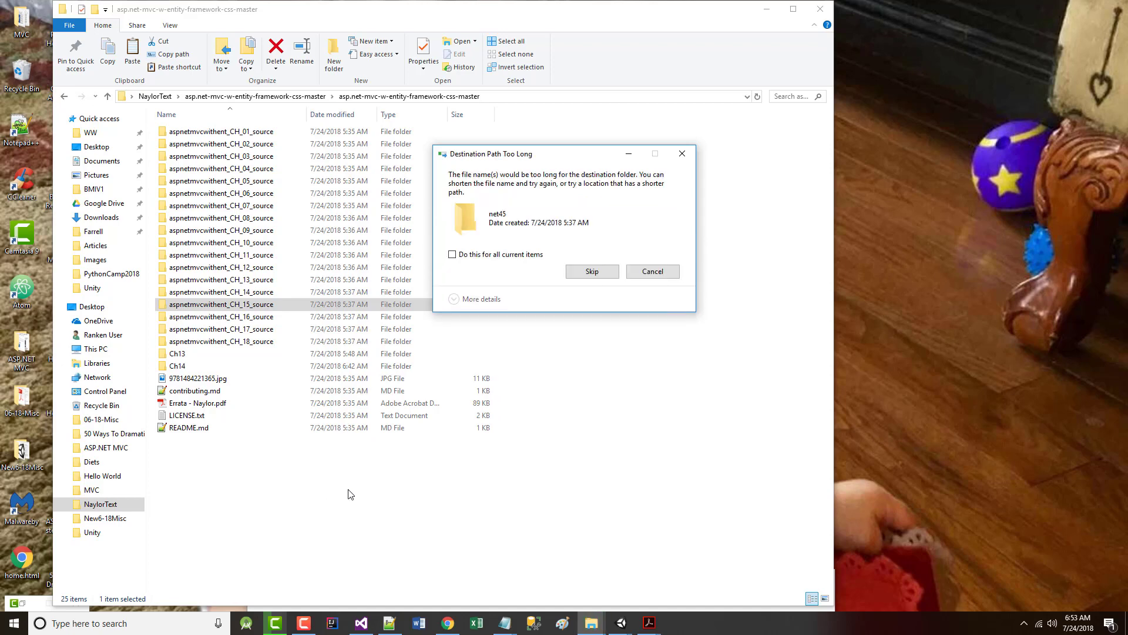
{"action": "left_click", "coordinate": [452, 254]}
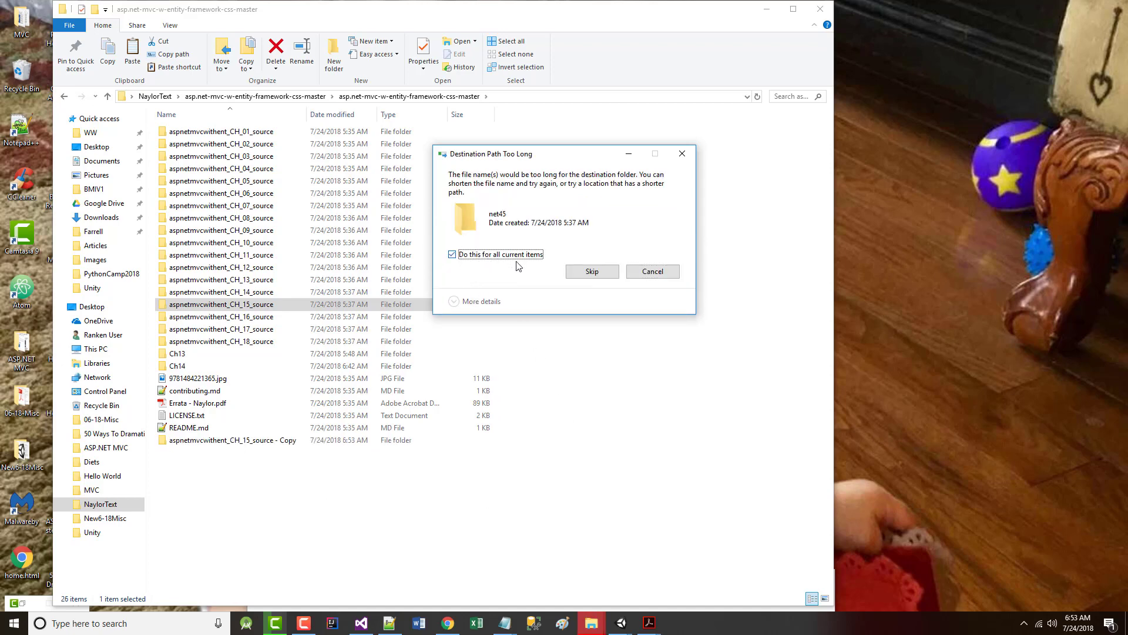
{"action": "left_click", "coordinate": [592, 272]}
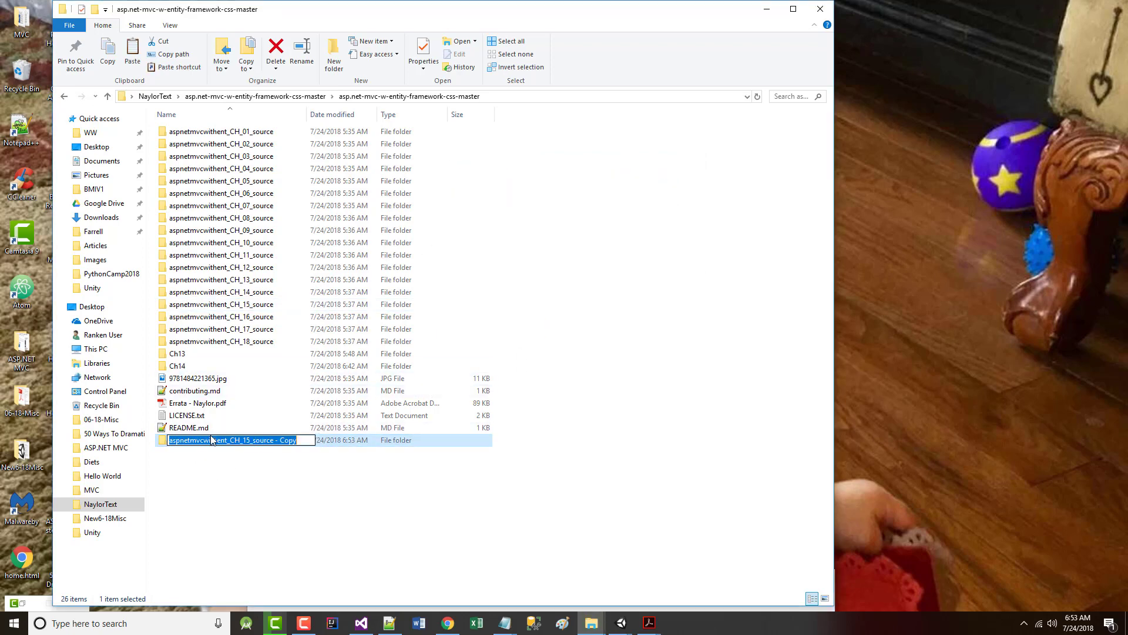
- Name the new folder Ch15 and launch BabyStore.sln from its BabyStore - CH15 folder
{"action": "type", "text": "Ch15"}
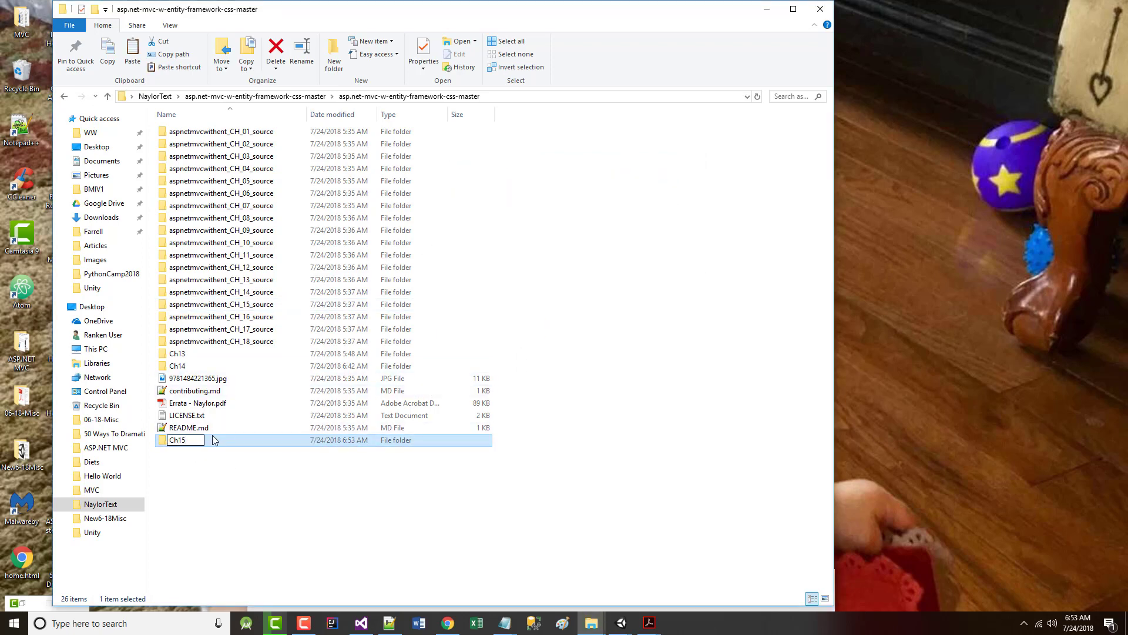
{"action": "key", "text": "Return"}
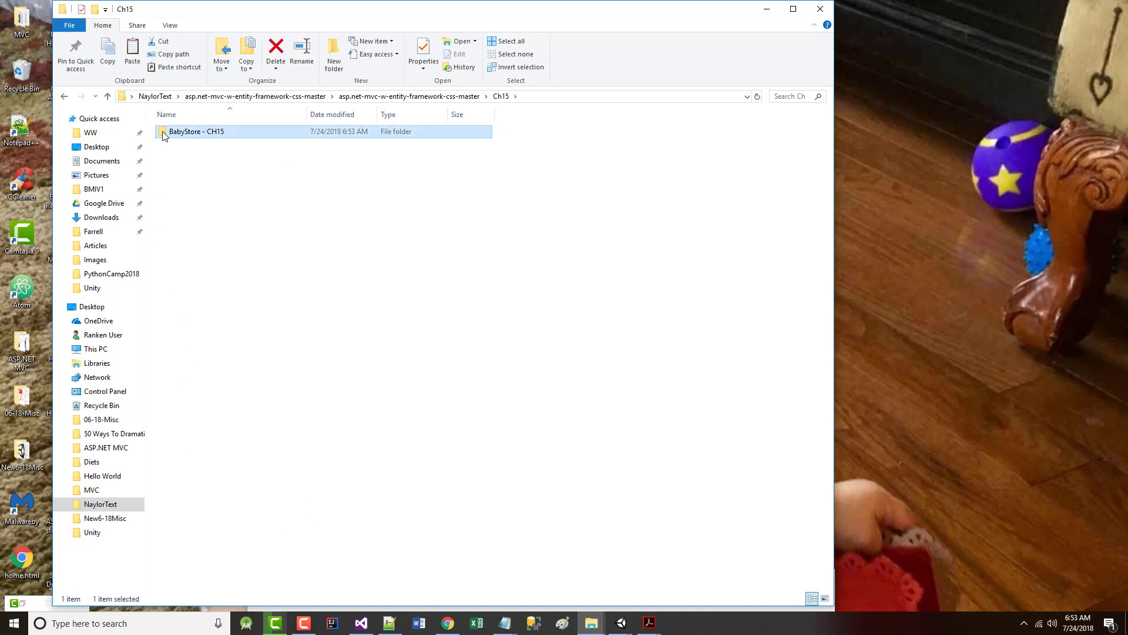
{"action": "double_click", "coordinate": [196, 131]}
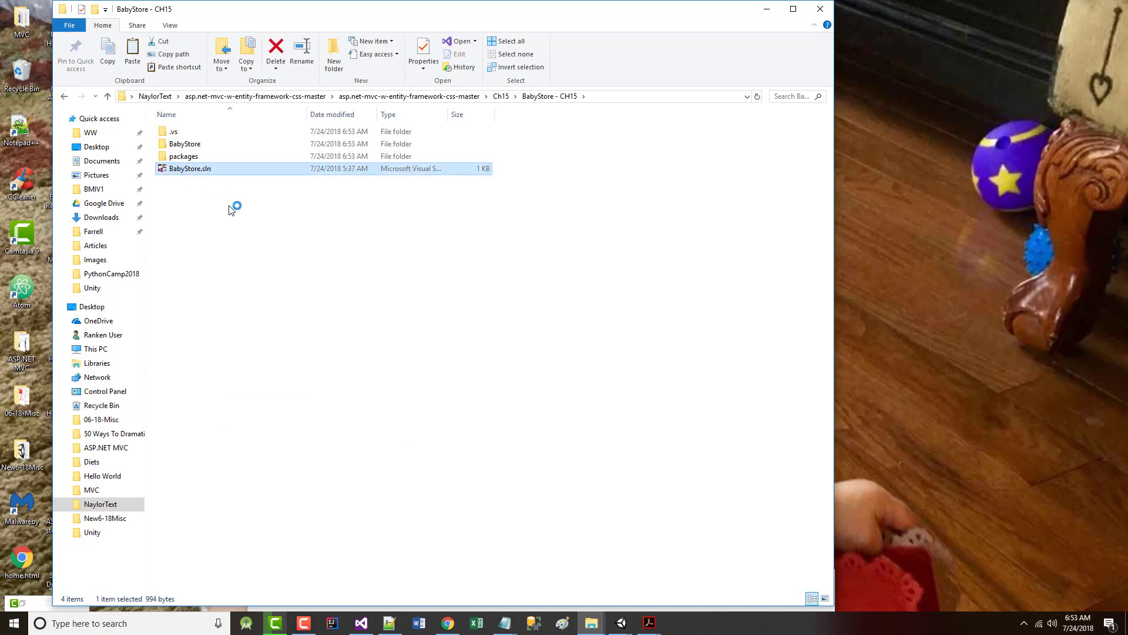
{"action": "double_click", "coordinate": [189, 169]}
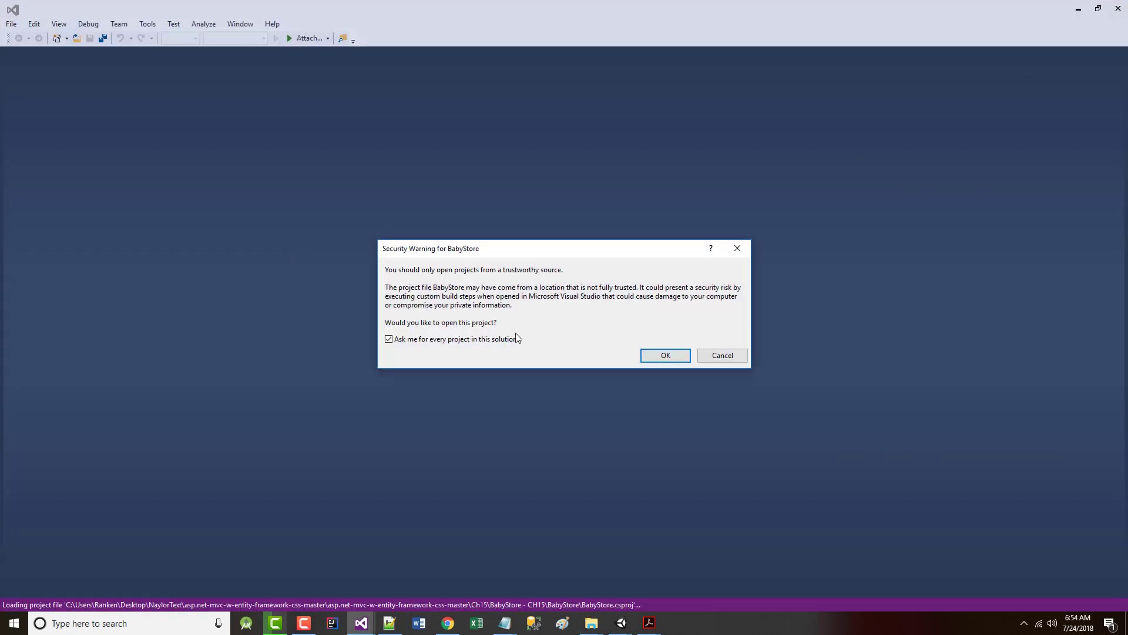
- Turn off per-project trust prompts, open BabyStore, and expand Views > Home to Index.cshtml
{"action": "left_click", "coordinate": [388, 338]}
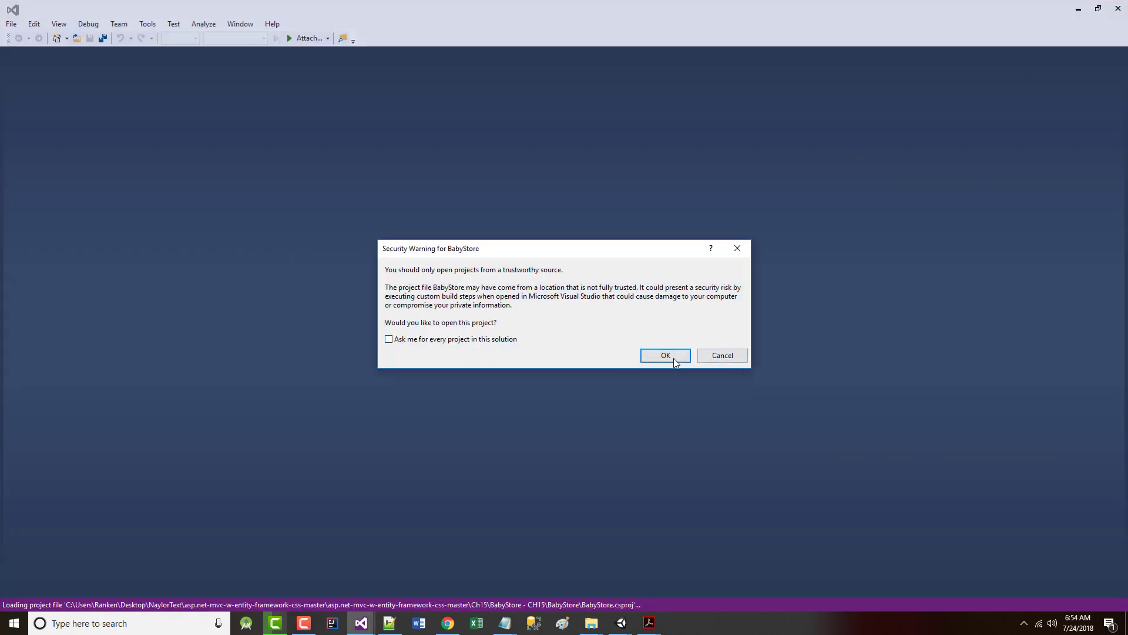
{"action": "left_click", "coordinate": [664, 355]}
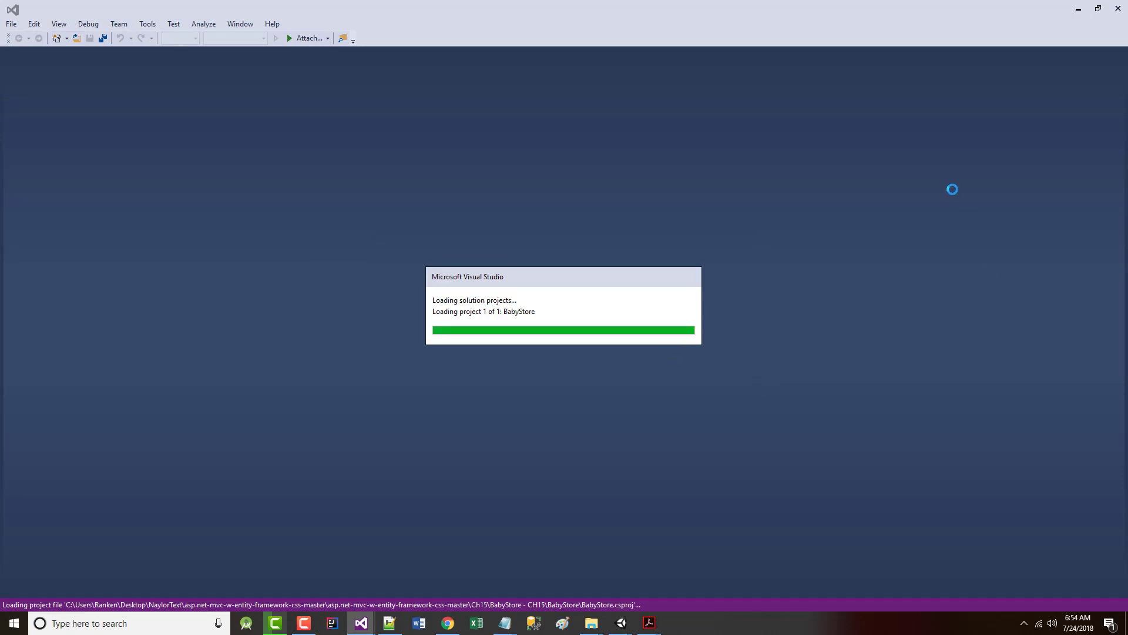
{"action": "mouse_move", "coordinate": [656, 280]}
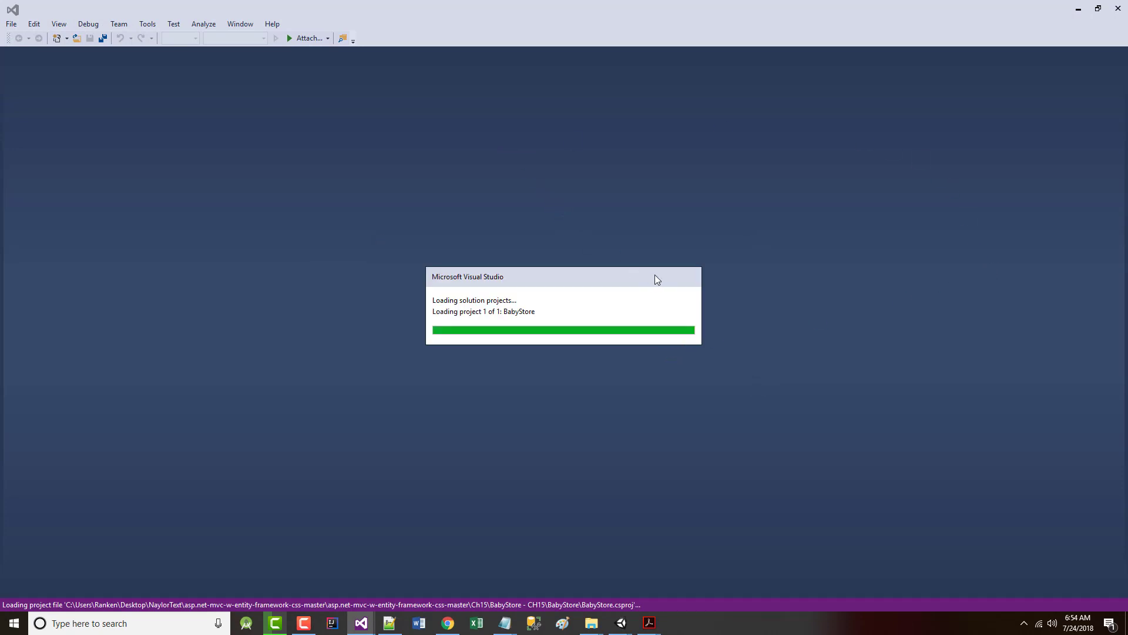
{"action": "mouse_move", "coordinate": [671, 279]}
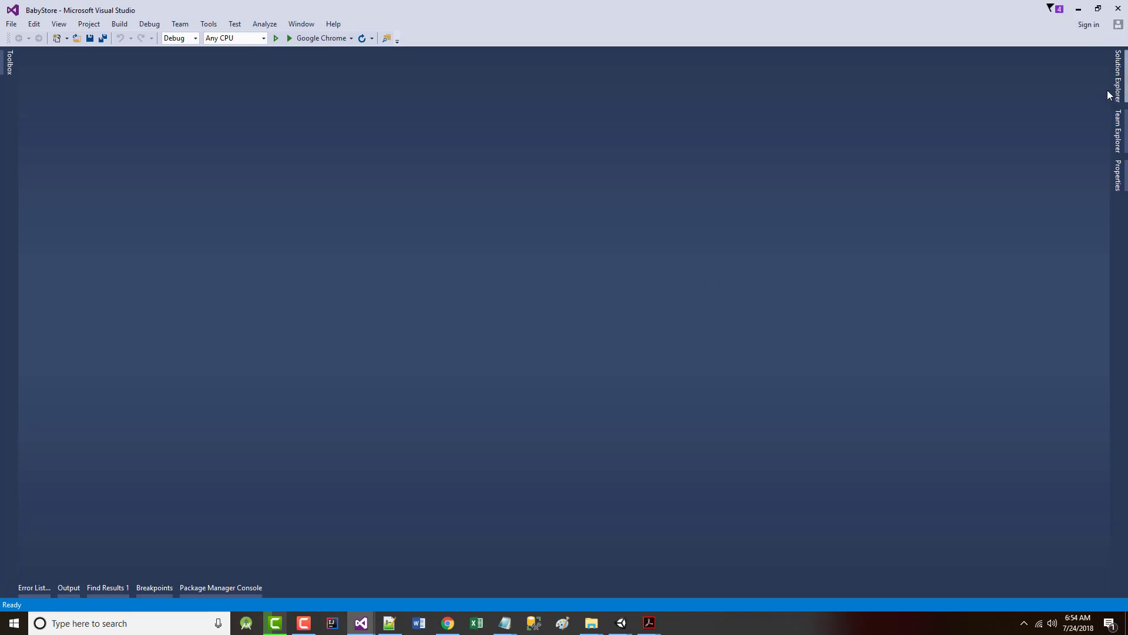
{"action": "left_click", "coordinate": [1118, 72]}
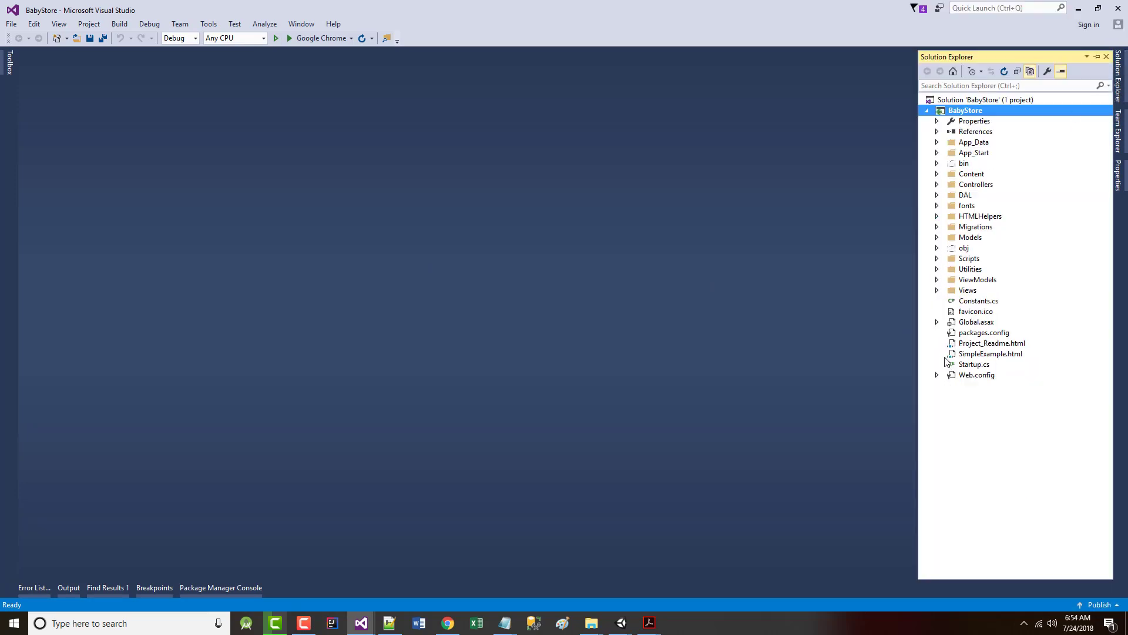
{"action": "left_click", "coordinate": [938, 289]}
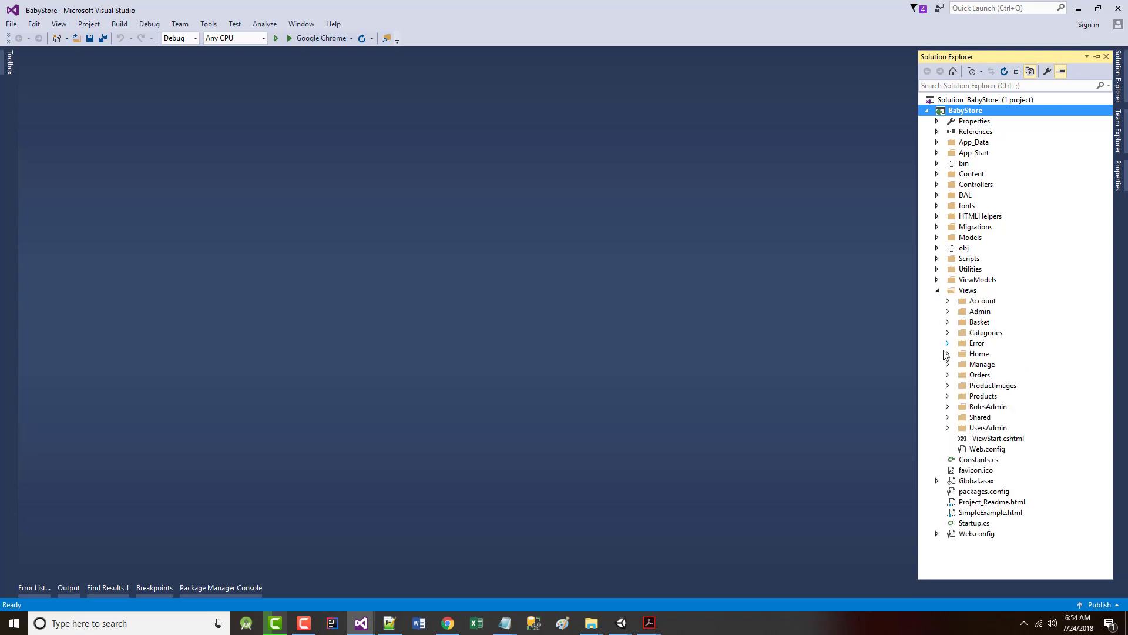
{"action": "left_click", "coordinate": [948, 353]}
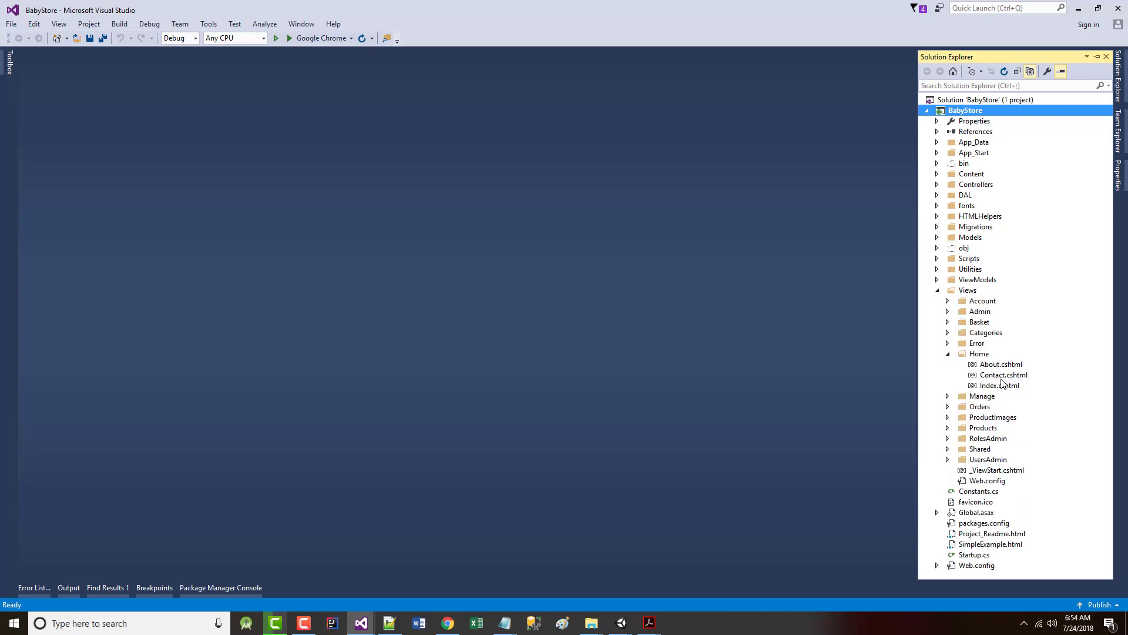
{"action": "right_click", "coordinate": [1000, 385]}
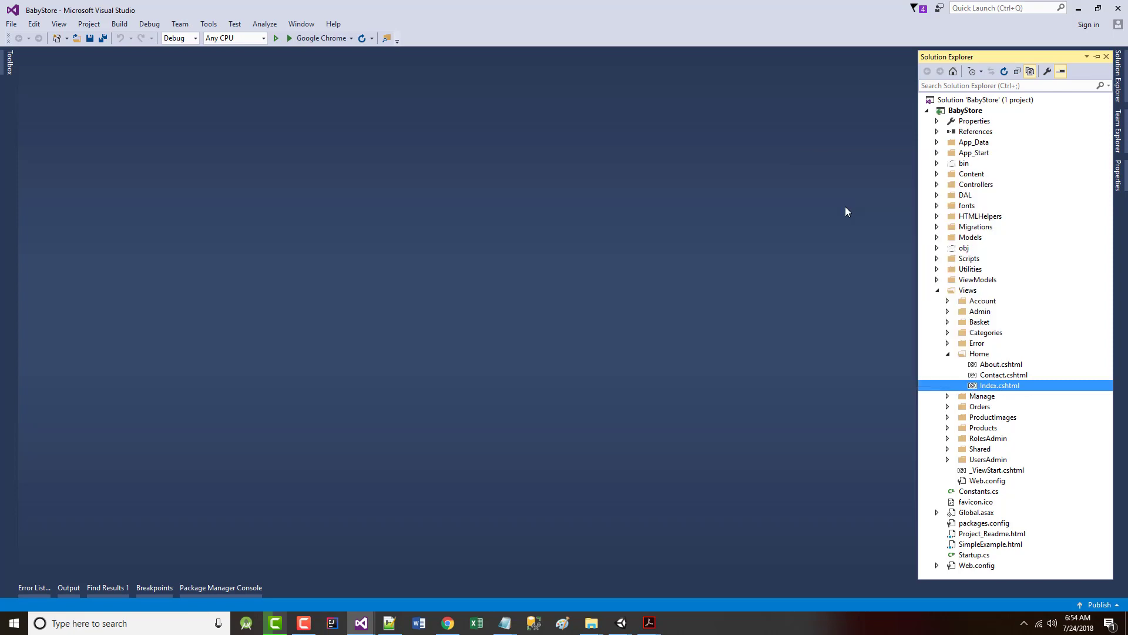
{"action": "mouse_move", "coordinate": [734, 249]}
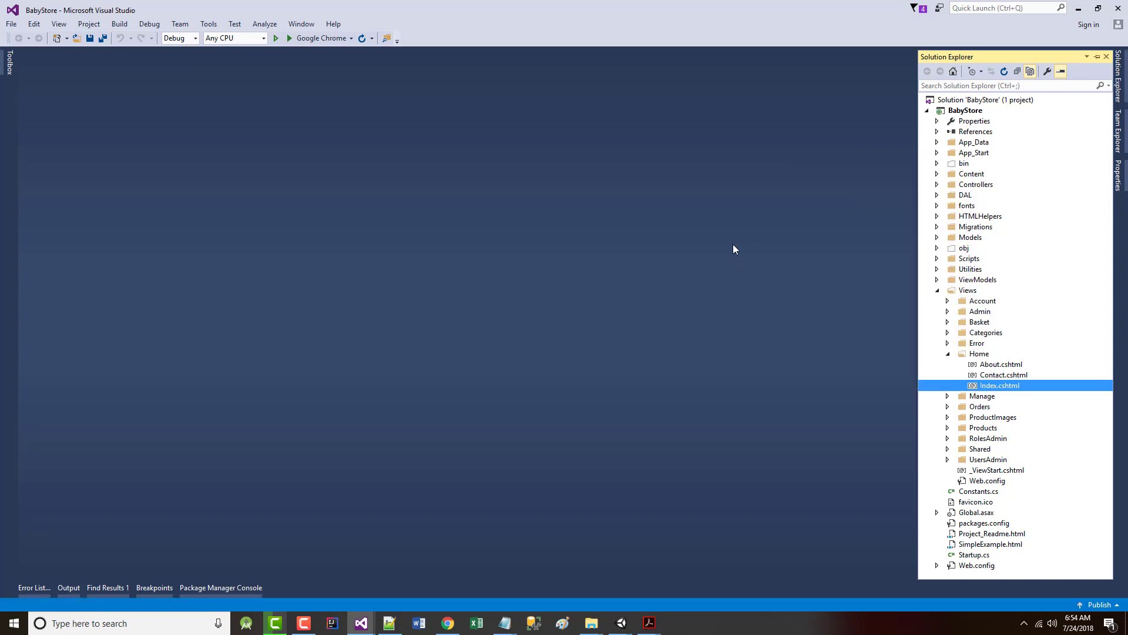
- Preview Index.cshtml in the browser, accepting the build-errors prompt and dismissing the port error
{"action": "left_click", "coordinate": [276, 38]}
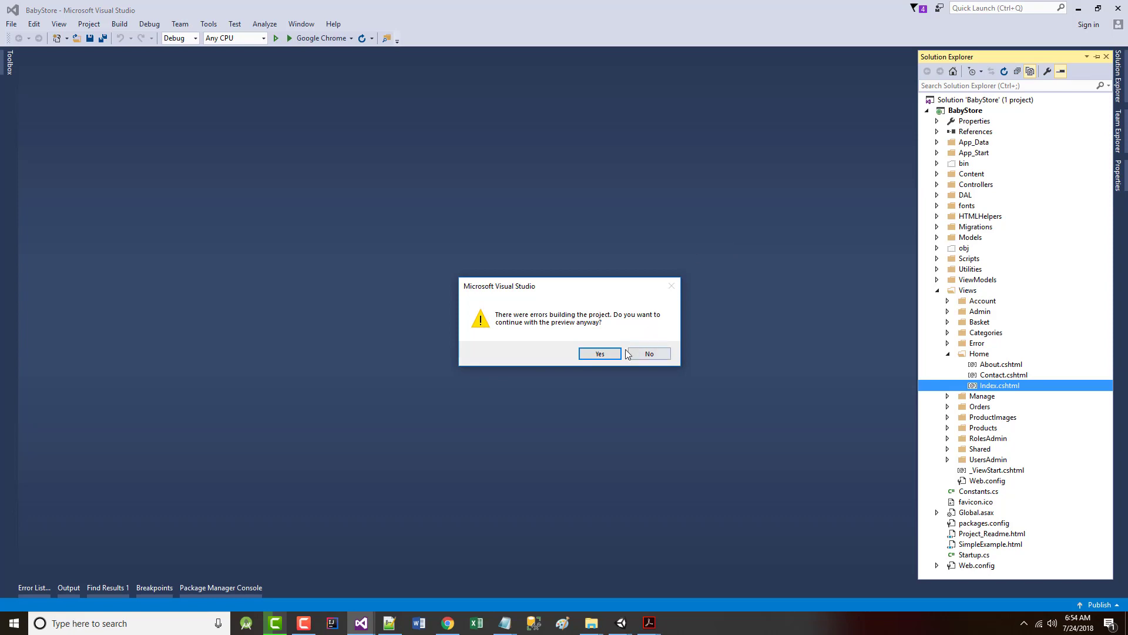
{"action": "left_click", "coordinate": [600, 354]}
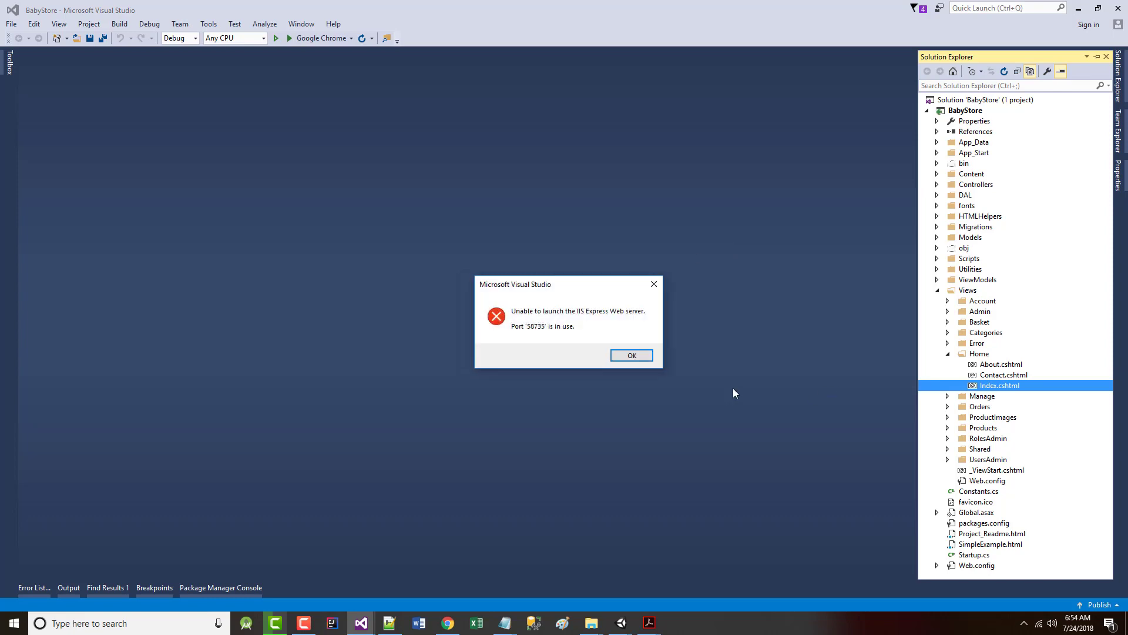
{"action": "left_click", "coordinate": [631, 355]}
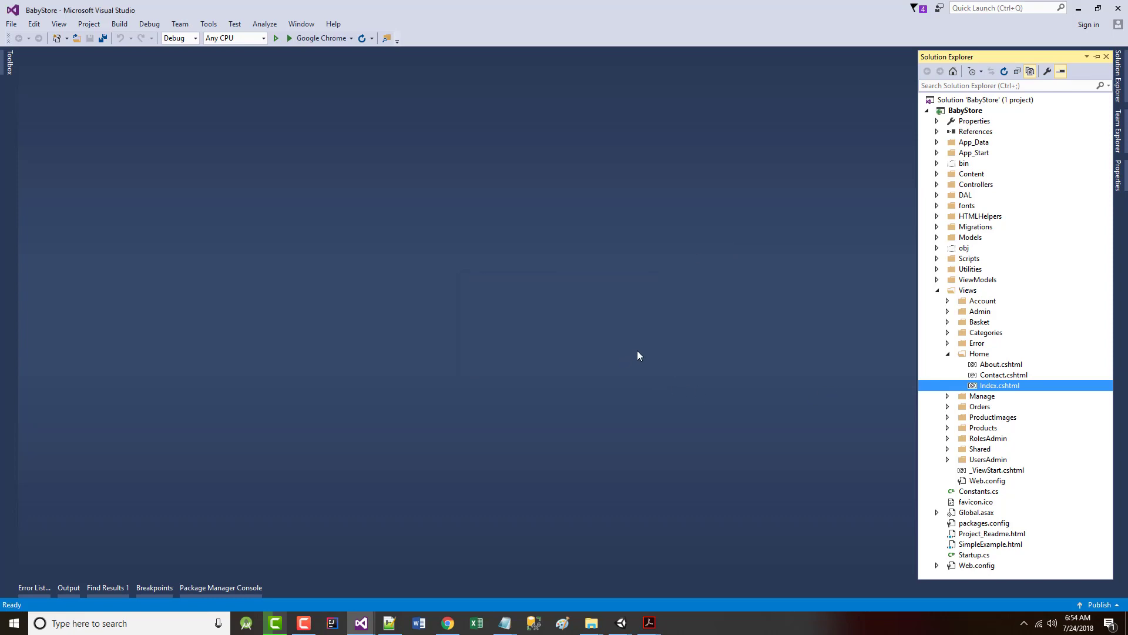
{"action": "mouse_move", "coordinate": [447, 623]}
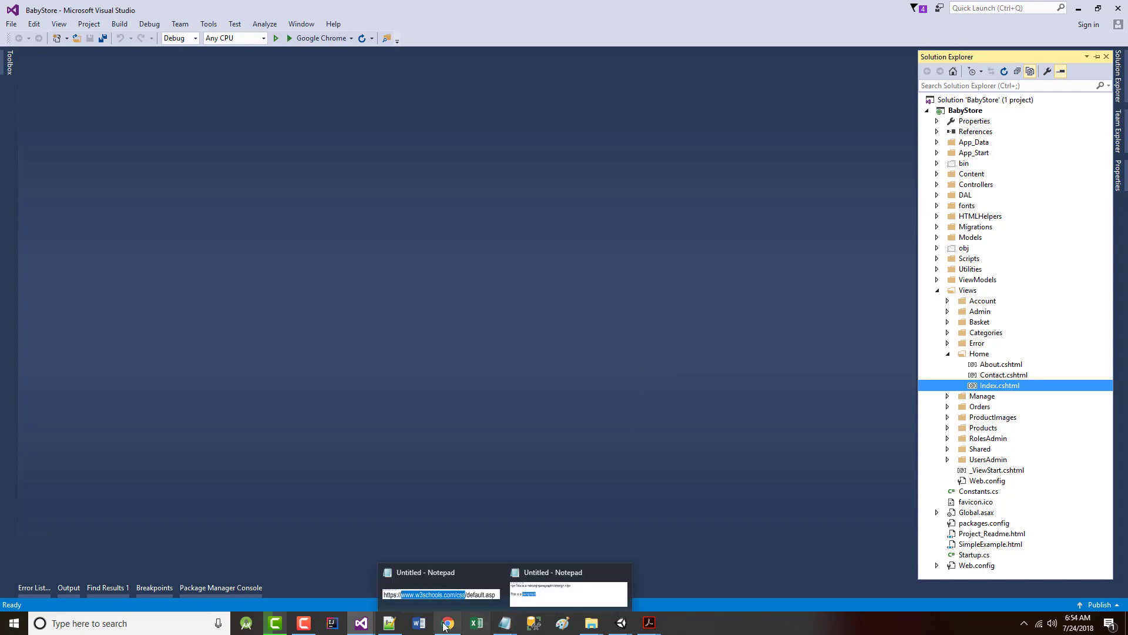
- Check the store page in Chrome, then return to the running BabyStore Visual Studio session
{"action": "left_click", "coordinate": [447, 623]}
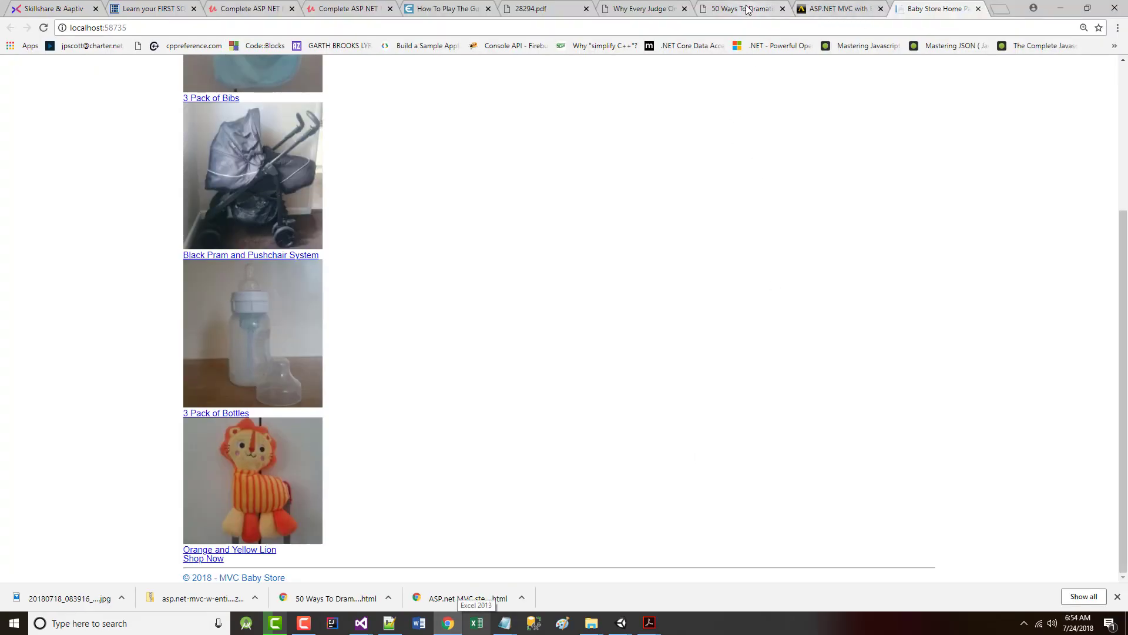
{"action": "mouse_move", "coordinate": [147, 9]}
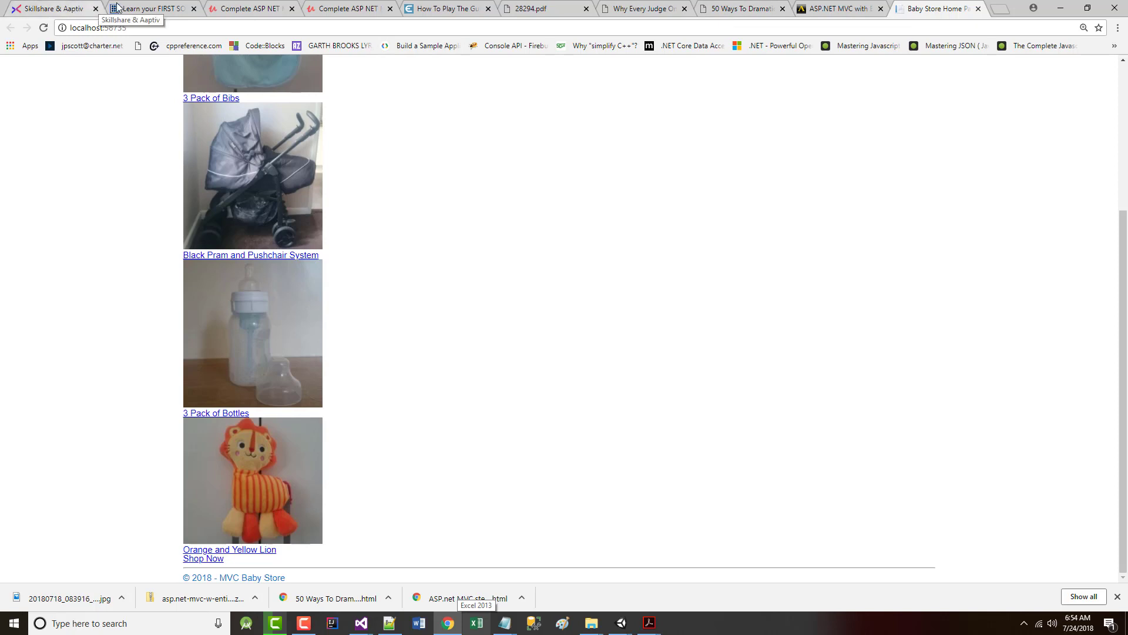
{"action": "mouse_move", "coordinate": [642, 16]}
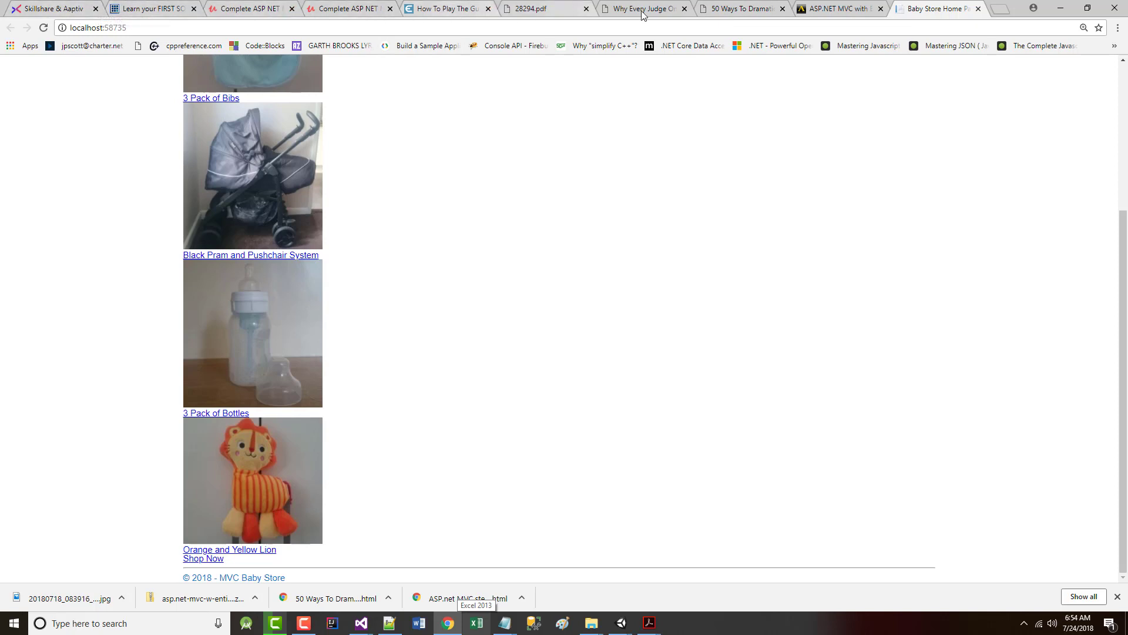
{"action": "mouse_move", "coordinate": [600, 164]}
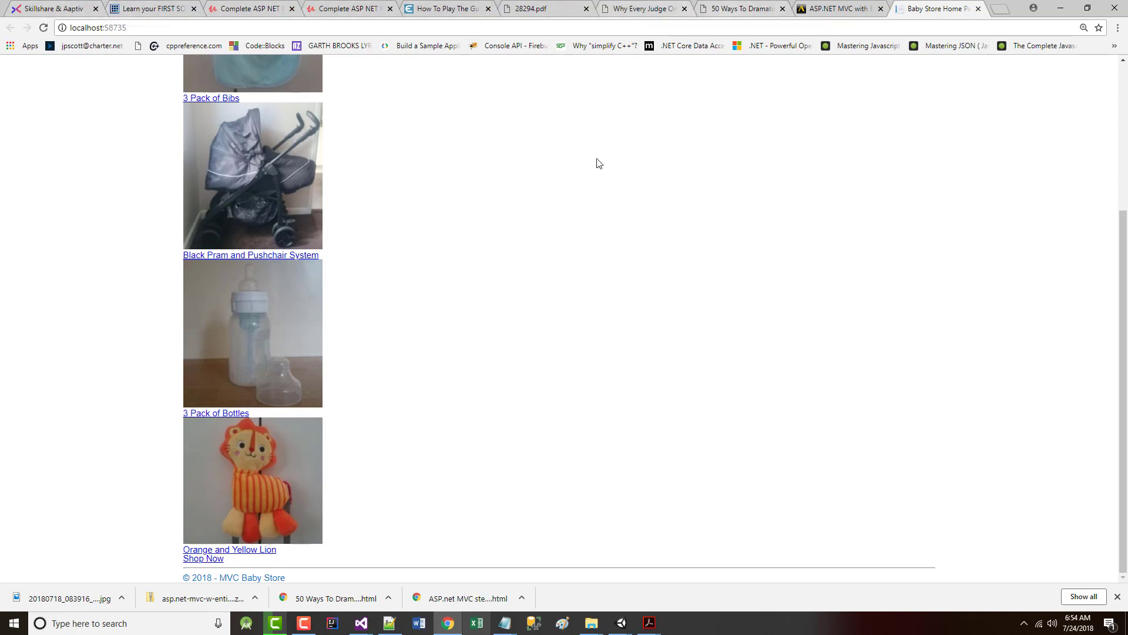
{"action": "key", "text": "alt+tab"}
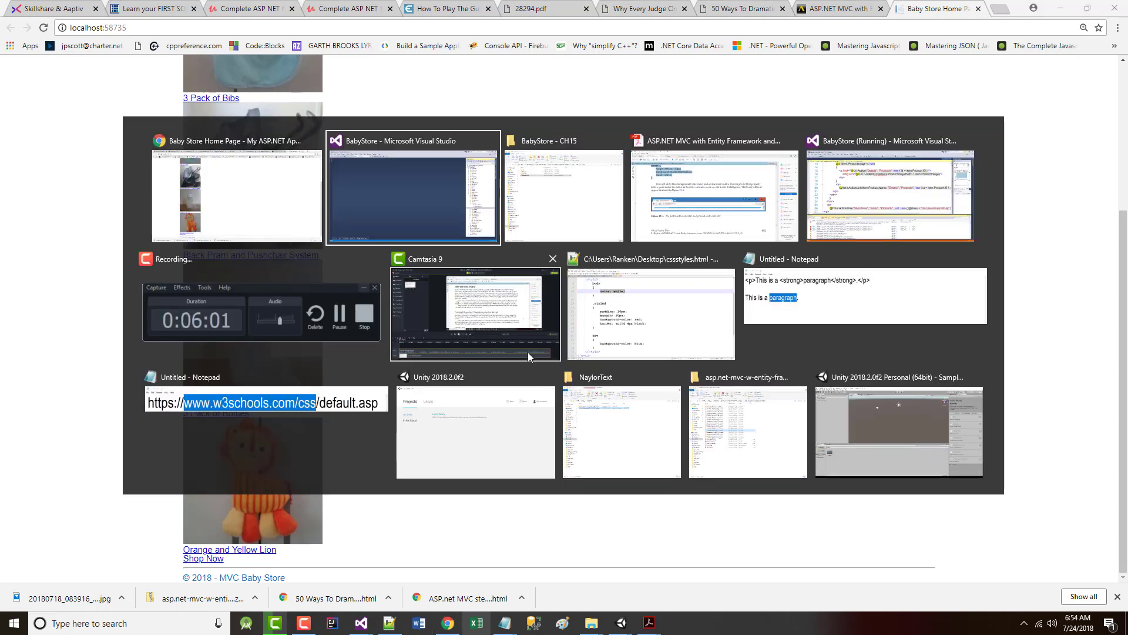
{"action": "mouse_move", "coordinate": [700, 190]}
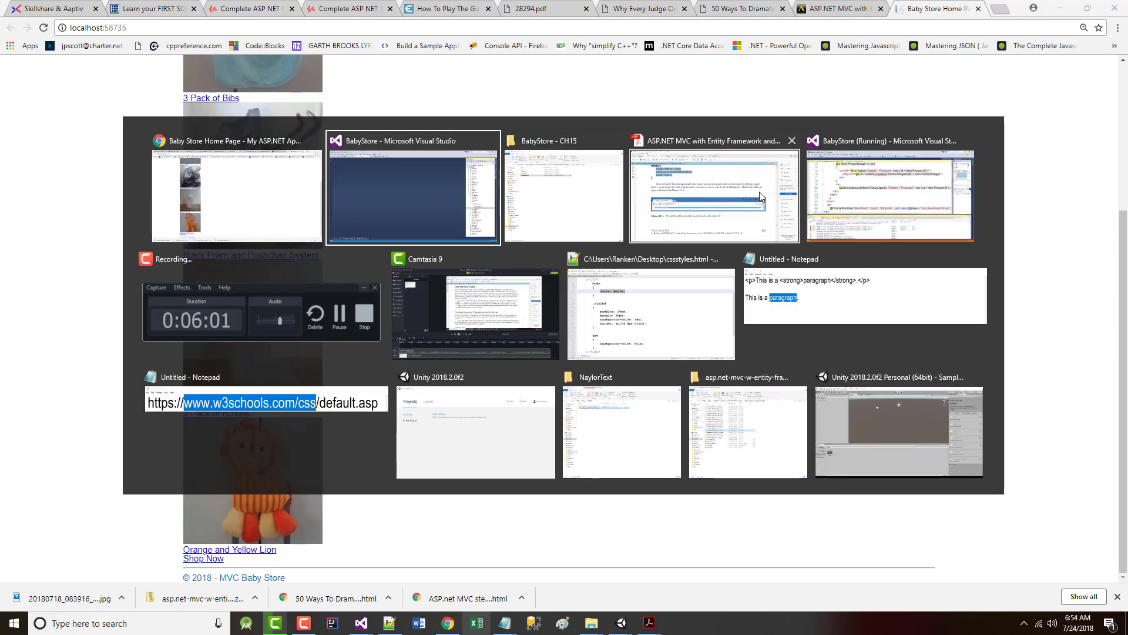
{"action": "left_click", "coordinate": [888, 195]}
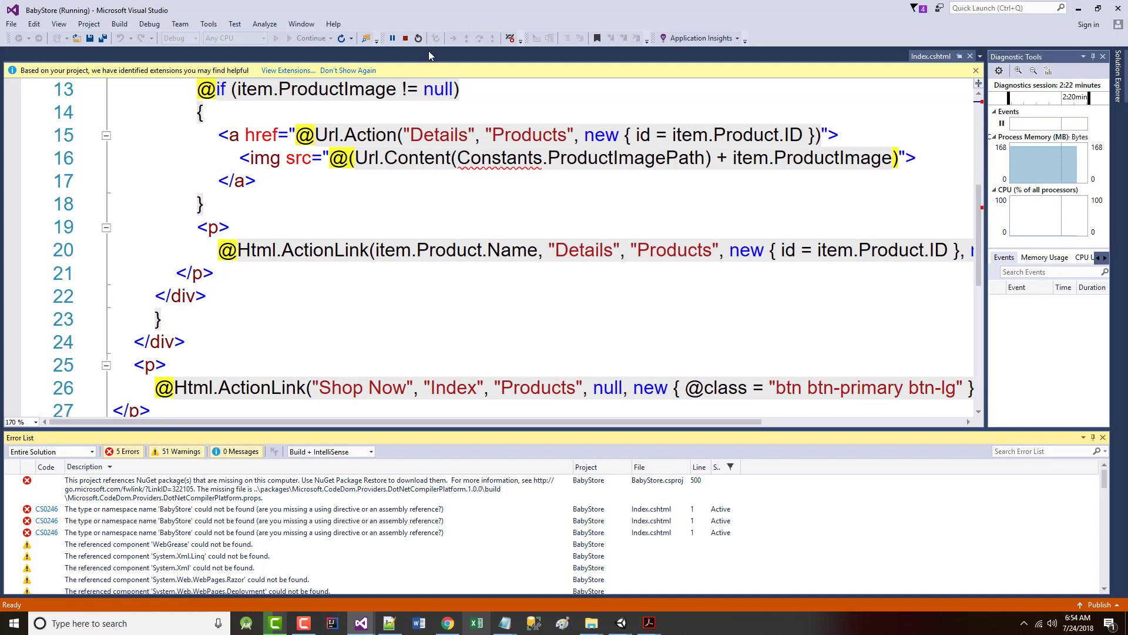
- Stop debugging, abandon a Save As of Index.cshtml, and close the Index view
{"action": "left_click", "coordinate": [417, 38]}
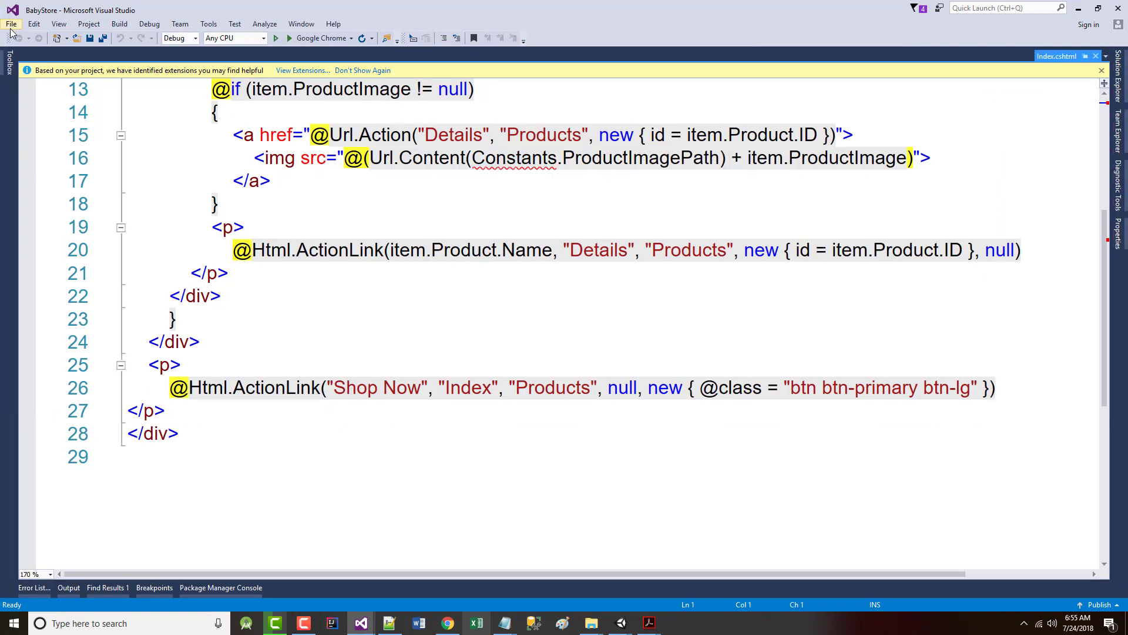
{"action": "left_click", "coordinate": [11, 24]}
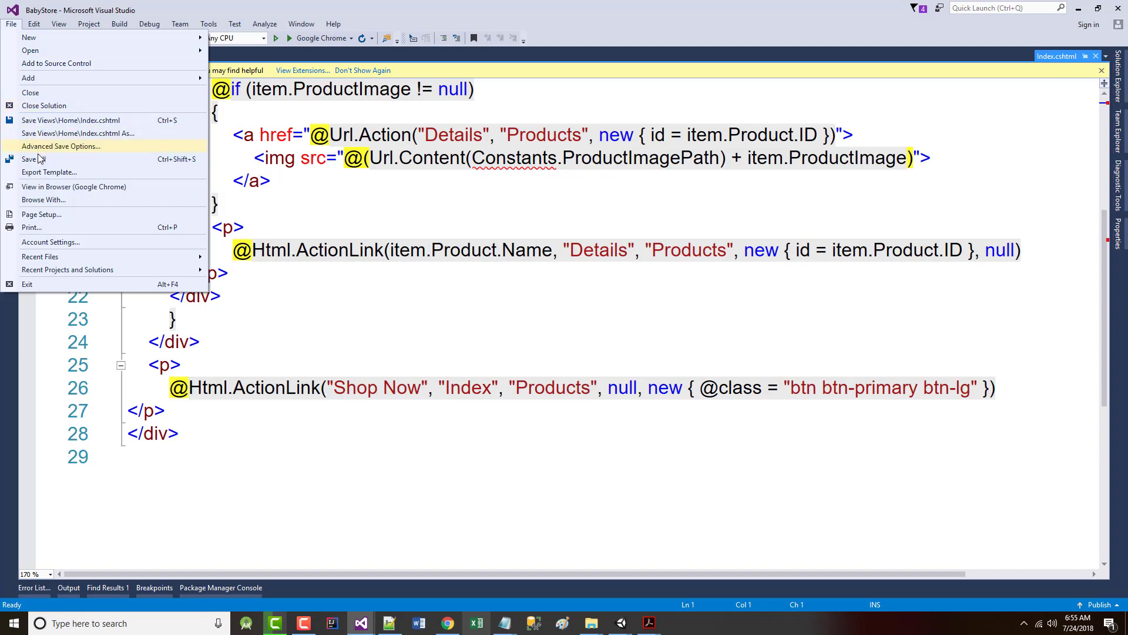
{"action": "left_click", "coordinate": [76, 133]}
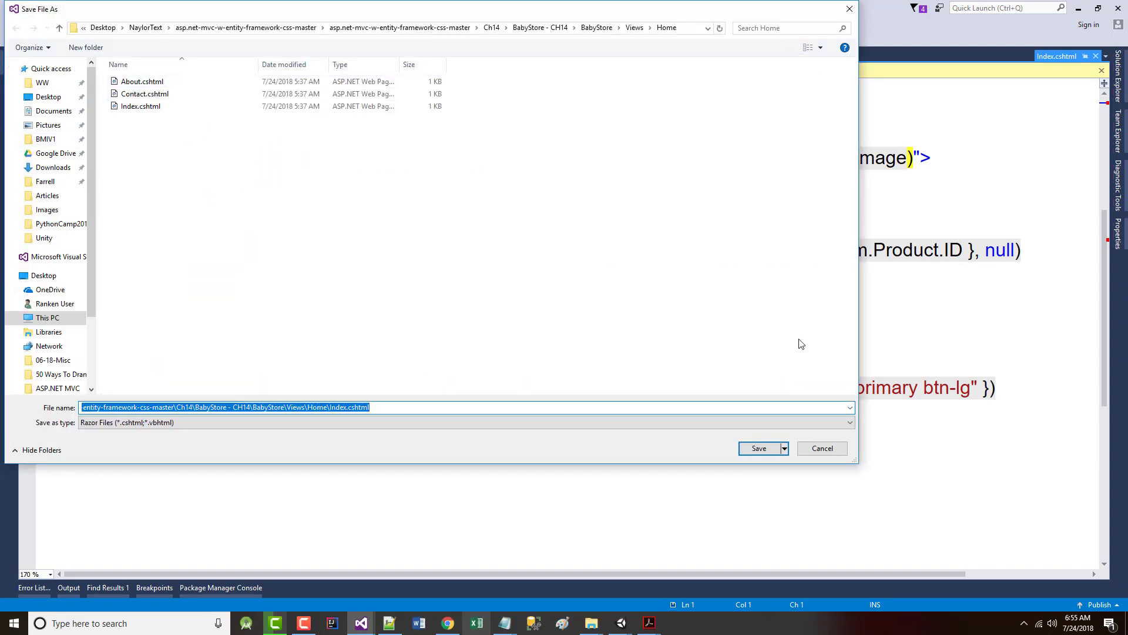
{"action": "left_click", "coordinate": [758, 448]}
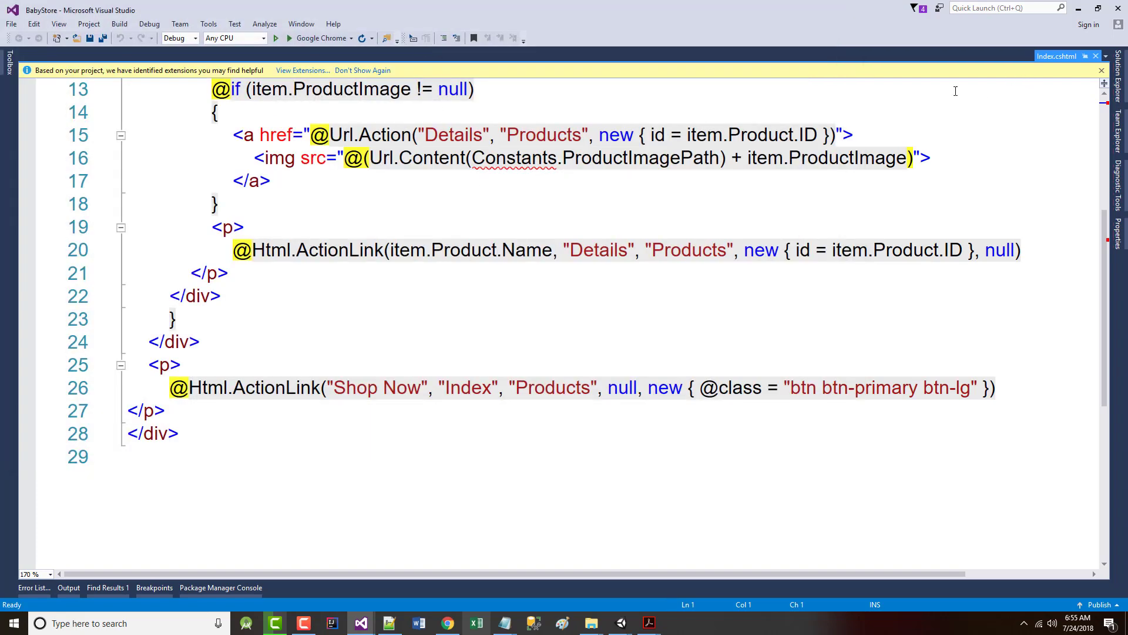
{"action": "left_click", "coordinate": [448, 623]}
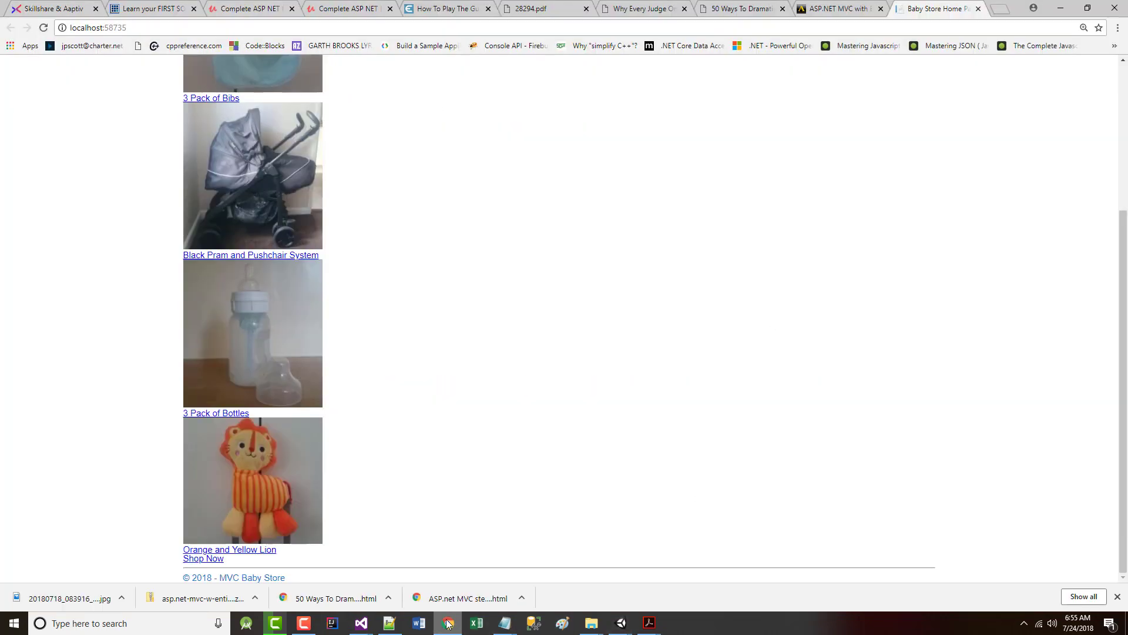
{"action": "mouse_move", "coordinate": [857, 146]}
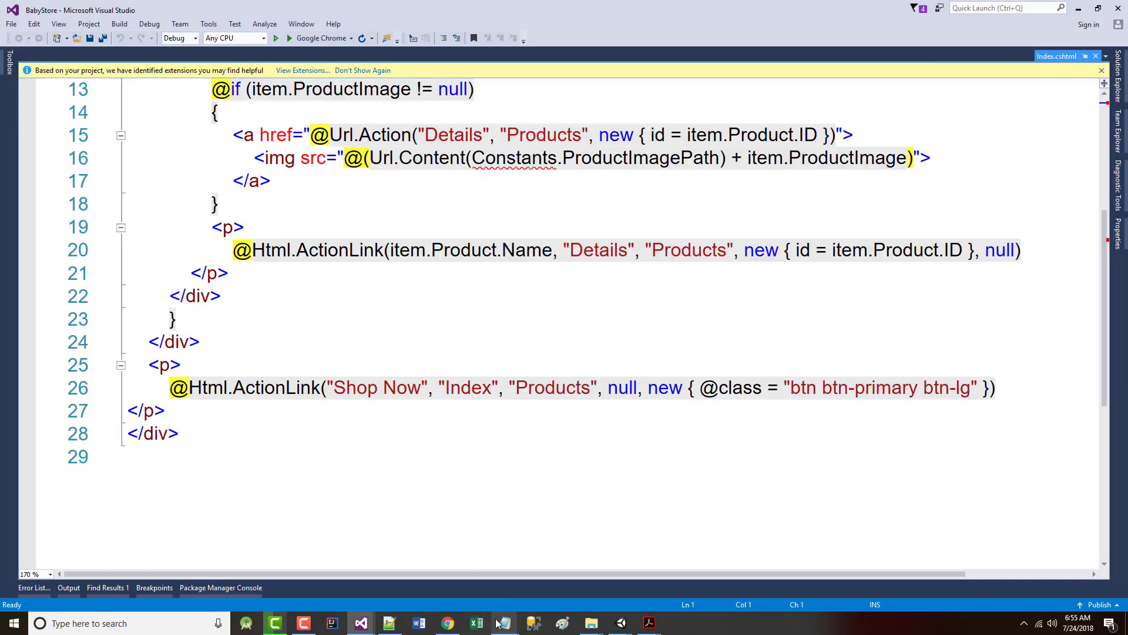
{"action": "left_click", "coordinate": [448, 623]}
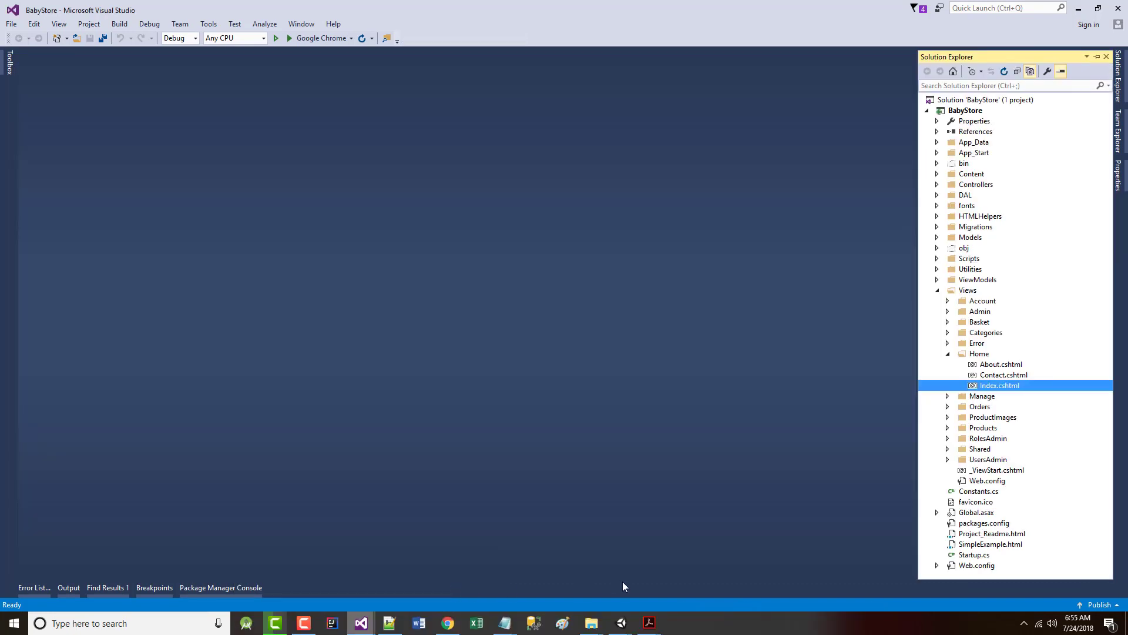
{"action": "mouse_move", "coordinate": [9, 35]}
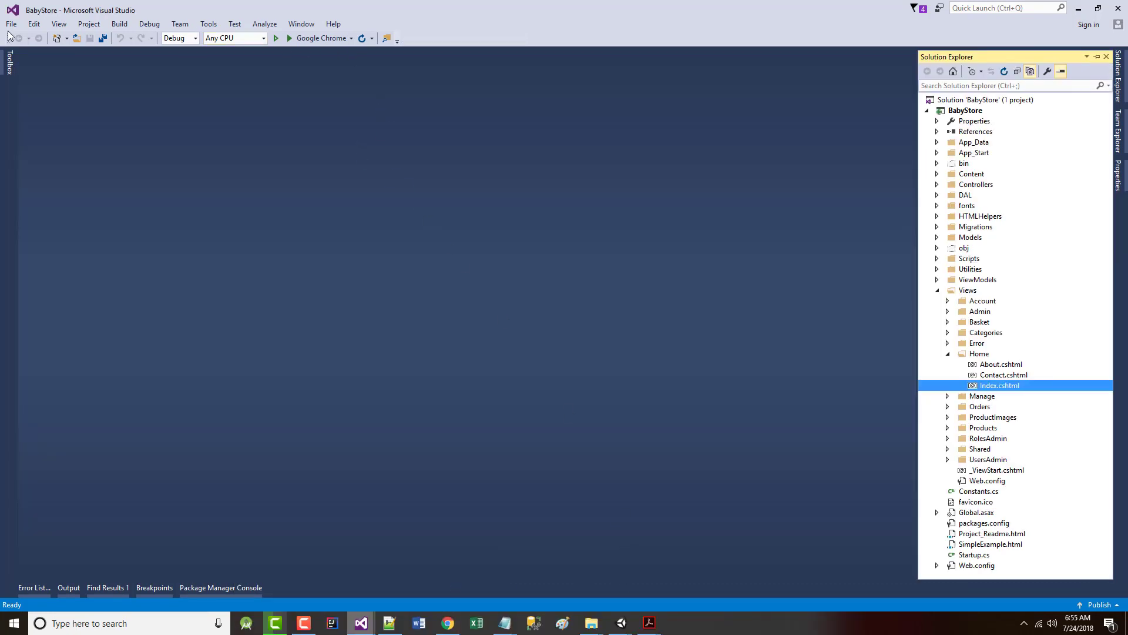
- Reopen Views/Home/Index.cshtml, dismiss the Save As prompt, and run the site in Chrome
{"action": "left_click", "coordinate": [10, 23]}
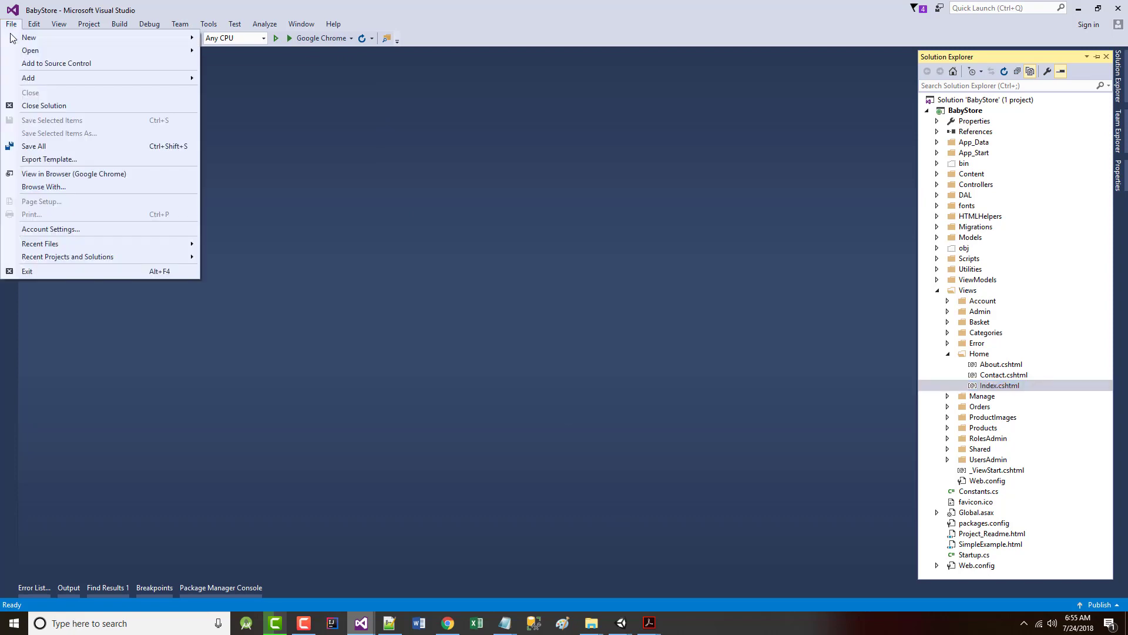
{"action": "mouse_move", "coordinate": [34, 147]}
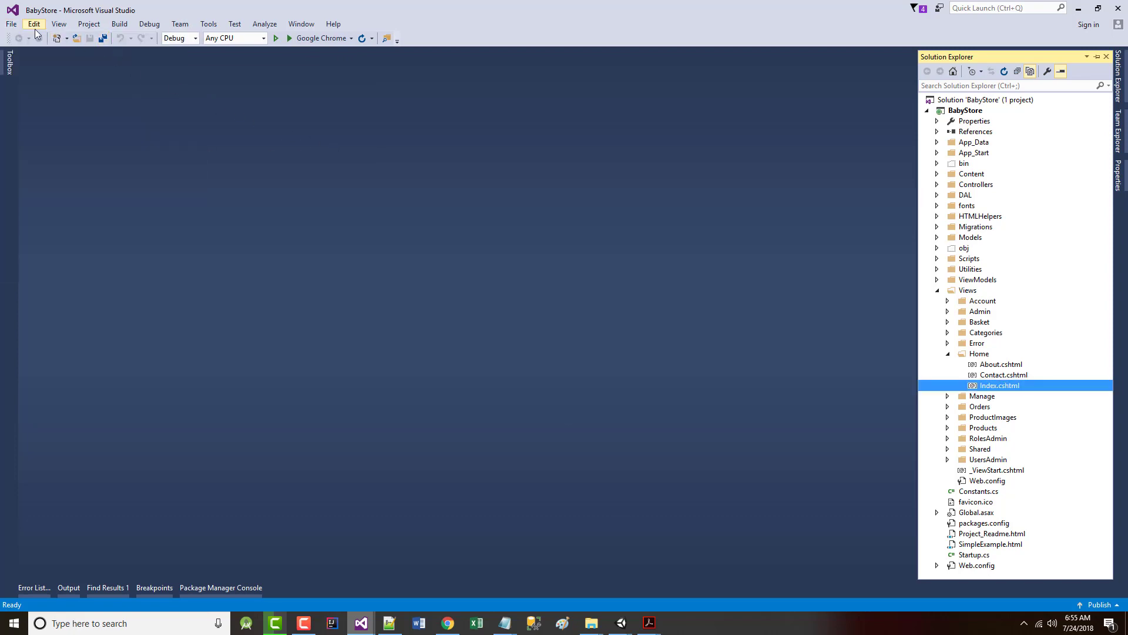
{"action": "mouse_move", "coordinate": [962, 381]}
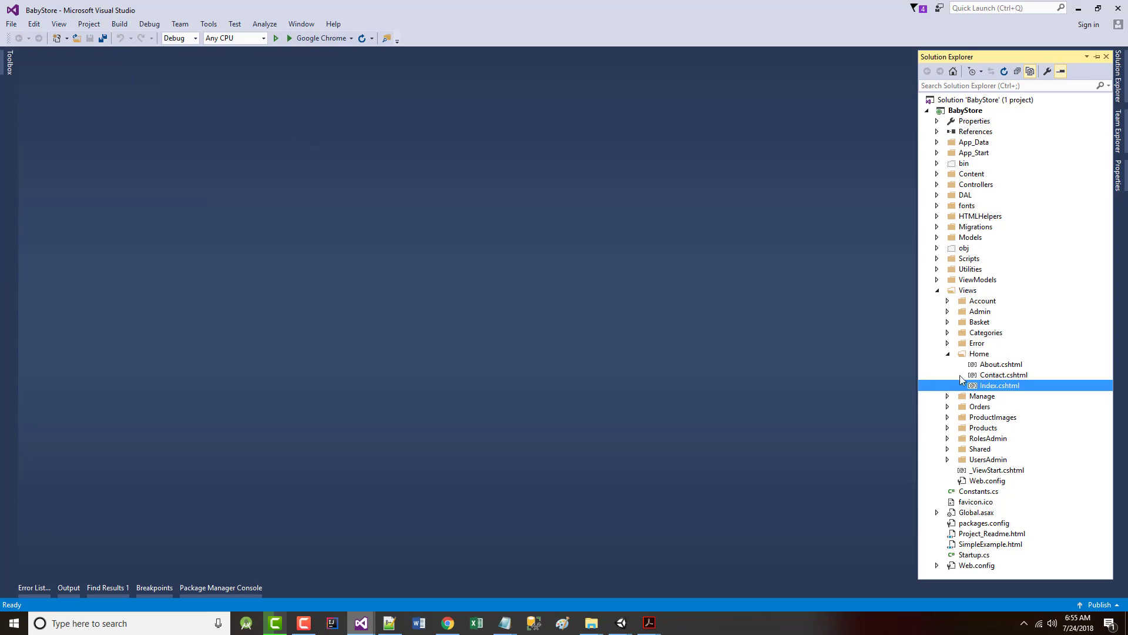
{"action": "double_click", "coordinate": [1000, 385]}
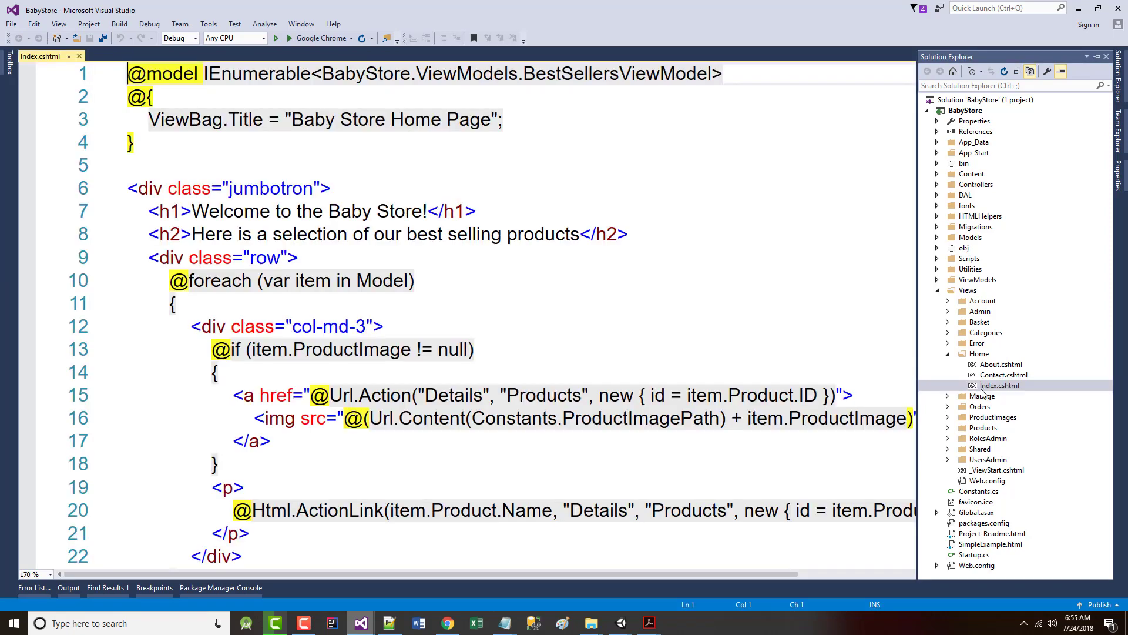
{"action": "left_click", "coordinate": [10, 24]}
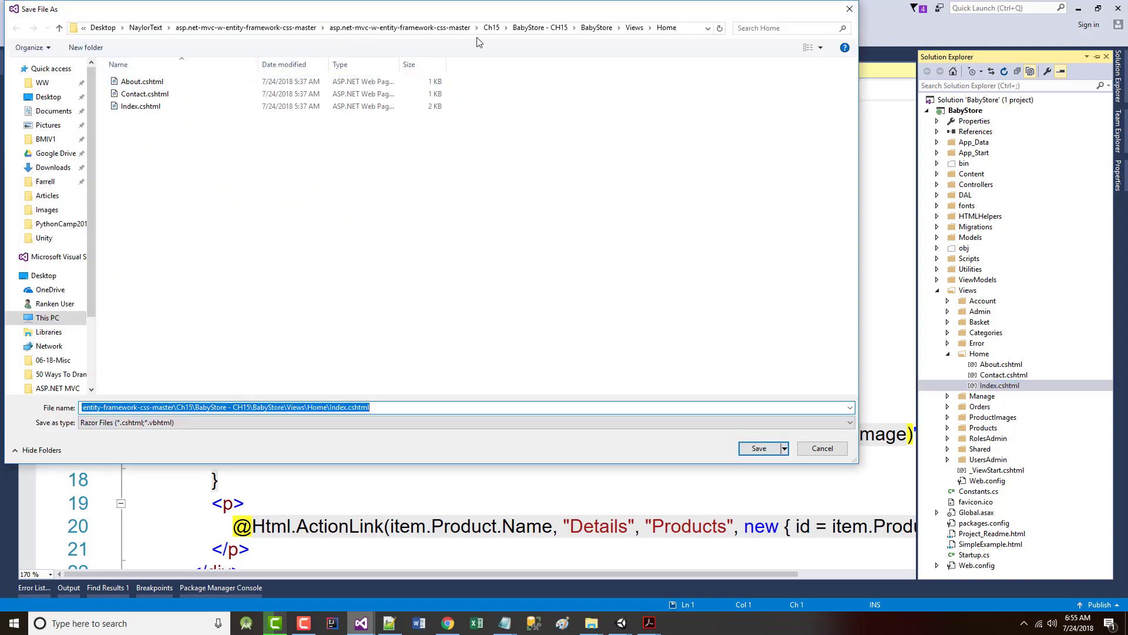
{"action": "left_click", "coordinate": [757, 447]}
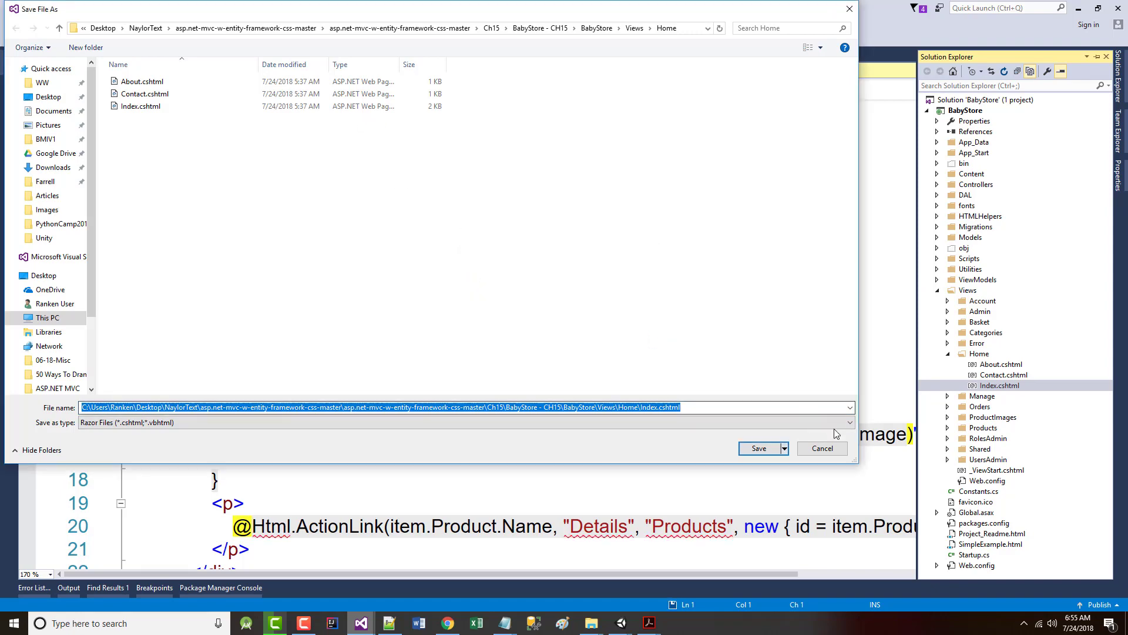
{"action": "left_click", "coordinate": [758, 449]}
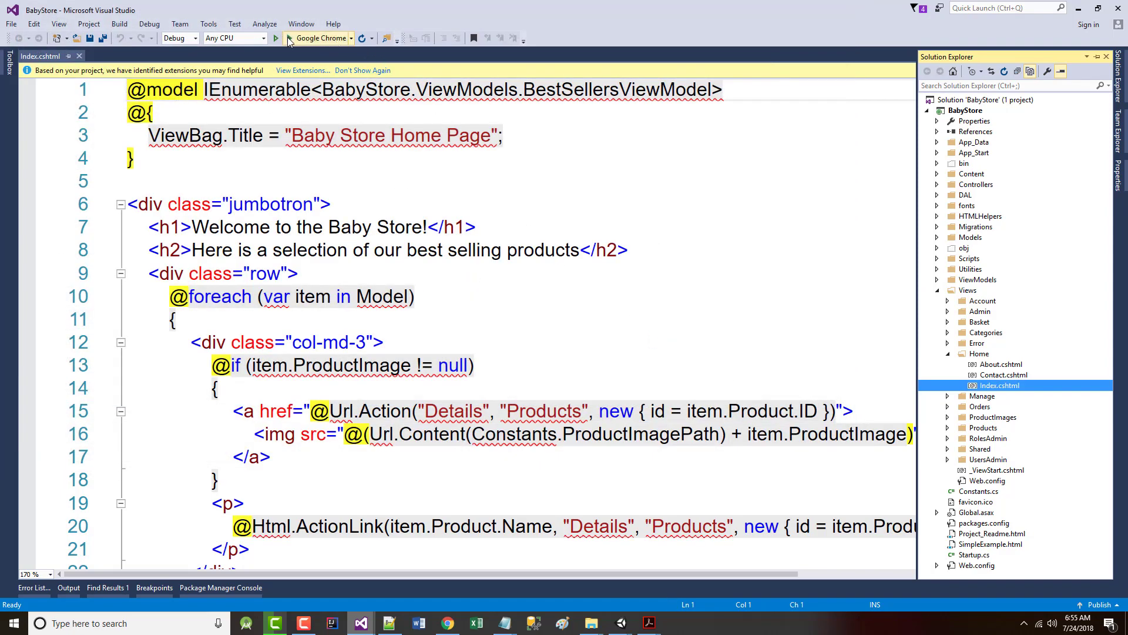
{"action": "left_click", "coordinate": [276, 38]}
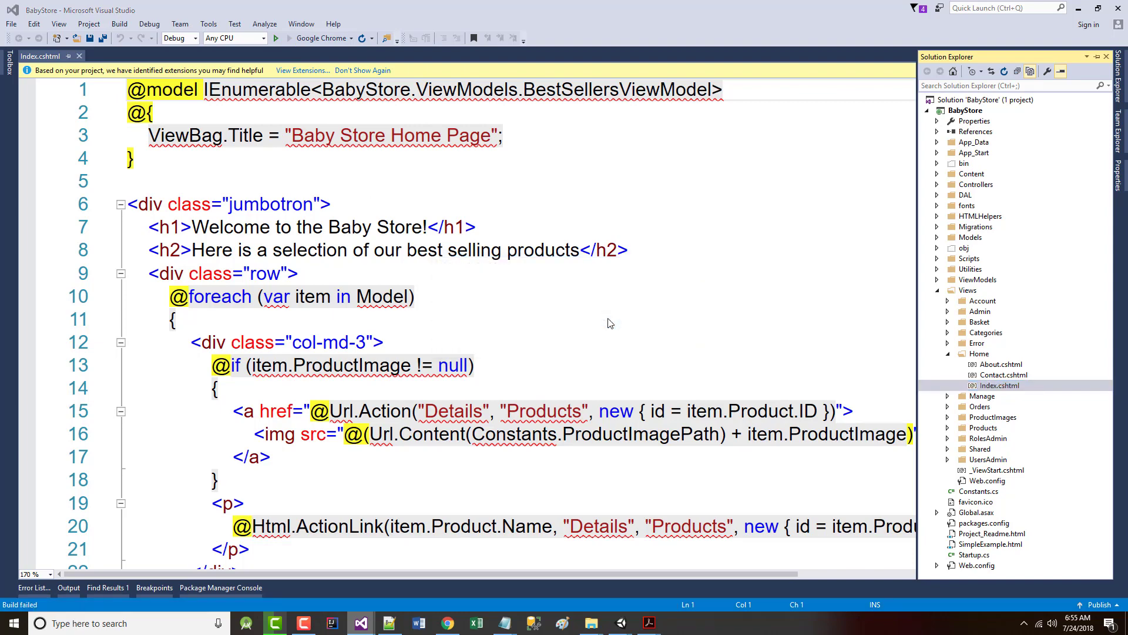
{"action": "left_click", "coordinate": [276, 38]}
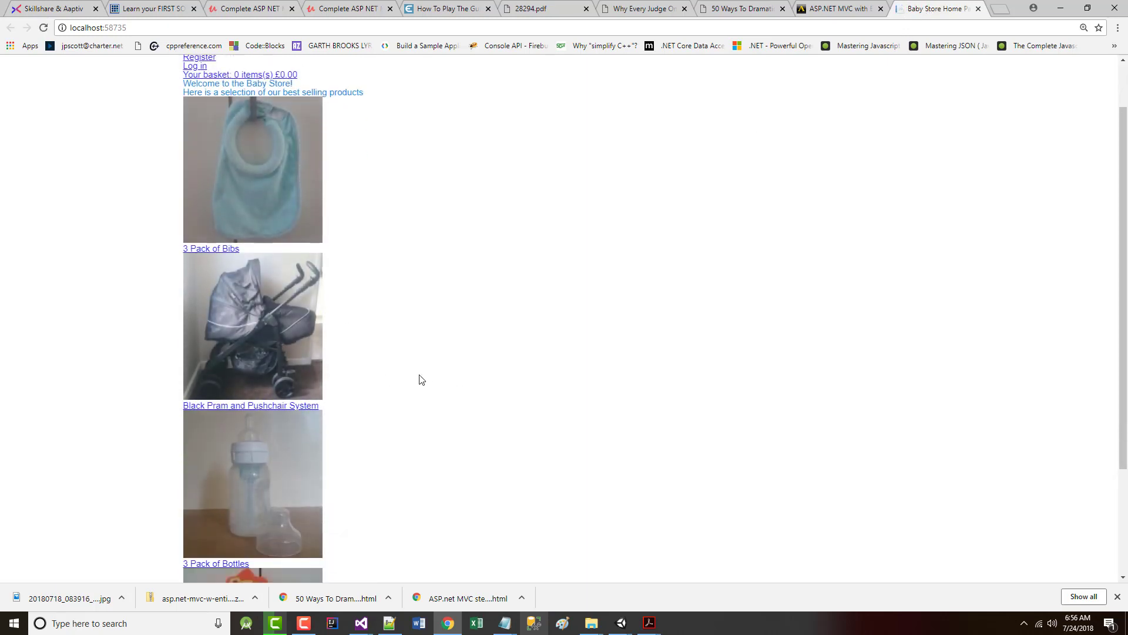
- Scroll through the unstyled localhost Baby Store home page in Chrome
{"action": "scroll", "scroll_direction": "down", "scroll_amount": 3}
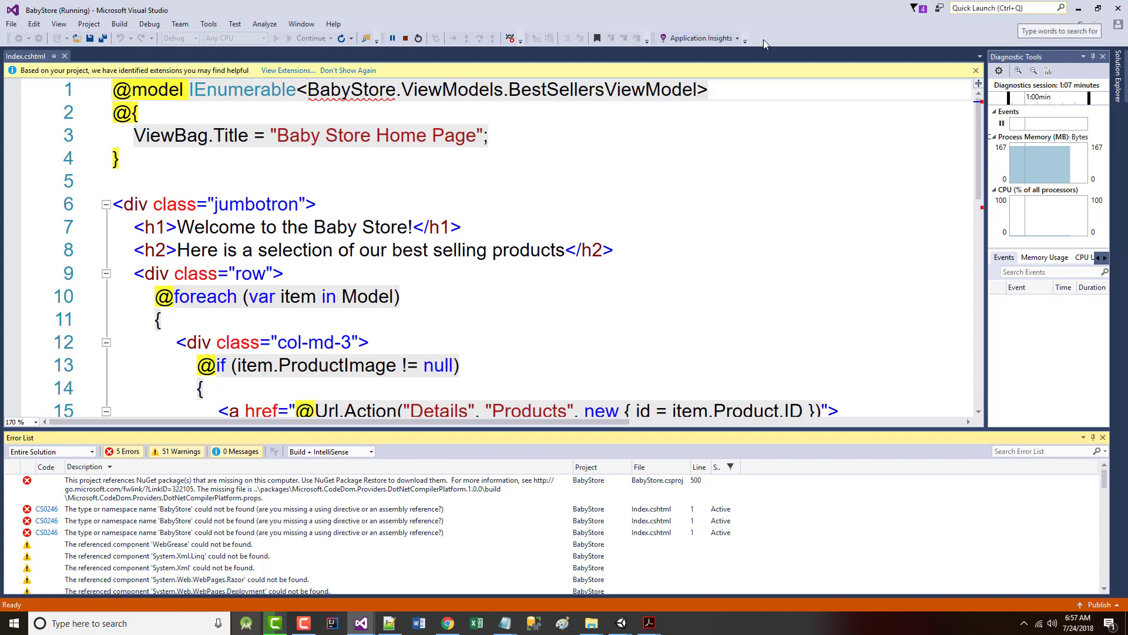
{"action": "mouse_move", "coordinate": [406, 38]}
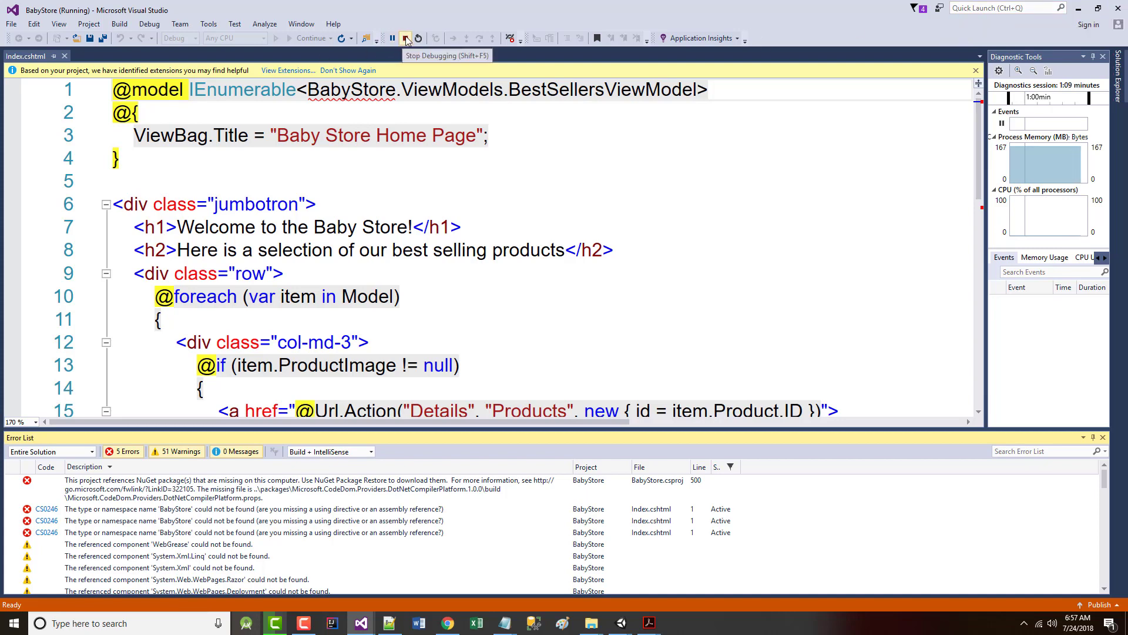
- Stop the Baby Store debug session and bring the Chrome page forward
{"action": "left_click", "coordinate": [405, 39]}
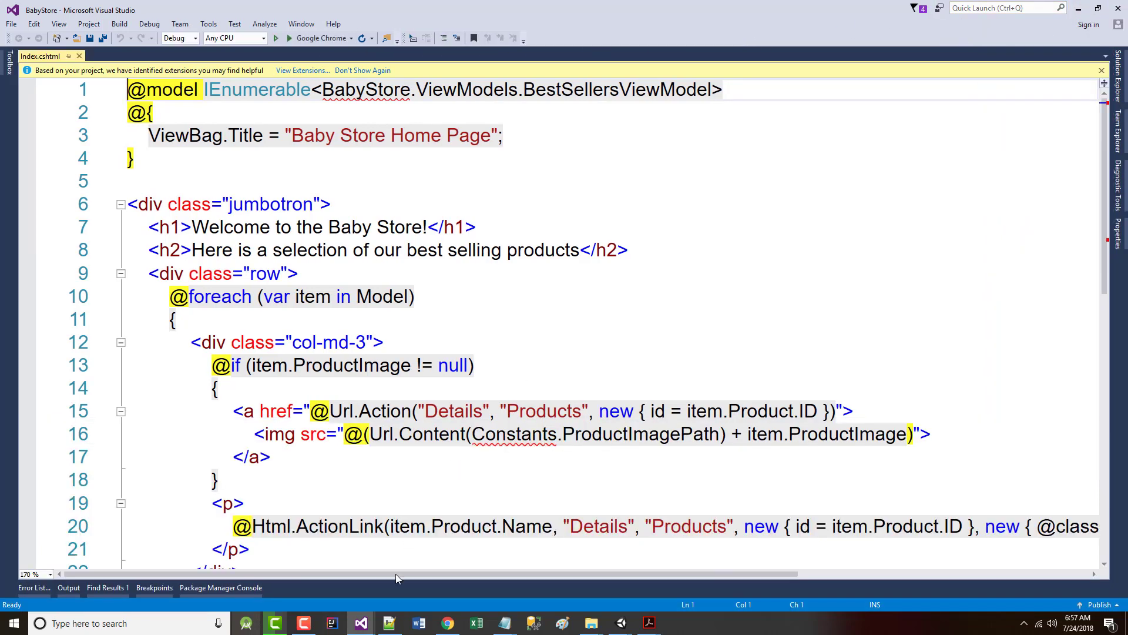
{"action": "left_click", "coordinate": [447, 623]}
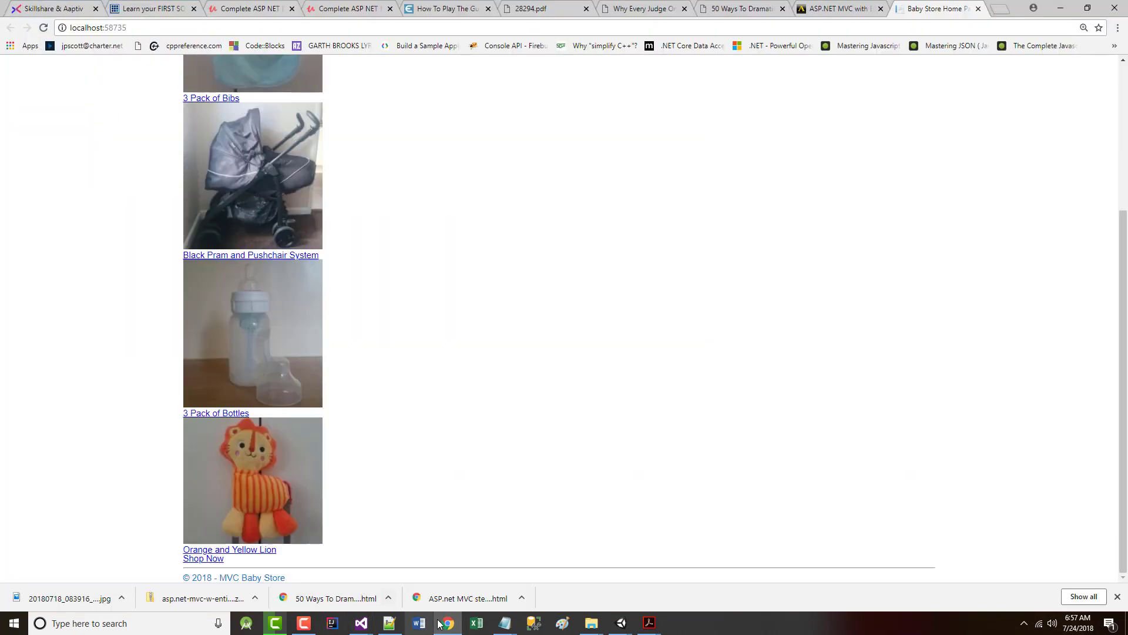
{"action": "mouse_move", "coordinate": [331, 623]}
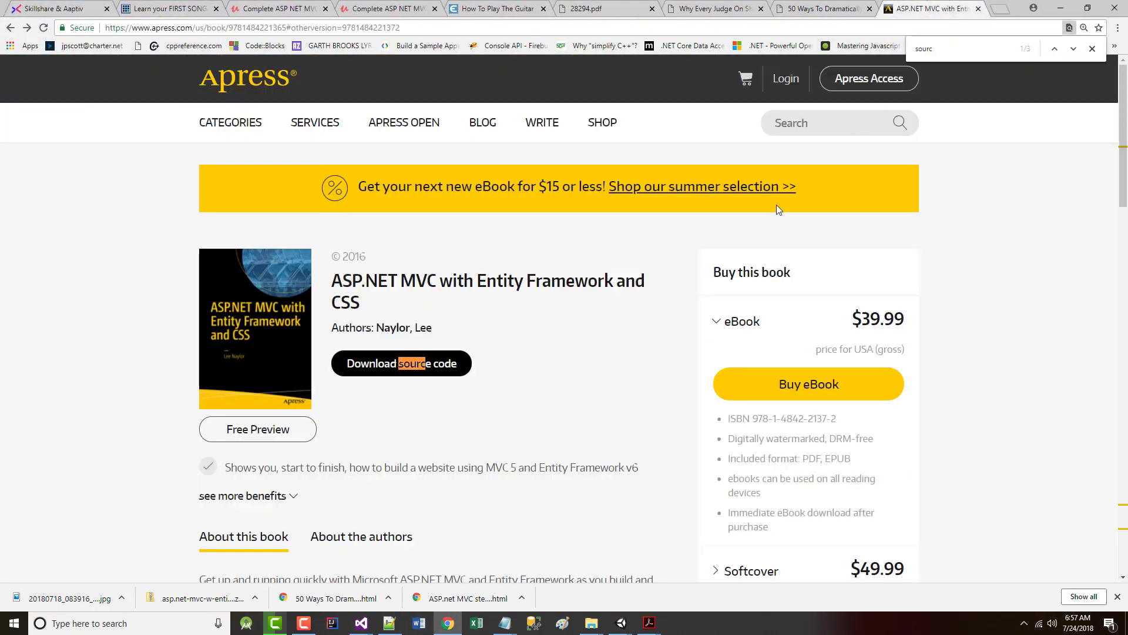
{"action": "mouse_move", "coordinate": [360, 623]}
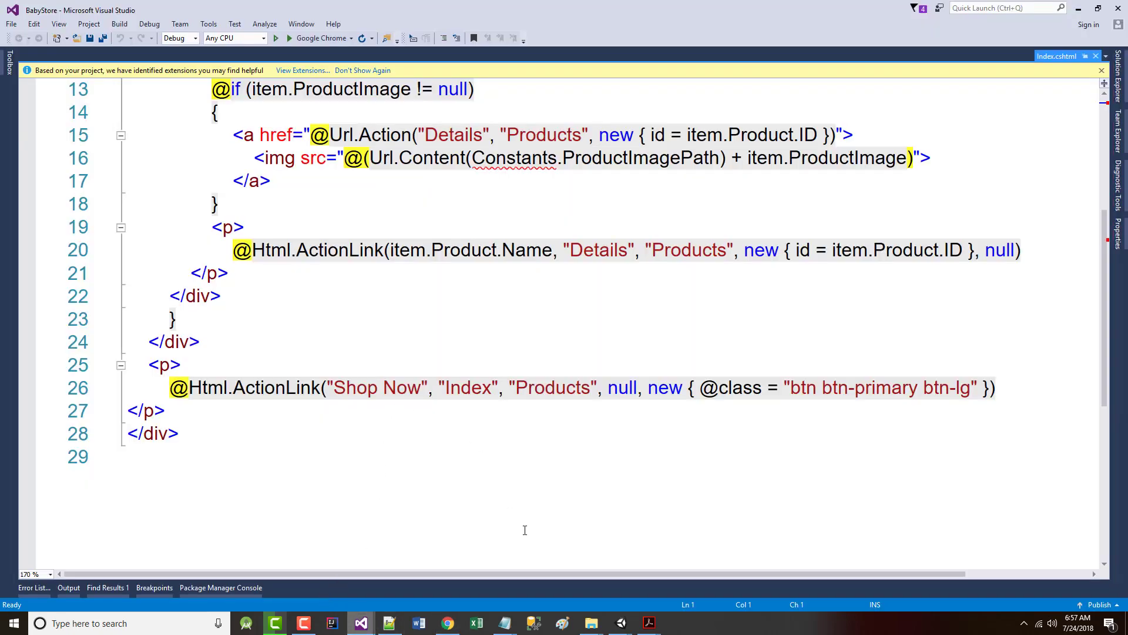
{"action": "left_click", "coordinate": [648, 623]}
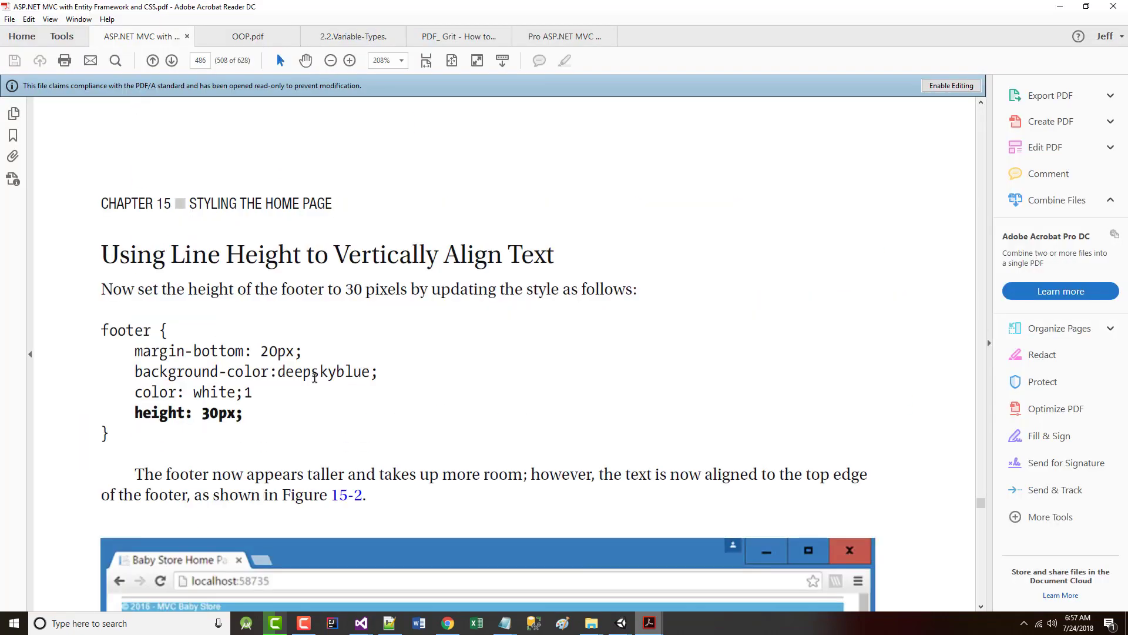
{"action": "scroll", "scroll_direction": "up", "scroll_amount": 3}
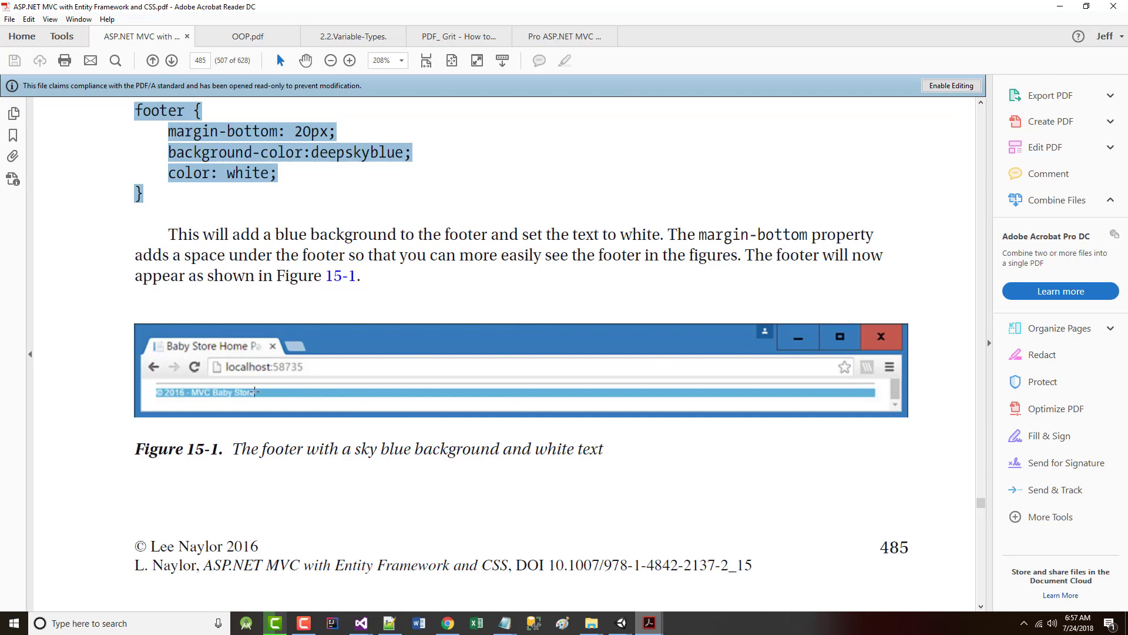
{"action": "scroll", "scroll_direction": "down", "scroll_amount": 3}
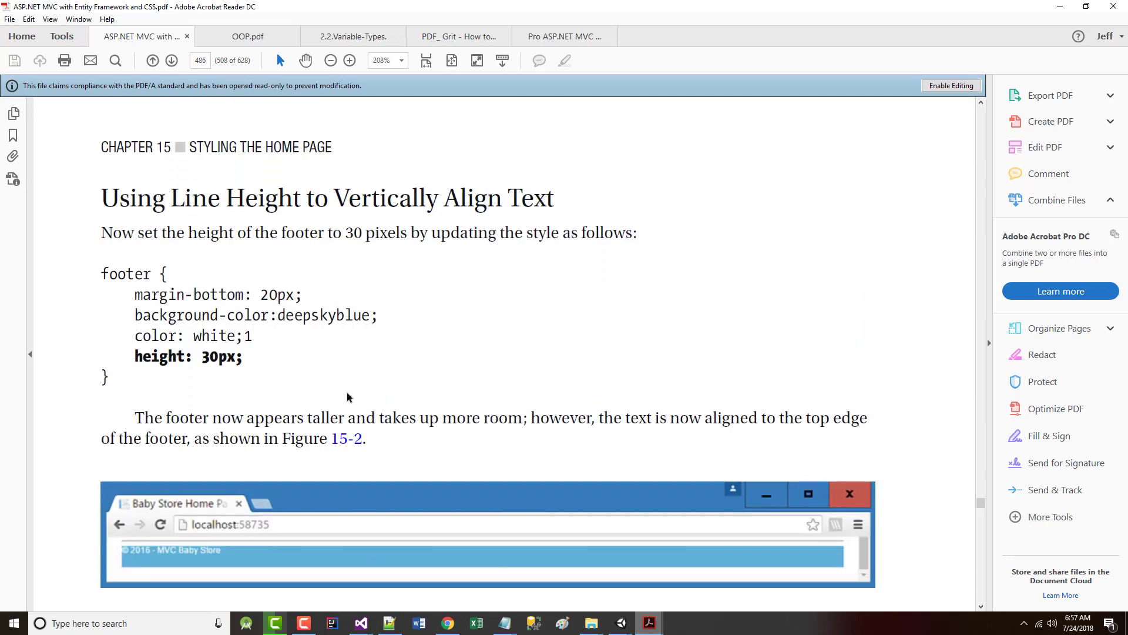
{"action": "scroll", "scroll_direction": "down", "scroll_amount": 3}
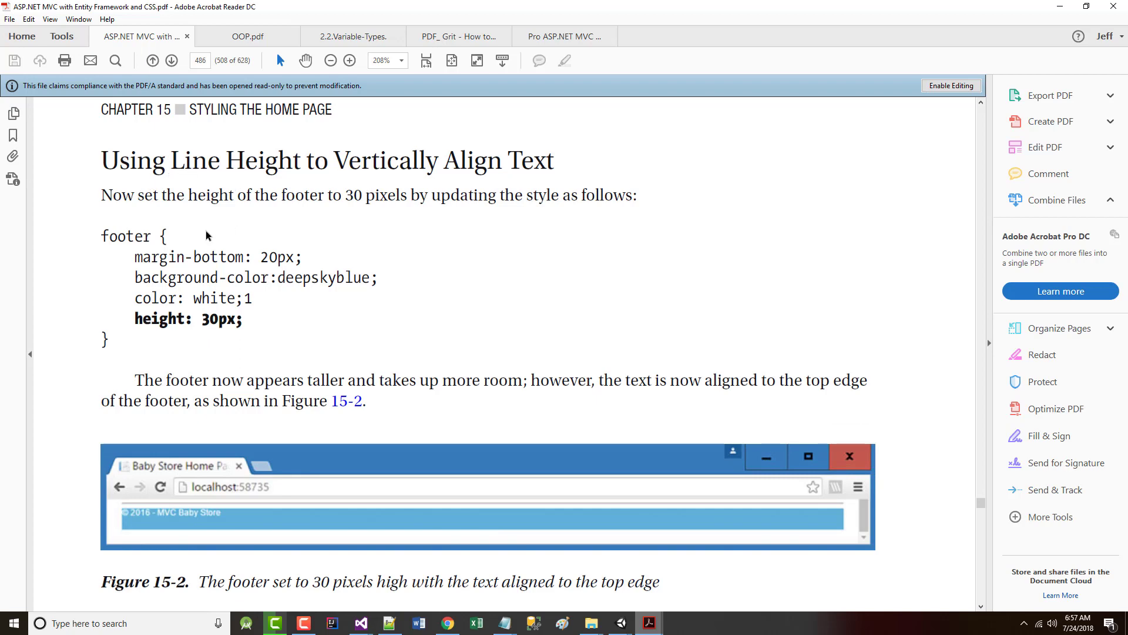
{"action": "double_click", "coordinate": [176, 319]}
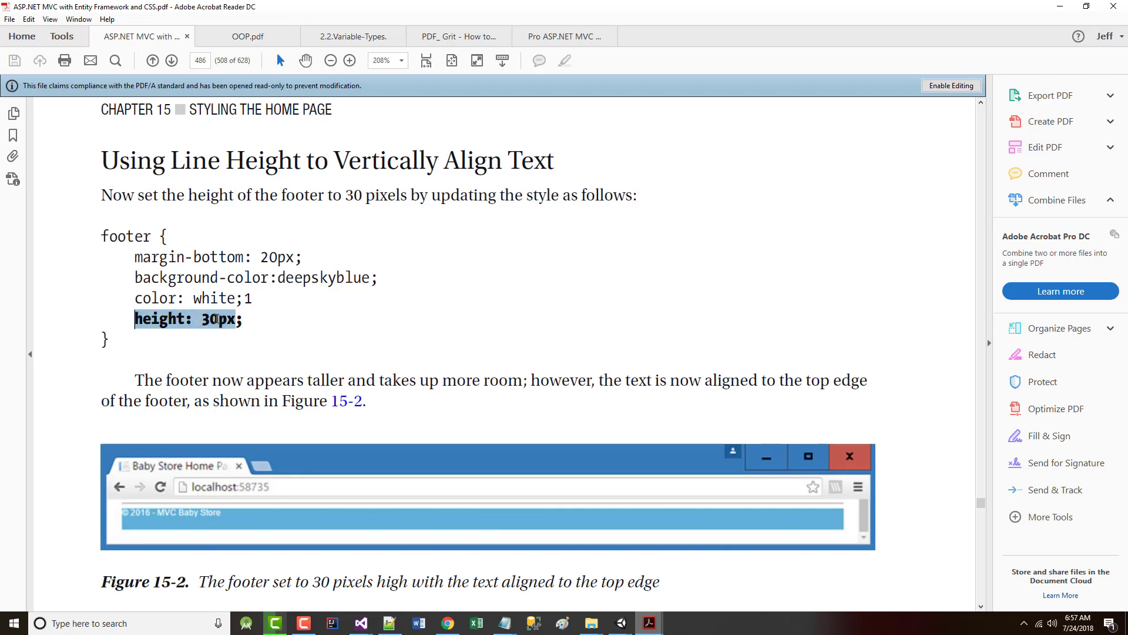
{"action": "scroll", "scroll_direction": "down", "scroll_amount": 3}
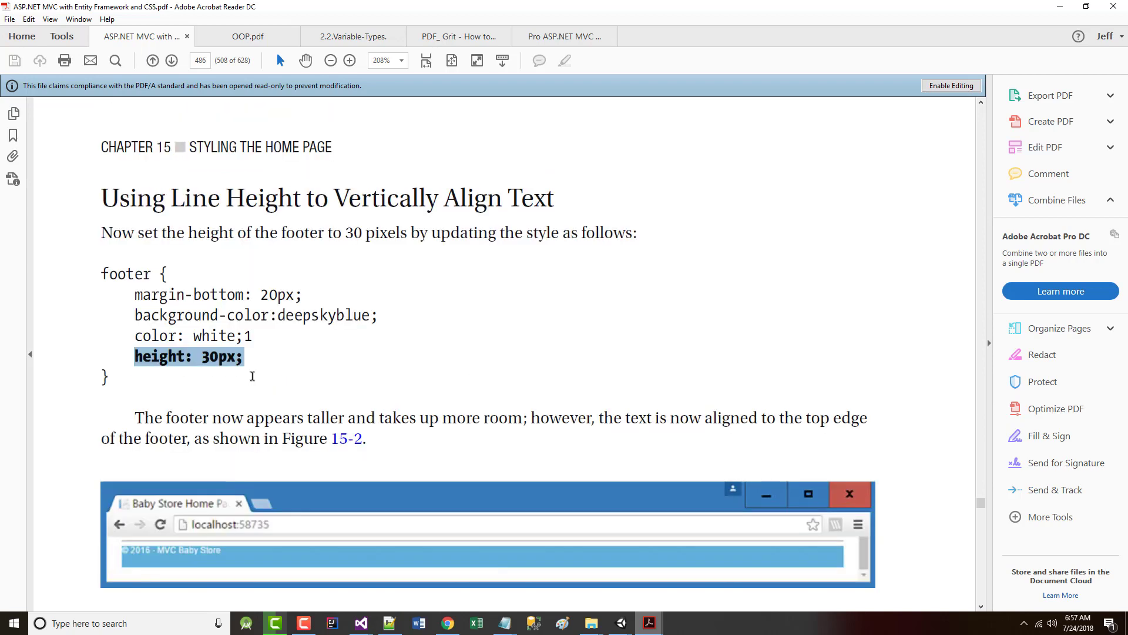
{"action": "scroll", "scroll_direction": "up", "scroll_amount": 3}
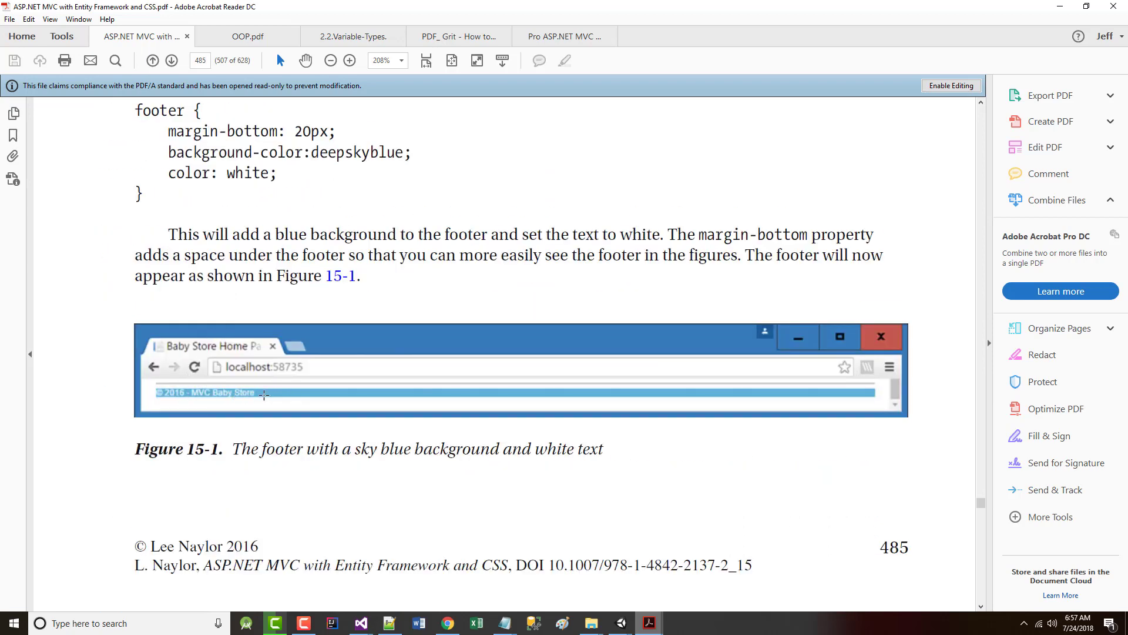
{"action": "scroll", "scroll_direction": "down", "scroll_amount": 3}
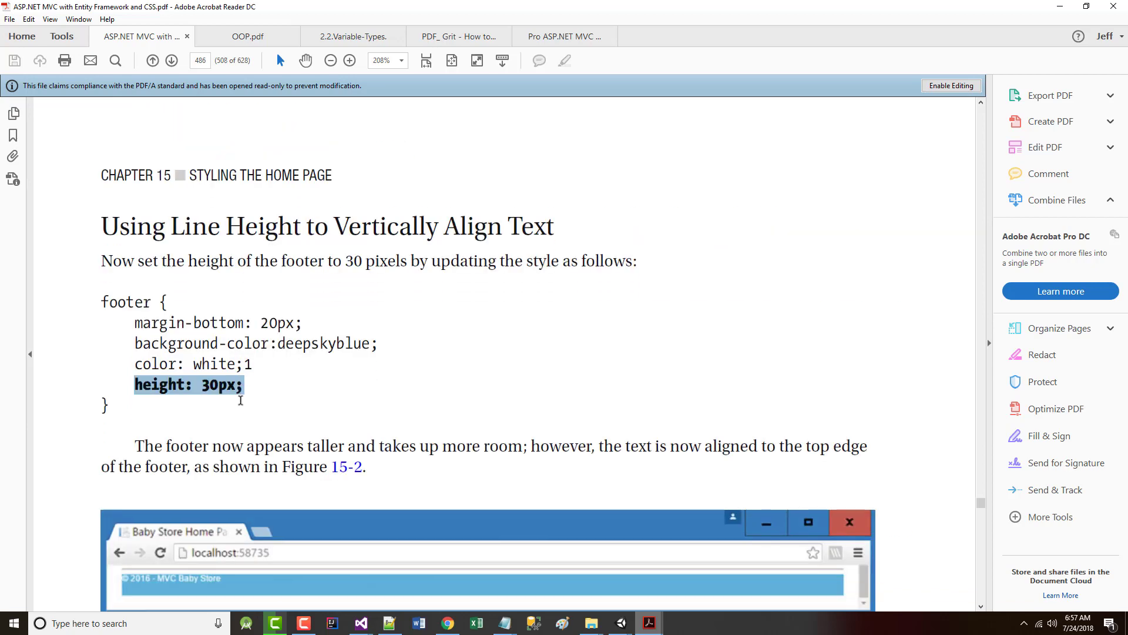
{"action": "scroll", "scroll_direction": "down", "scroll_amount": 3}
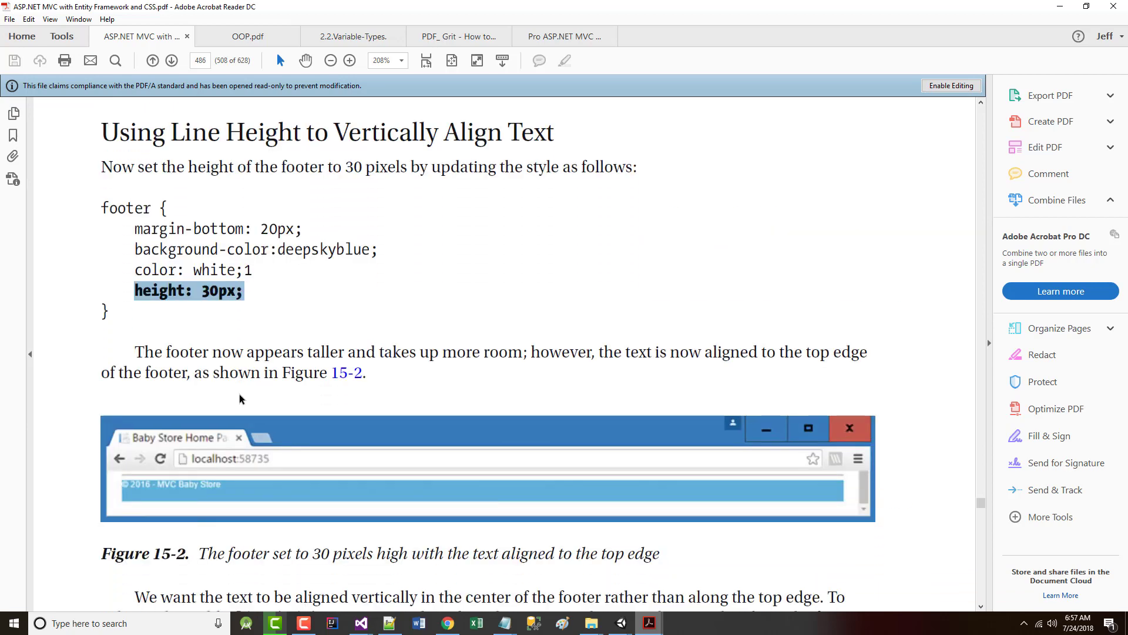
{"action": "scroll", "scroll_direction": "up", "scroll_amount": 3}
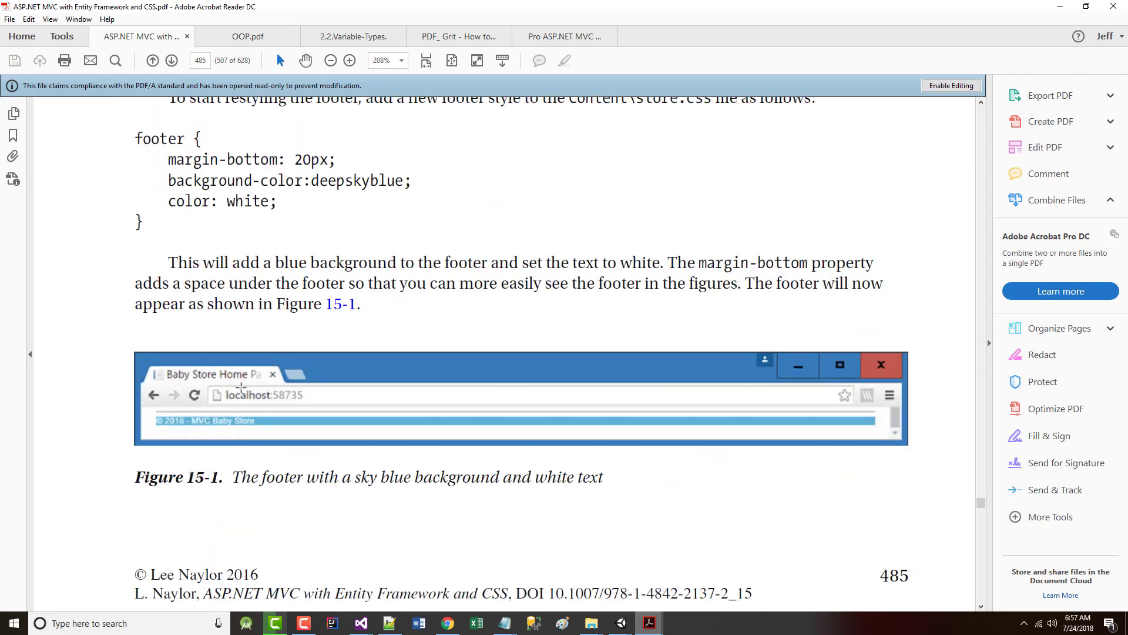
{"action": "scroll", "scroll_direction": "down", "scroll_amount": 3}
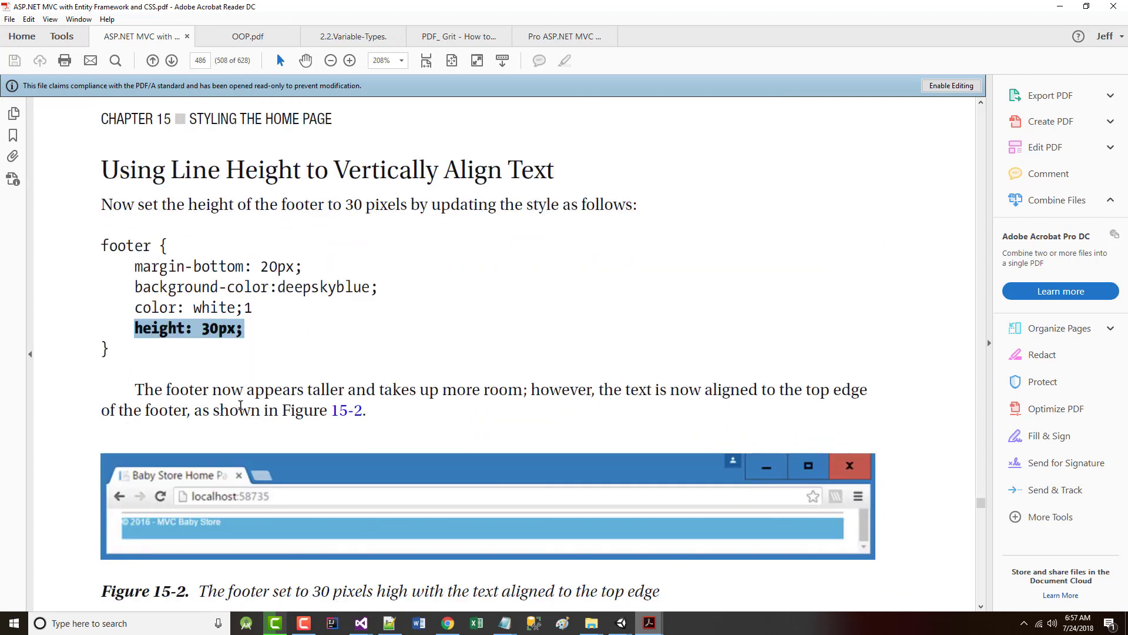
{"action": "scroll", "scroll_direction": "down", "scroll_amount": 3}
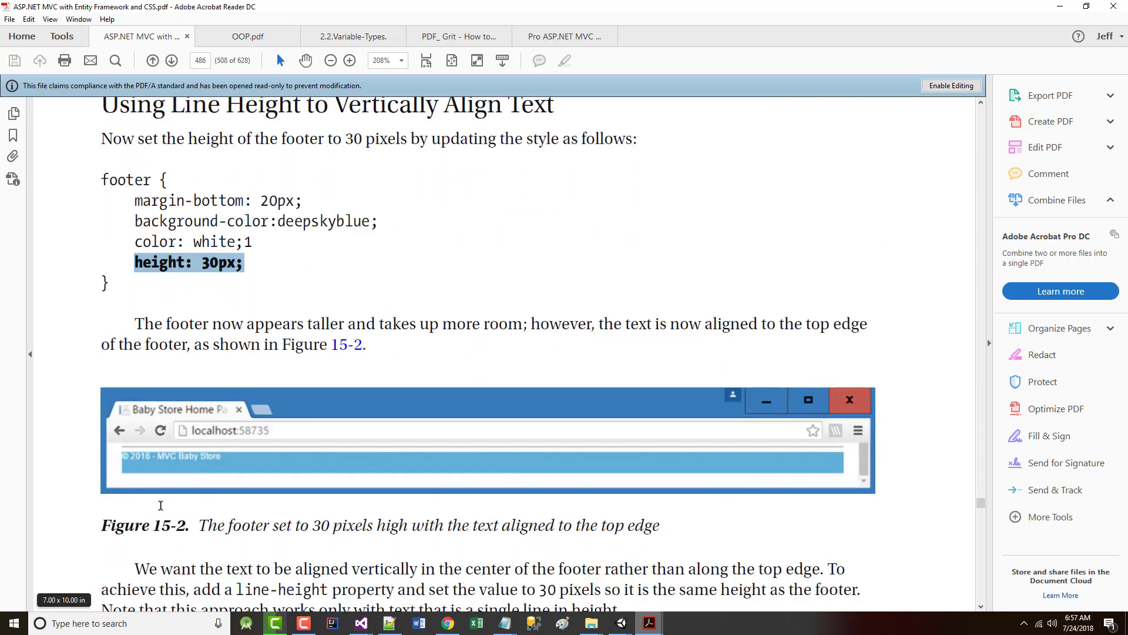
{"action": "scroll", "scroll_direction": "down", "scroll_amount": 3}
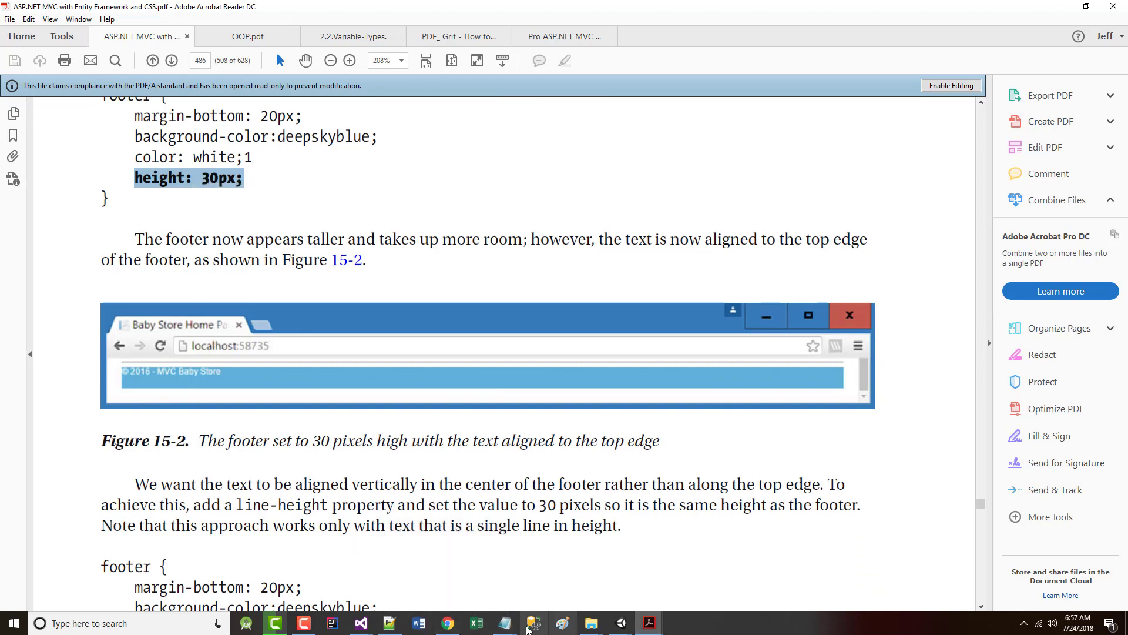
{"action": "mouse_move", "coordinate": [417, 623]}
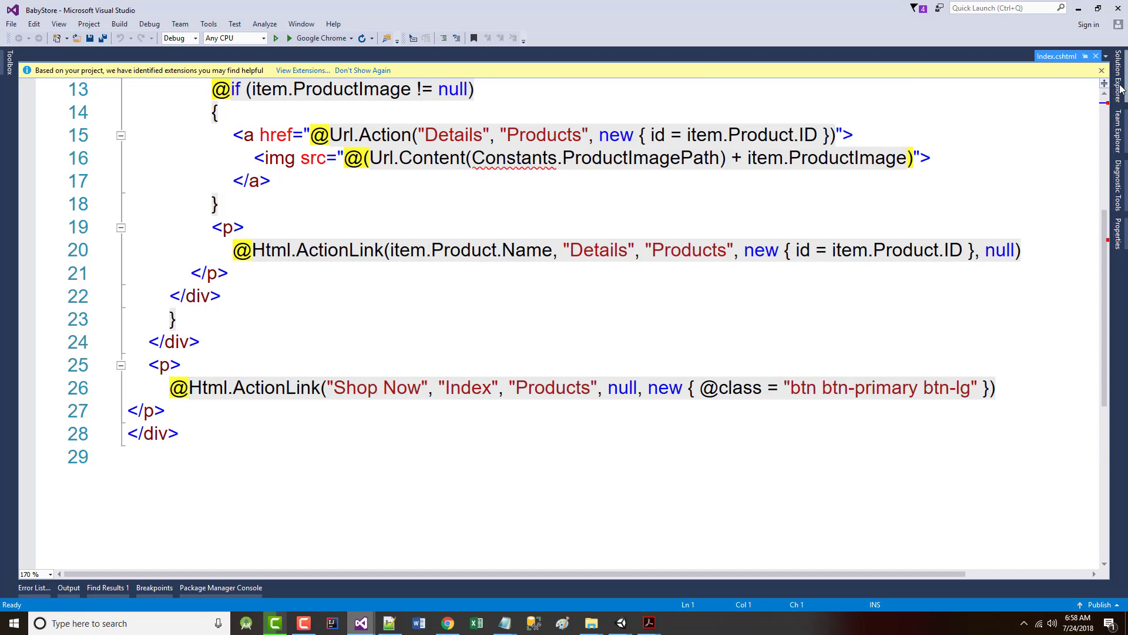
- Expand the Content folder in Solution Explorer and scroll through store.css
{"action": "left_click", "coordinate": [1118, 89]}
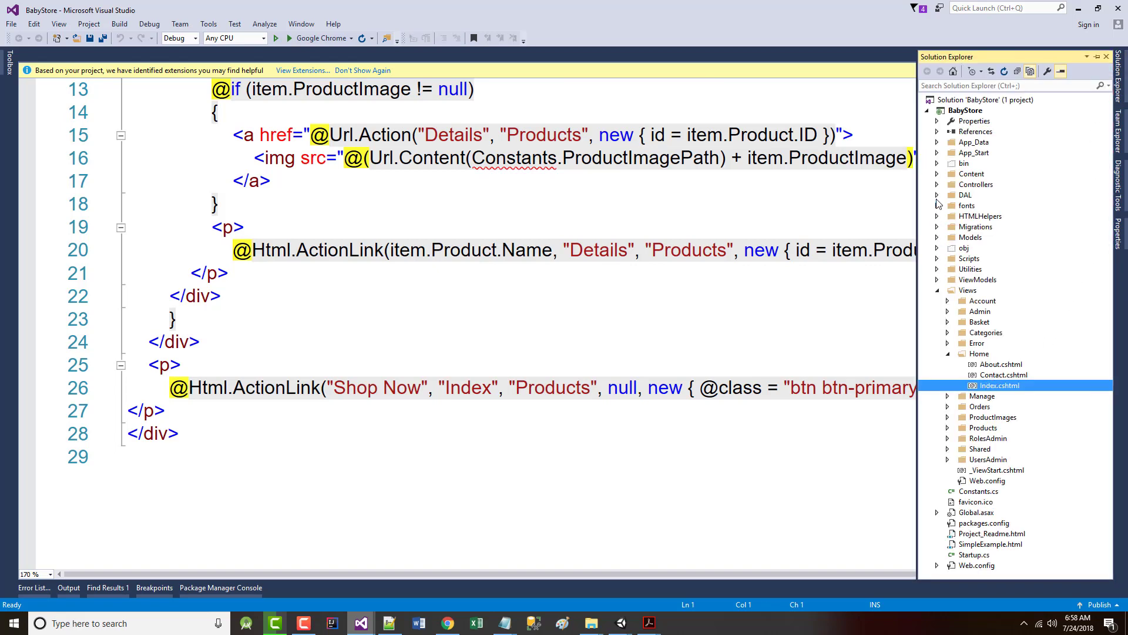
{"action": "left_click", "coordinate": [939, 174]}
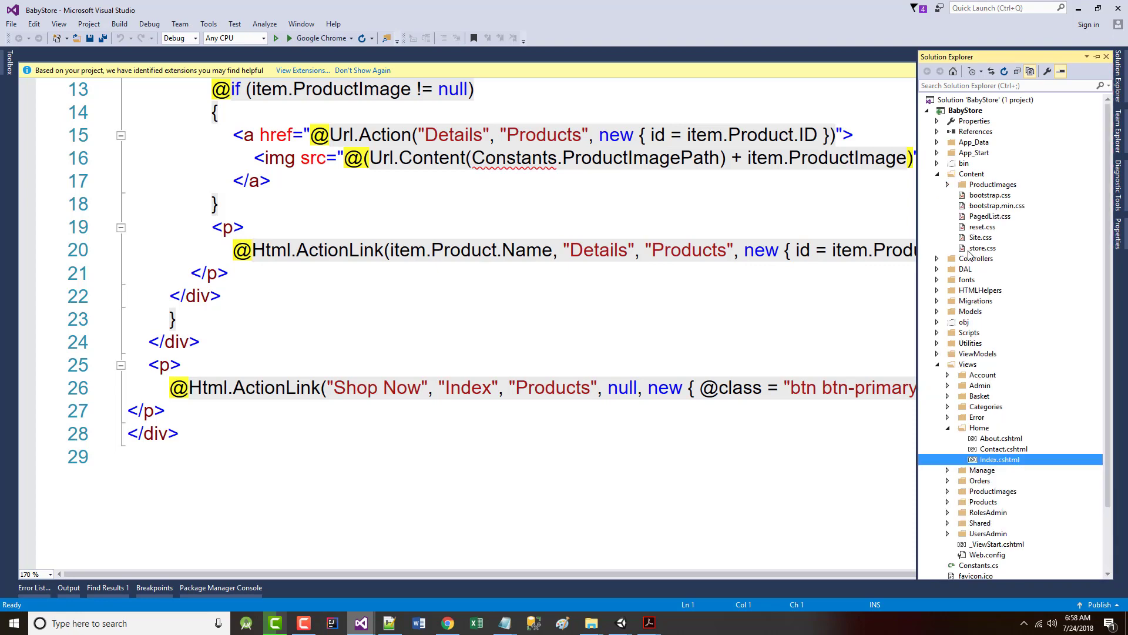
{"action": "mouse_move", "coordinate": [980, 257]}
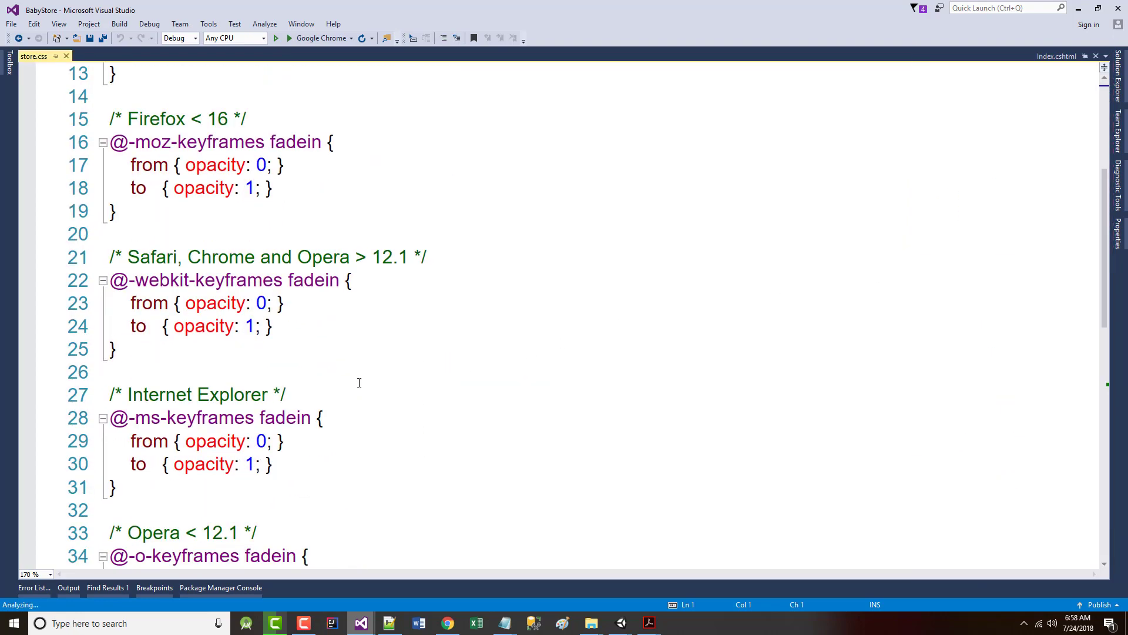
{"action": "scroll", "scroll_direction": "down", "scroll_amount": 3}
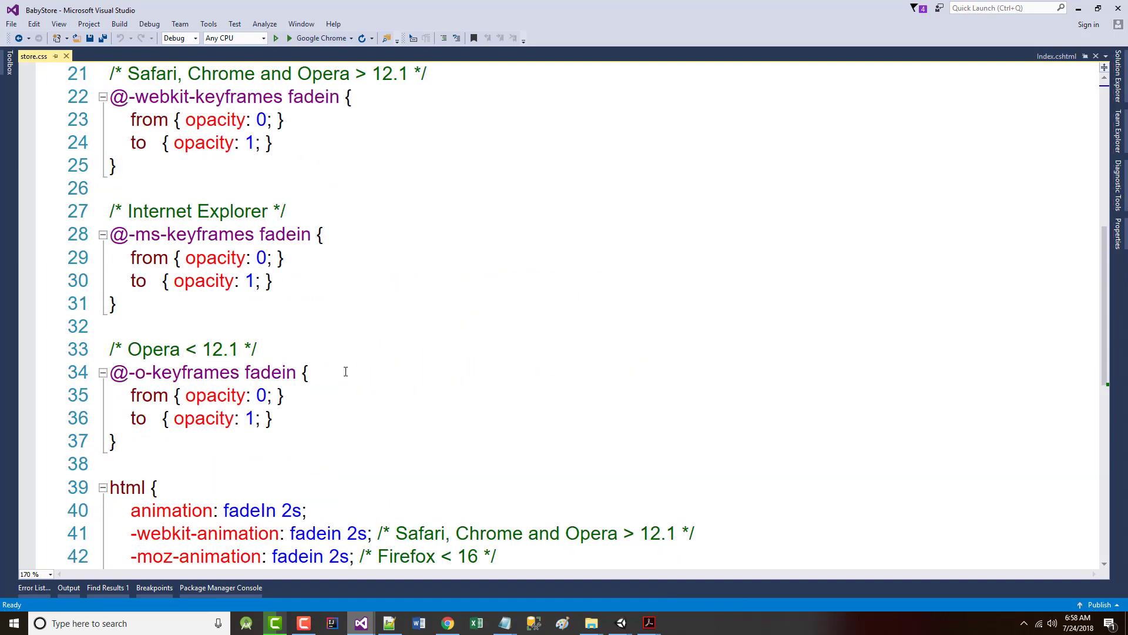
{"action": "scroll", "scroll_direction": "up", "scroll_amount": 3}
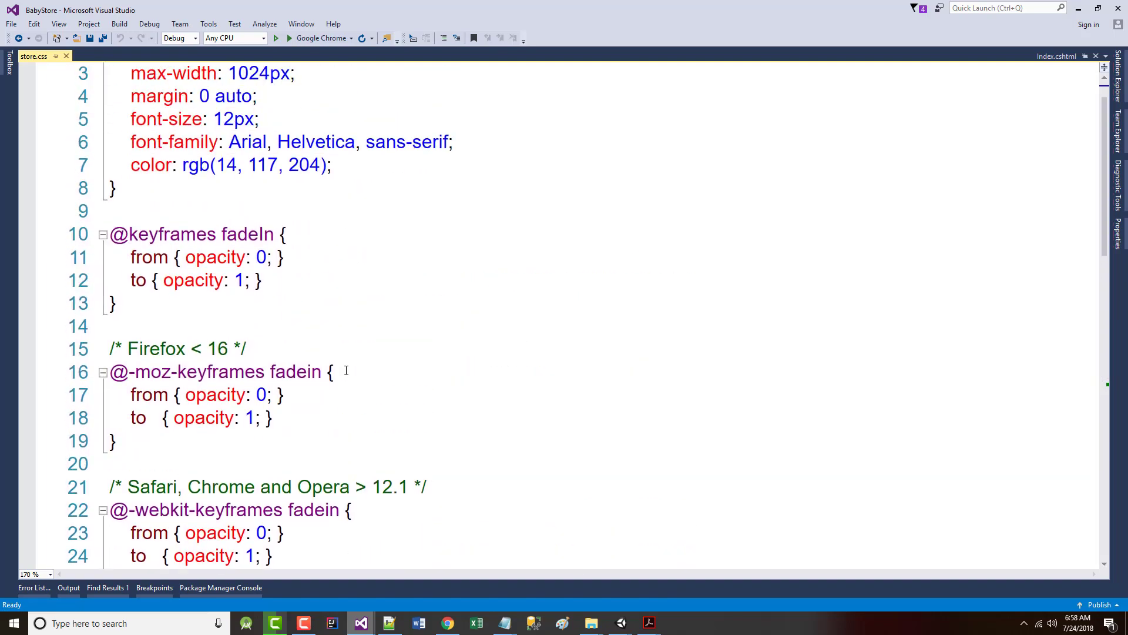
{"action": "scroll", "scroll_direction": "down", "scroll_amount": 3}
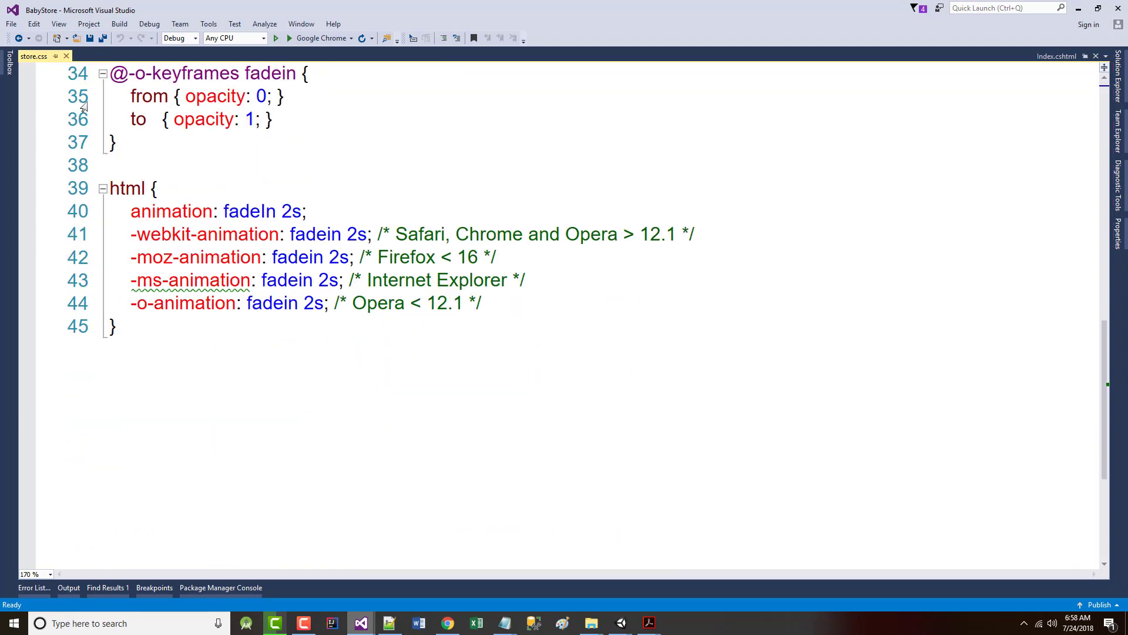
- Start a Save As of the stylesheet, then add blank lines after the final html rule
{"action": "left_click", "coordinate": [11, 23]}
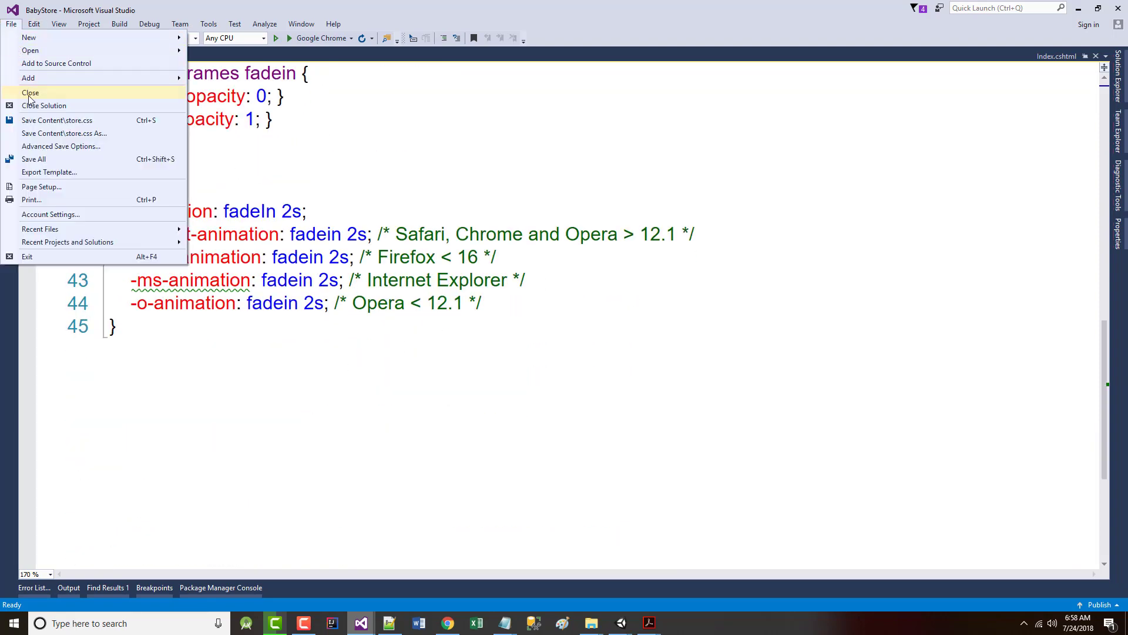
{"action": "left_click", "coordinate": [64, 134]}
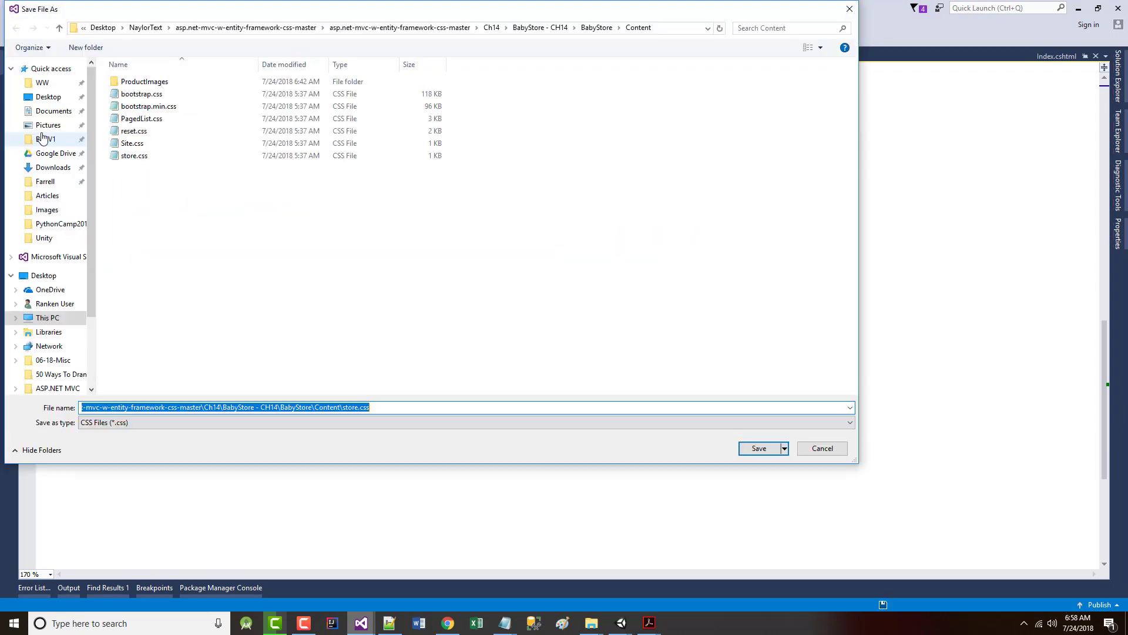
{"action": "mouse_move", "coordinate": [822, 448]}
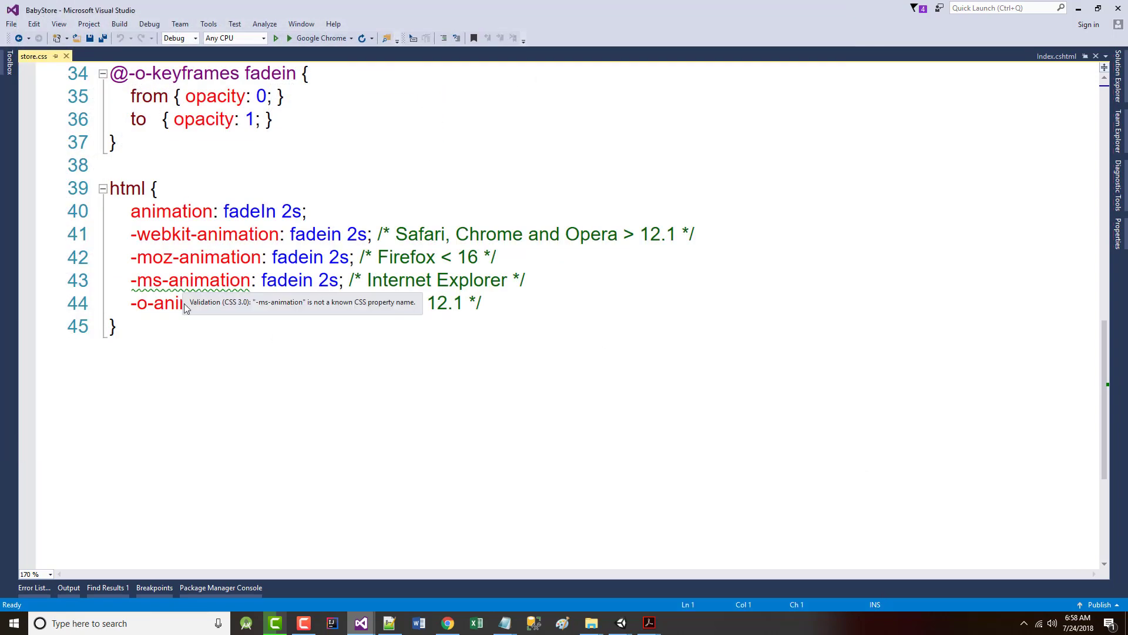
{"action": "scroll", "scroll_direction": "up", "scroll_amount": 3}
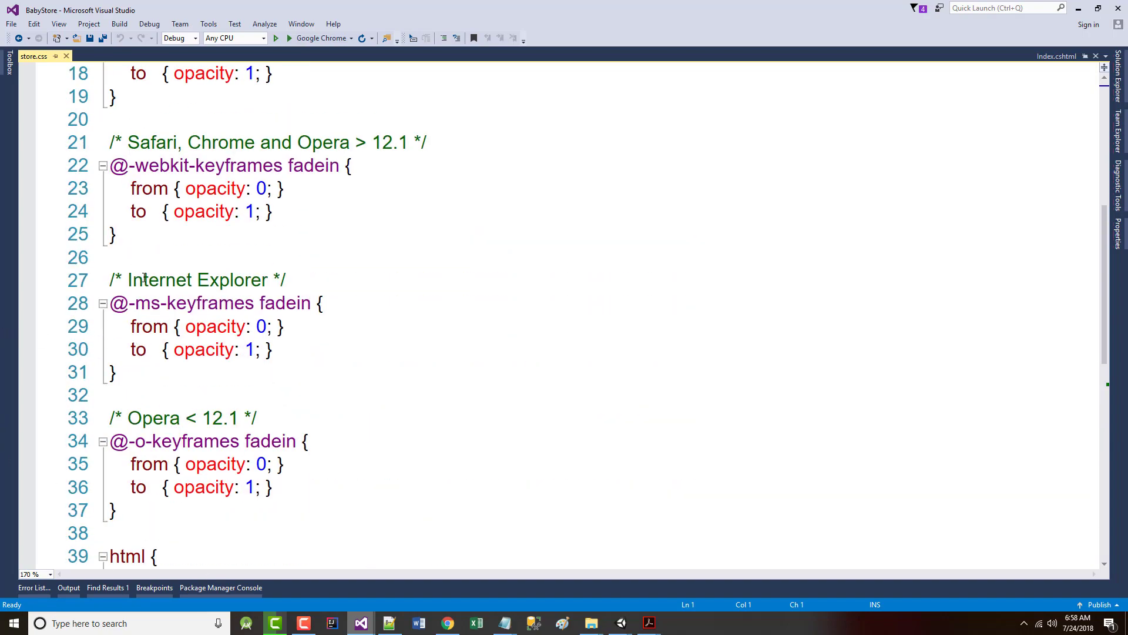
{"action": "scroll", "scroll_direction": "up", "scroll_amount": 3}
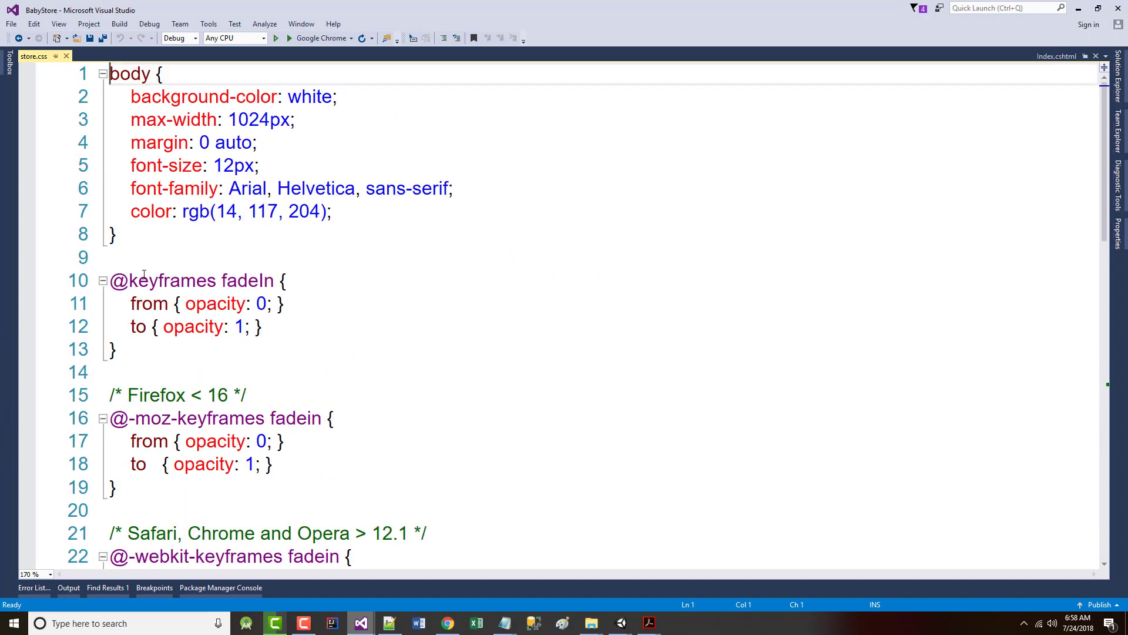
{"action": "scroll", "scroll_direction": "down", "scroll_amount": 3}
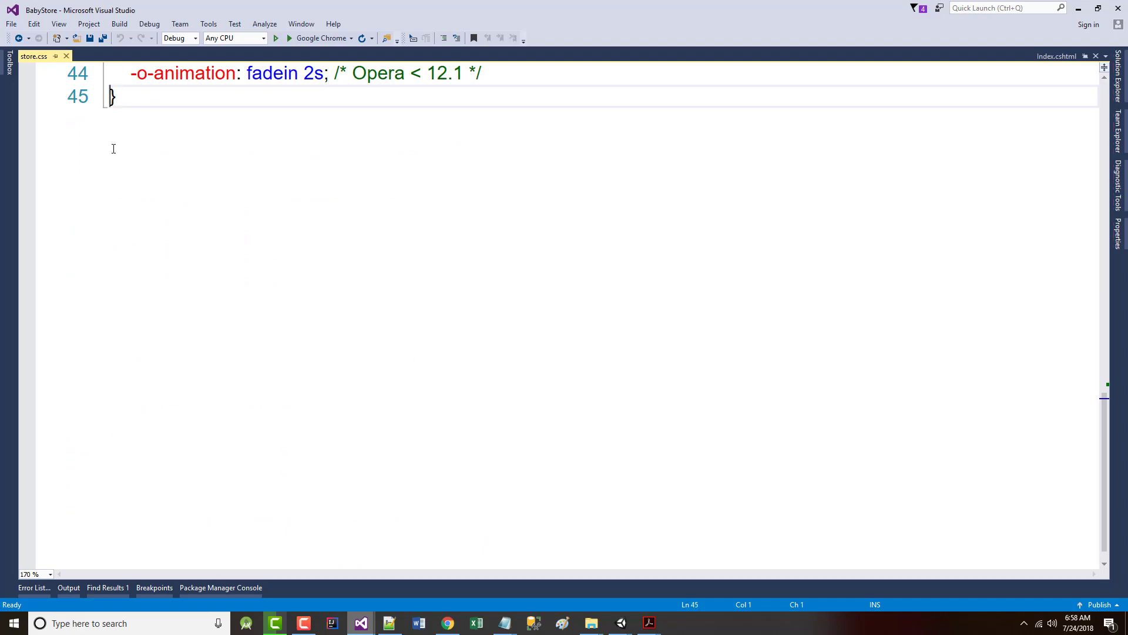
{"action": "key", "text": "Enter"}
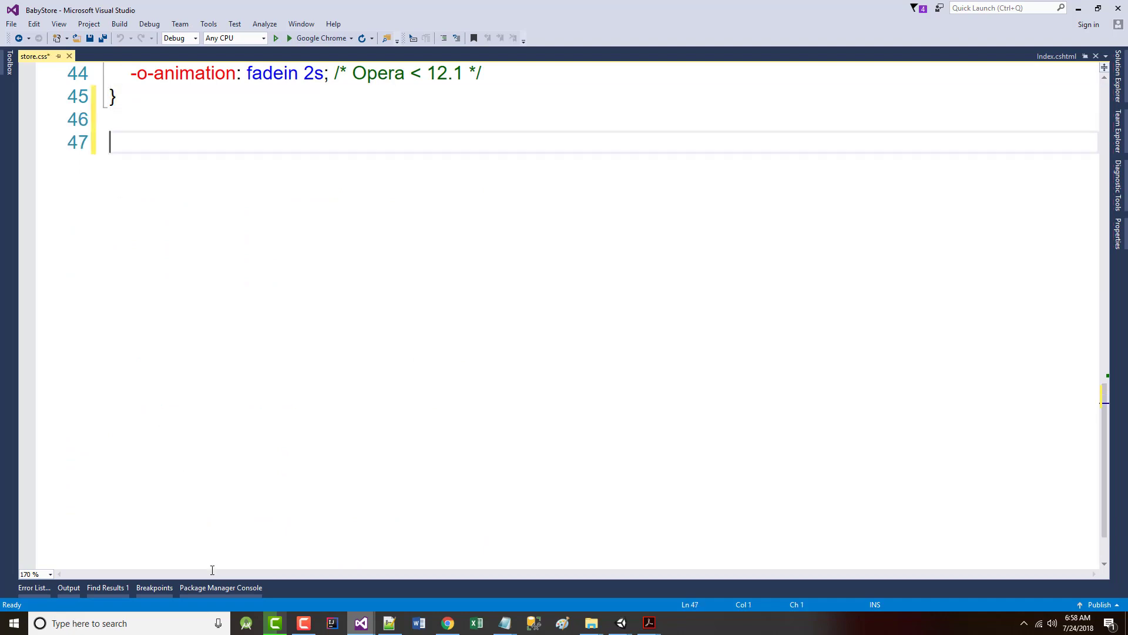
{"action": "mouse_move", "coordinate": [649, 622]}
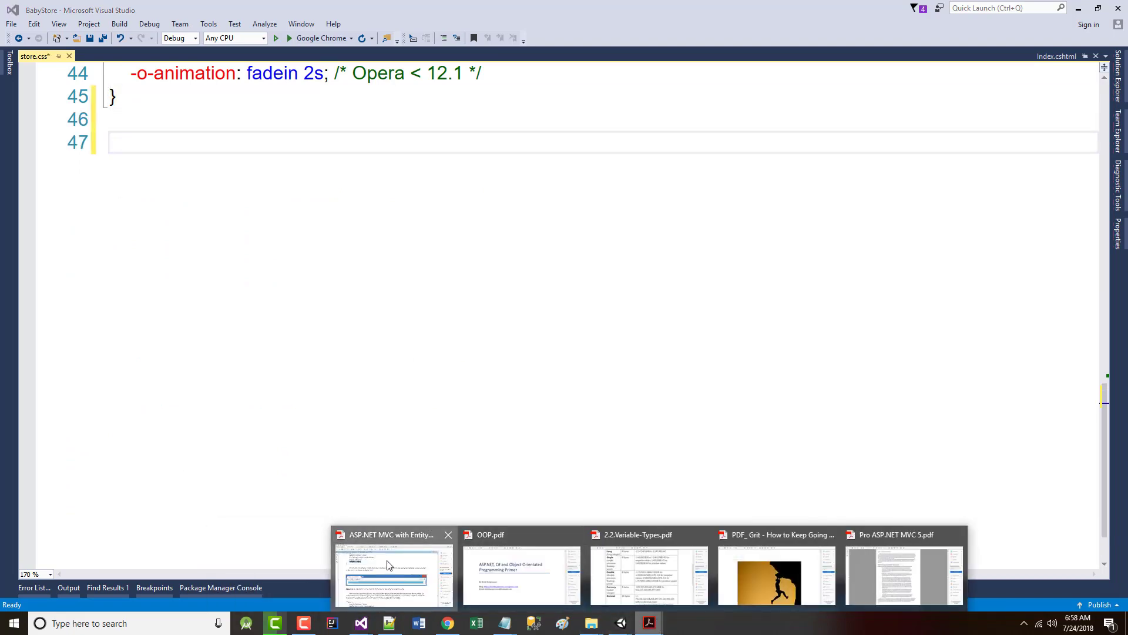
- Copy the book's footer rule with 30px height to line 47 of store.css, indented
{"action": "left_click", "coordinate": [394, 572]}
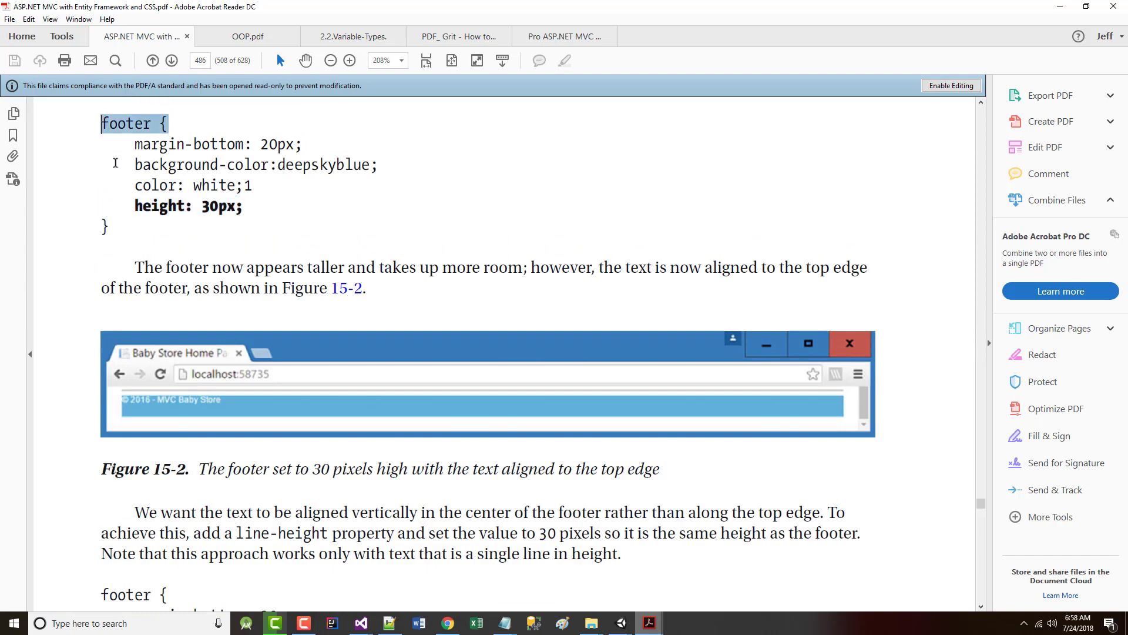
{"action": "left_click_drag", "start_coordinate": [101, 123], "coordinate": [244, 206]}
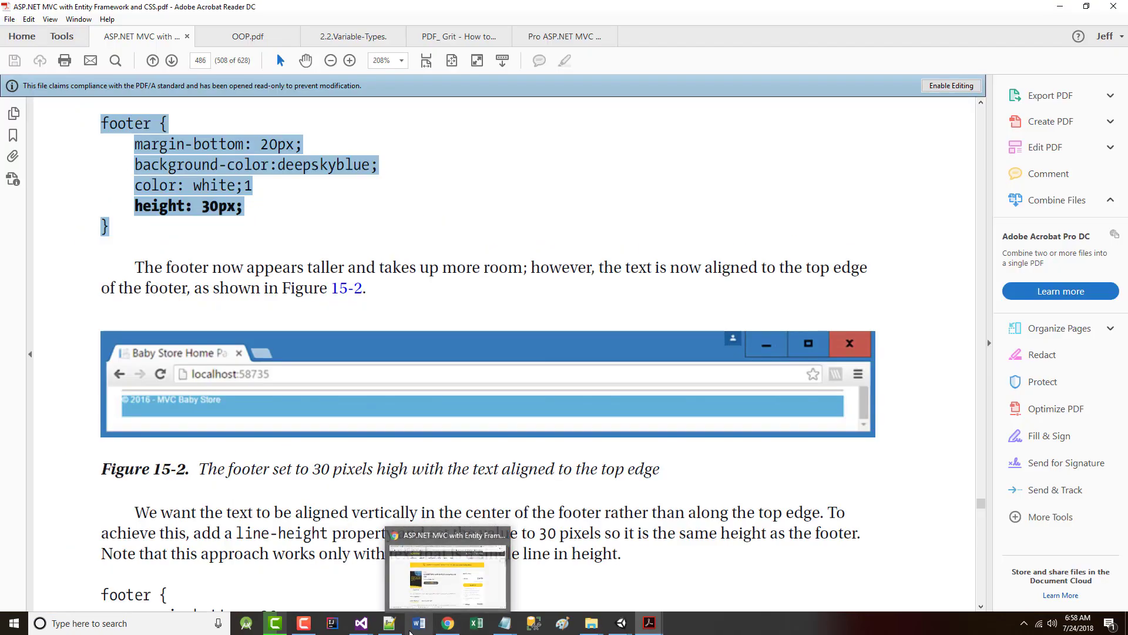
{"action": "left_click", "coordinate": [360, 623]}
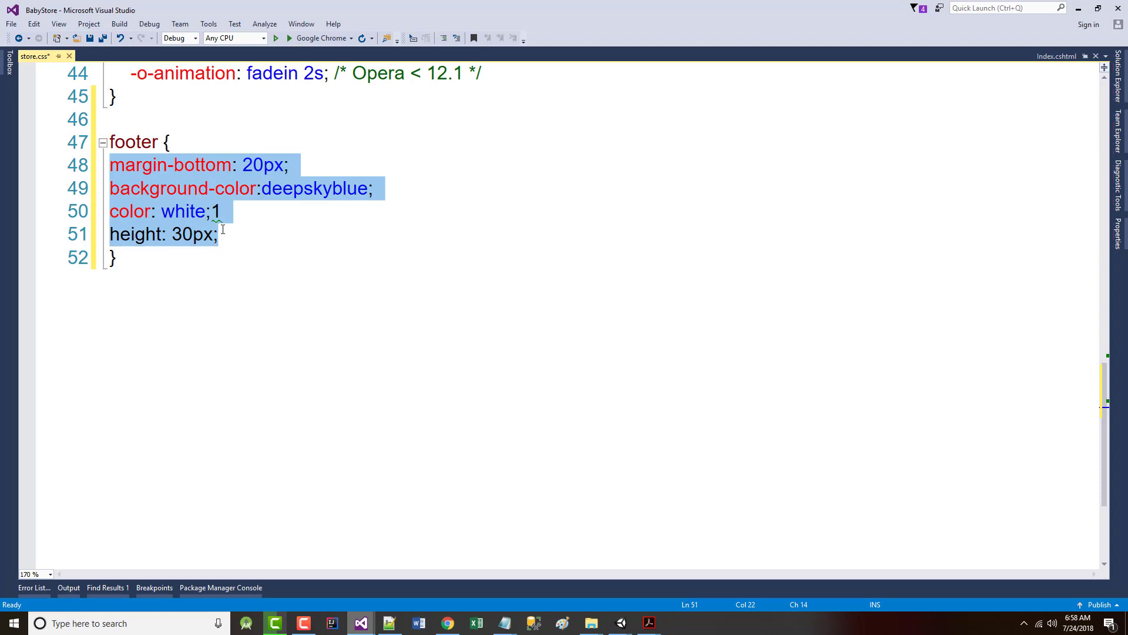
{"action": "left_click", "coordinate": [237, 235]}
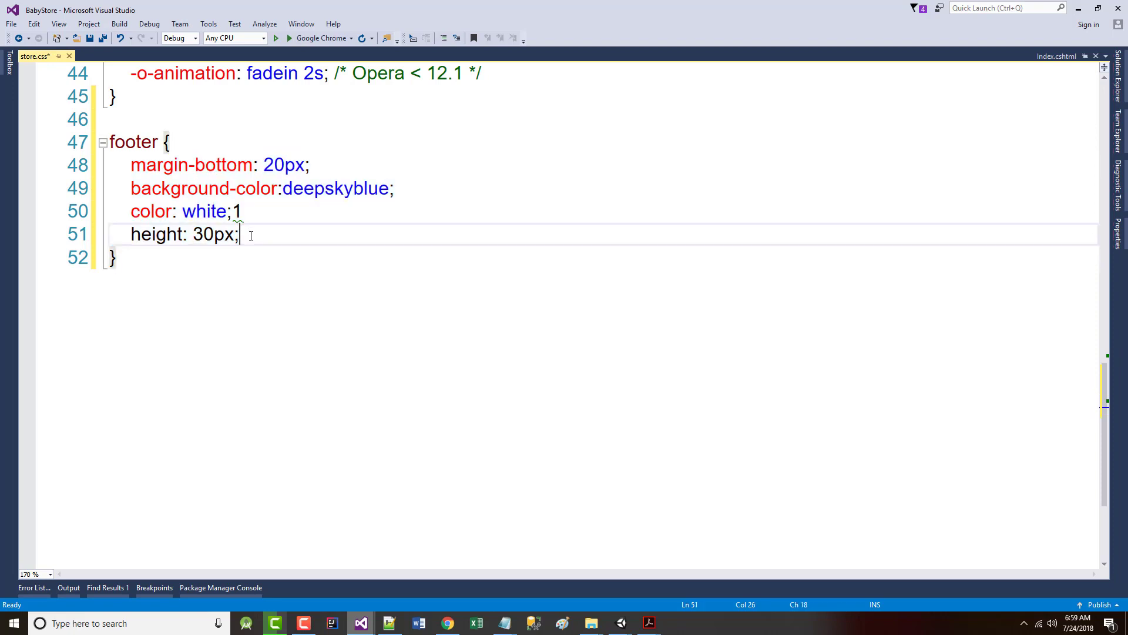
{"action": "key", "text": "Return"}
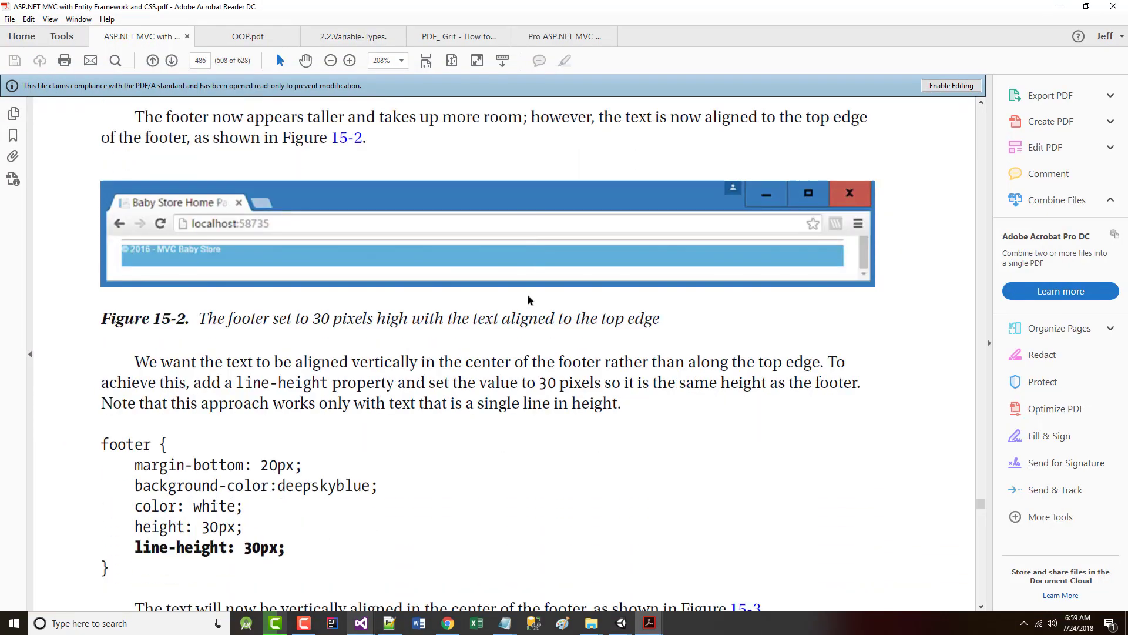
- Copy the book's line-height: 30px line into the store.css footer rule, removing a stray 1
{"action": "scroll", "scroll_direction": "down", "scroll_amount": 3}
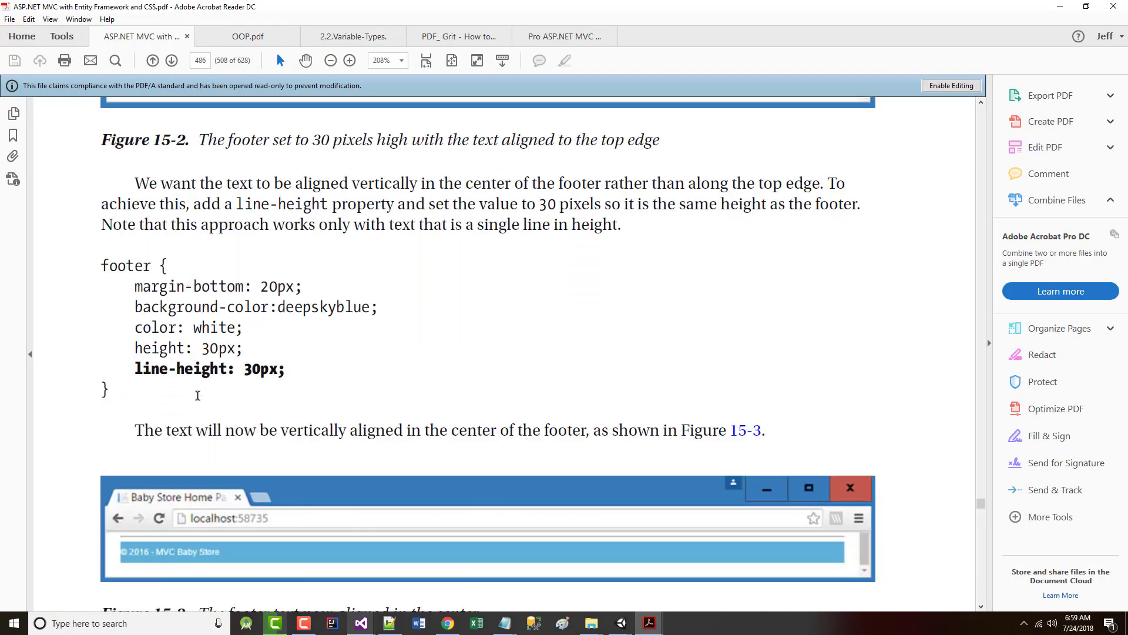
{"action": "scroll", "scroll_direction": "down", "scroll_amount": 3}
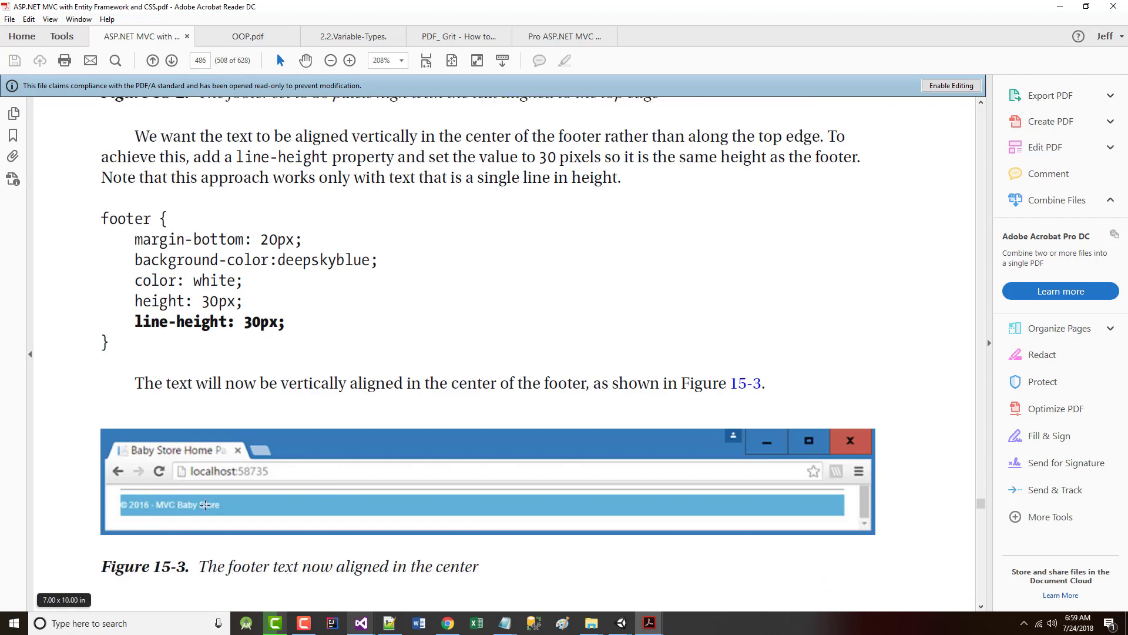
{"action": "mouse_move", "coordinate": [231, 497]}
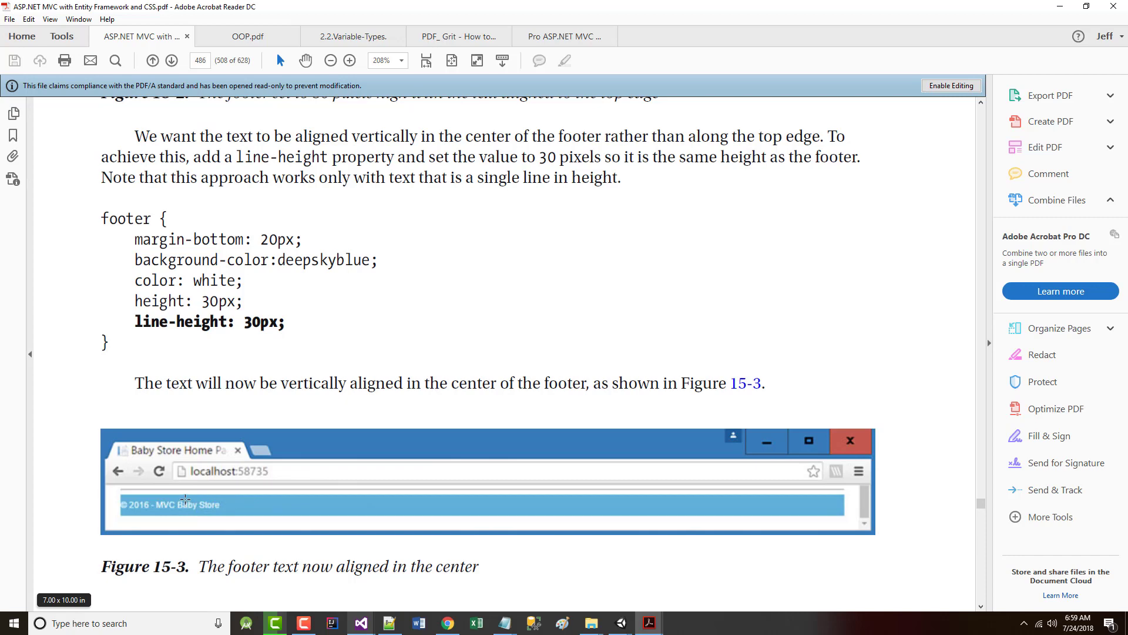
{"action": "mouse_move", "coordinate": [196, 510]}
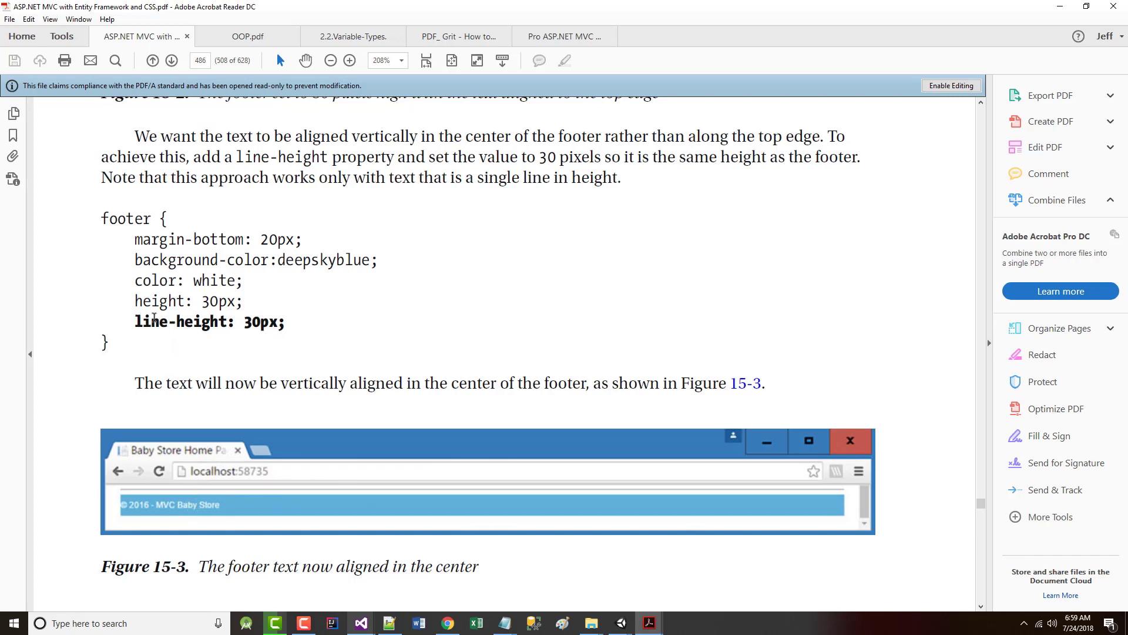
{"action": "double_click", "coordinate": [183, 320]}
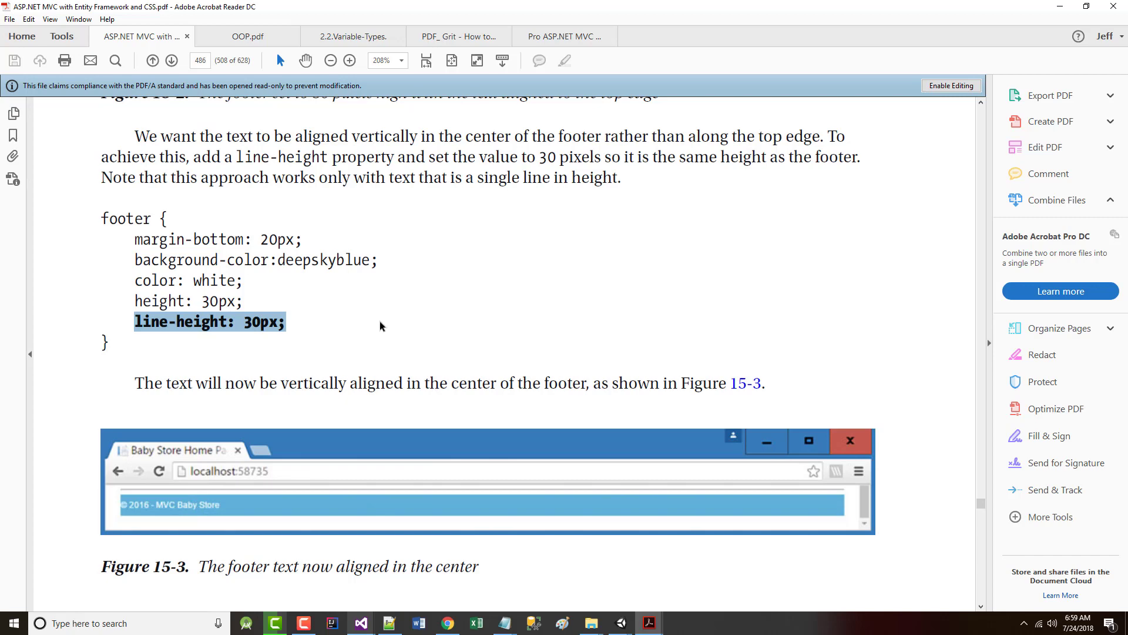
{"action": "mouse_move", "coordinate": [448, 623]}
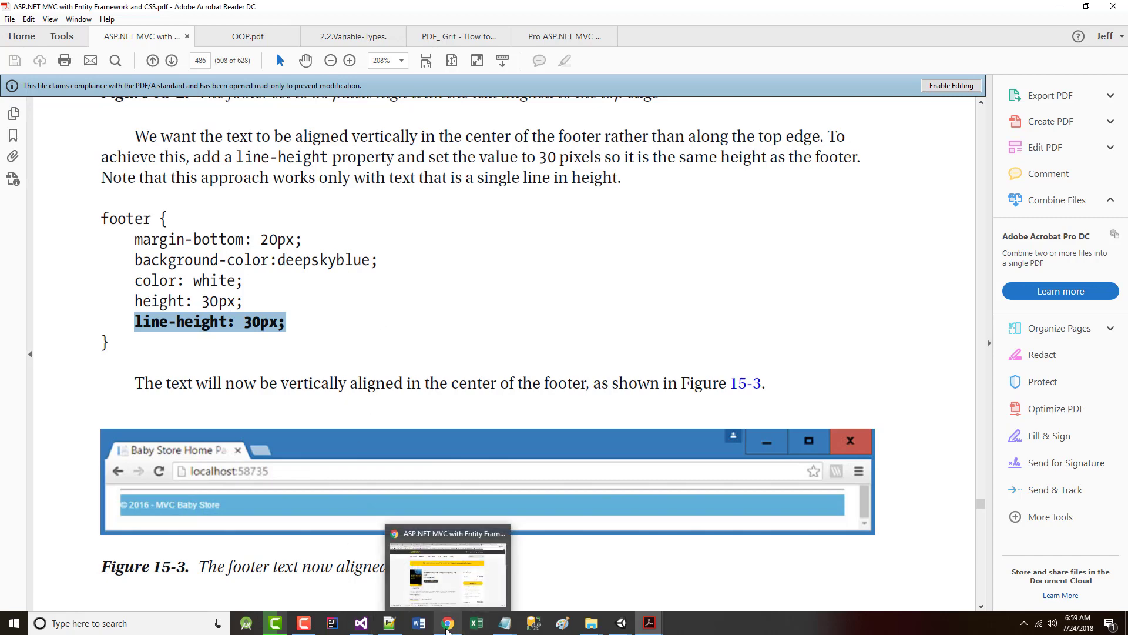
{"action": "mouse_move", "coordinate": [332, 623]}
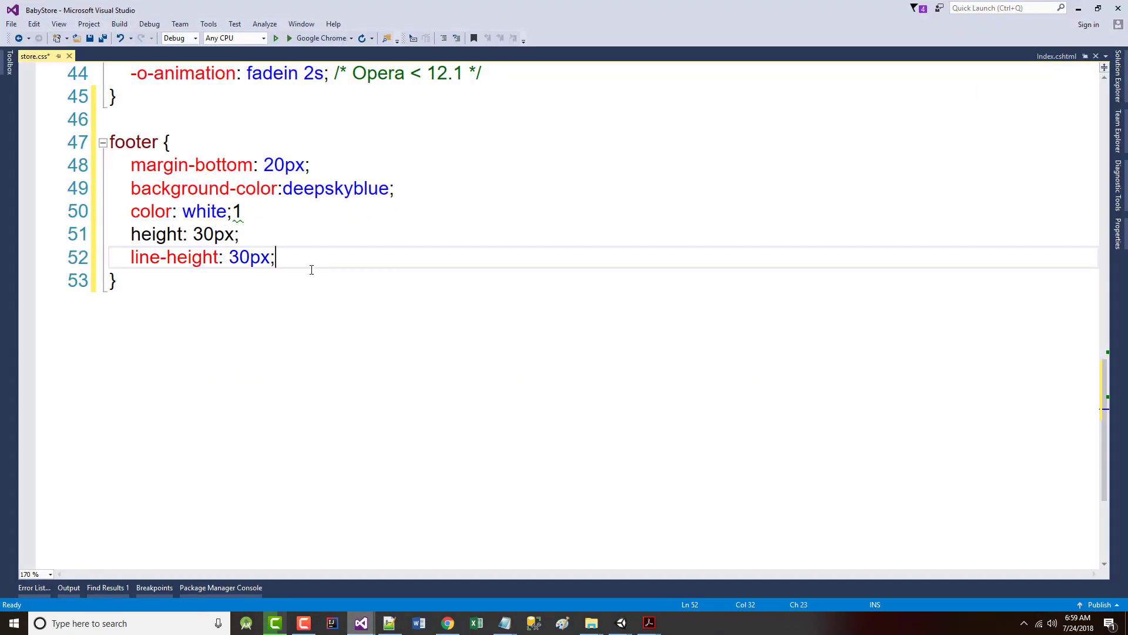
{"action": "key", "text": "Return"}
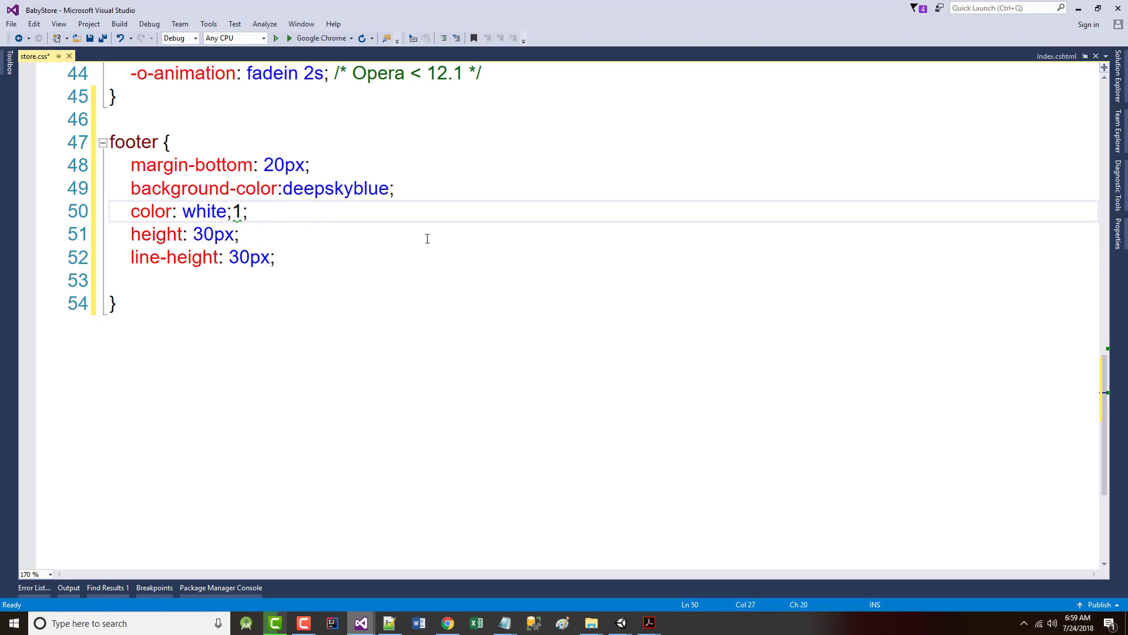
{"action": "left_click", "coordinate": [129, 280]}
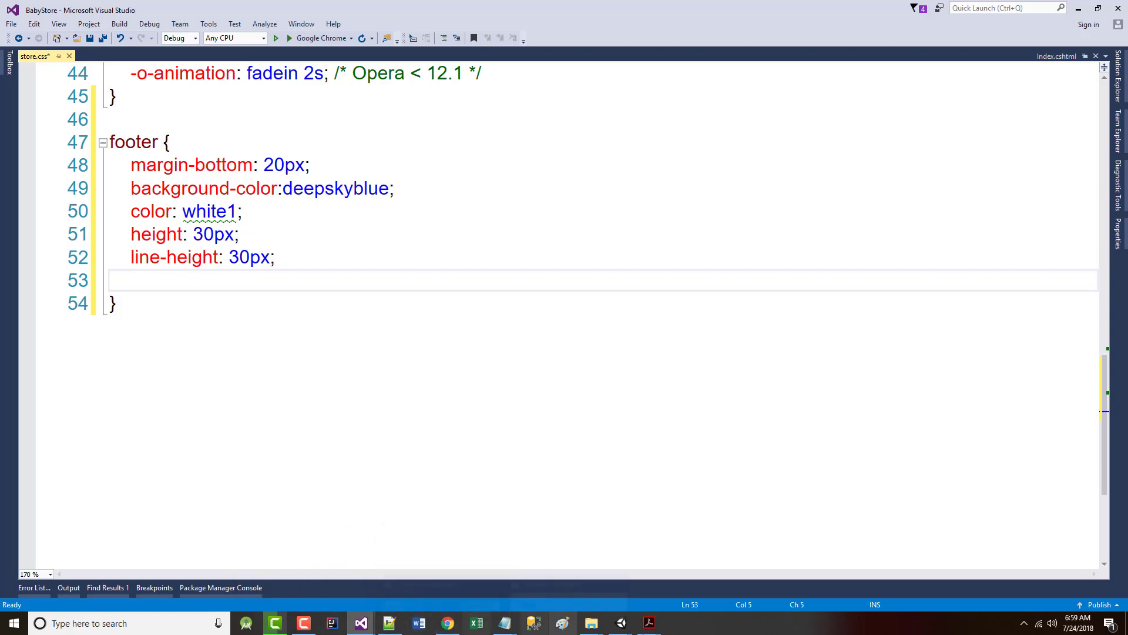
{"action": "left_click", "coordinate": [647, 623]}
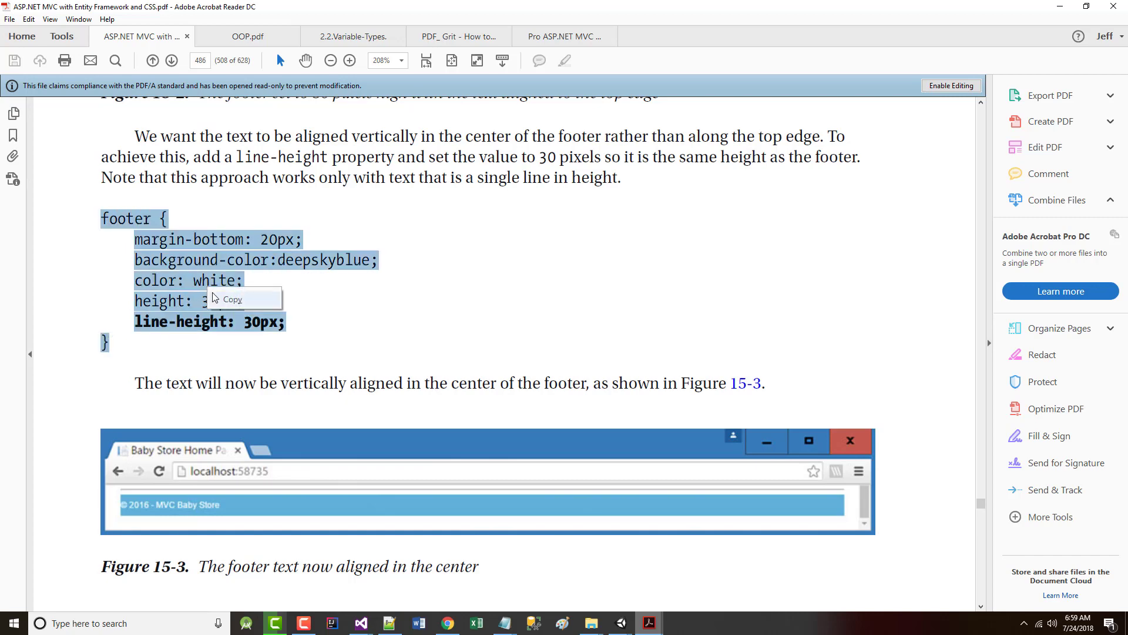
{"action": "mouse_move", "coordinate": [362, 623]}
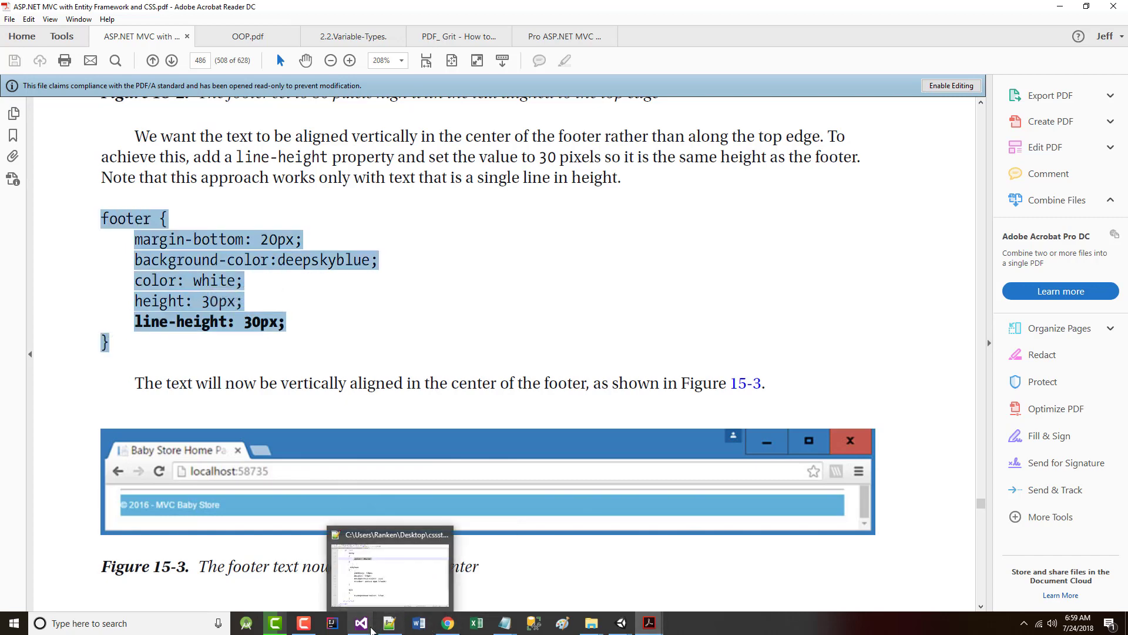
- Paste the book's clean footer rule over the store.css version and reformat it
{"action": "left_click", "coordinate": [391, 568]}
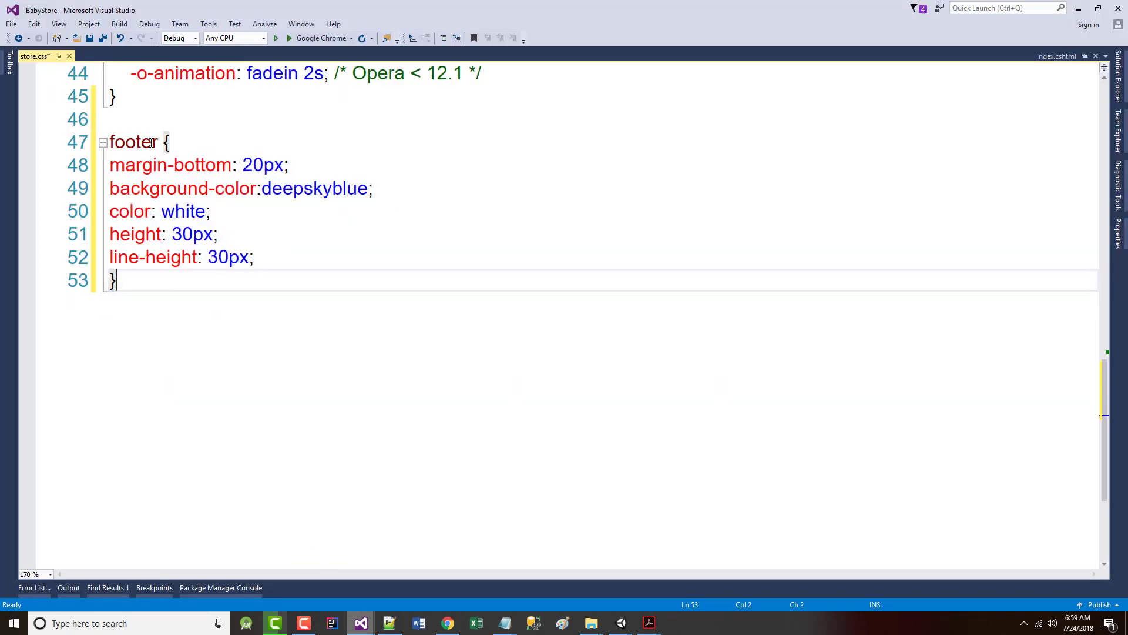
{"action": "key", "text": "Enter"}
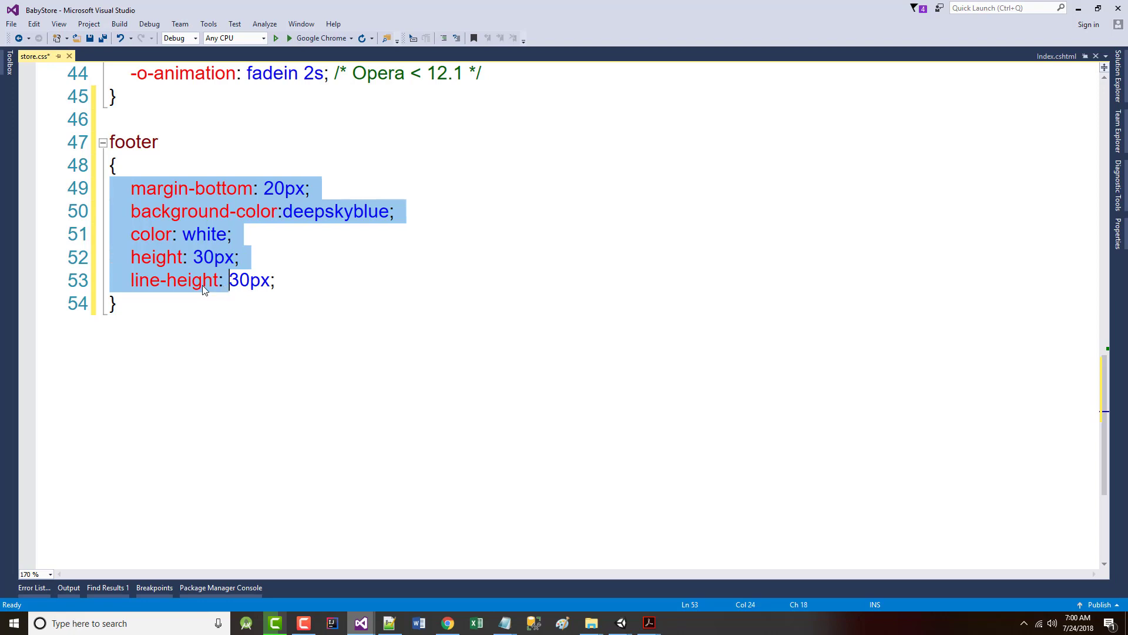
{"action": "left_click", "coordinate": [276, 280]}
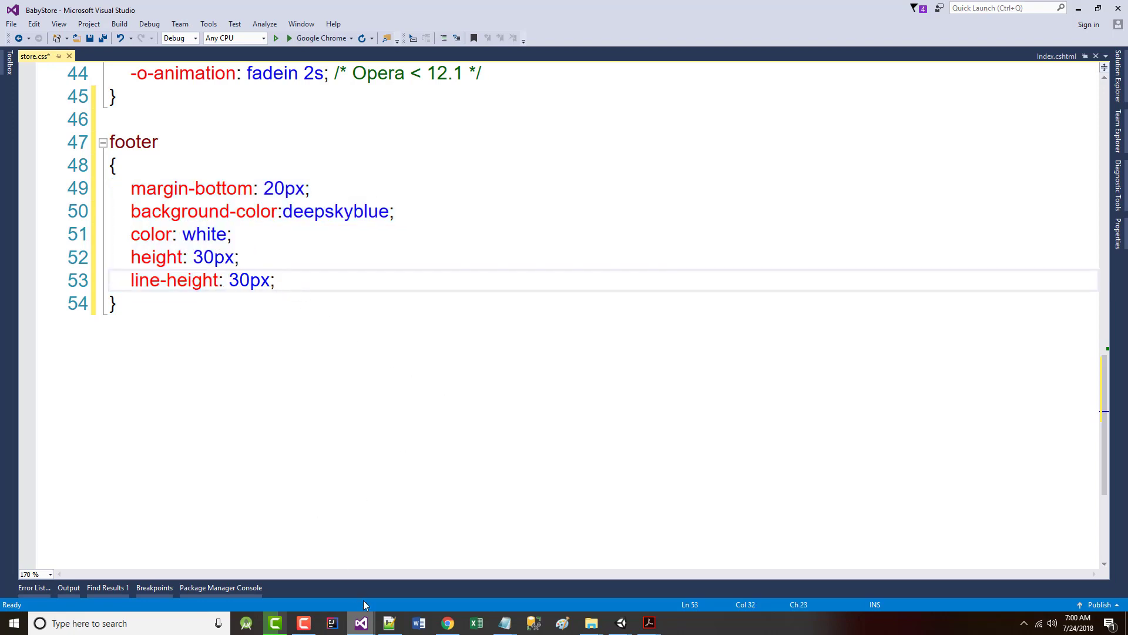
{"action": "mouse_move", "coordinate": [447, 623]}
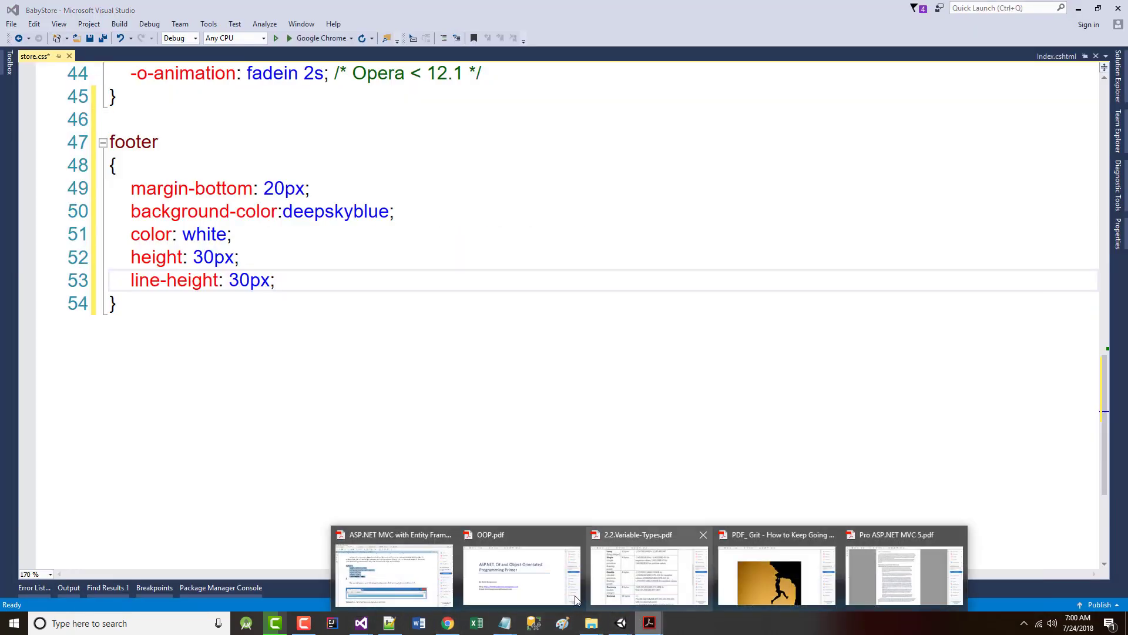
{"action": "left_click", "coordinate": [394, 574]}
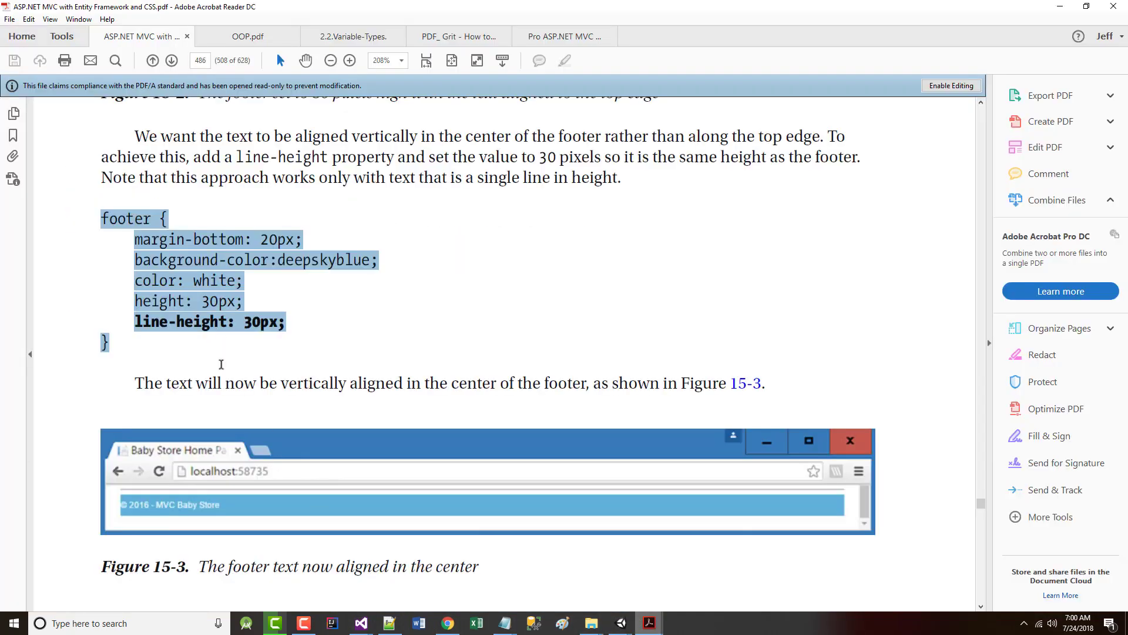
- Scroll the book to page 487's footer listing and highlight padding: 5px
{"action": "scroll", "scroll_direction": "down", "scroll_amount": 3}
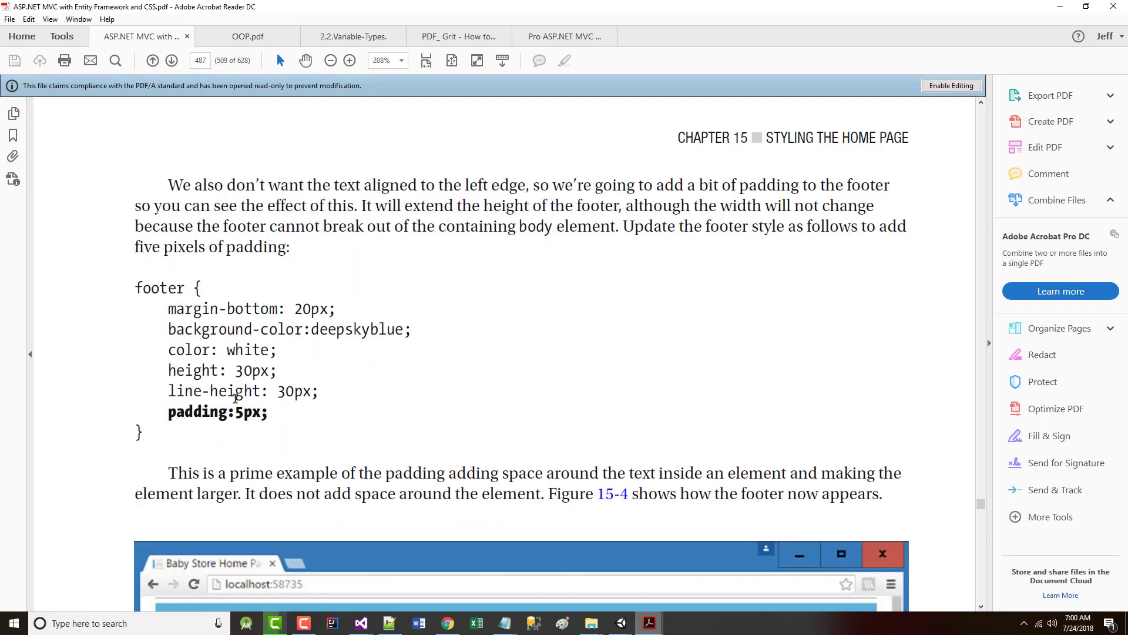
{"action": "scroll", "scroll_direction": "down", "scroll_amount": 3}
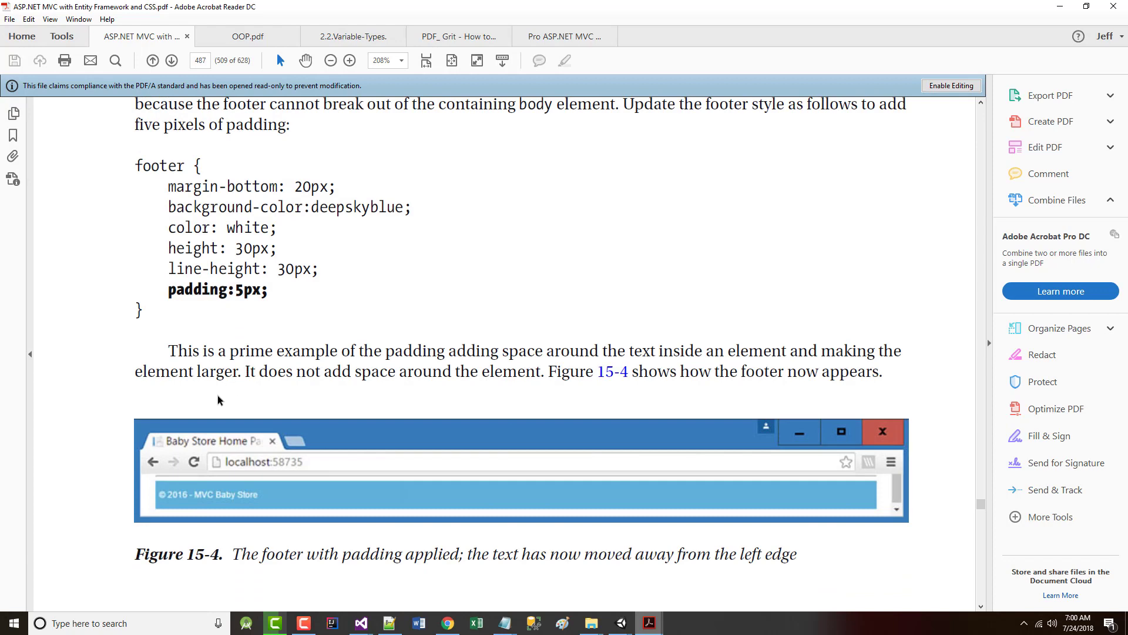
{"action": "scroll", "scroll_direction": "up", "scroll_amount": 3}
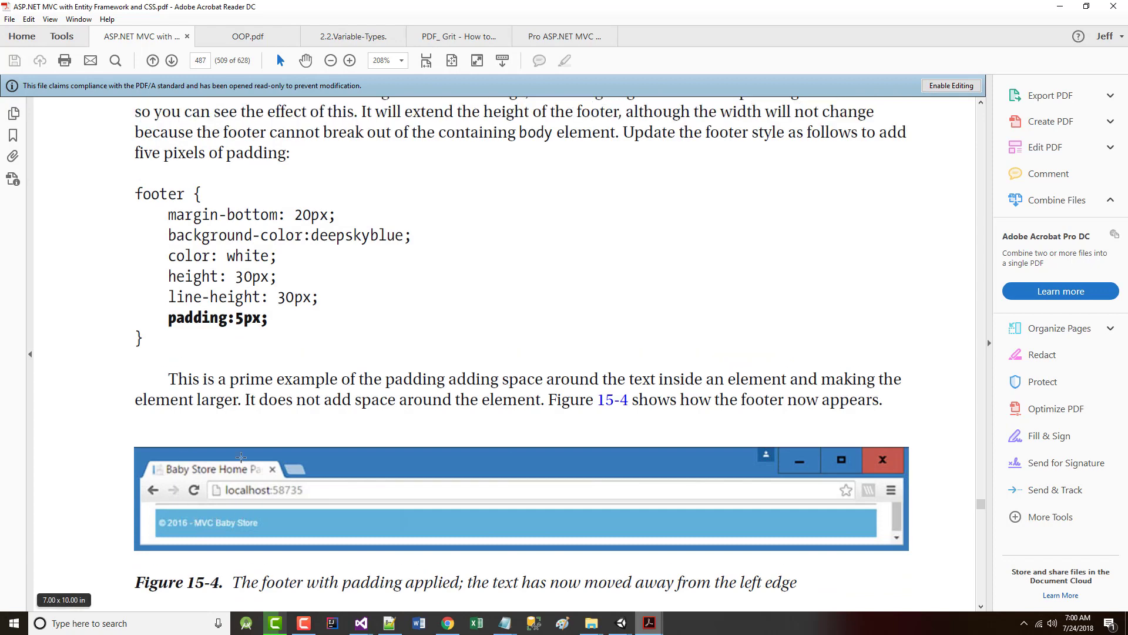
{"action": "scroll", "scroll_direction": "up", "scroll_amount": 3}
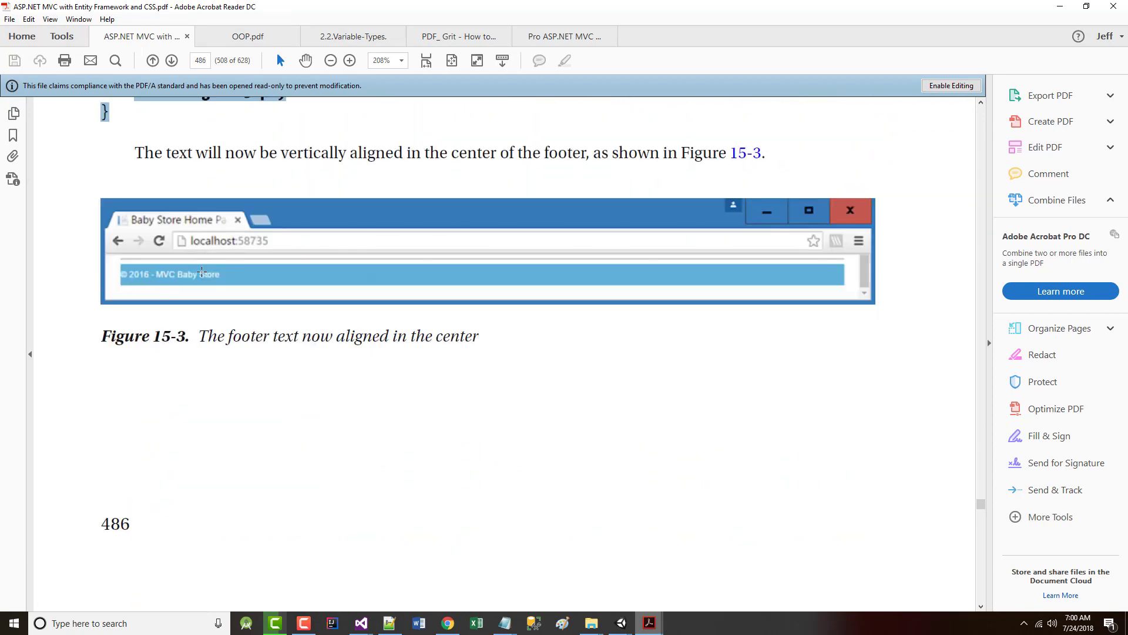
{"action": "scroll", "scroll_direction": "down", "scroll_amount": 3}
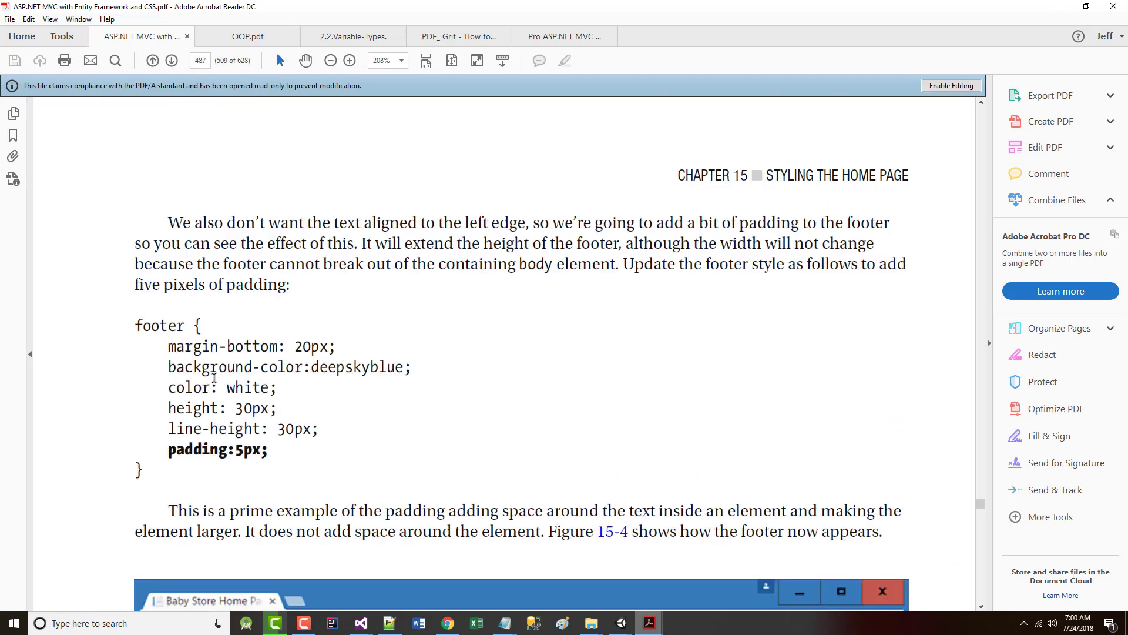
{"action": "scroll", "scroll_direction": "down", "scroll_amount": 3}
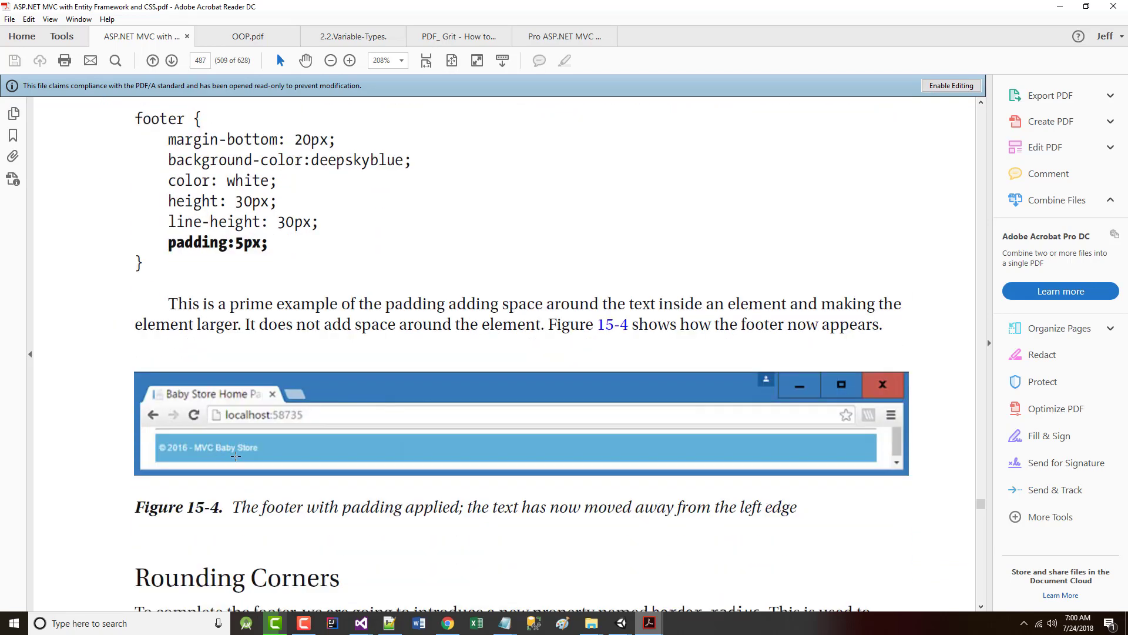
{"action": "double_click", "coordinate": [180, 243]}
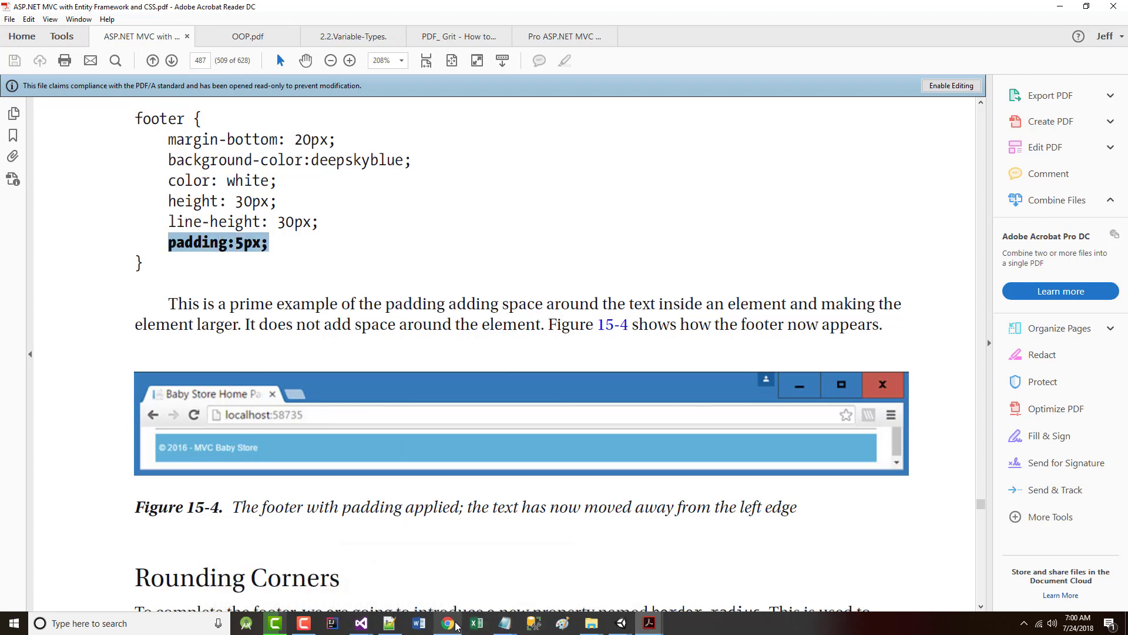
{"action": "mouse_move", "coordinate": [360, 623]}
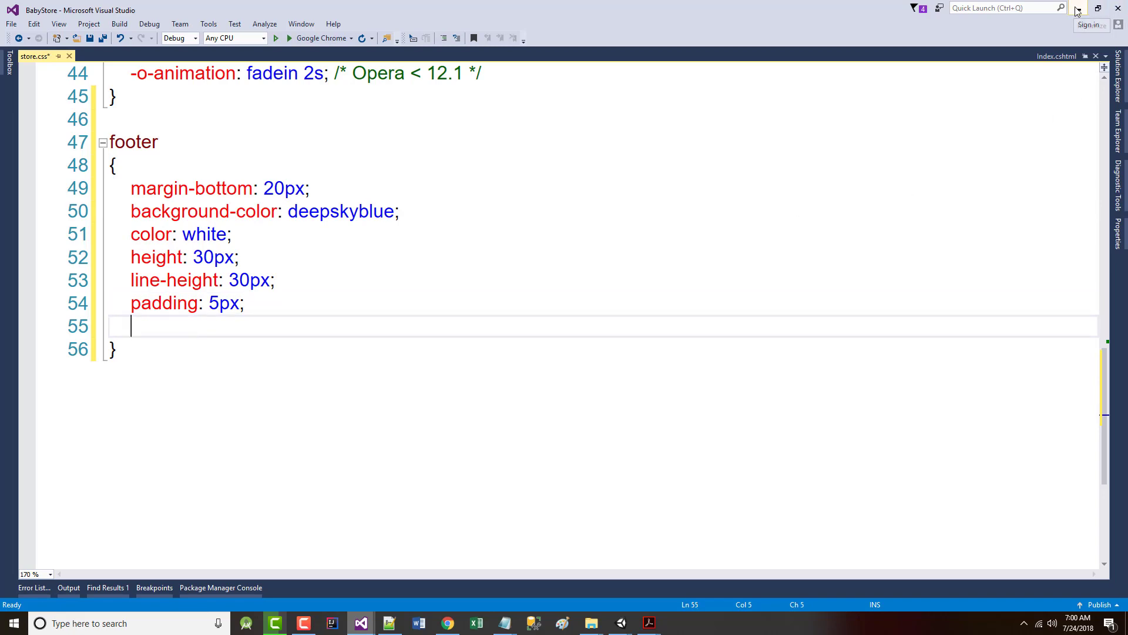
- Read the book's Rounding Corners section and add border-radius:5px; to the footer rule
{"action": "left_click", "coordinate": [648, 623]}
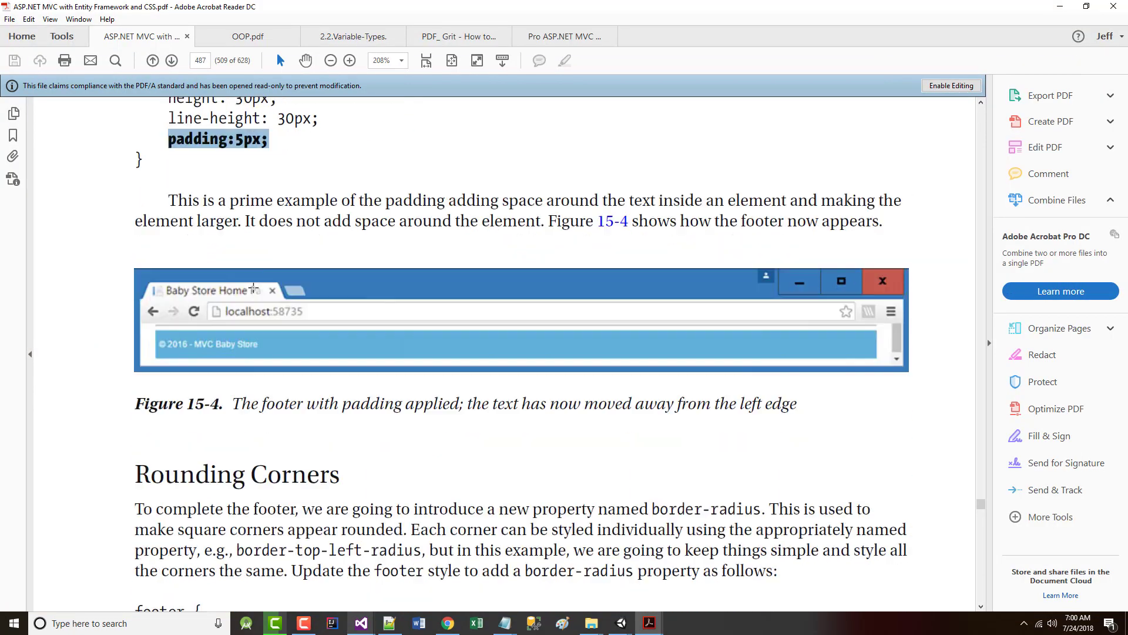
{"action": "scroll", "scroll_direction": "down", "scroll_amount": 3}
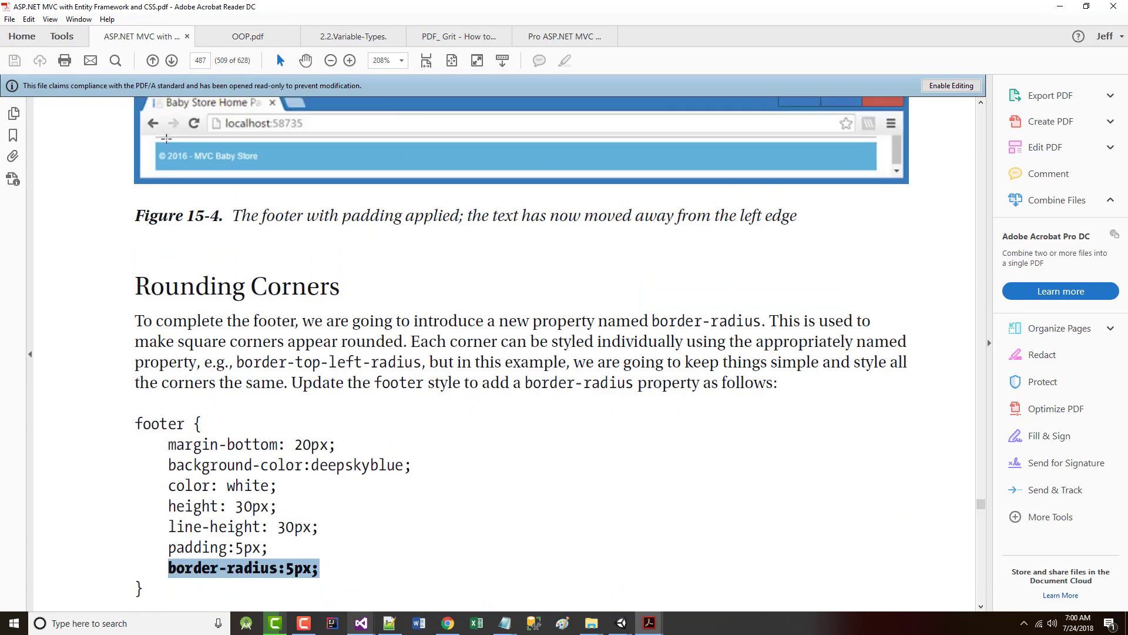
{"action": "mouse_move", "coordinate": [722, 358]}
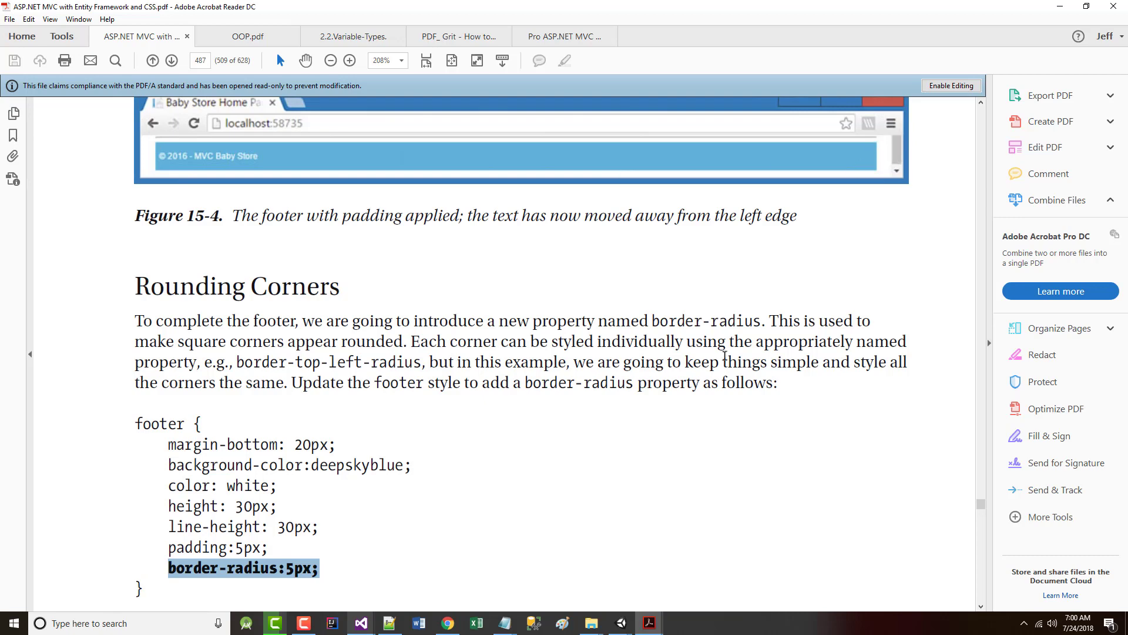
{"action": "scroll", "scroll_direction": "down", "scroll_amount": 3}
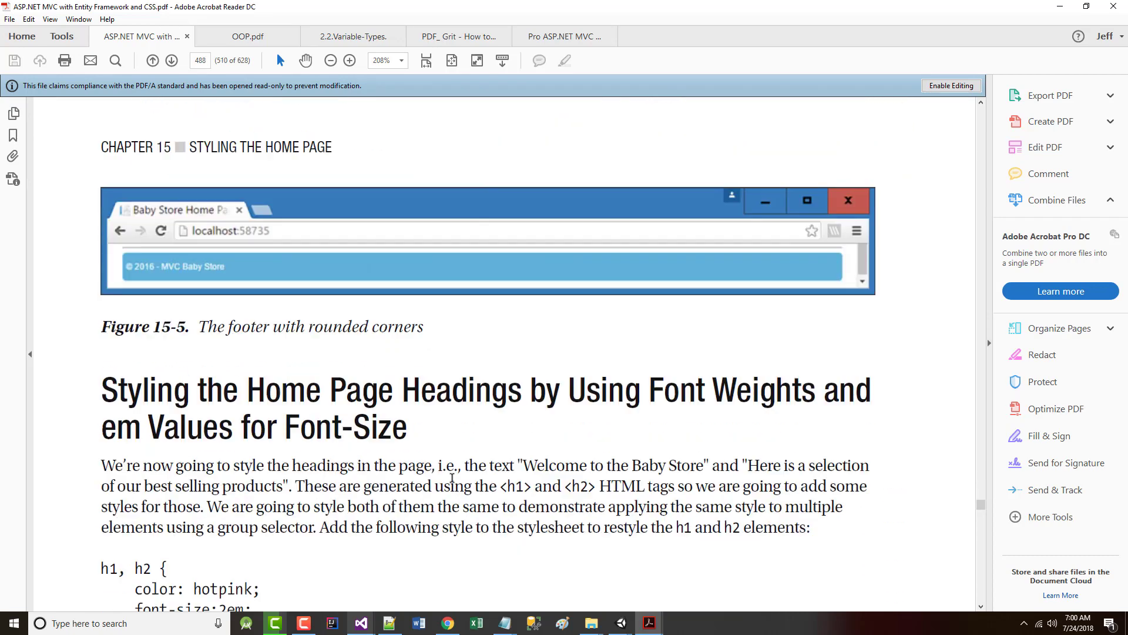
{"action": "scroll", "scroll_direction": "down", "scroll_amount": 3}
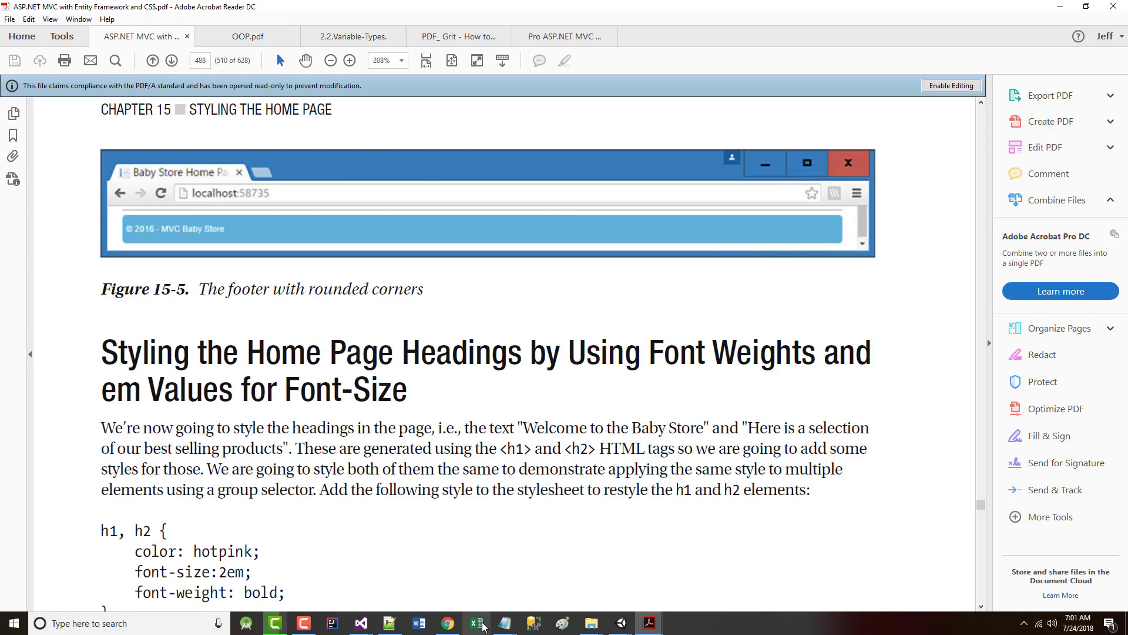
{"action": "mouse_move", "coordinate": [362, 622]}
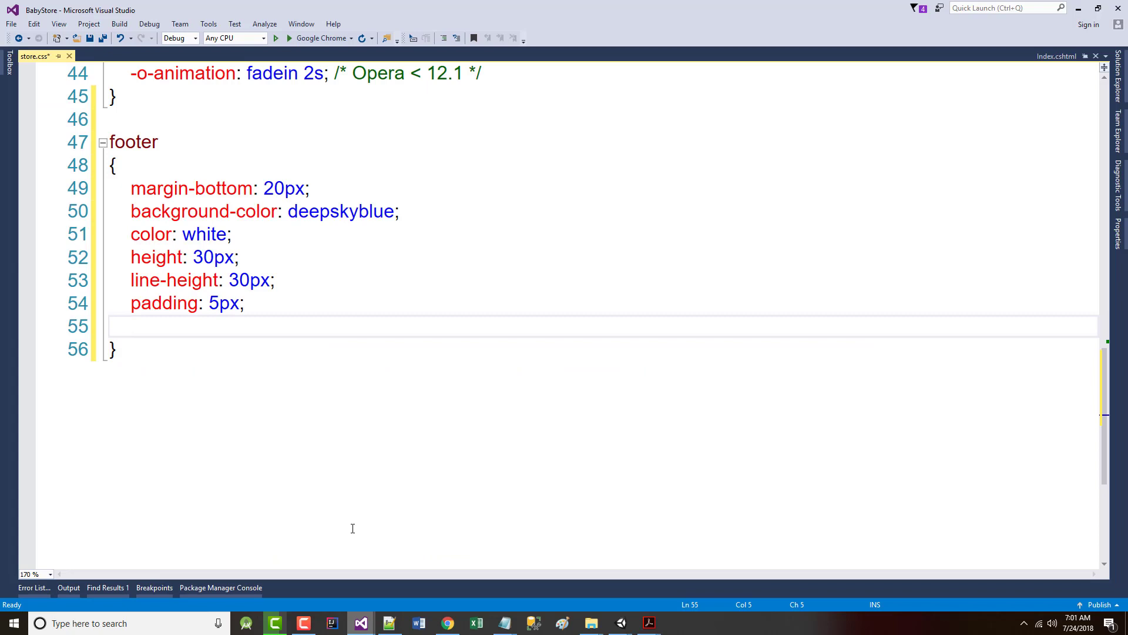
{"action": "type", "text": "border-radius:5px;"}
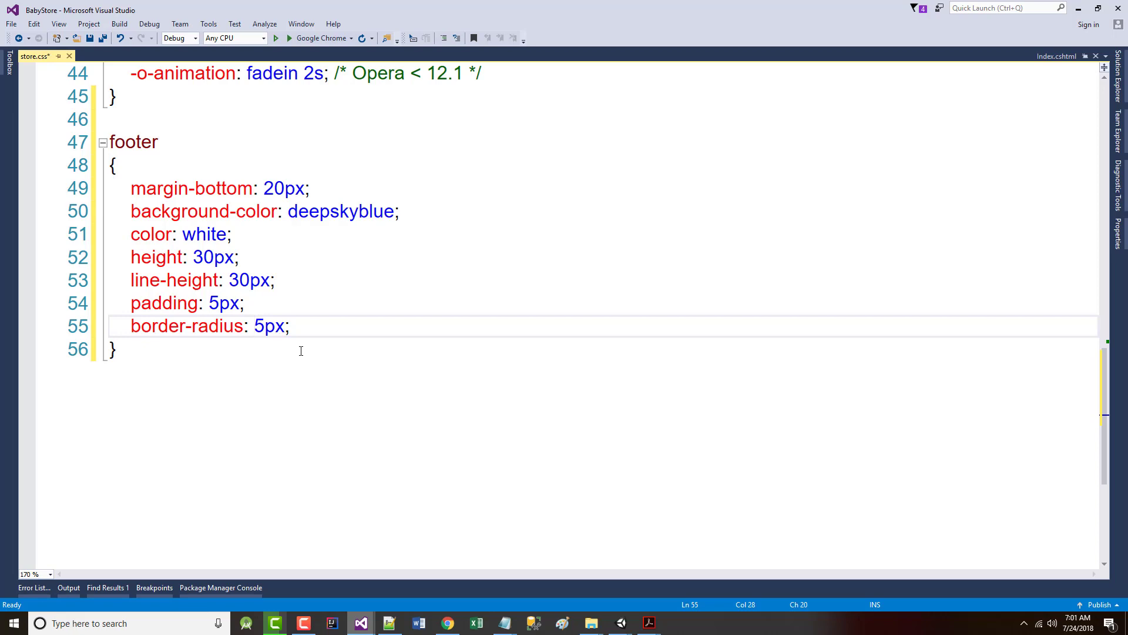
{"action": "mouse_move", "coordinate": [1082, 21]}
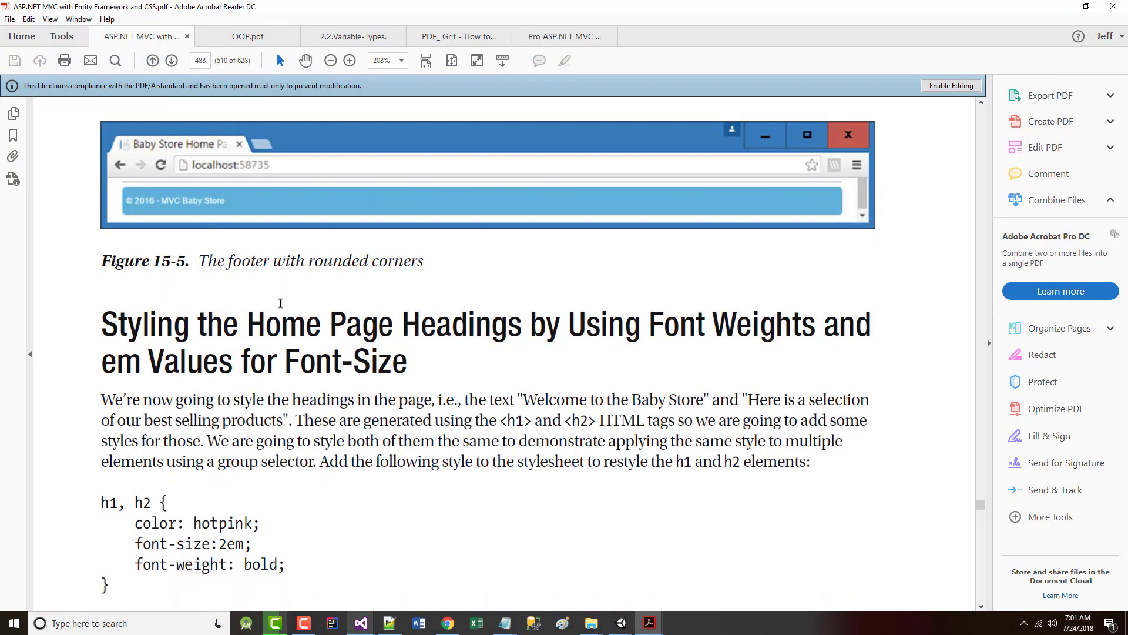
- Highlight the book's h1, h2 listing, then scroll store.css back to its top
{"action": "scroll", "scroll_direction": "down", "scroll_amount": 3}
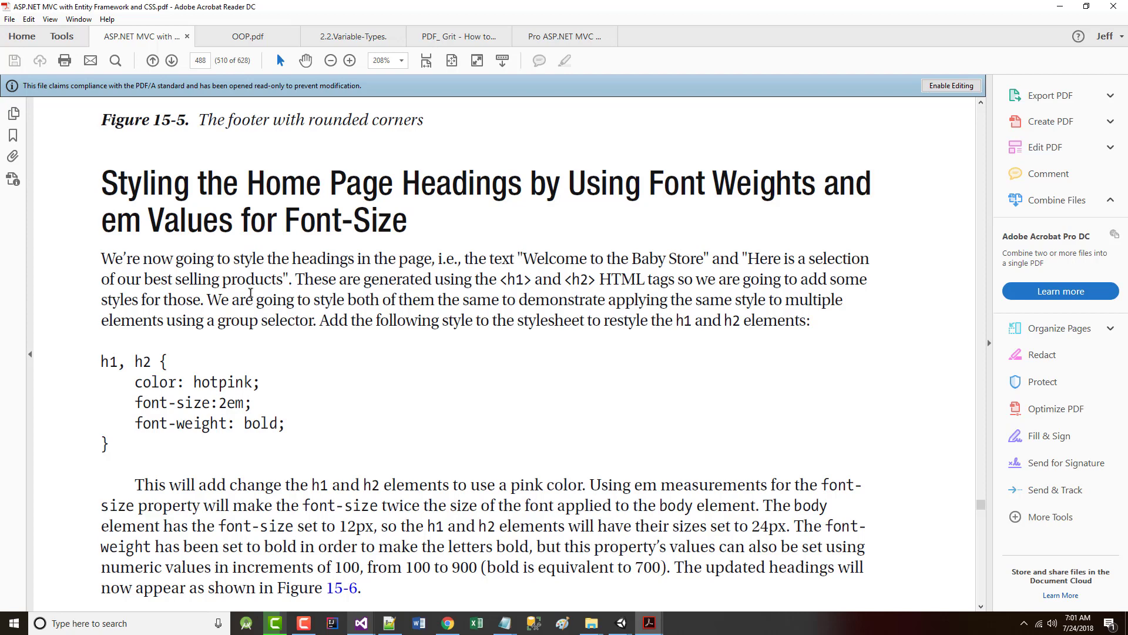
{"action": "scroll", "scroll_direction": "down", "scroll_amount": 3}
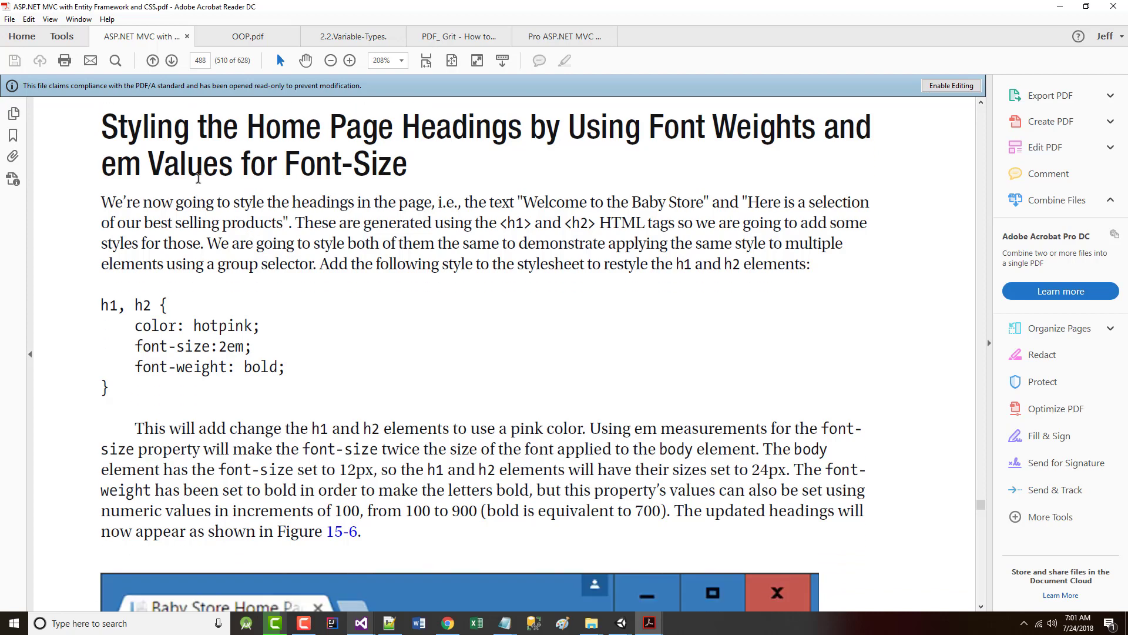
{"action": "scroll", "scroll_direction": "down", "scroll_amount": 3}
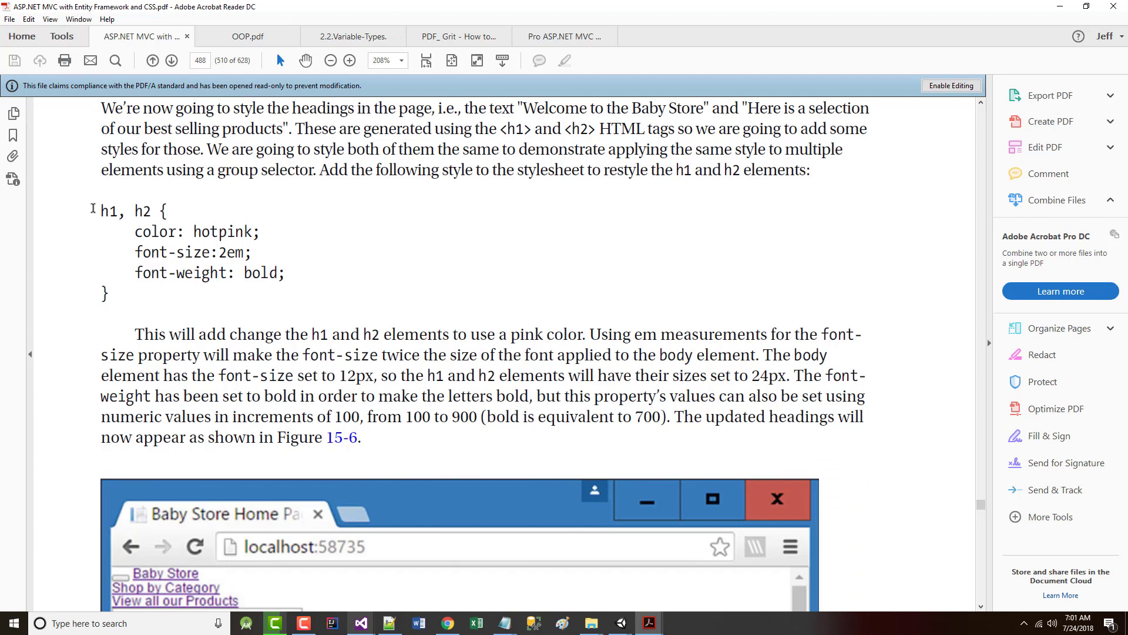
{"action": "left_click_drag", "start_coordinate": [101, 209], "coordinate": [109, 292]}
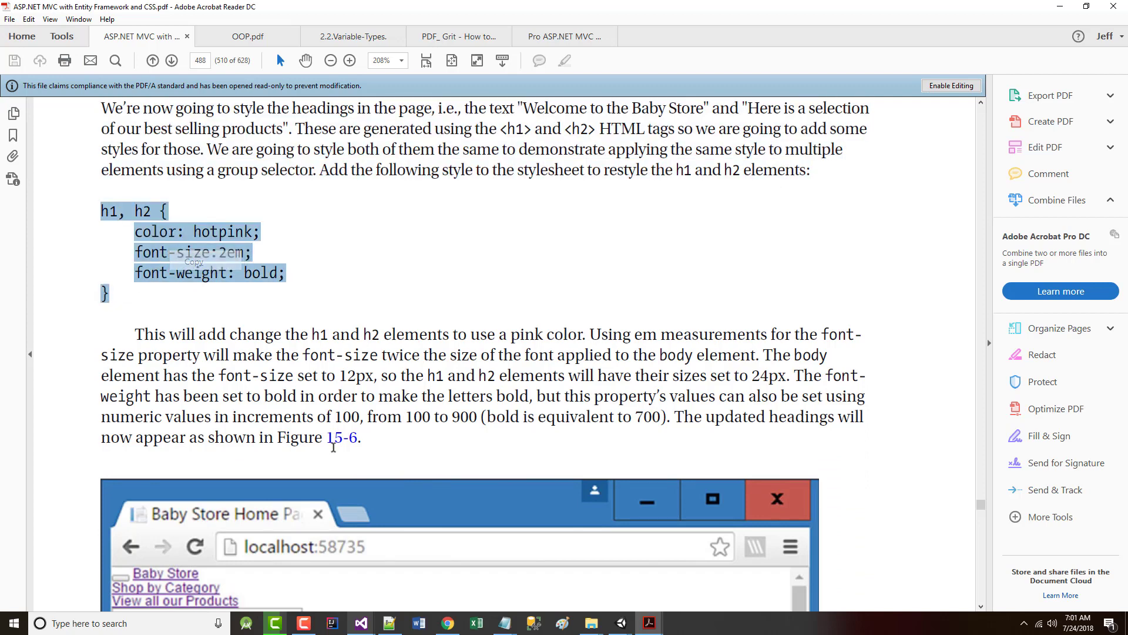
{"action": "mouse_move", "coordinate": [388, 622]}
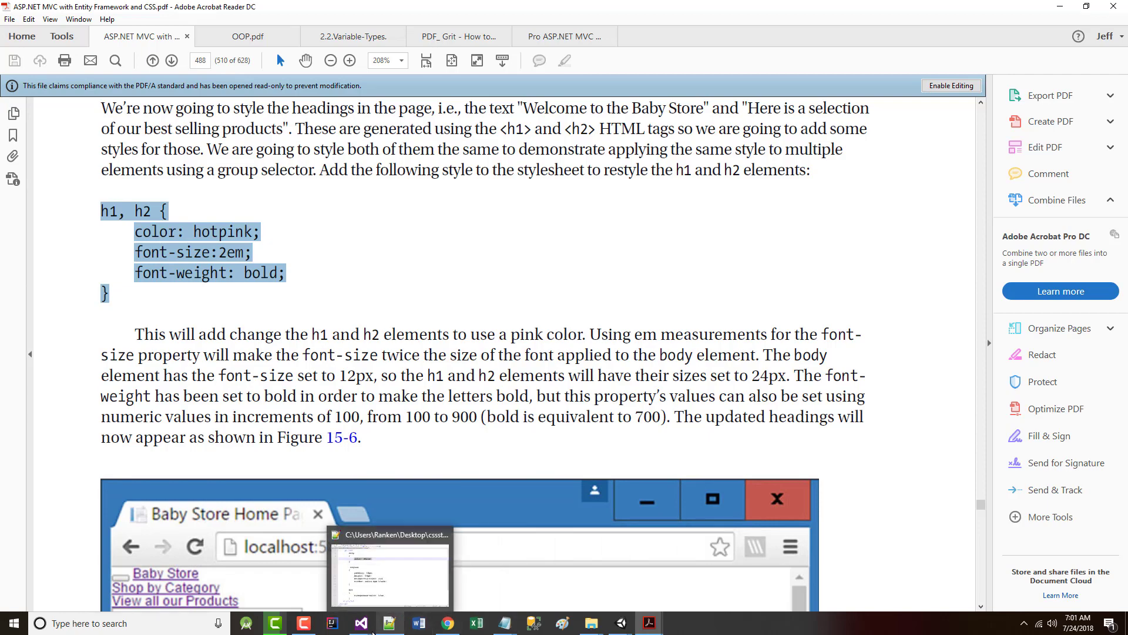
{"action": "mouse_move", "coordinate": [331, 623]}
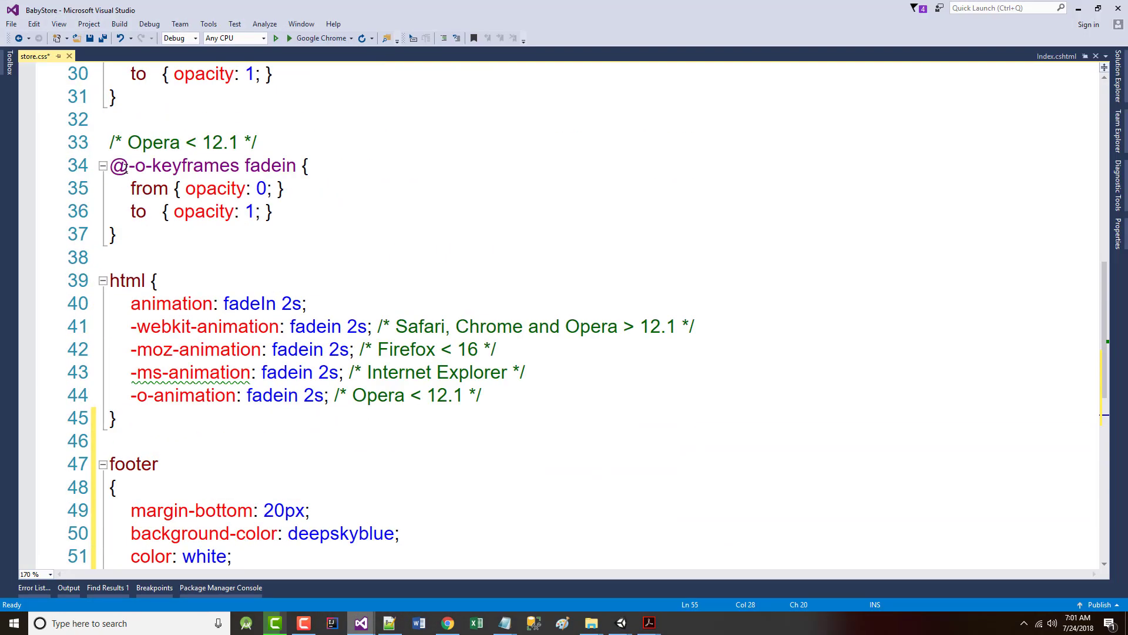
{"action": "scroll", "scroll_direction": "up", "scroll_amount": 3}
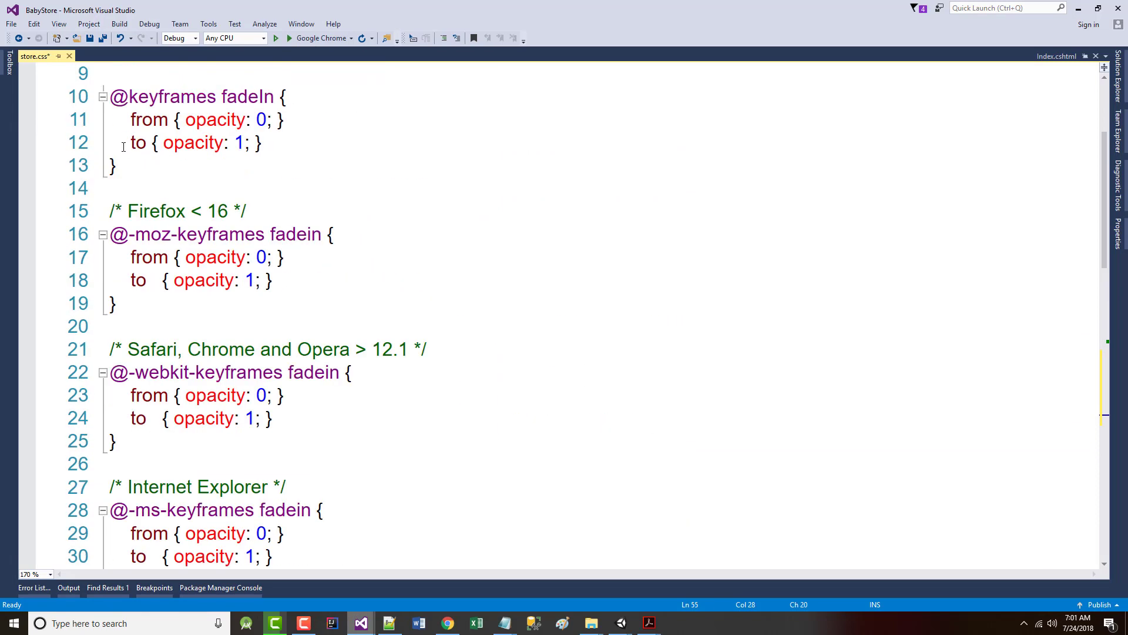
{"action": "scroll", "scroll_direction": "up", "scroll_amount": 3}
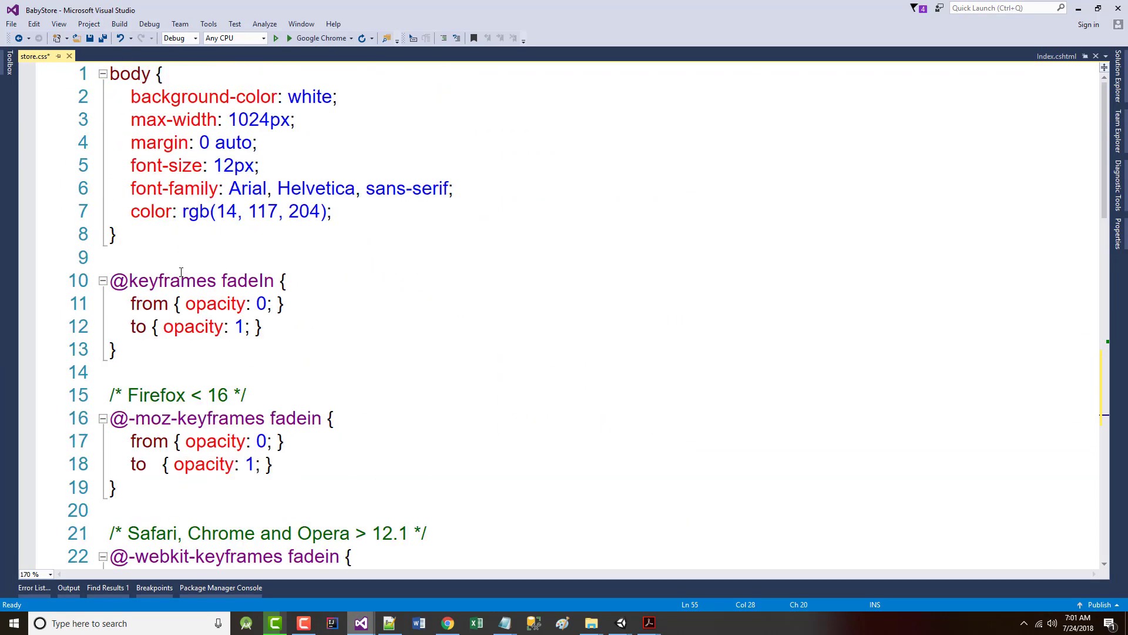
- Move the body rule's brace onto its own line and add a /* Global body settings */ comment
{"action": "scroll", "scroll_direction": "down", "scroll_amount": 3}
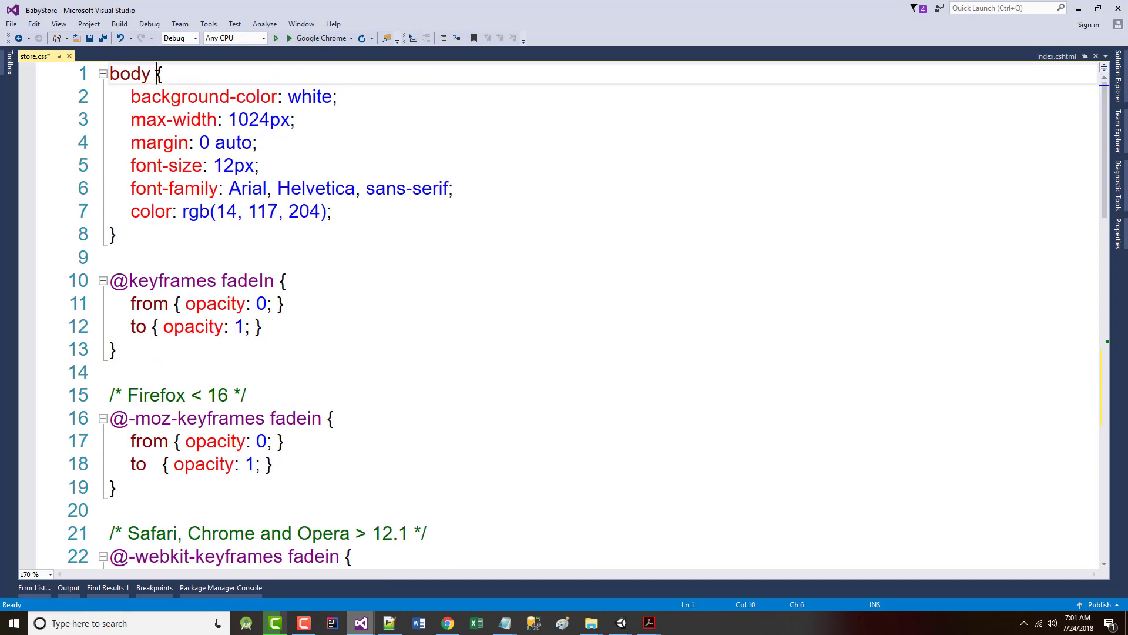
{"action": "key", "text": "Enter"}
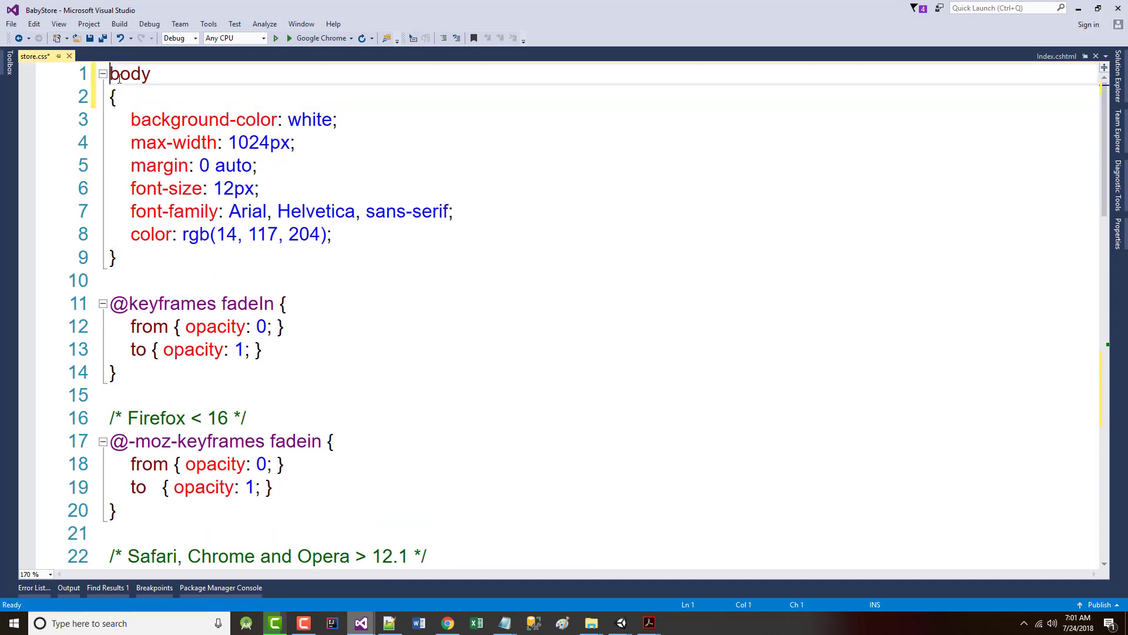
{"action": "key", "text": "Return"}
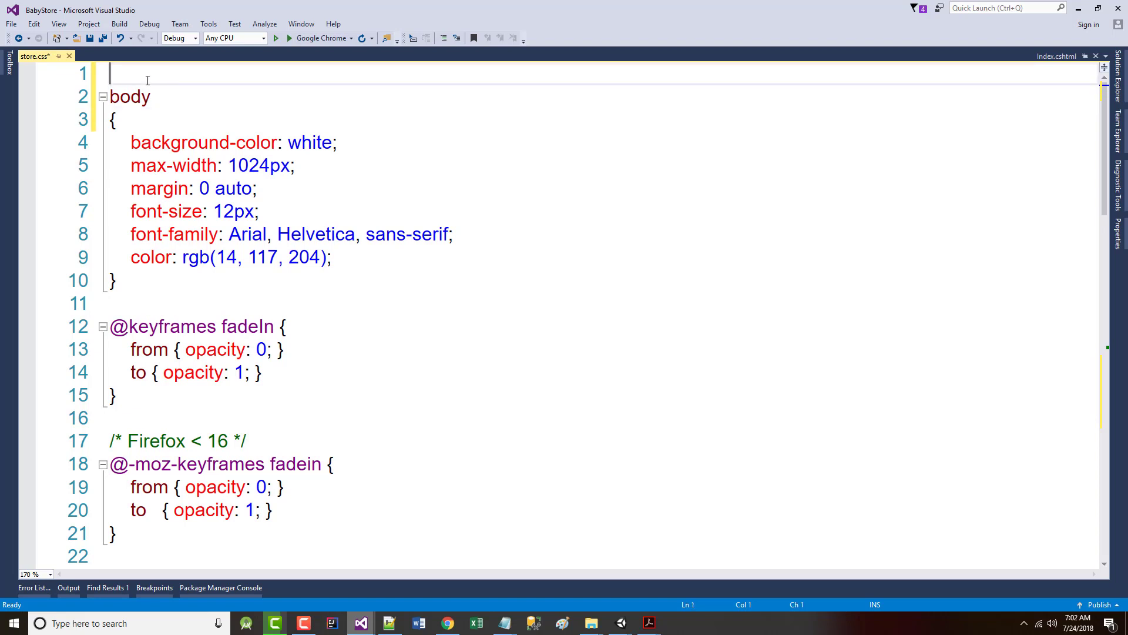
{"action": "type", "text": "/**/"}
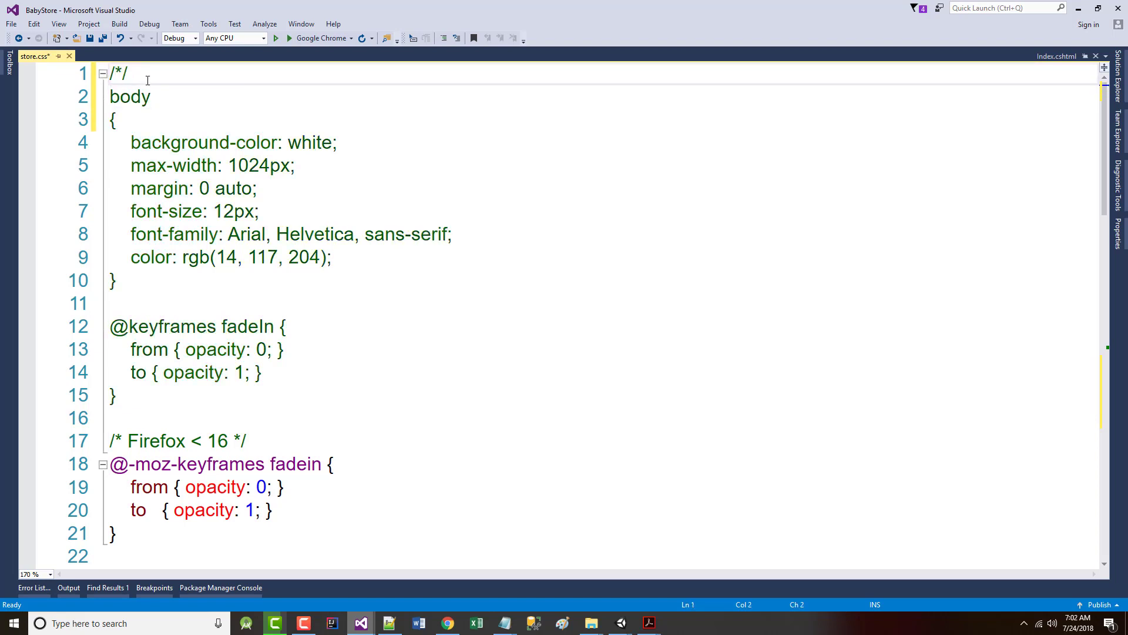
{"action": "type", "text": "Gloa"}
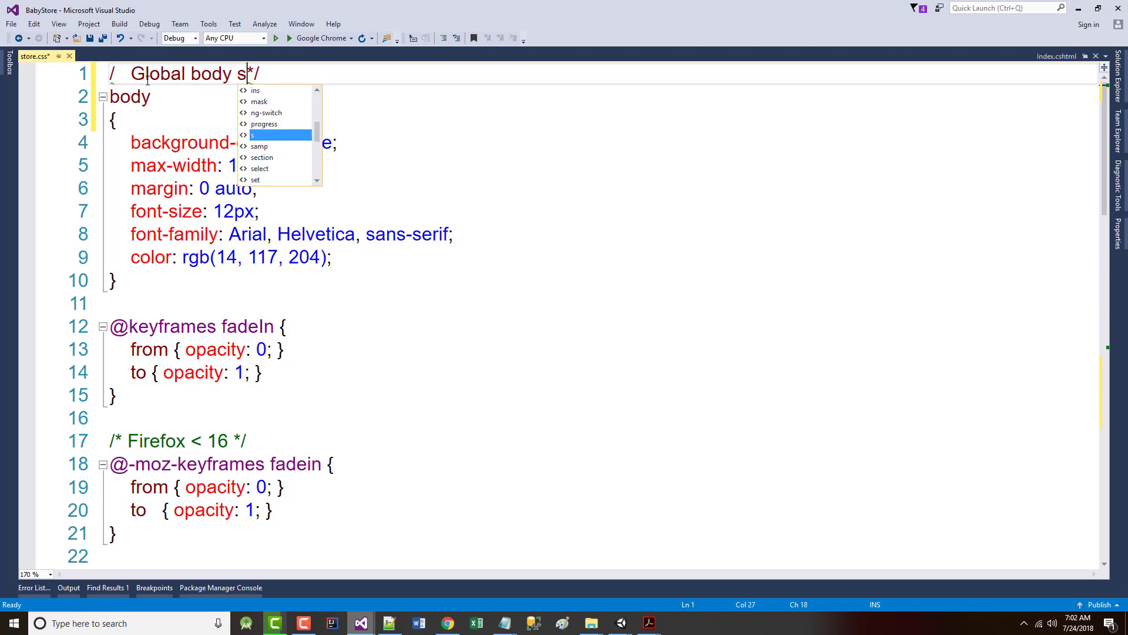
{"action": "type", "text": "ettings"}
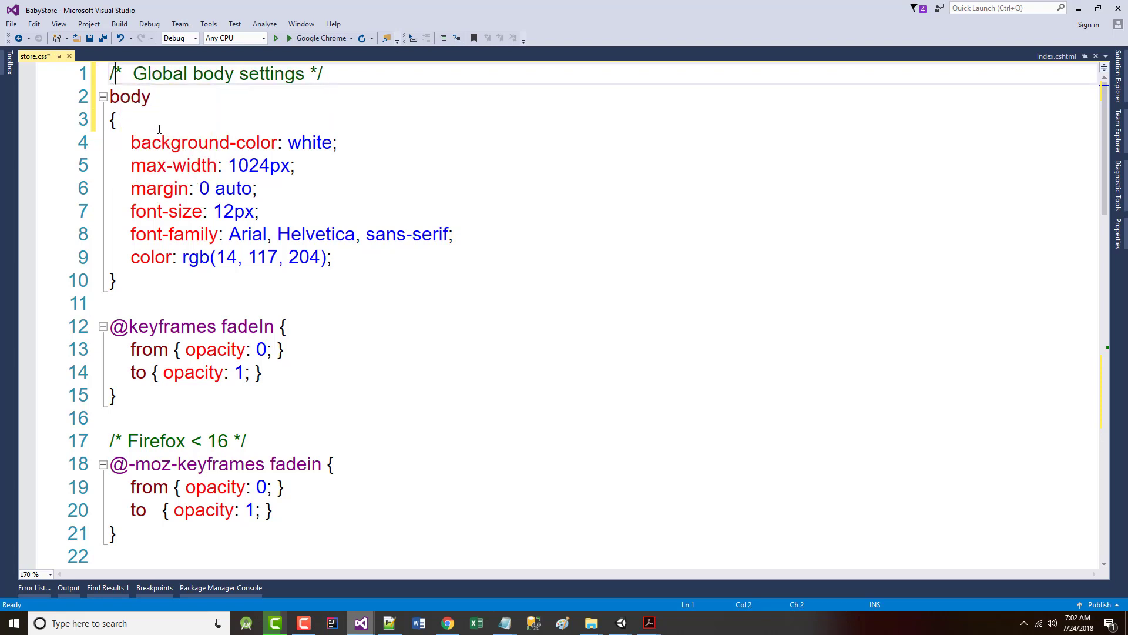
{"action": "scroll", "scroll_direction": "down", "scroll_amount": 3}
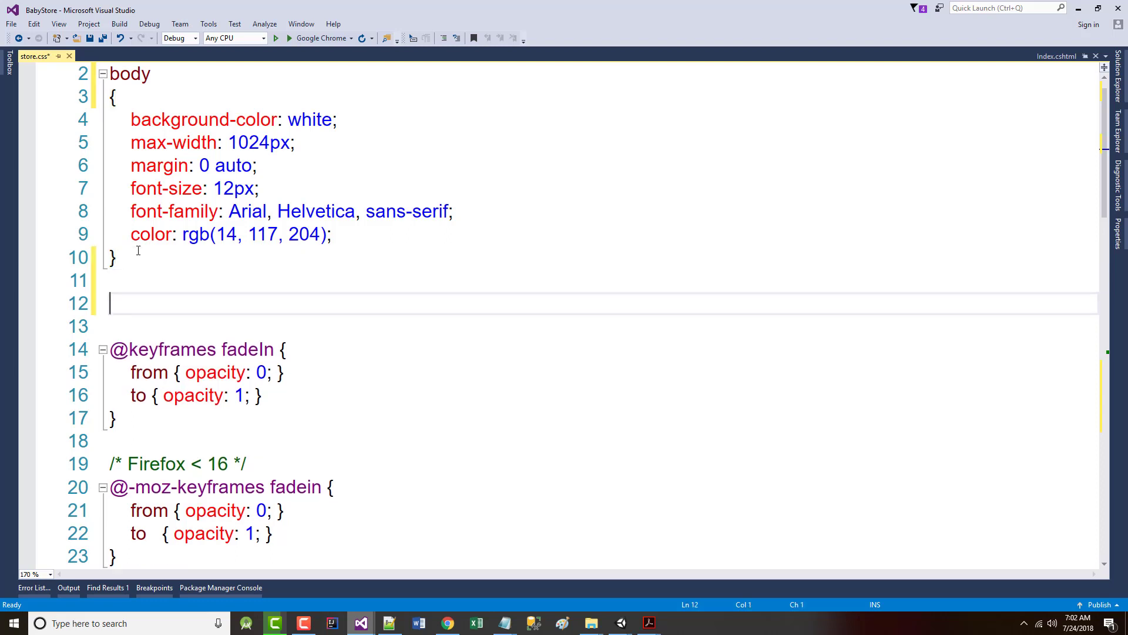
- Add an /* Actual animation */ comment above the html rule, removing a stray slash
{"action": "type", "text": "/**/"}
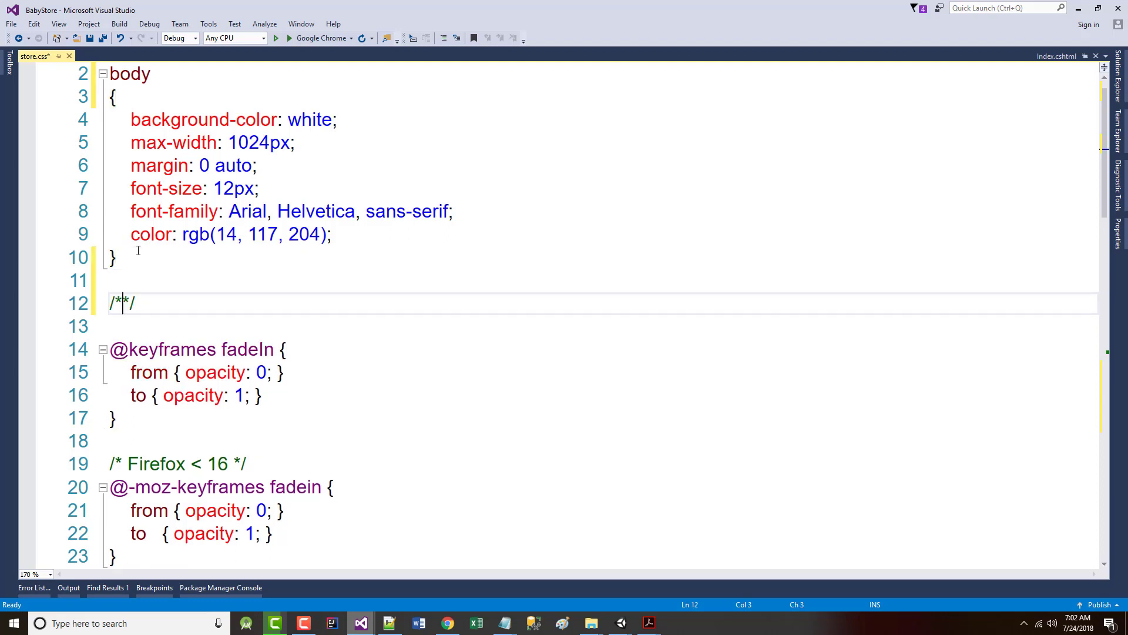
{"action": "type", "text": "Animation settings"}
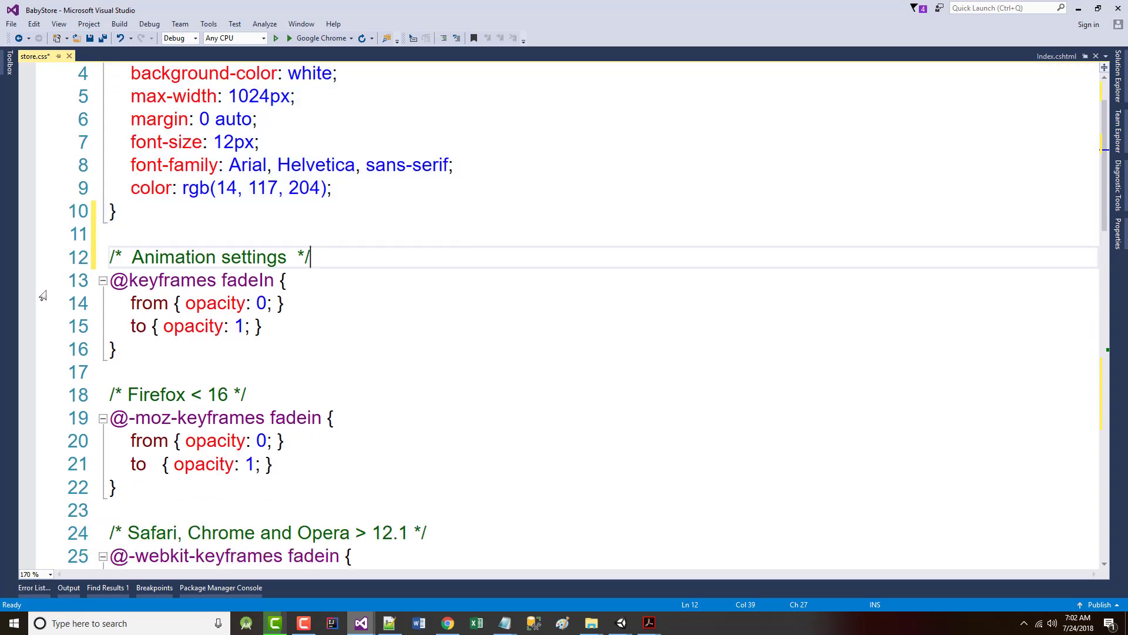
{"action": "scroll", "scroll_direction": "down", "scroll_amount": 3}
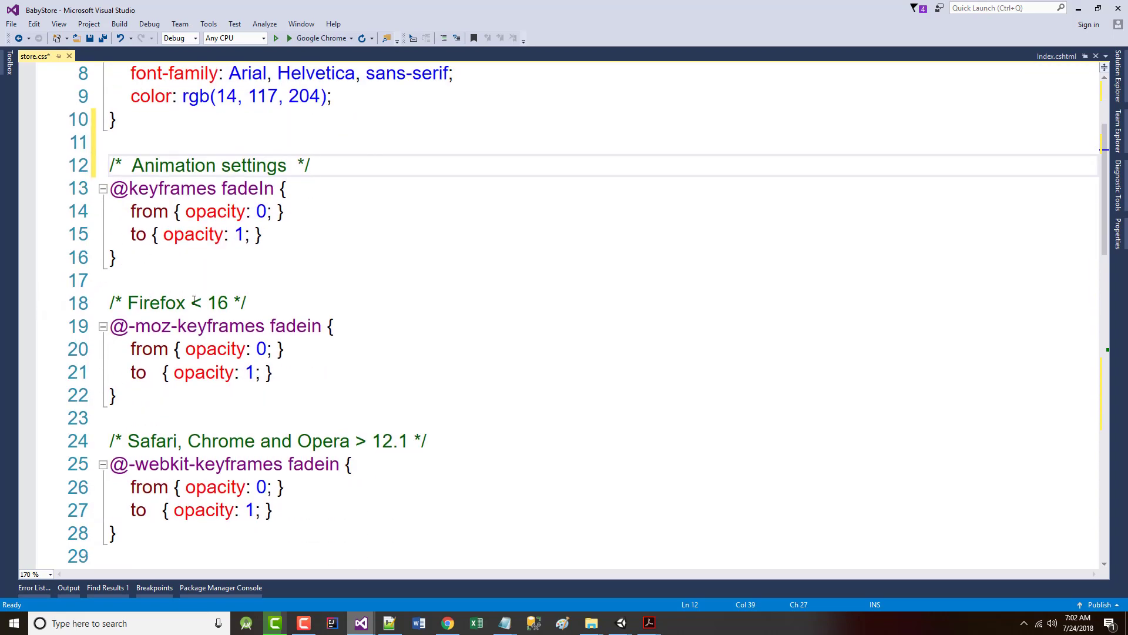
{"action": "scroll", "scroll_direction": "down", "scroll_amount": 3}
{"action": "type", "text": "/"}
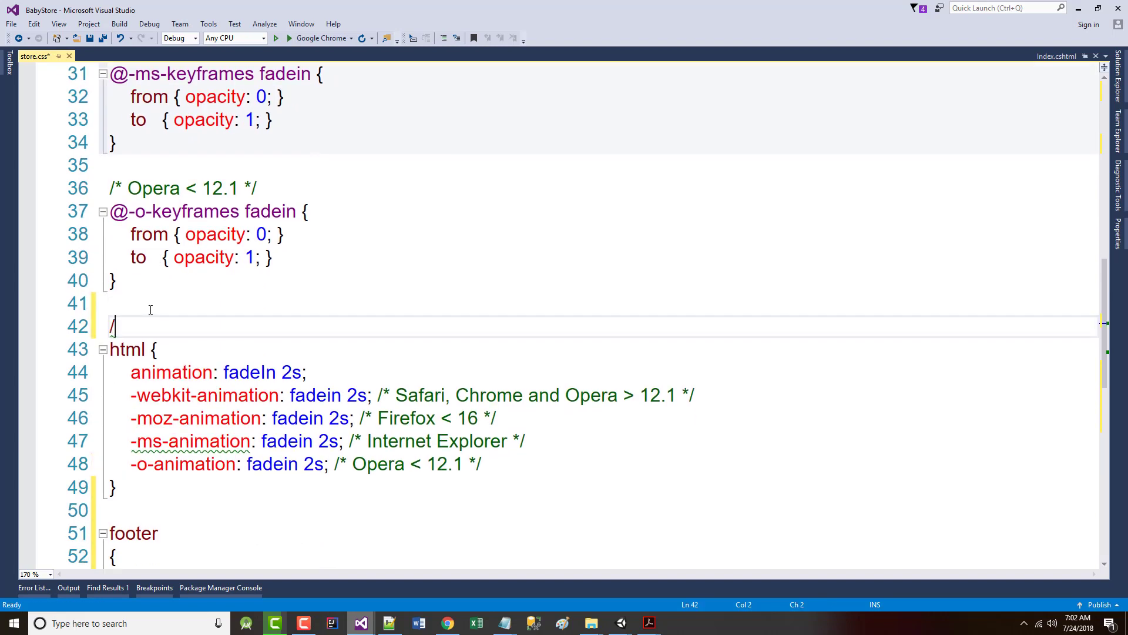
{"action": "key", "text": "Backspace"}
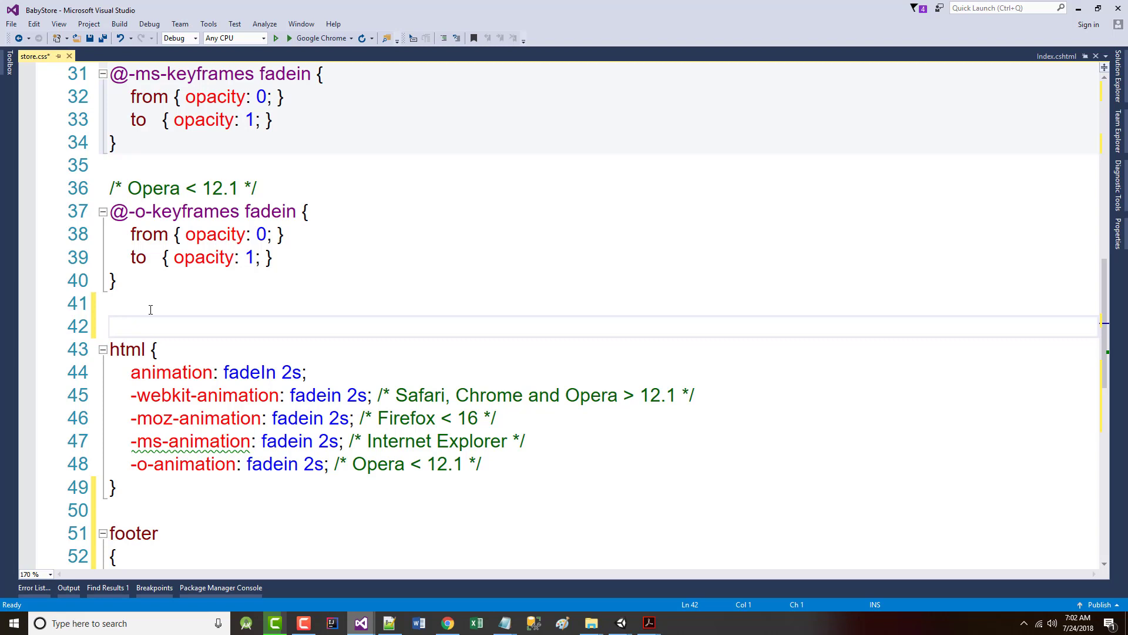
{"action": "type", "text": "/*  */"}
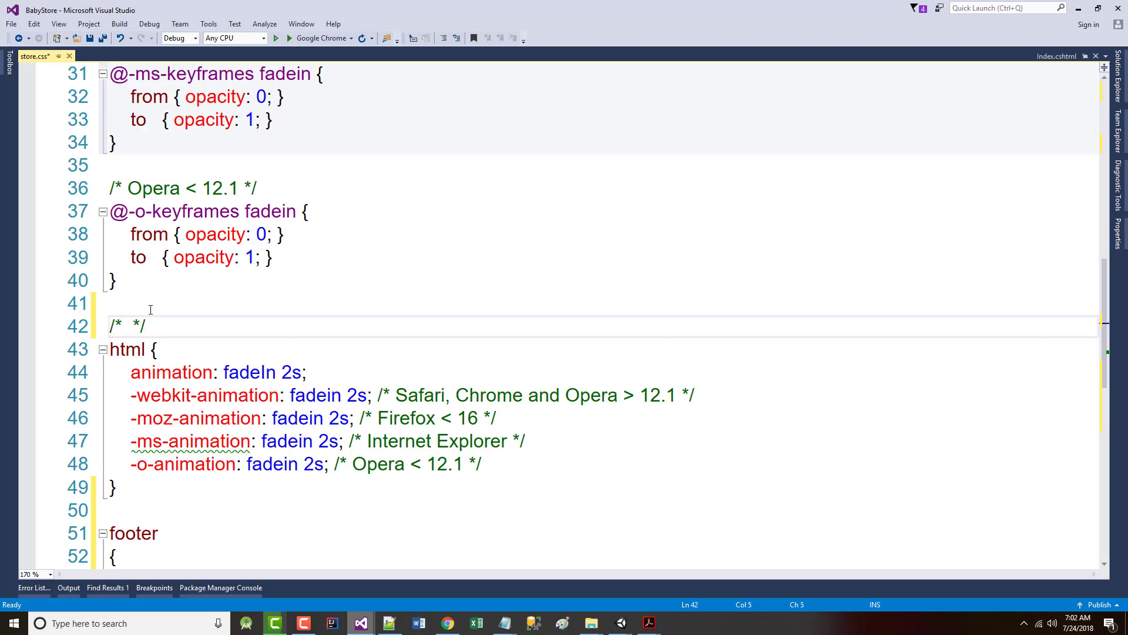
{"action": "type", "text": "Actul"}
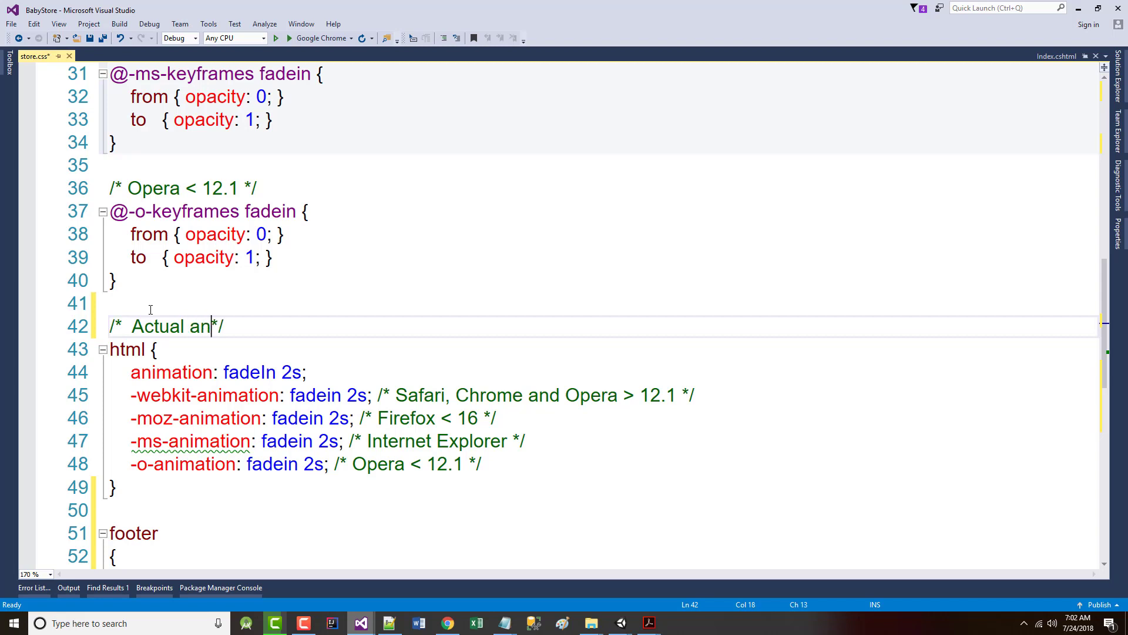
{"action": "type", "text": "-moz-animation:inherit;-o-animation:inherit;-webkit-animation:inherit;animation:inherit;"}
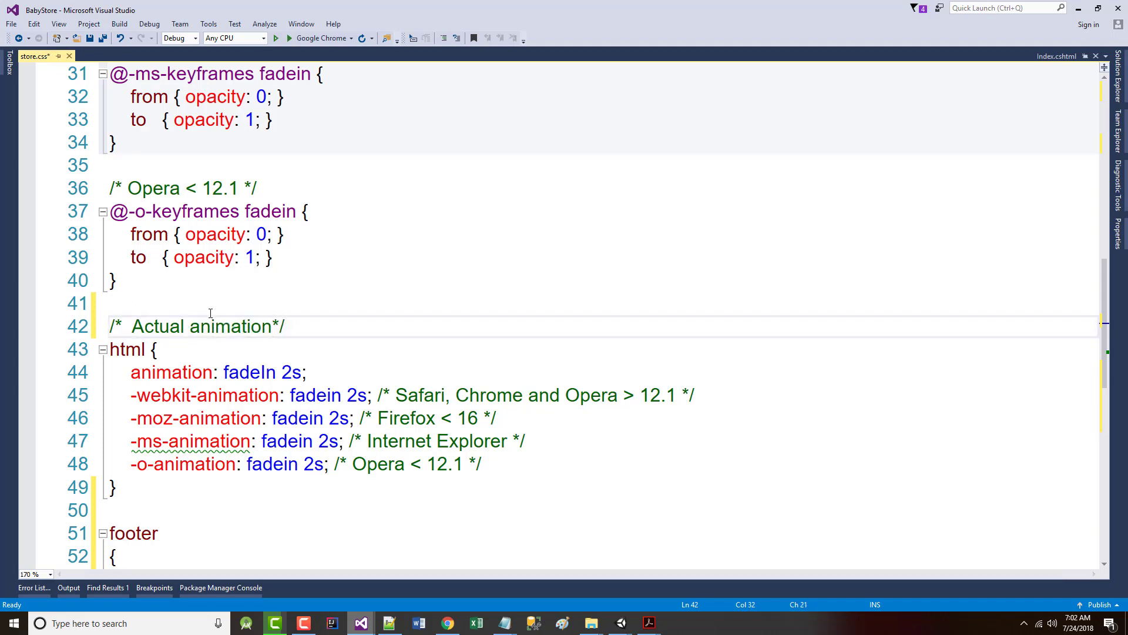
- Add a /* Footer */ comment above the footer rule
{"action": "scroll", "scroll_direction": "down", "scroll_amount": 3}
{"action": "type", "text": "/"}
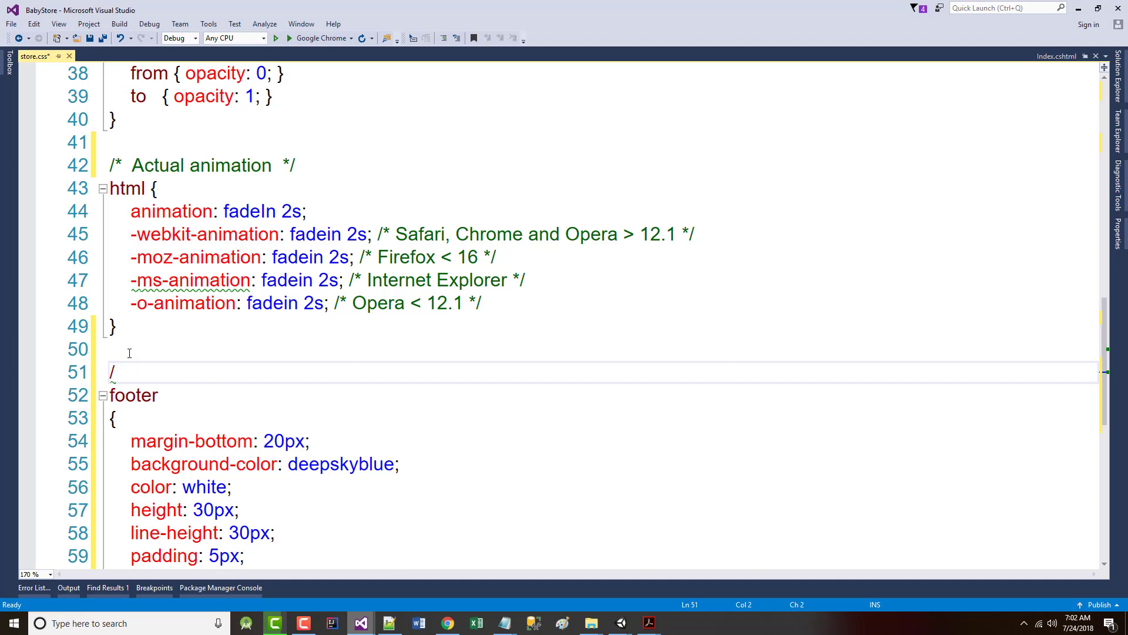
{"action": "type", "text": "* */"}
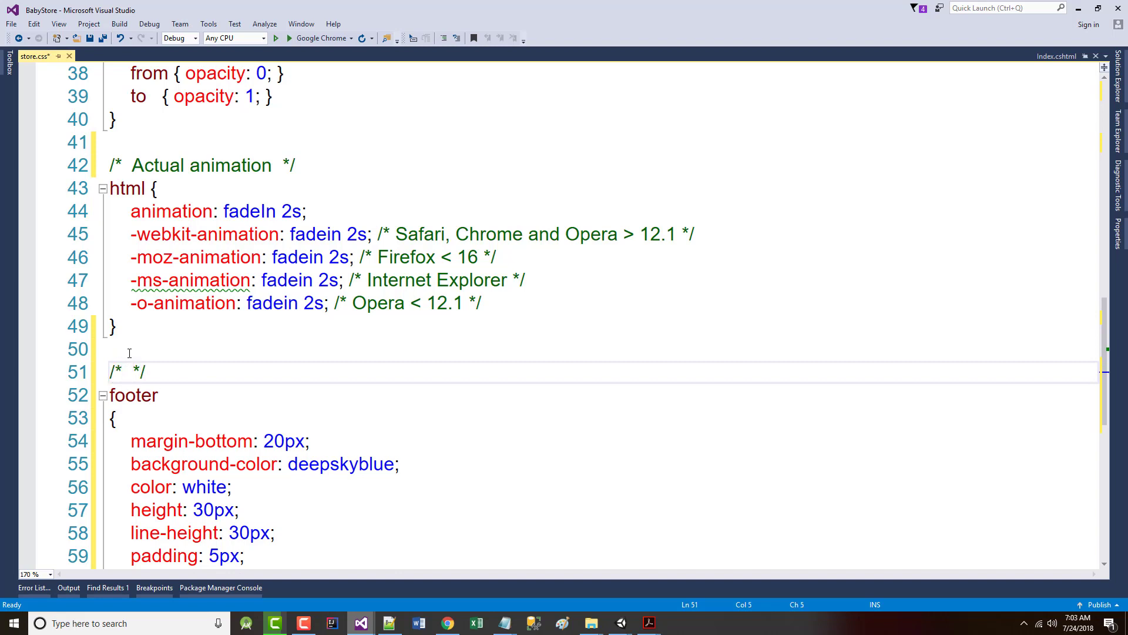
{"action": "type", "text": "Footer"}
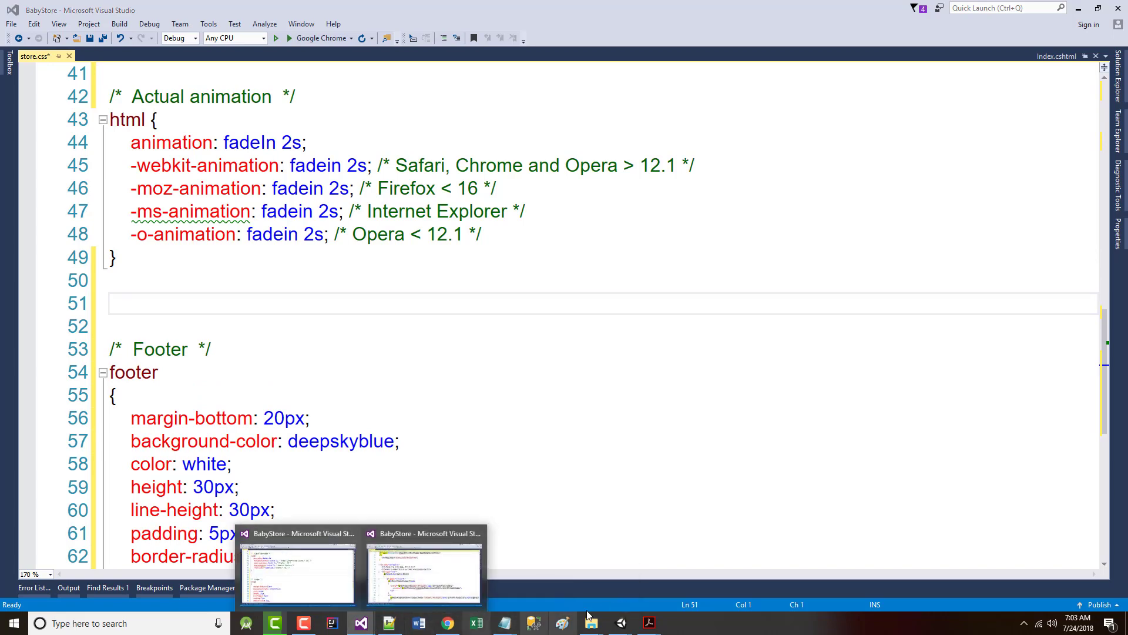
- Bring the book PDF with its highlighted h1, h2 listing back to the front
{"action": "left_click", "coordinate": [648, 623]}
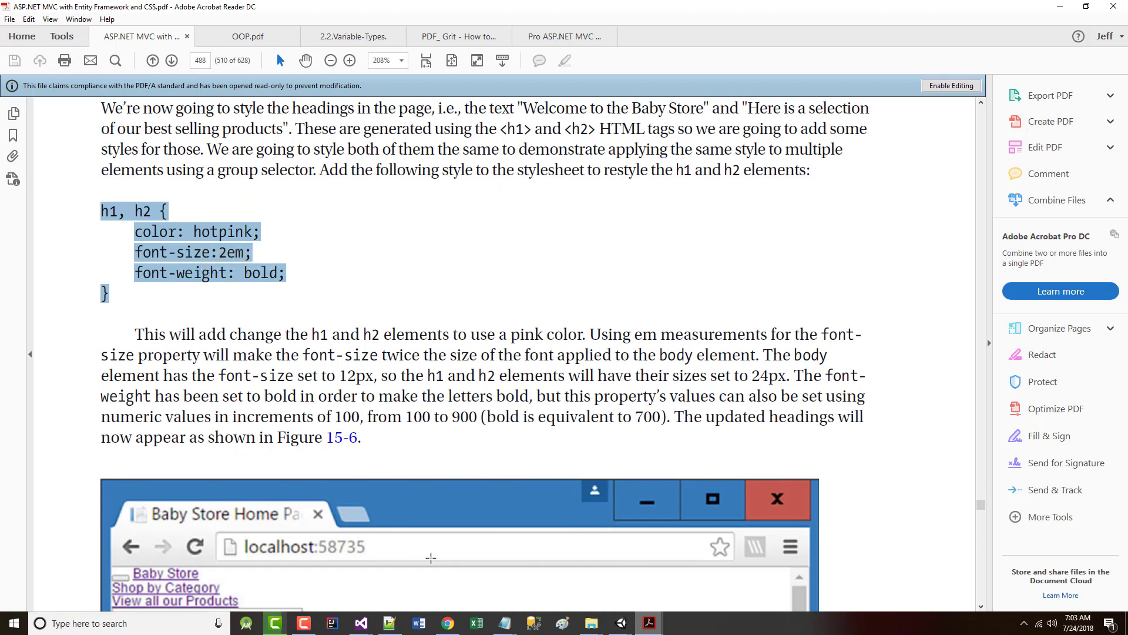
{"action": "mouse_move", "coordinate": [449, 623]}
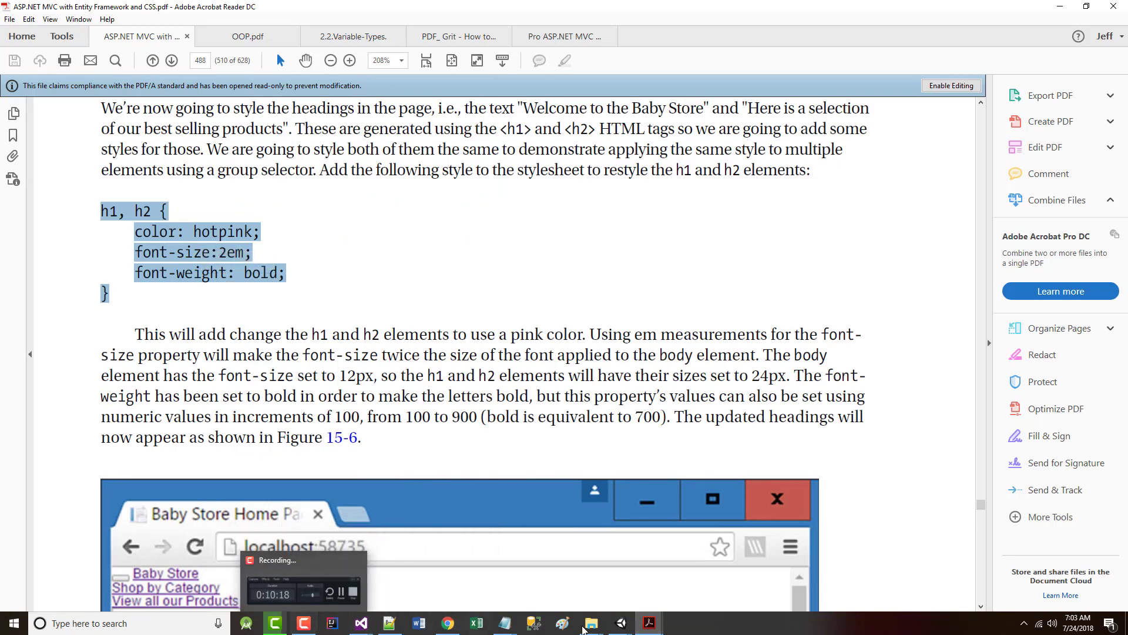
{"action": "mouse_move", "coordinate": [360, 623]}
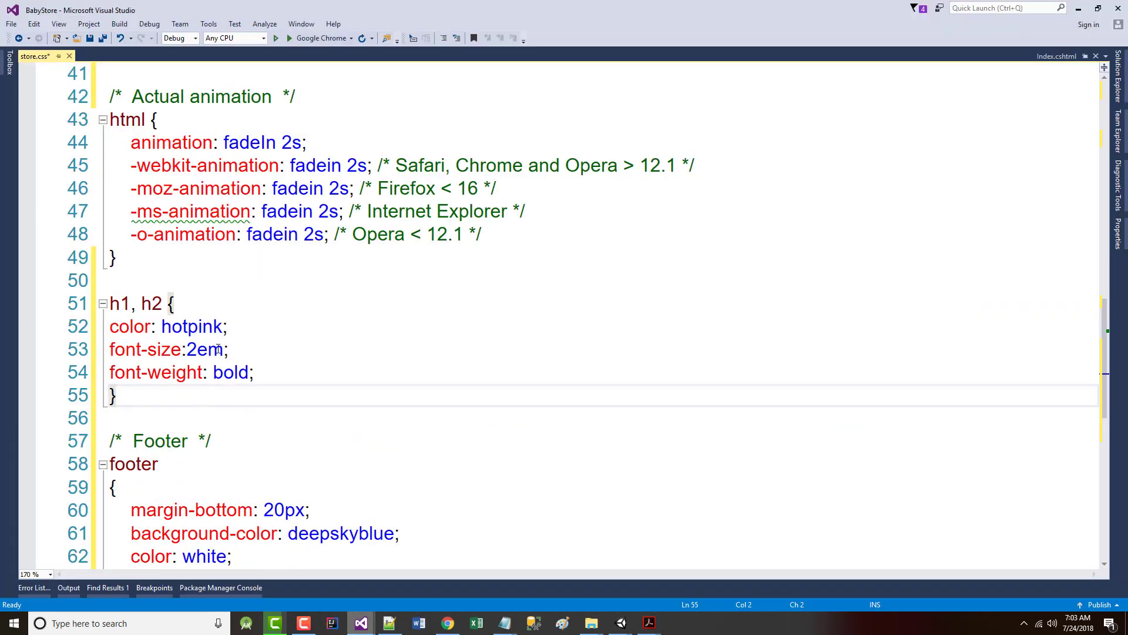
- Reformat the pasted h1, h2 rule with its brace on its own line and a space before 2em
{"action": "key", "text": "Enter"}
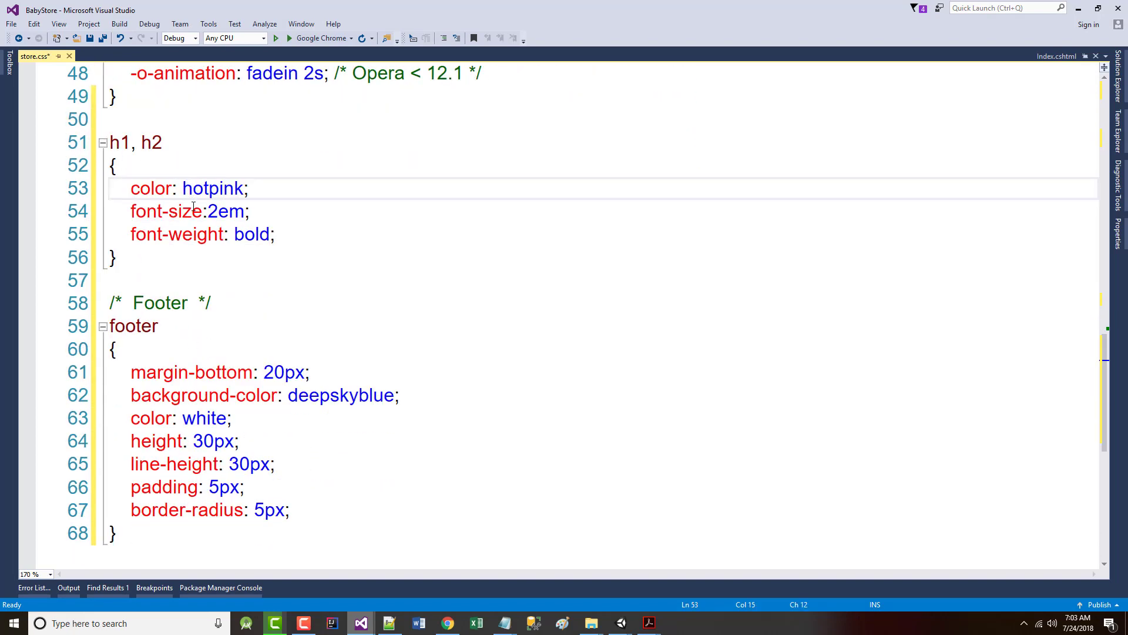
{"action": "left_click", "coordinate": [214, 211]}
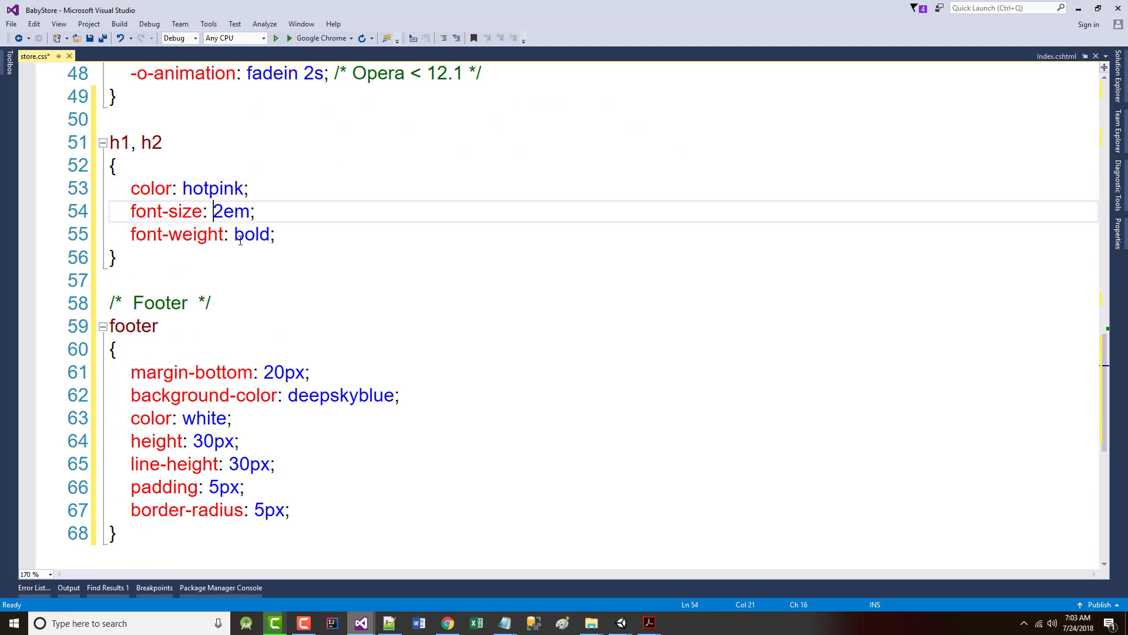
{"action": "left_click", "coordinate": [235, 234]}
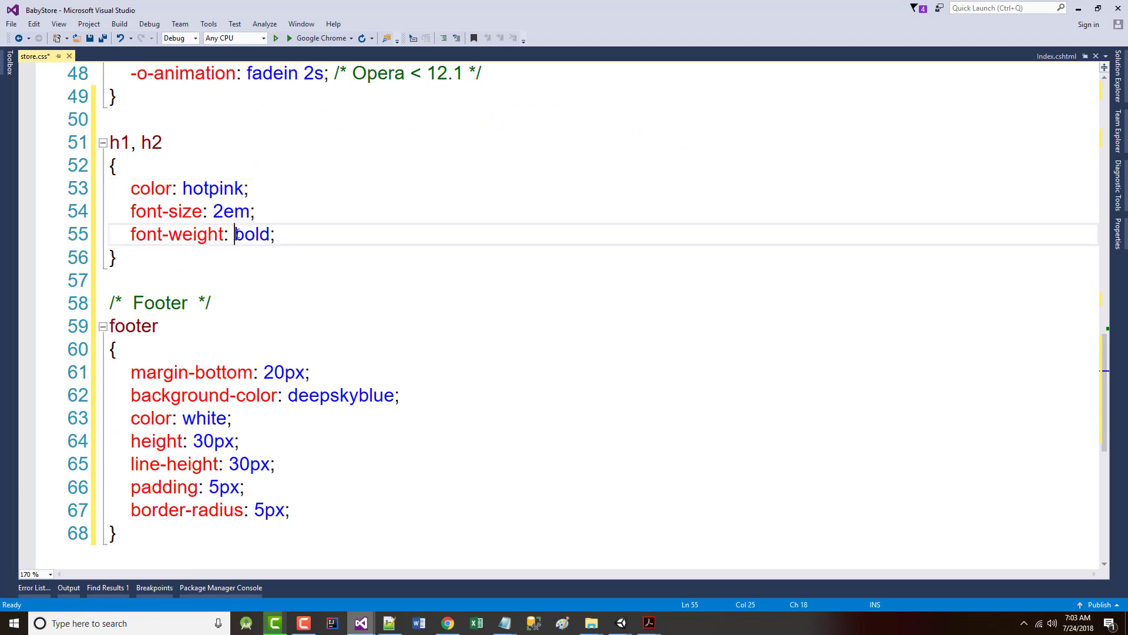
{"action": "mouse_move", "coordinate": [250, 308]}
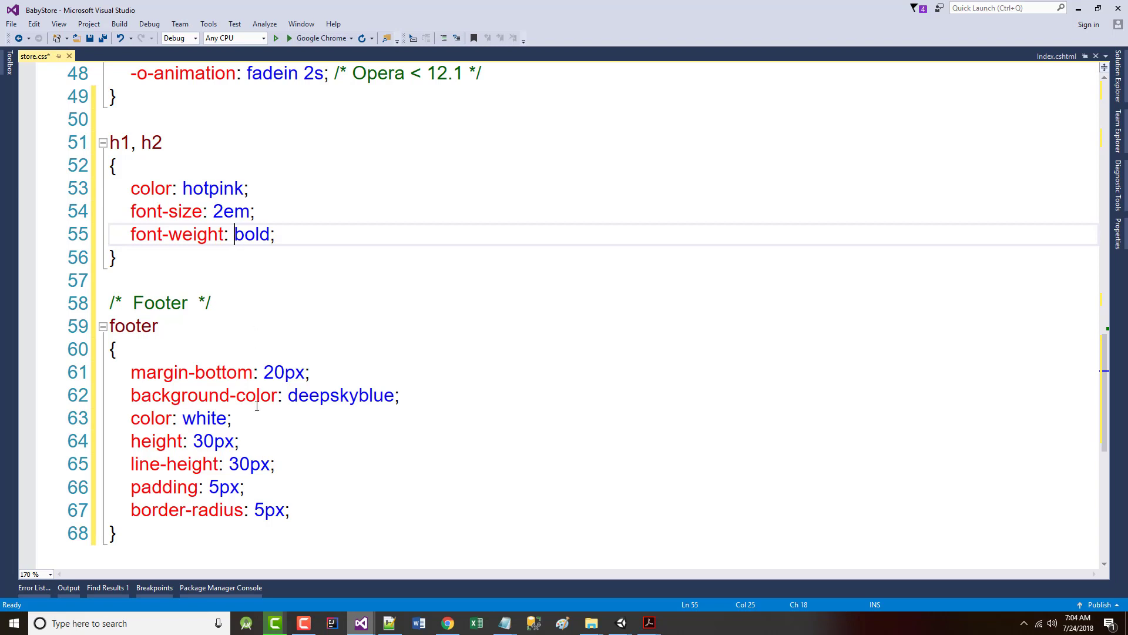
{"action": "double_click", "coordinate": [283, 372]}
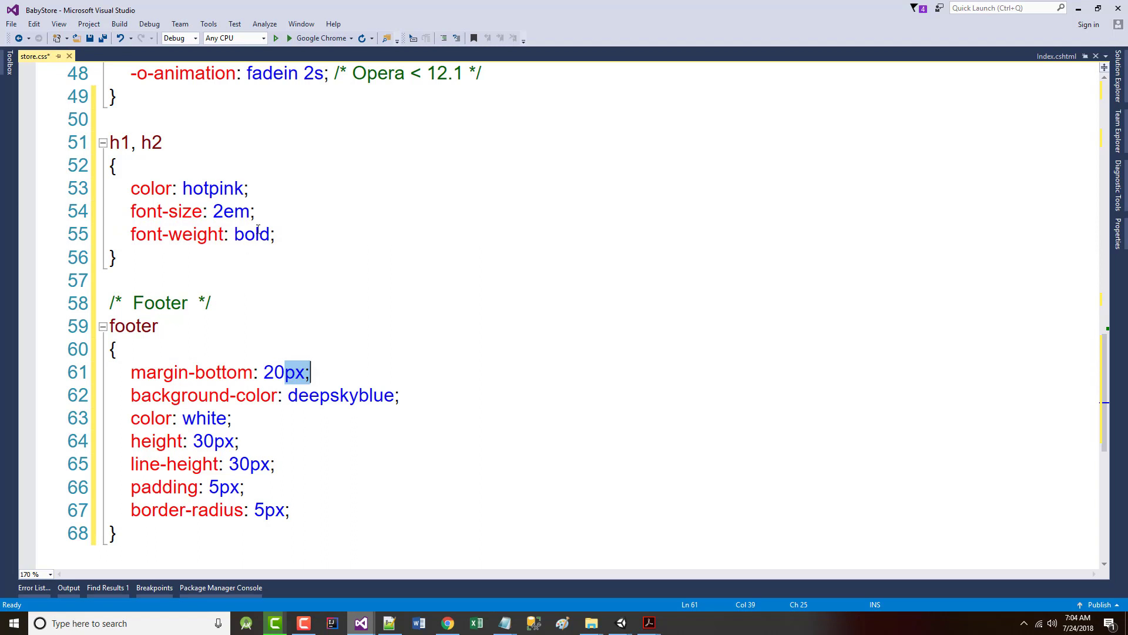
{"action": "left_click", "coordinate": [214, 211]}
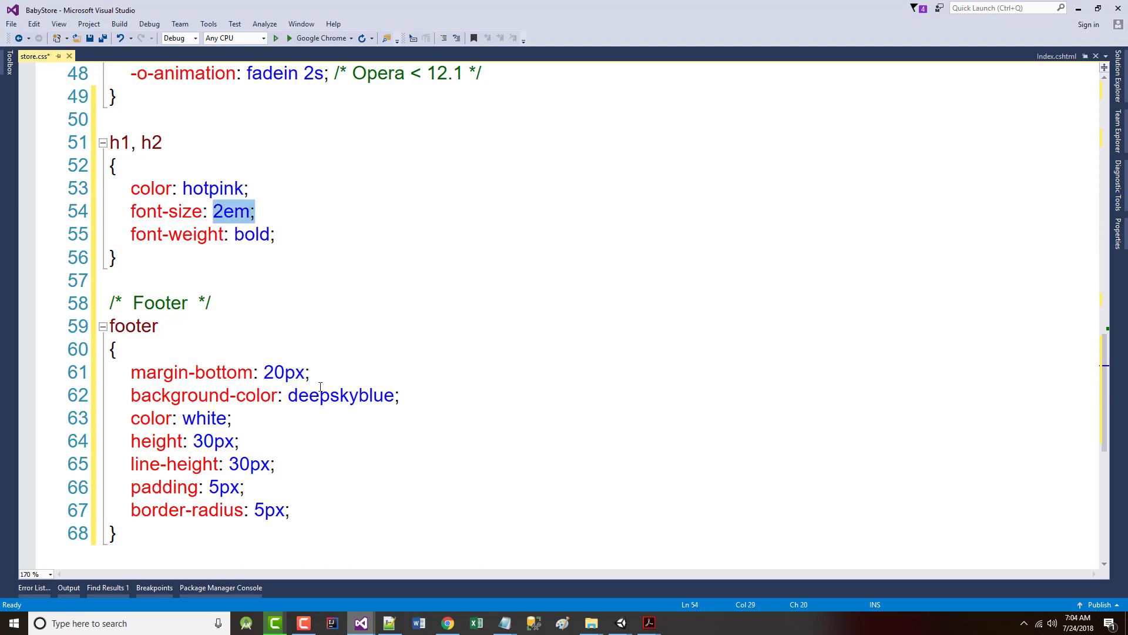
{"action": "mouse_move", "coordinate": [266, 455]}
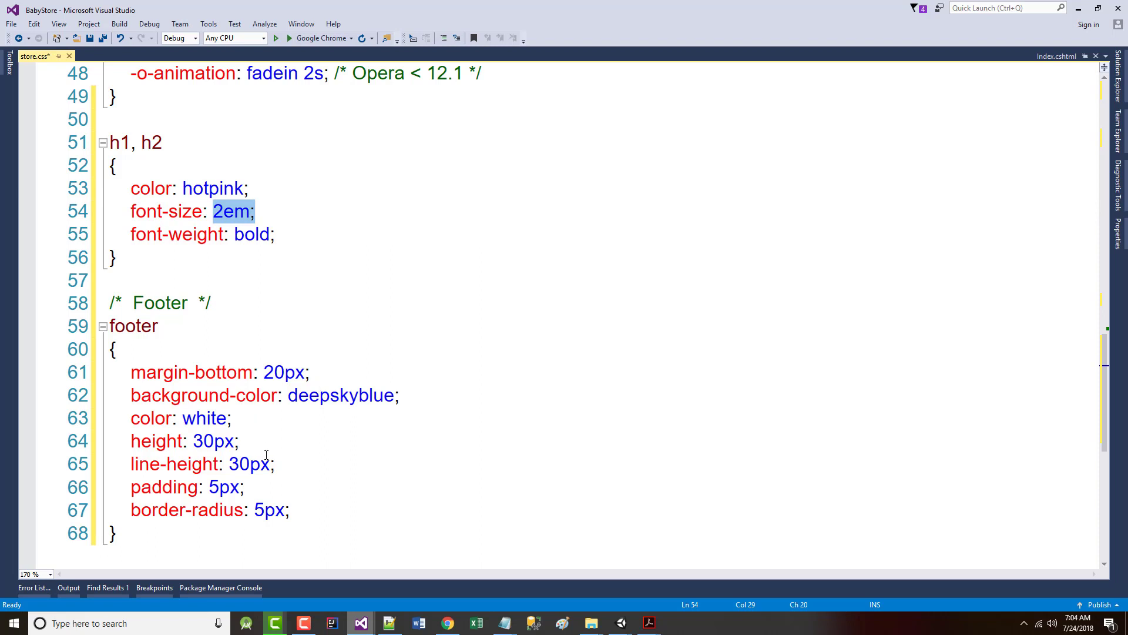
{"action": "double_click", "coordinate": [285, 372]}
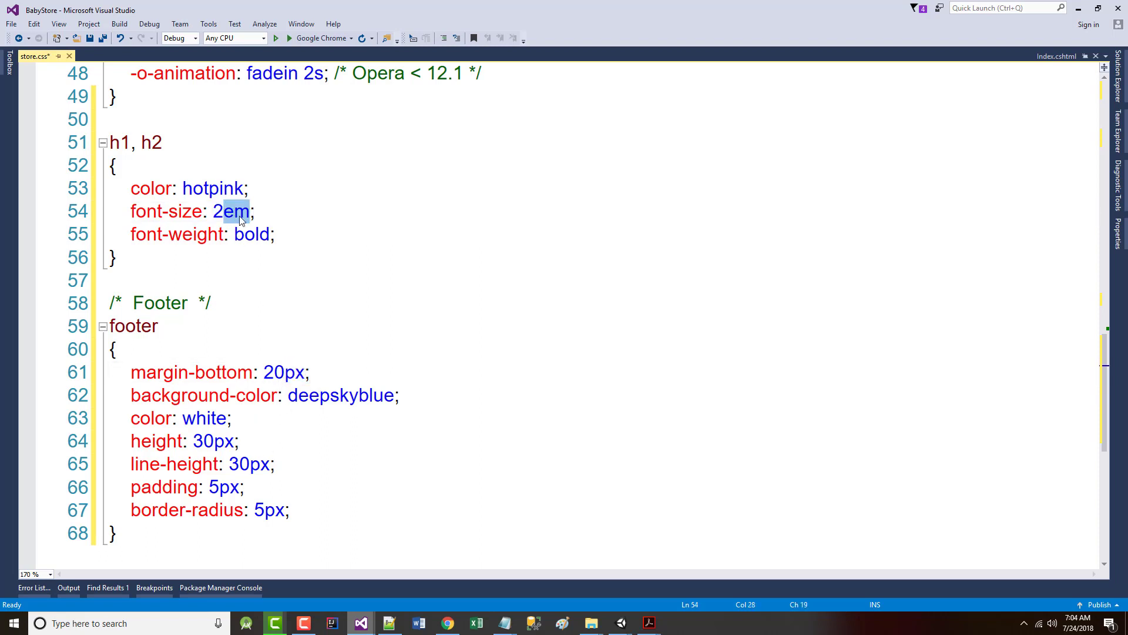
{"action": "mouse_move", "coordinate": [240, 288]}
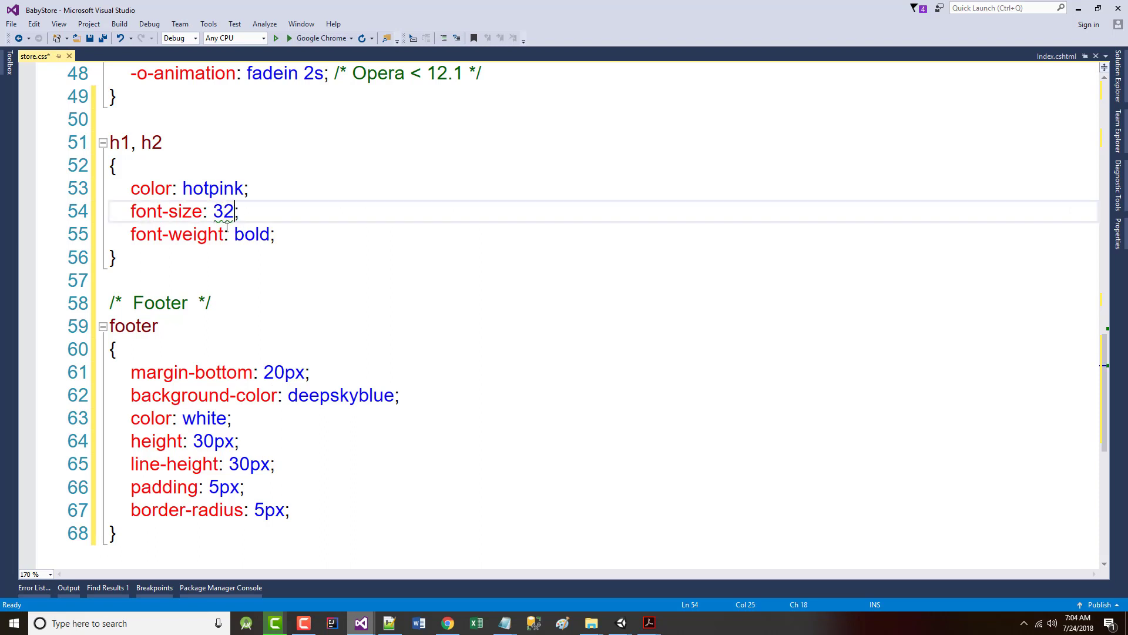
{"action": "type", "text": "px"}
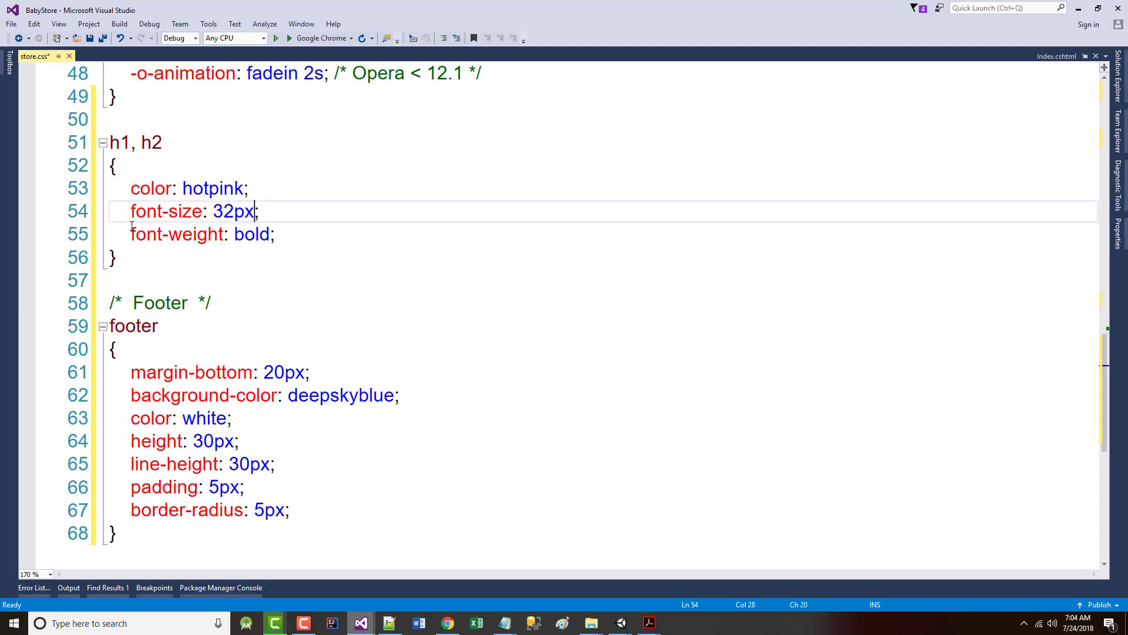
{"action": "type", "text": "2em"}
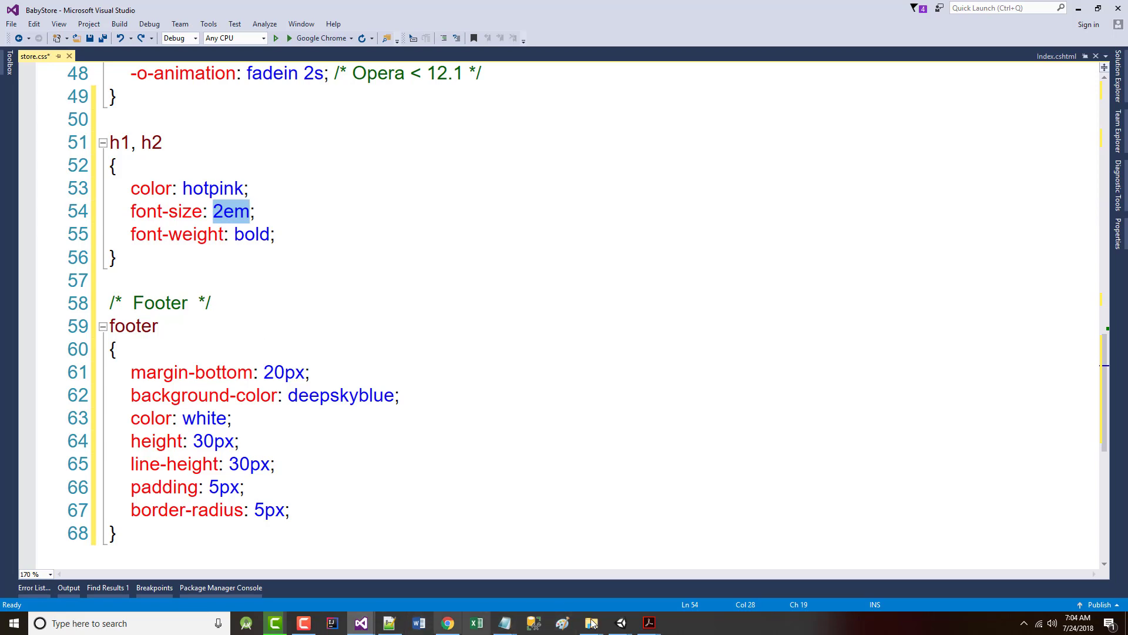
{"action": "left_click", "coordinate": [647, 623]}
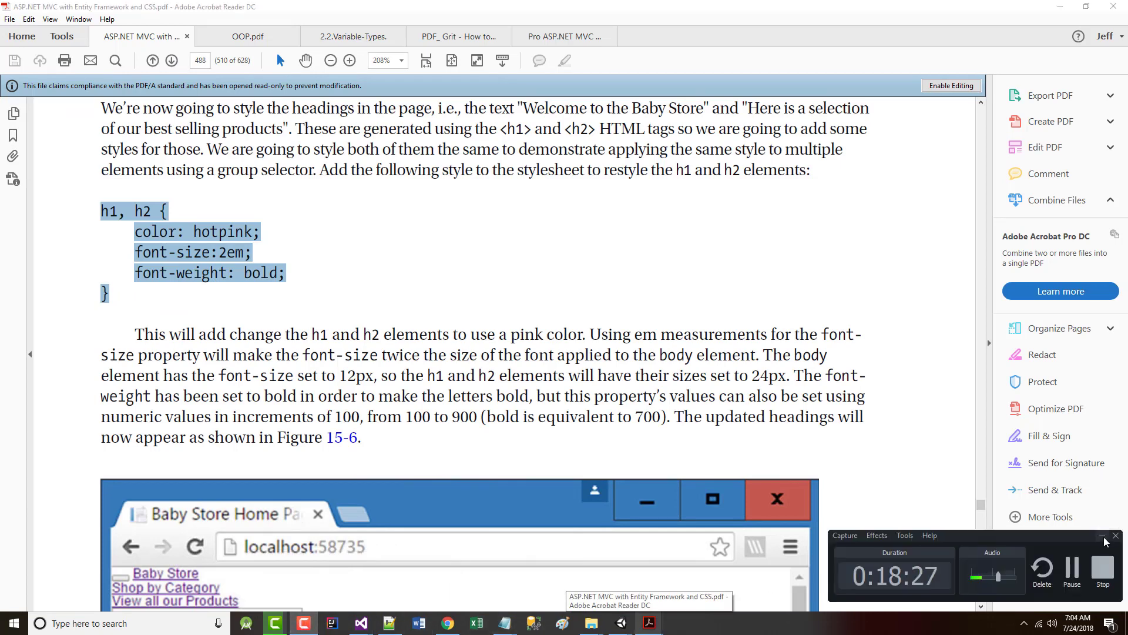
- Scroll the PDF past Figure 15-6 to page 489 on using float for side-by-side images
{"action": "scroll", "scroll_direction": "down", "scroll_amount": 3}
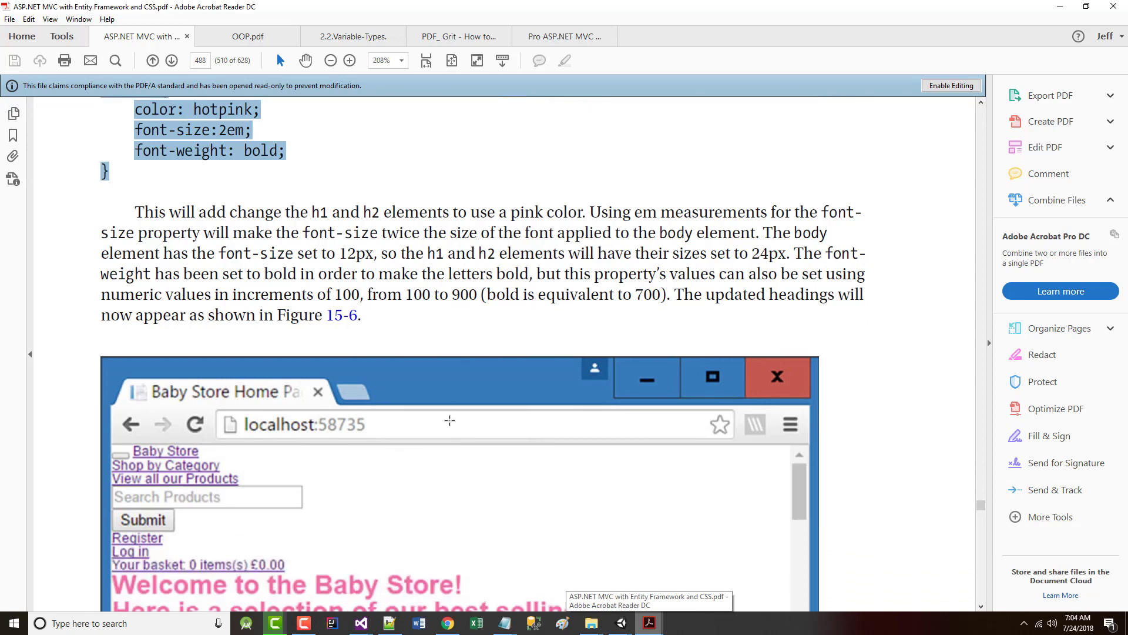
{"action": "scroll", "scroll_direction": "down", "scroll_amount": 3}
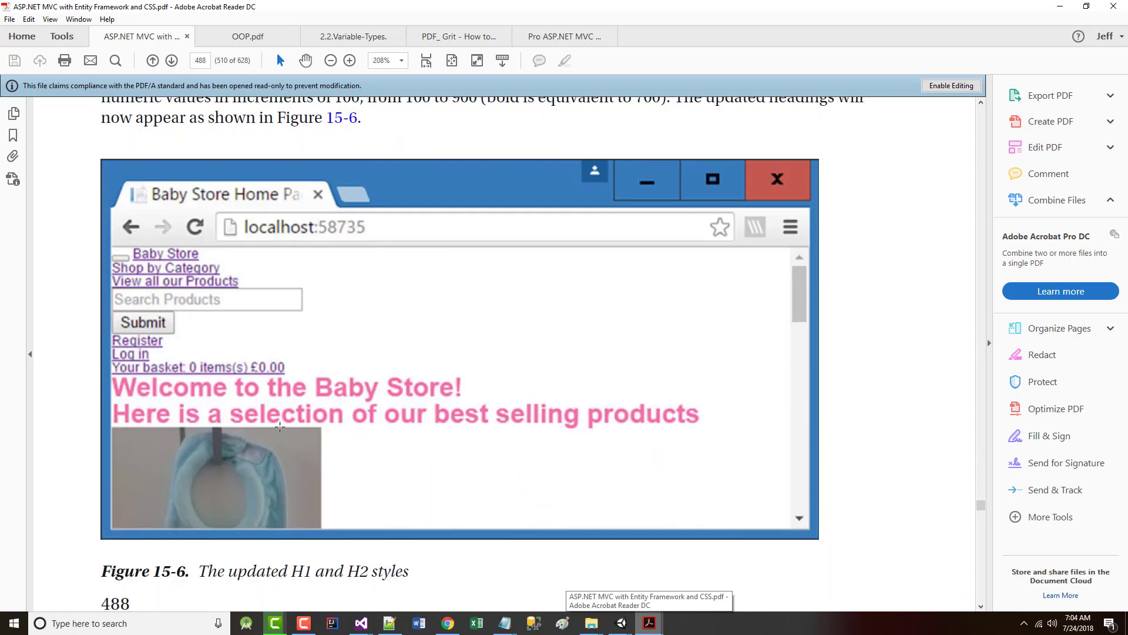
{"action": "mouse_move", "coordinate": [371, 409]}
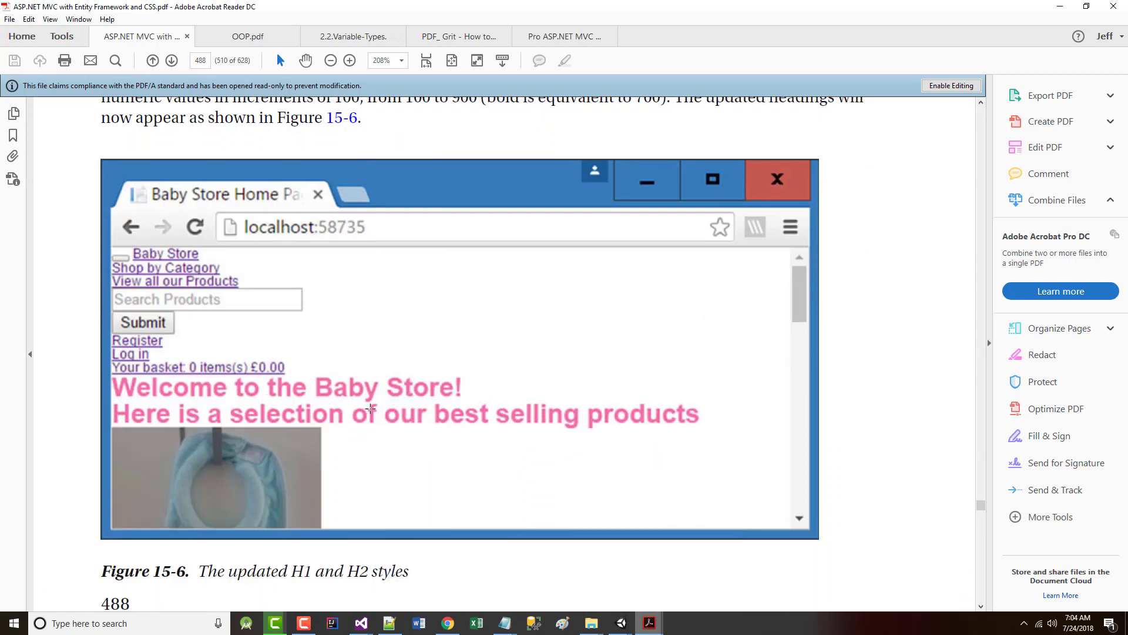
{"action": "scroll", "scroll_direction": "down", "scroll_amount": 3}
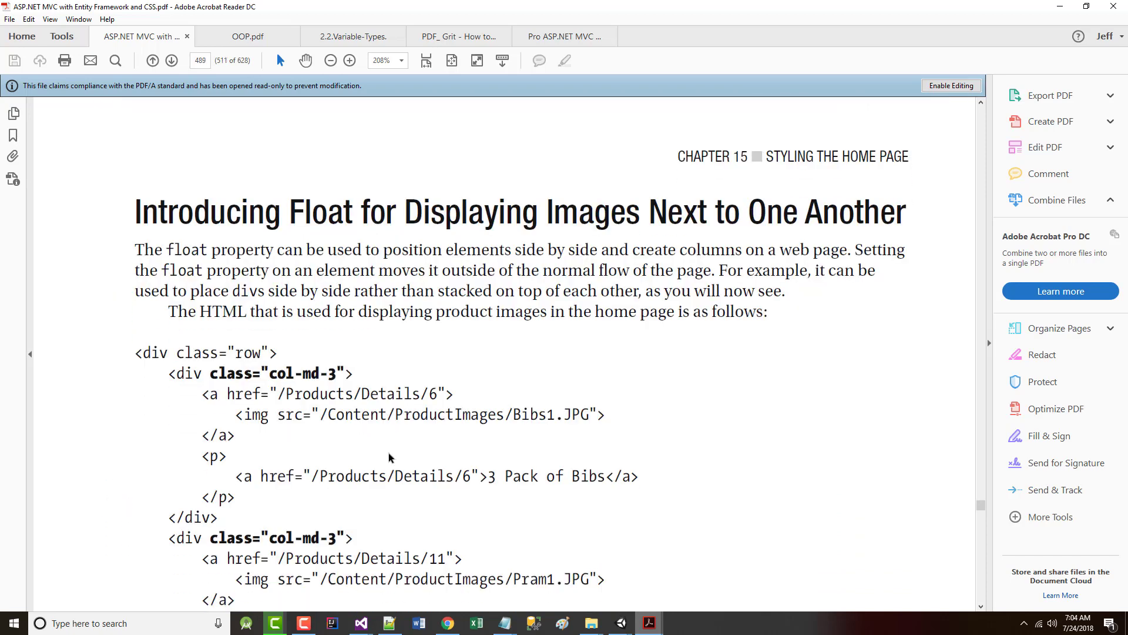